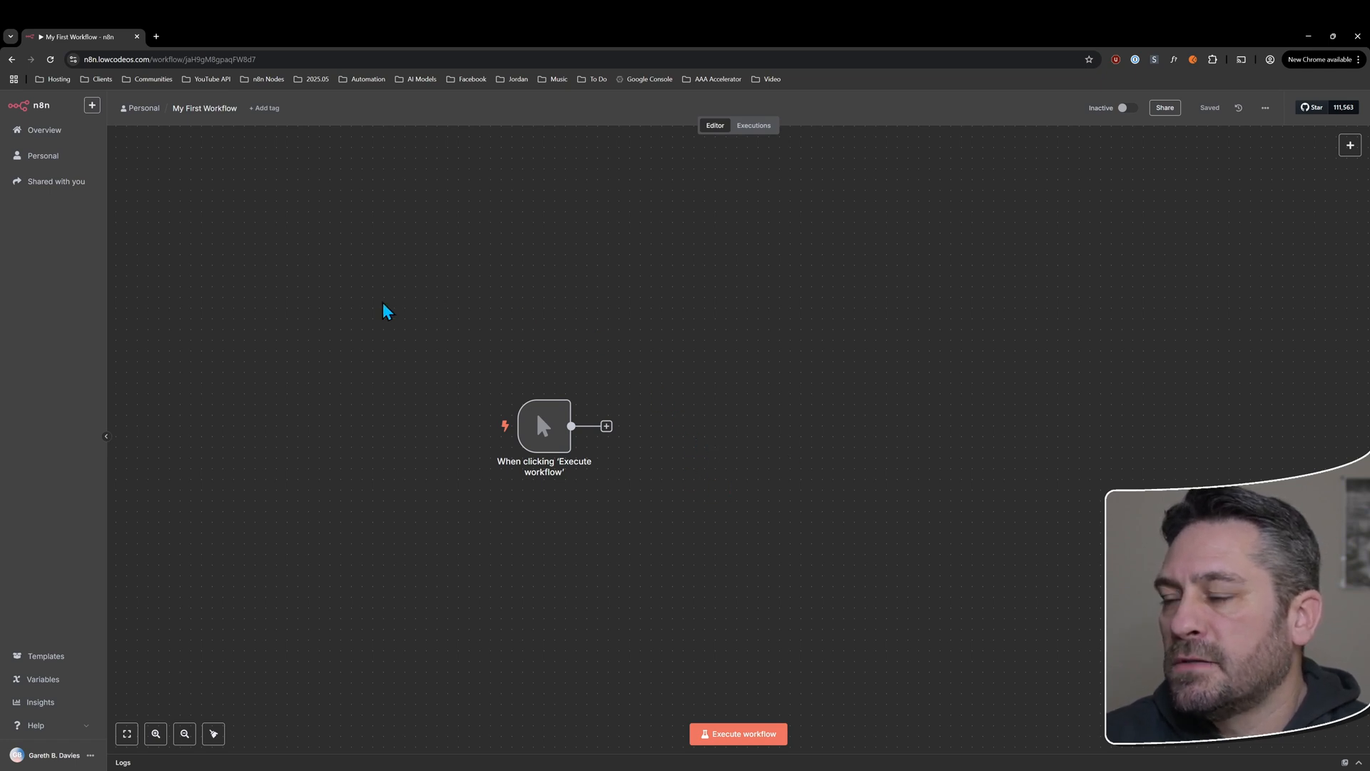
- Add an Edit Fields (Set) node after the manual trigger by searching 'set'
left_click(607, 426)
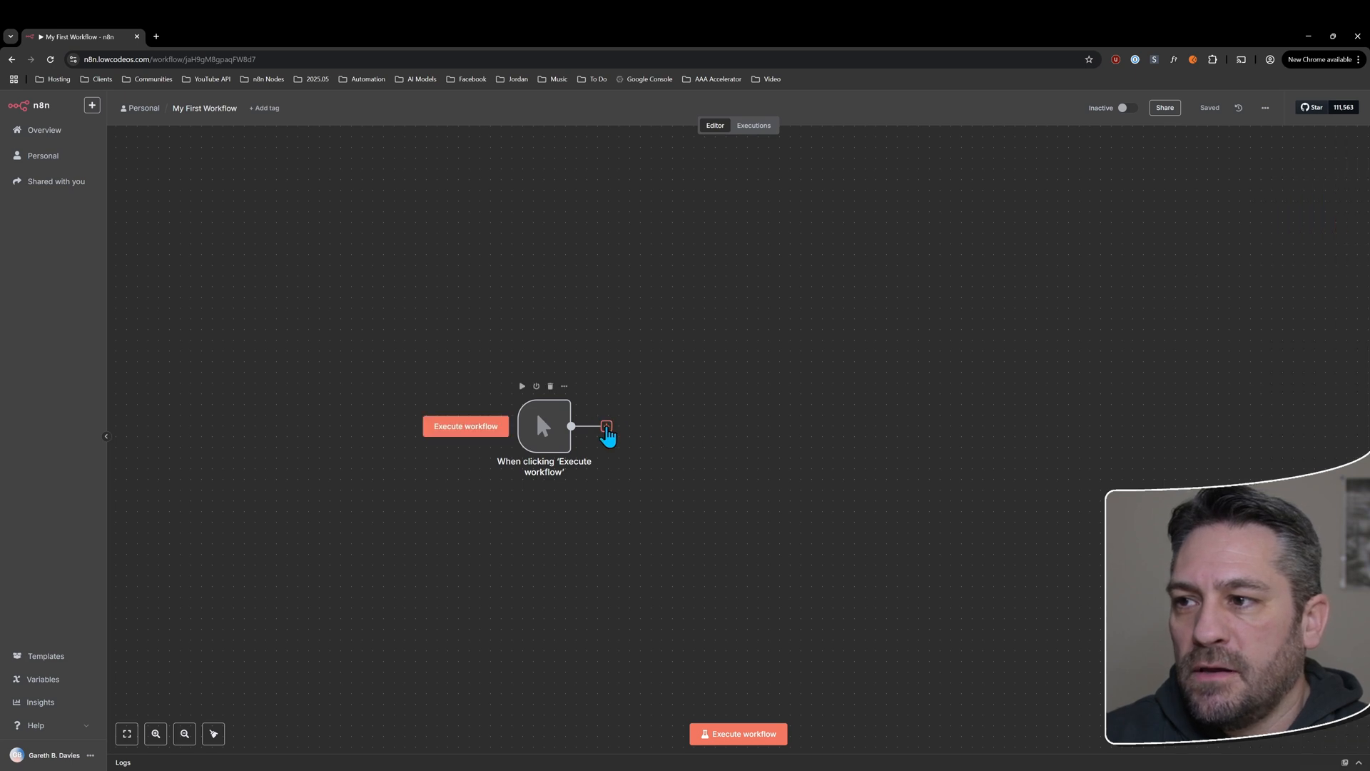
left_click(605, 426)
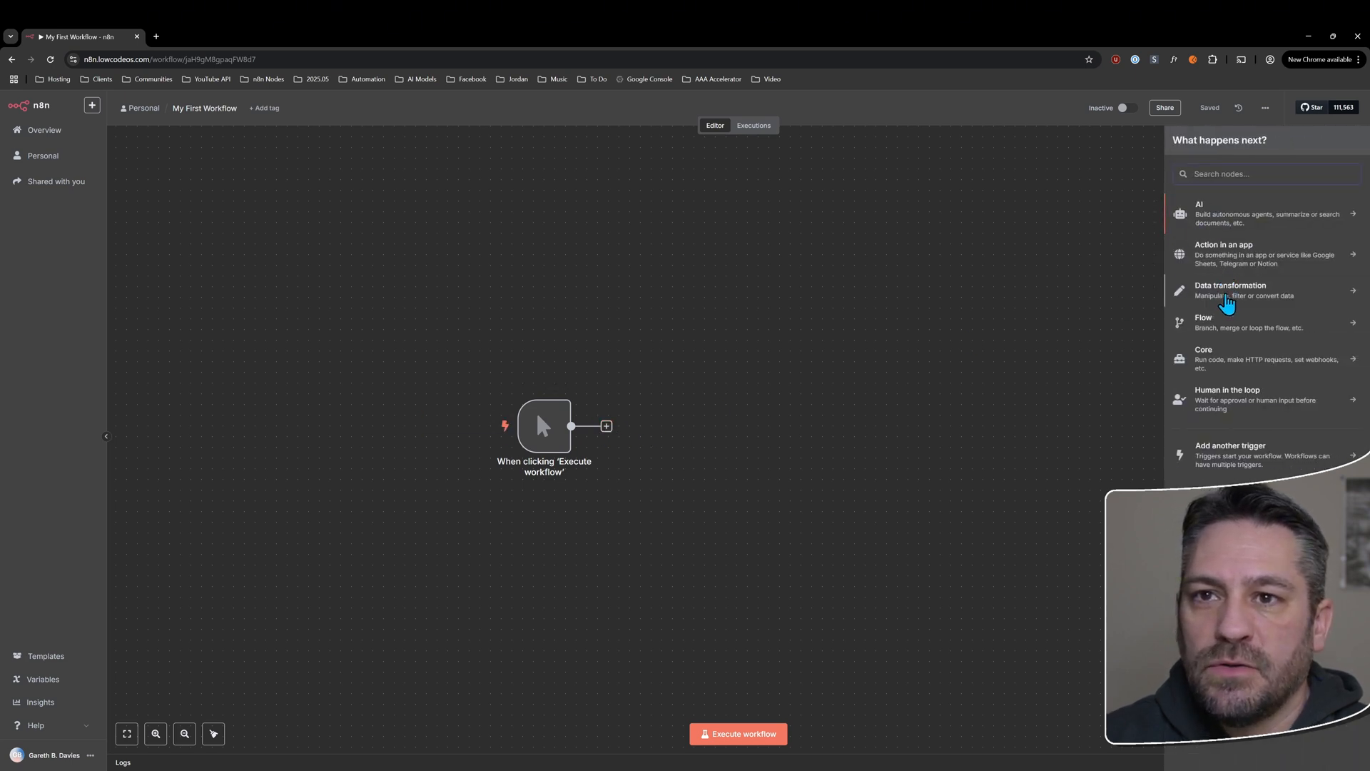
left_click(1230, 290)
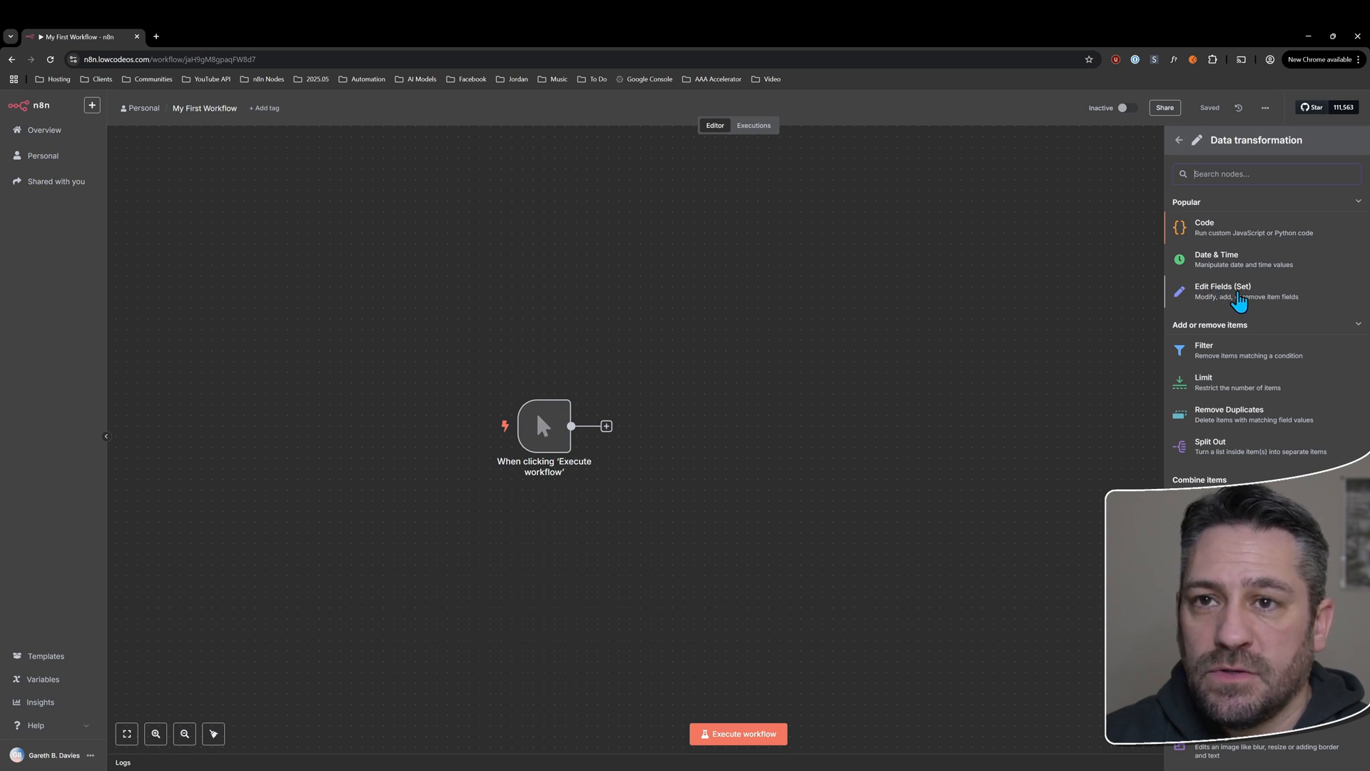
mouse_move(606, 426)
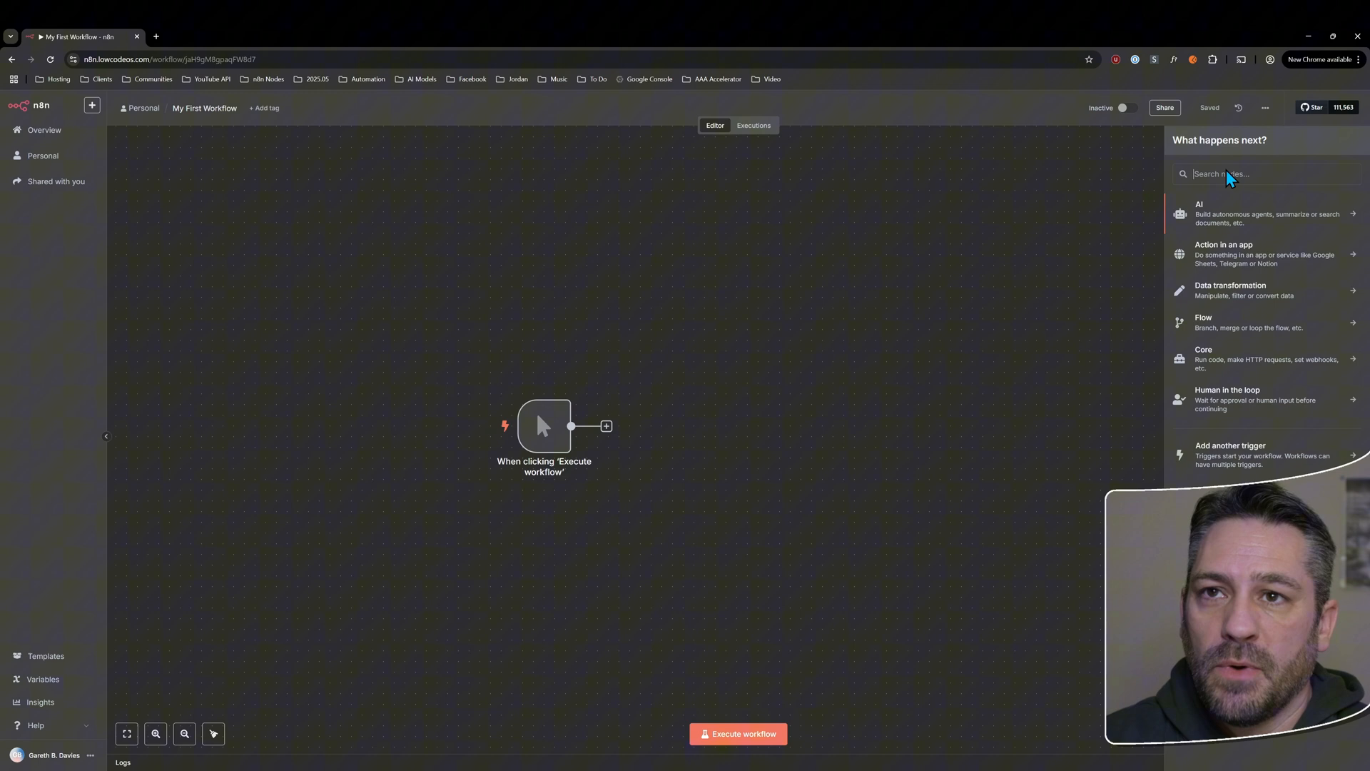
type("set")
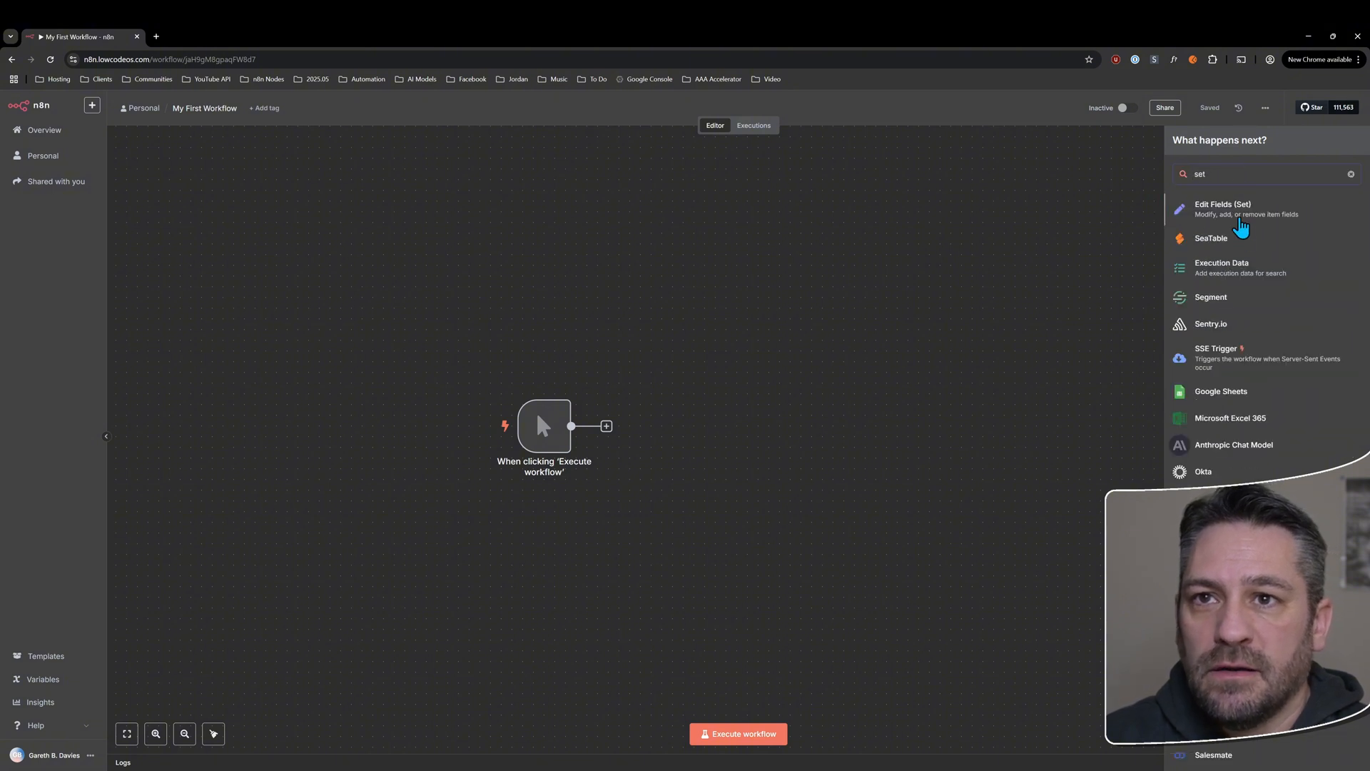
left_click(1223, 210)
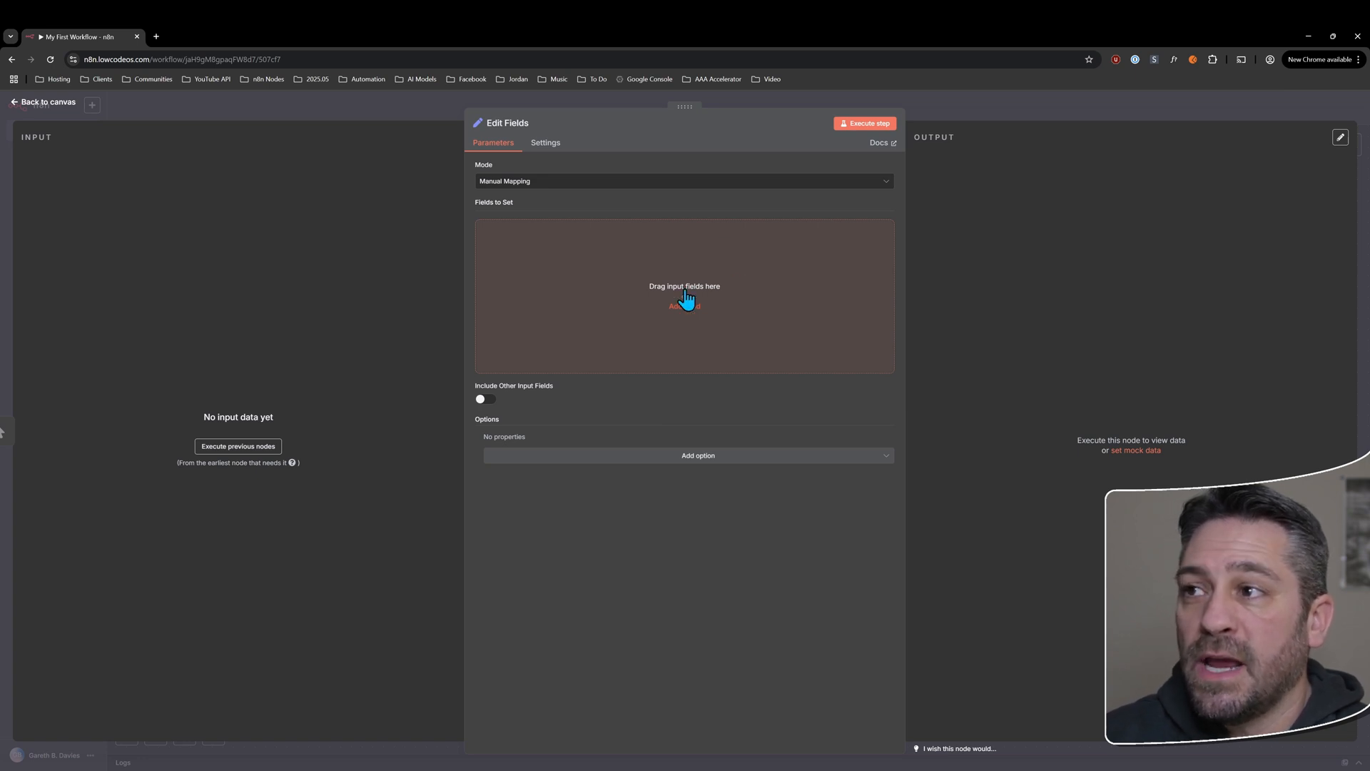
mouse_move(609, 271)
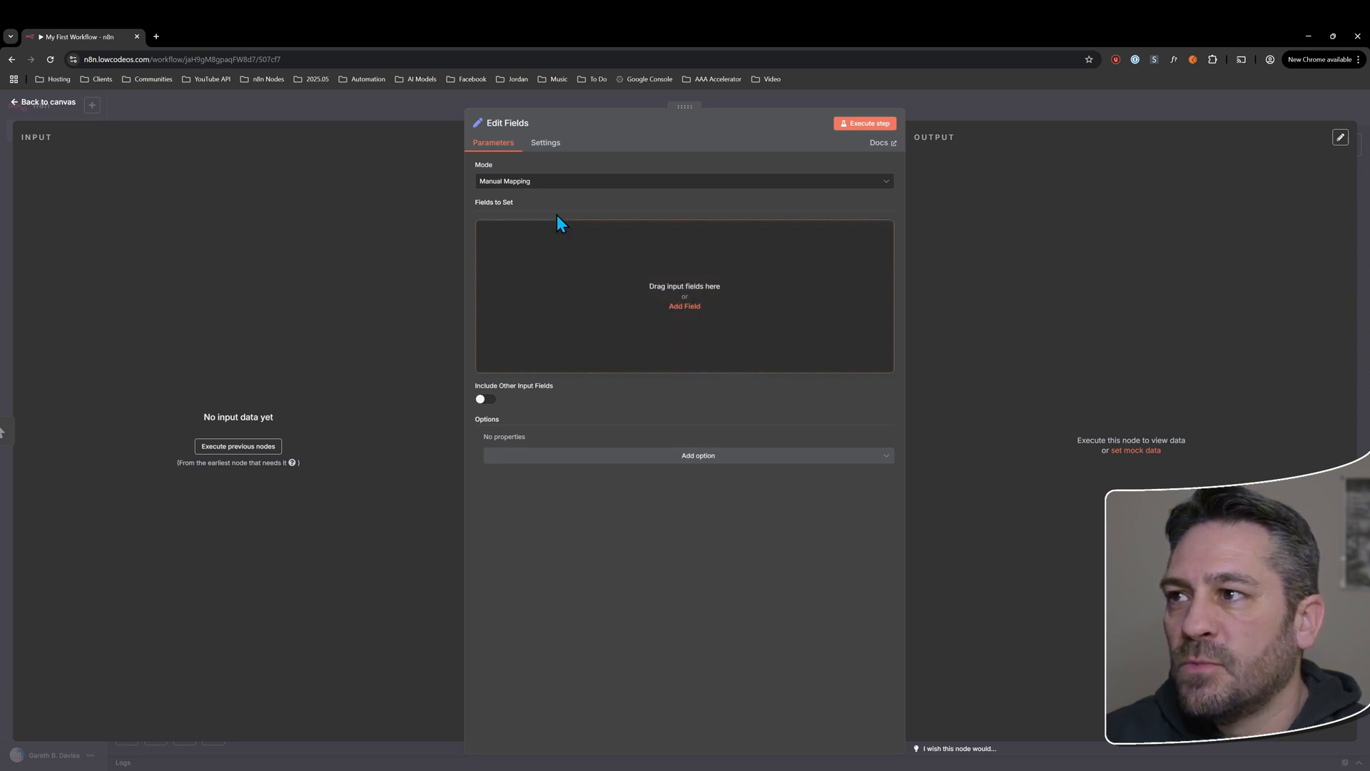
mouse_move(976, 289)
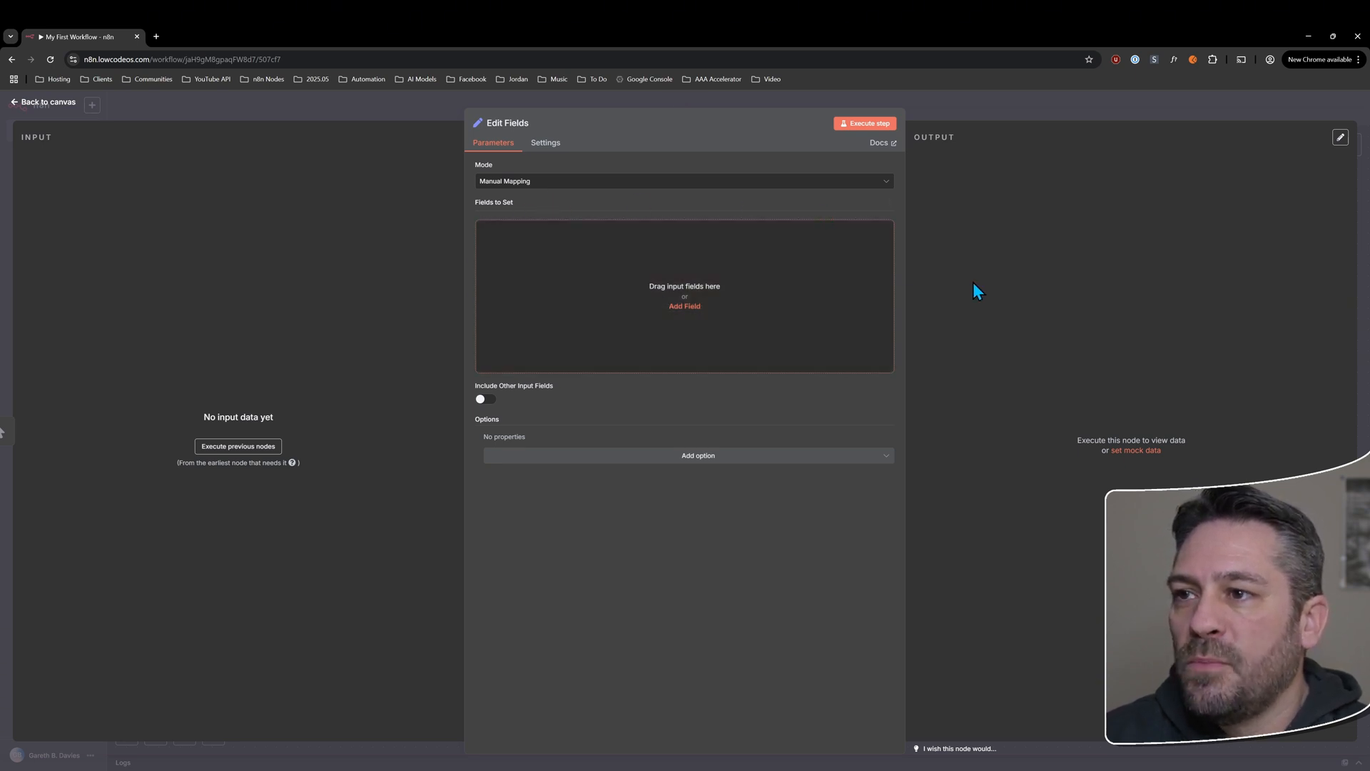
mouse_move(844, 165)
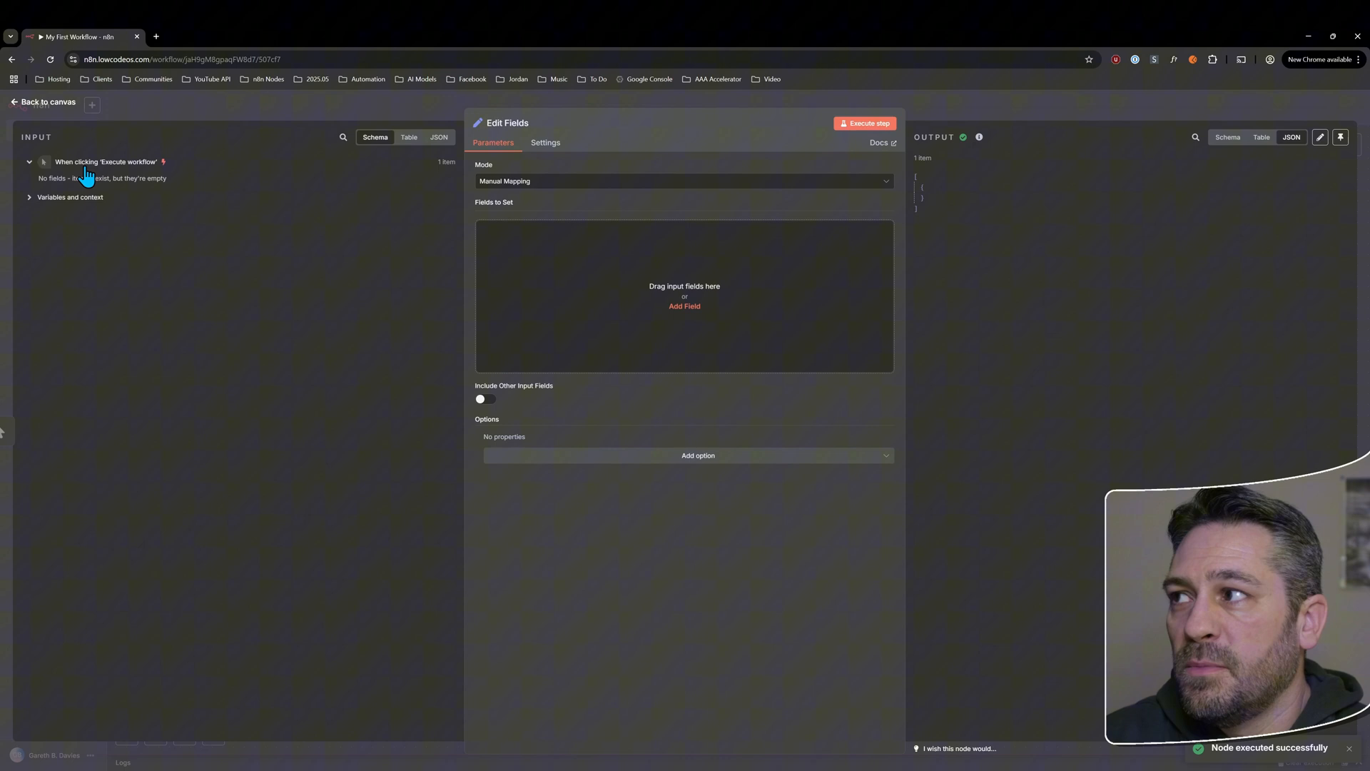
- Run the trigger and view its empty input as Schema, Table and JSON, with Variables and context expanded
left_click(439, 136)
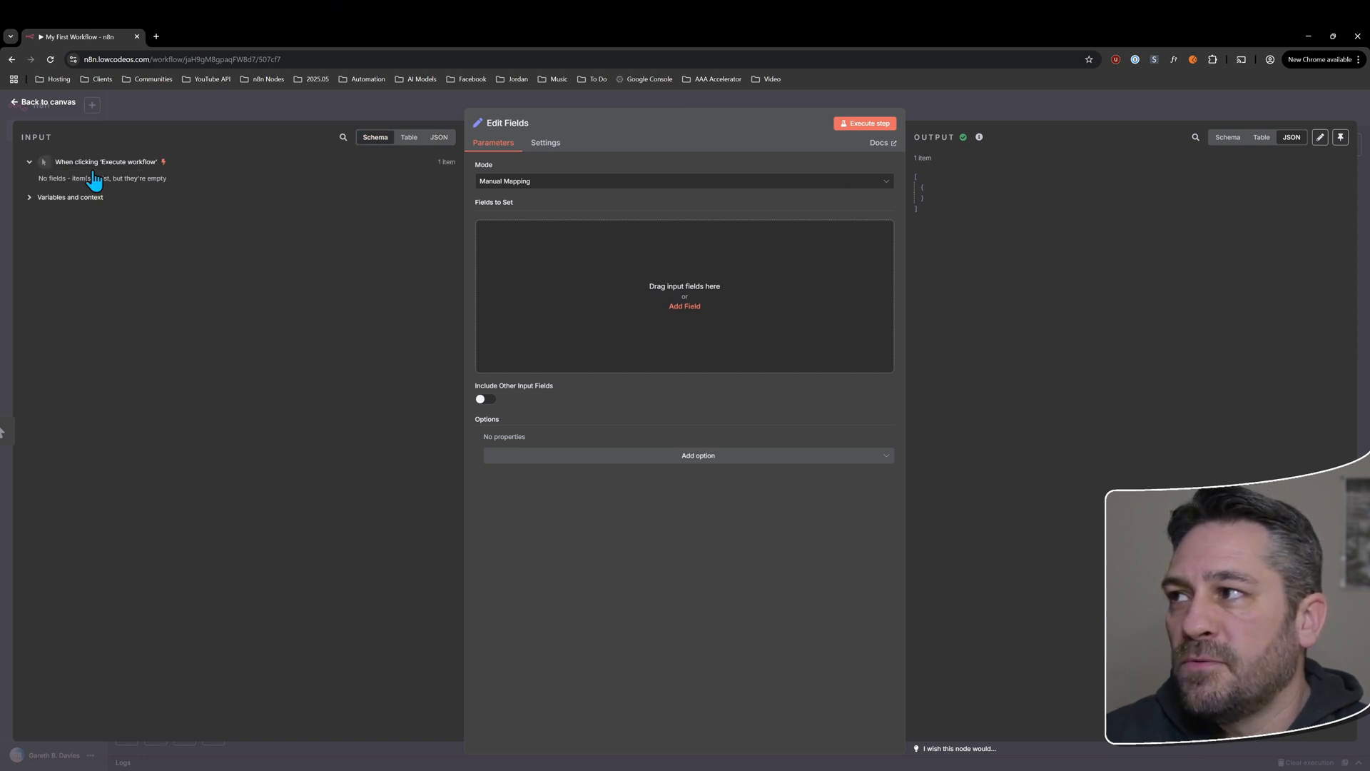
left_click(29, 197)
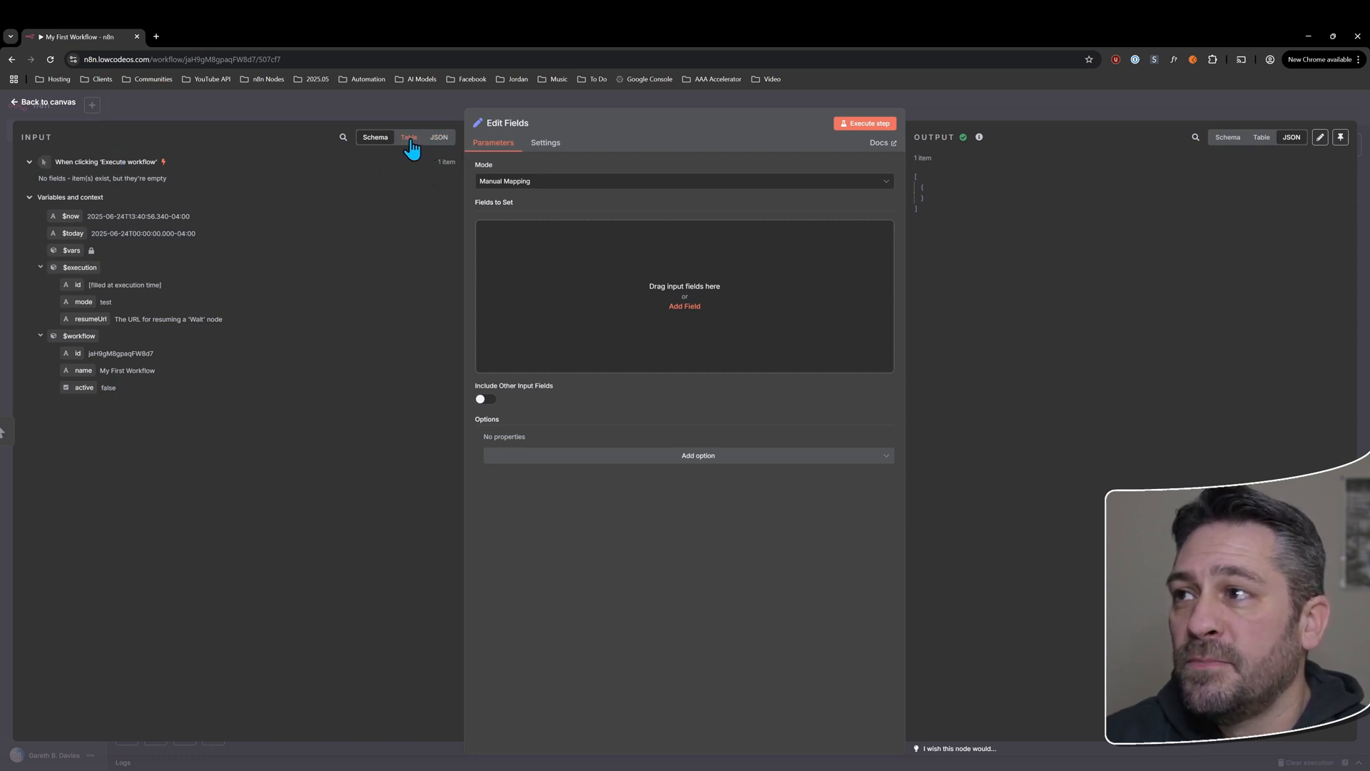
left_click(409, 137)
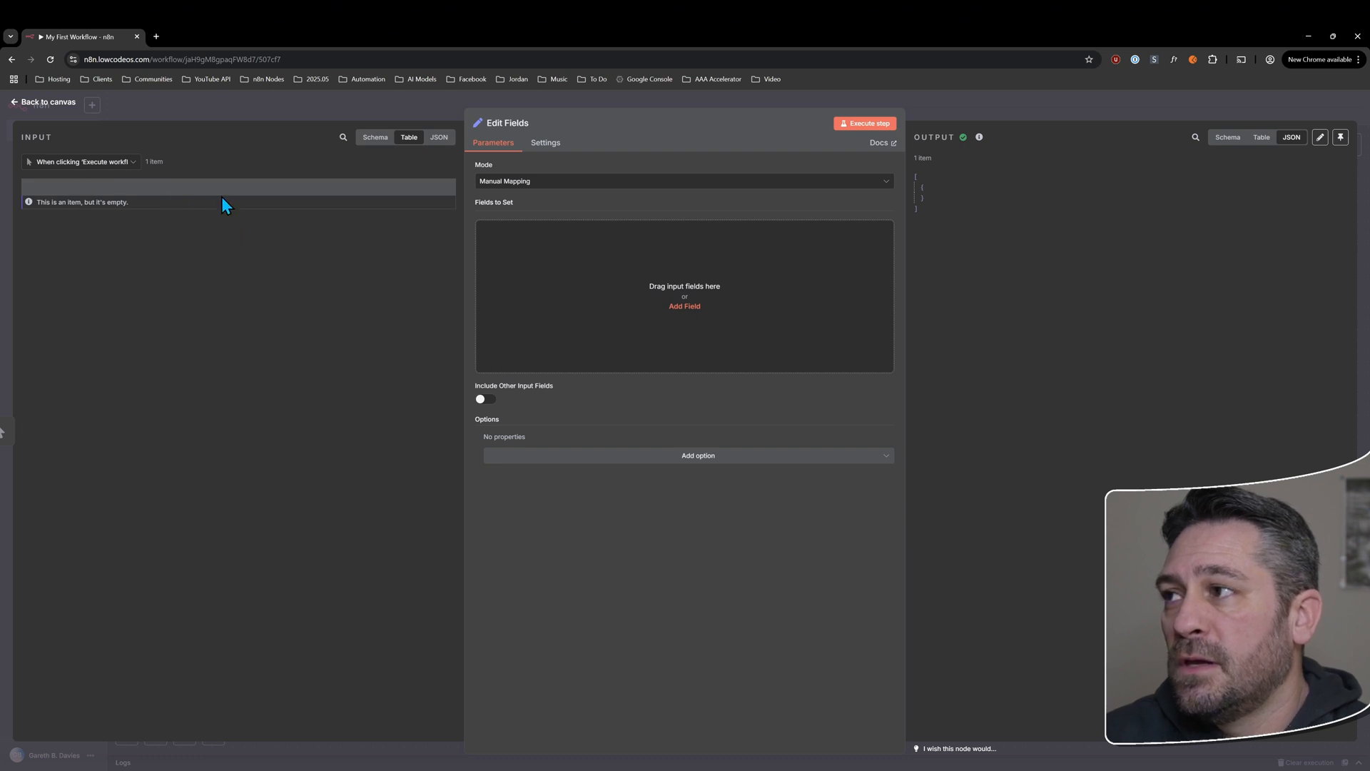
mouse_move(426, 162)
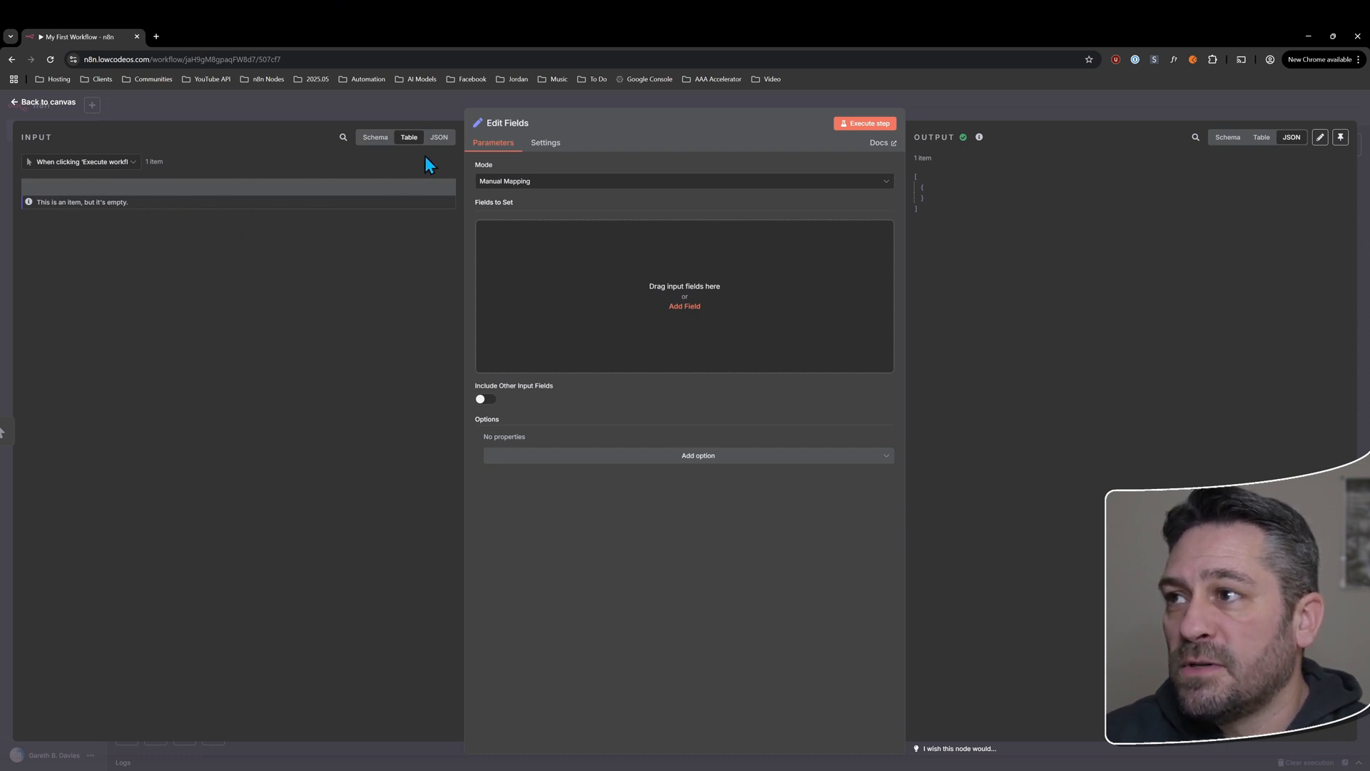
left_click(439, 136)
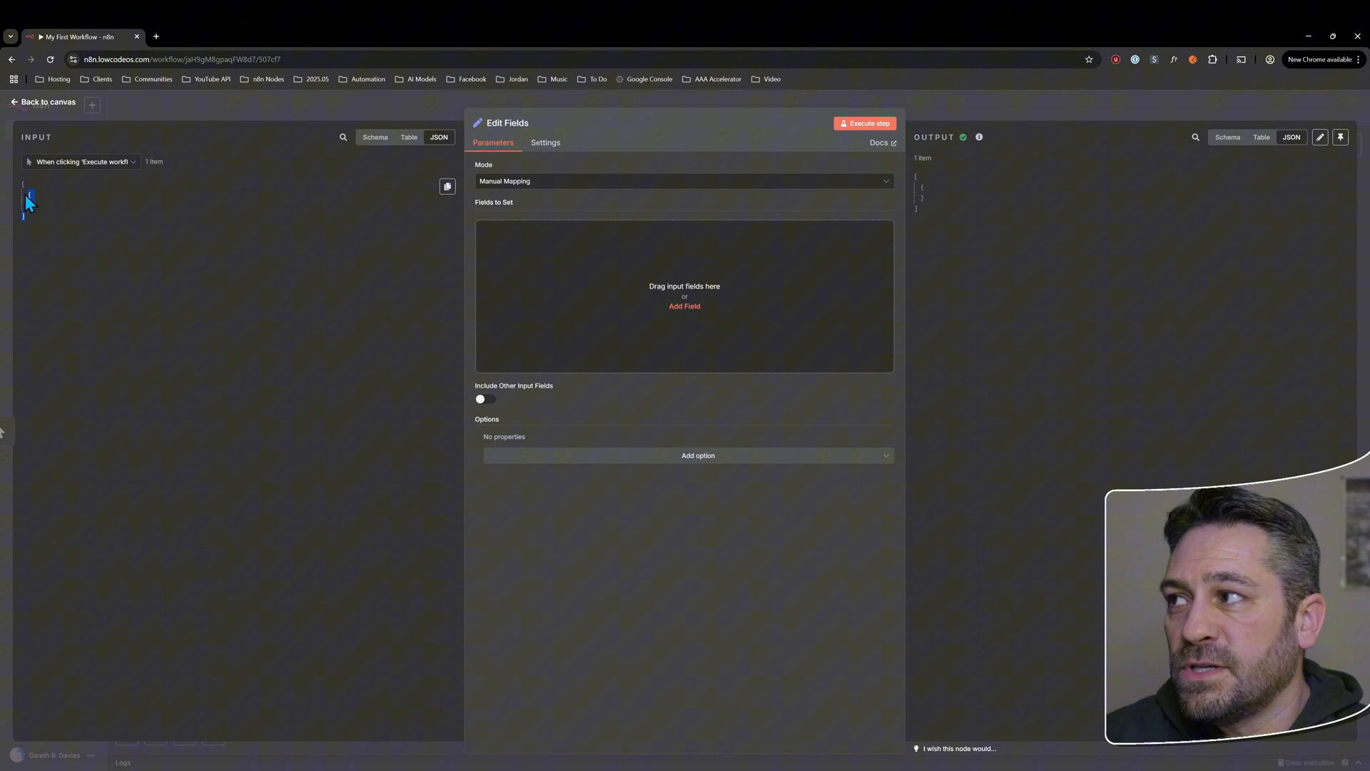
mouse_move(54, 241)
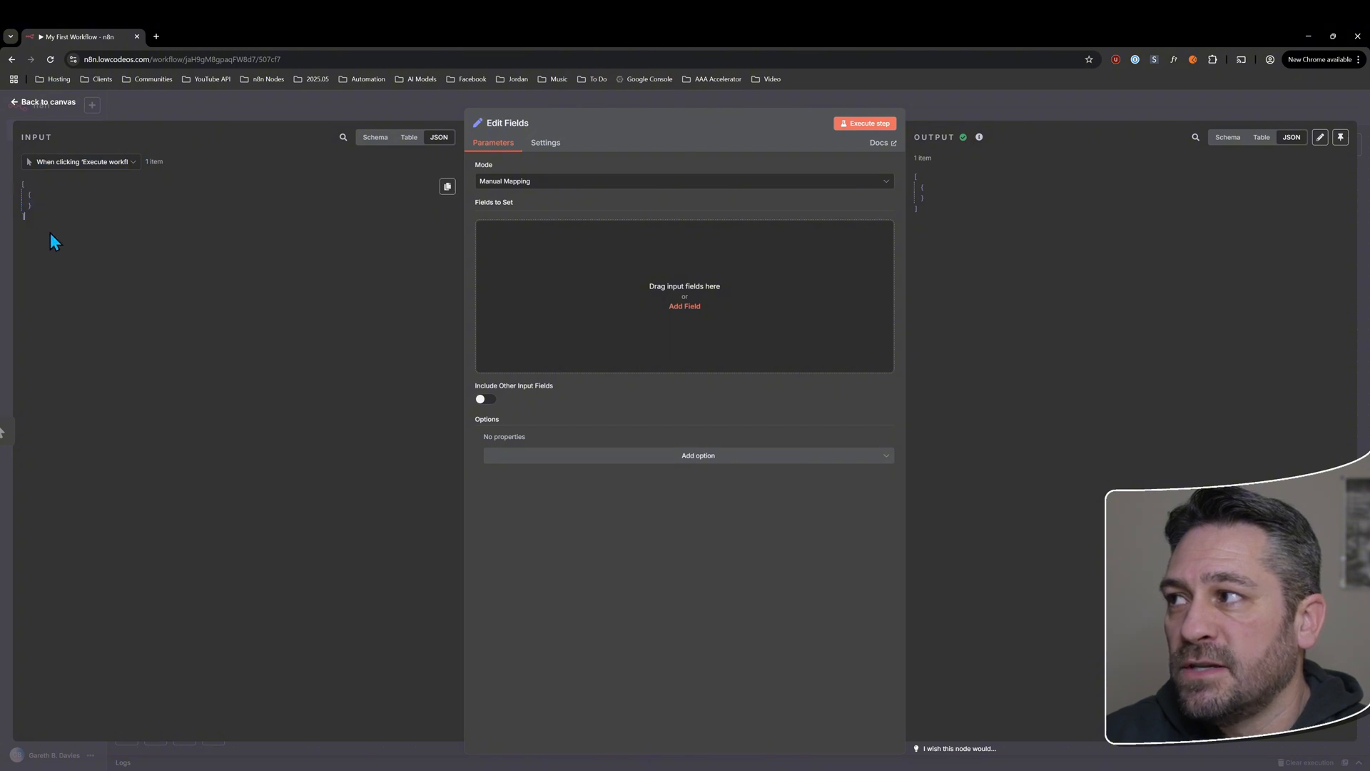
left_click(375, 136)
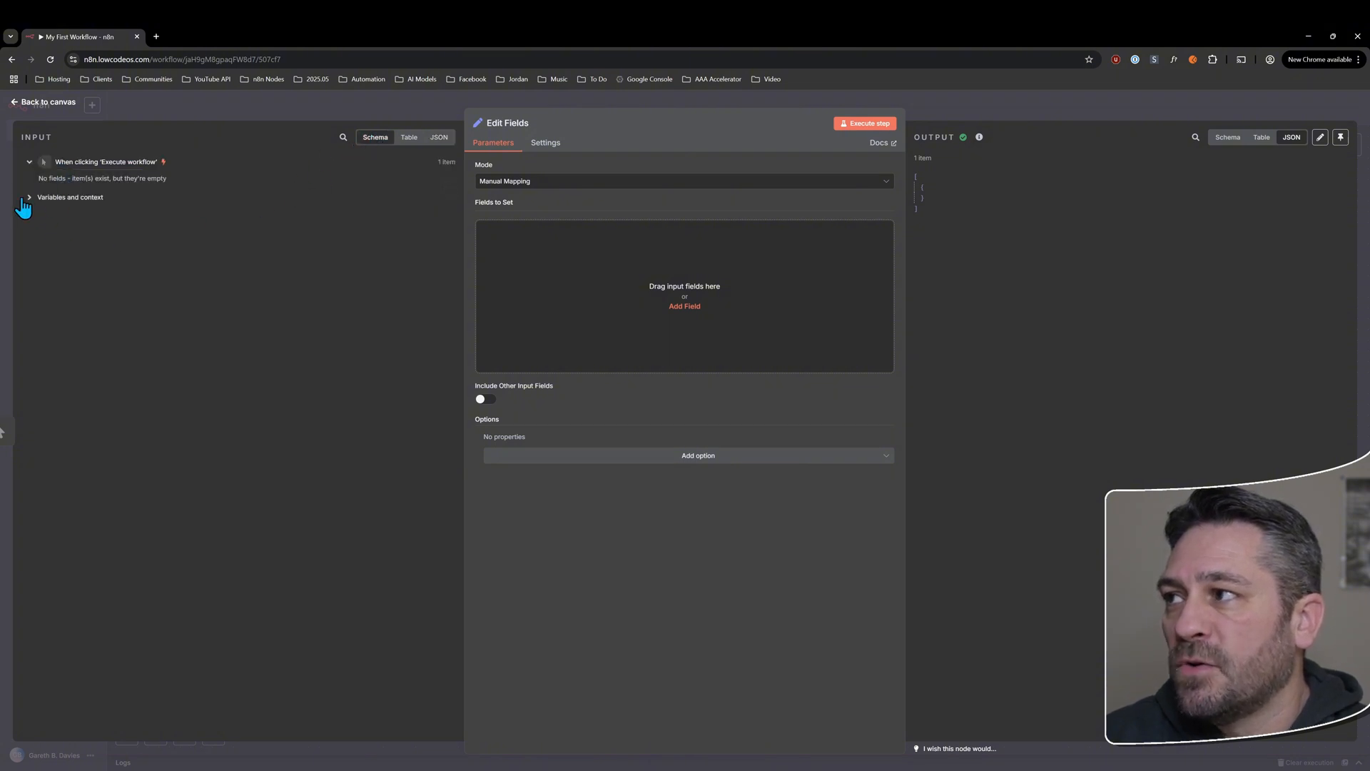
left_click(30, 197)
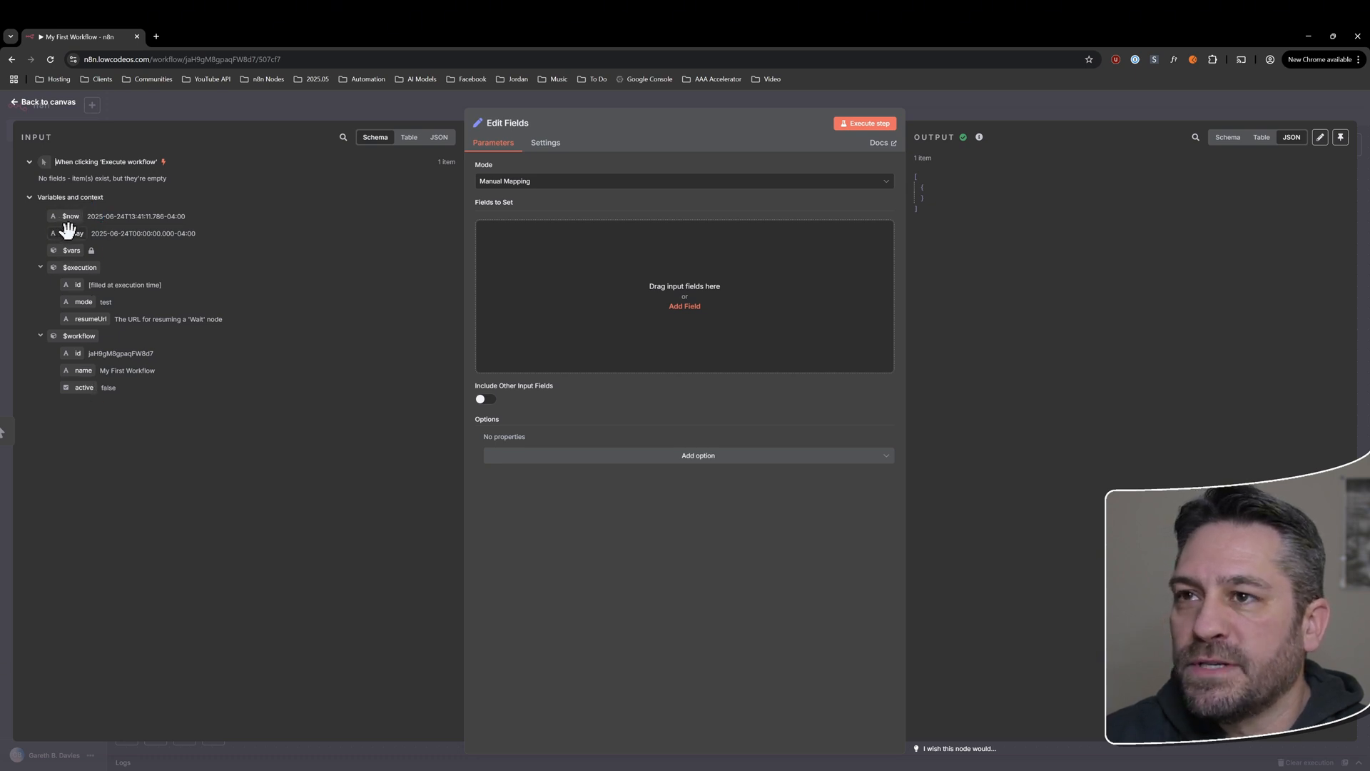
mouse_move(106, 427)
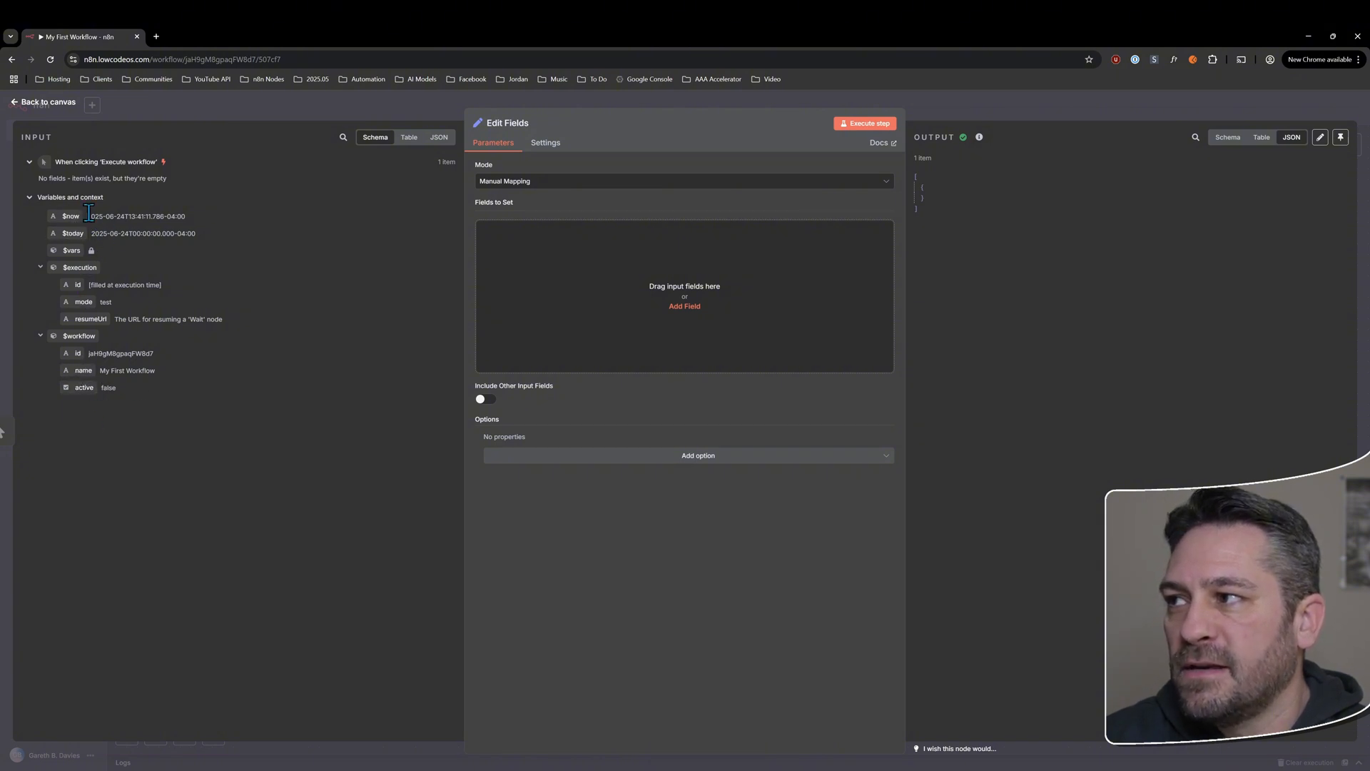
left_click(28, 197)
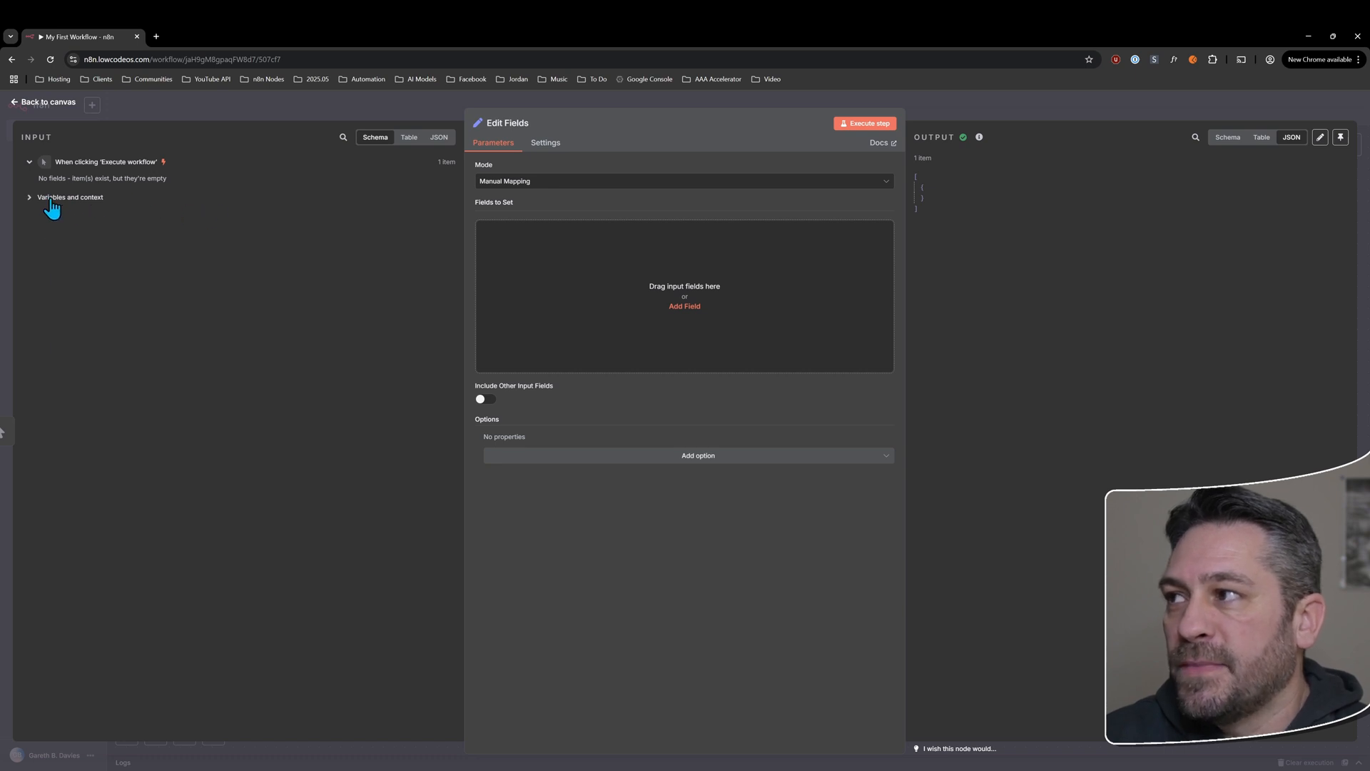
left_click(29, 197)
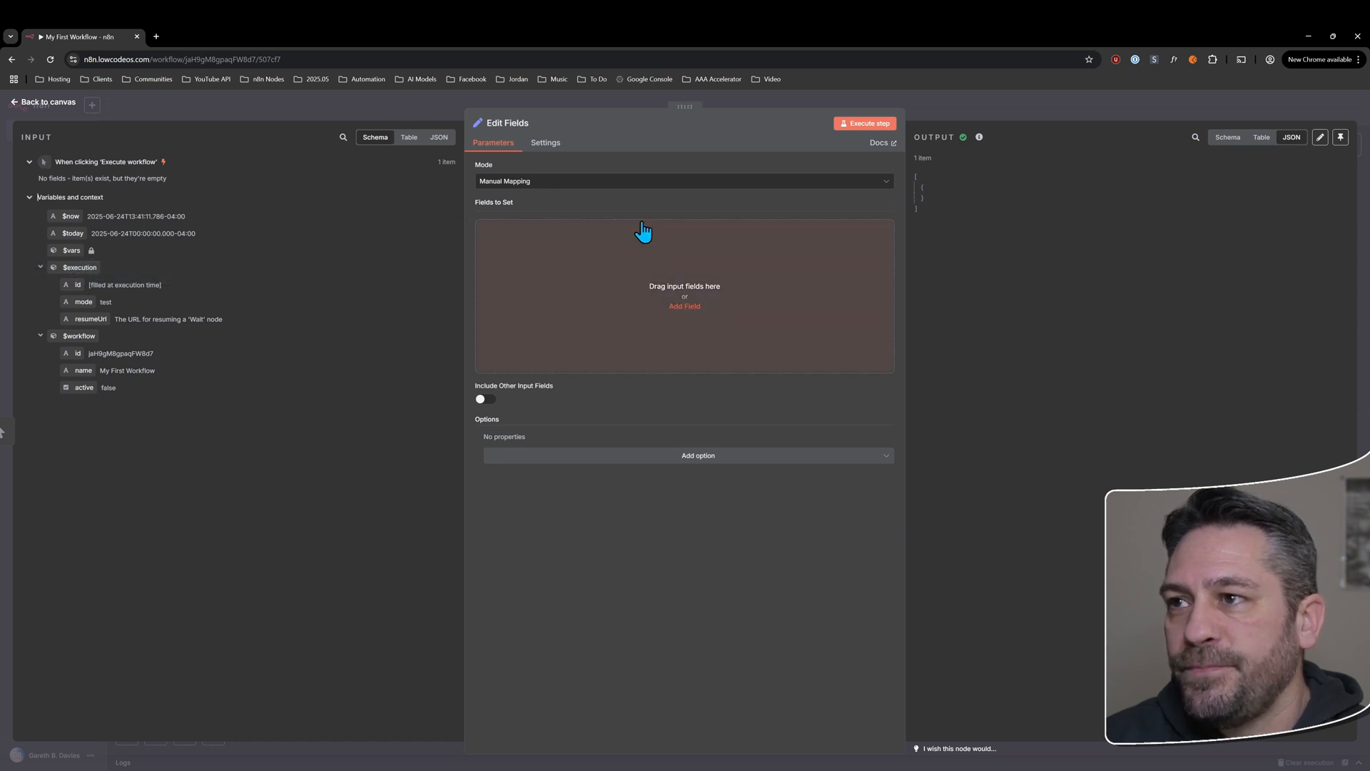
mouse_move(561, 202)
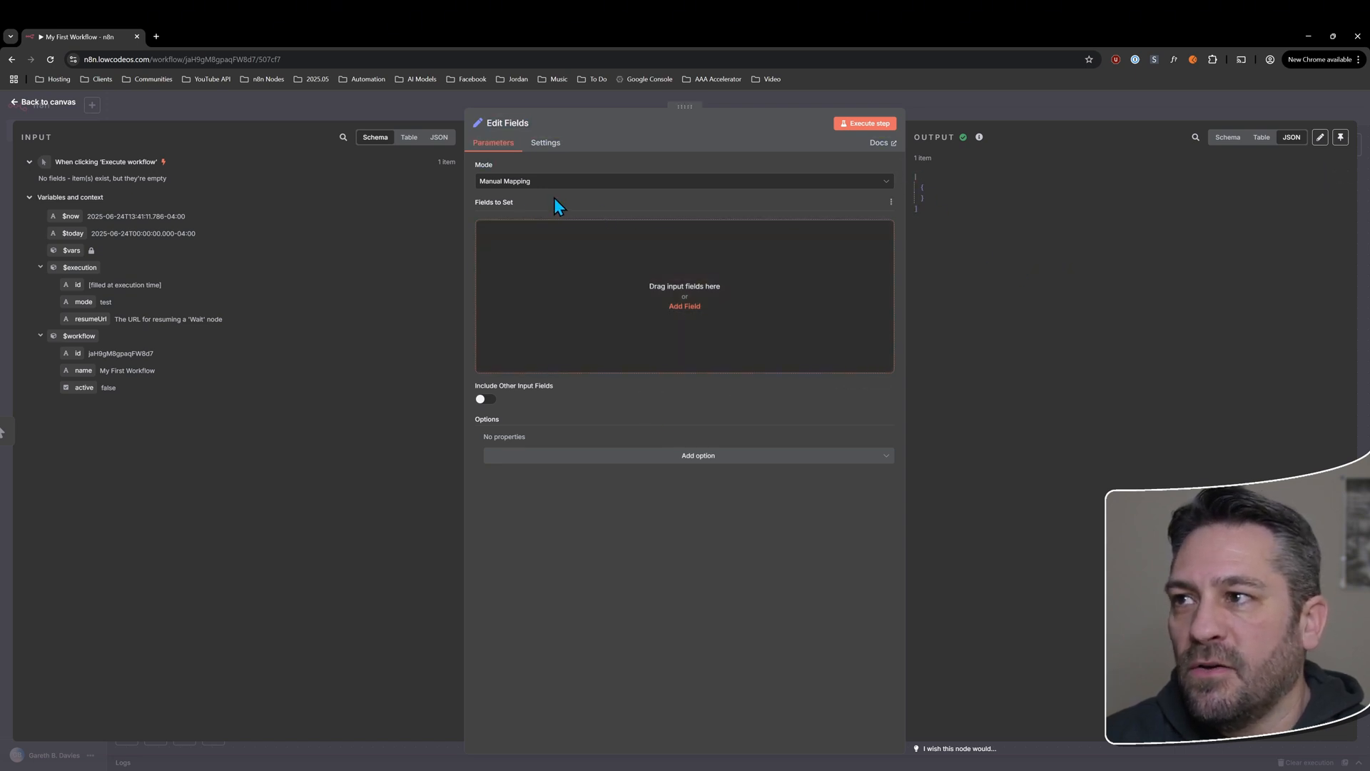
- Switch the Edit Fields node to JSON mode
left_click(684, 180)
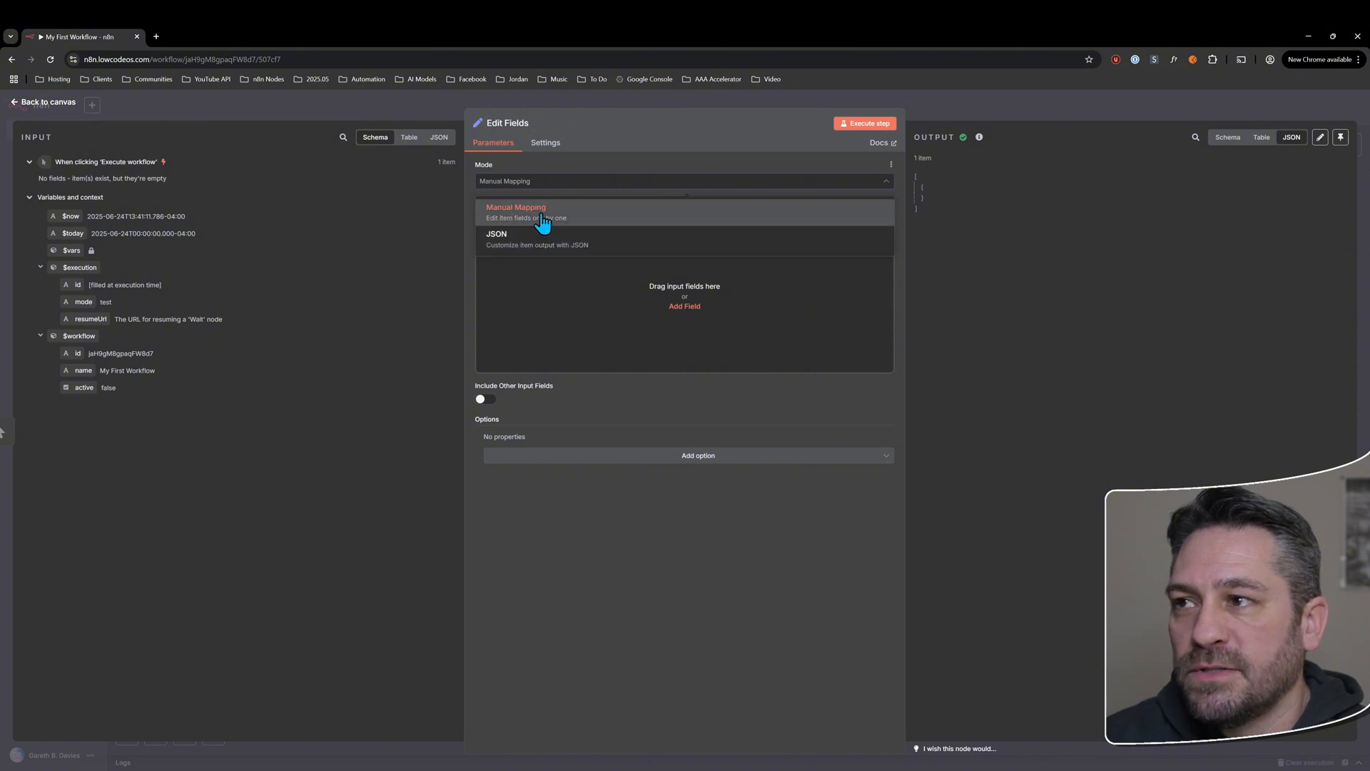
mouse_move(506, 232)
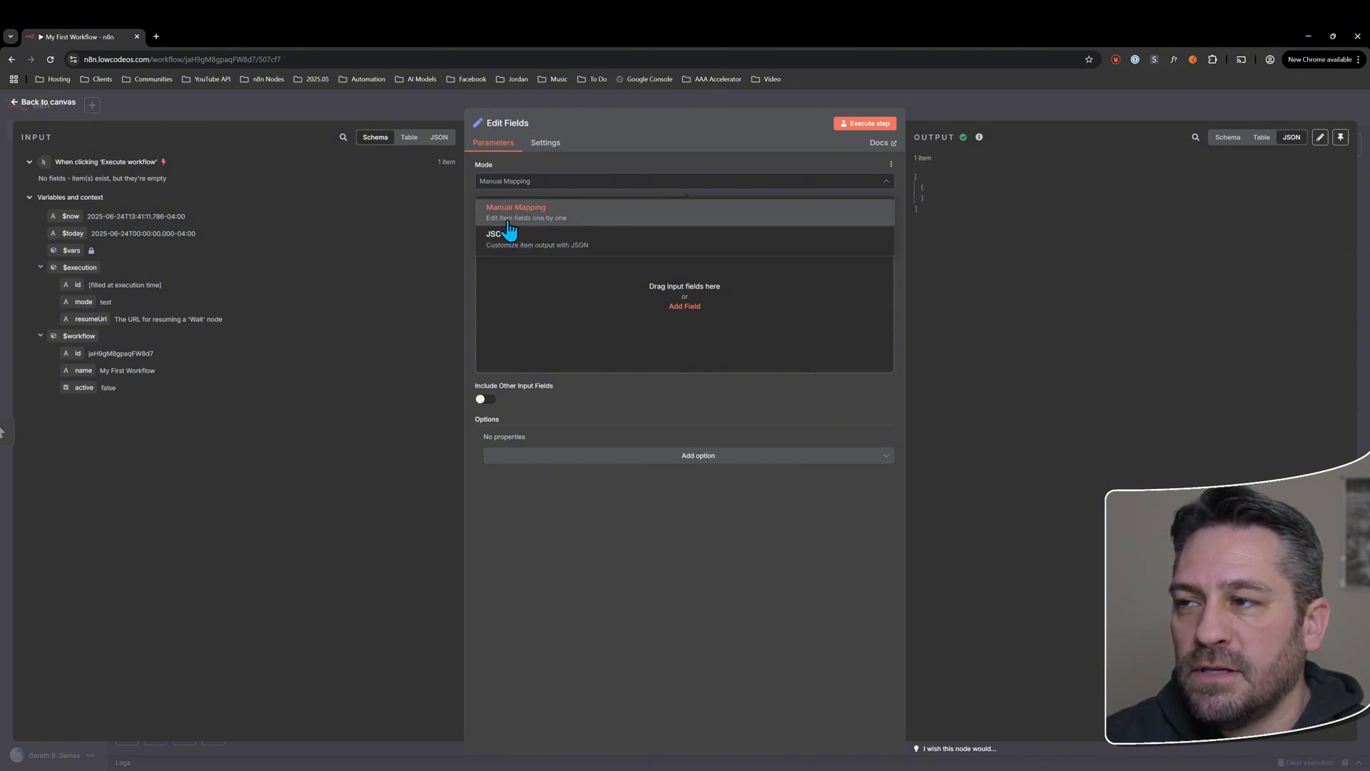
mouse_move(582, 218)
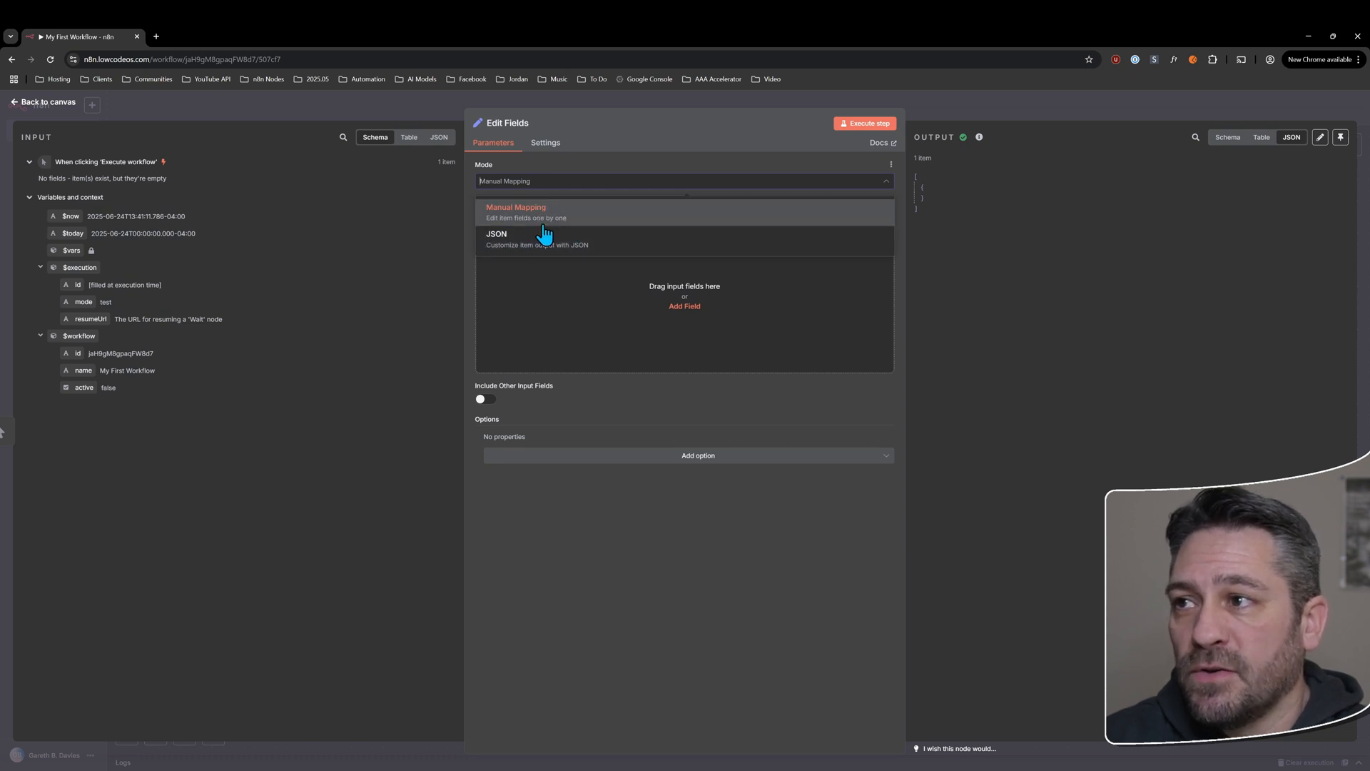
left_click(496, 237)
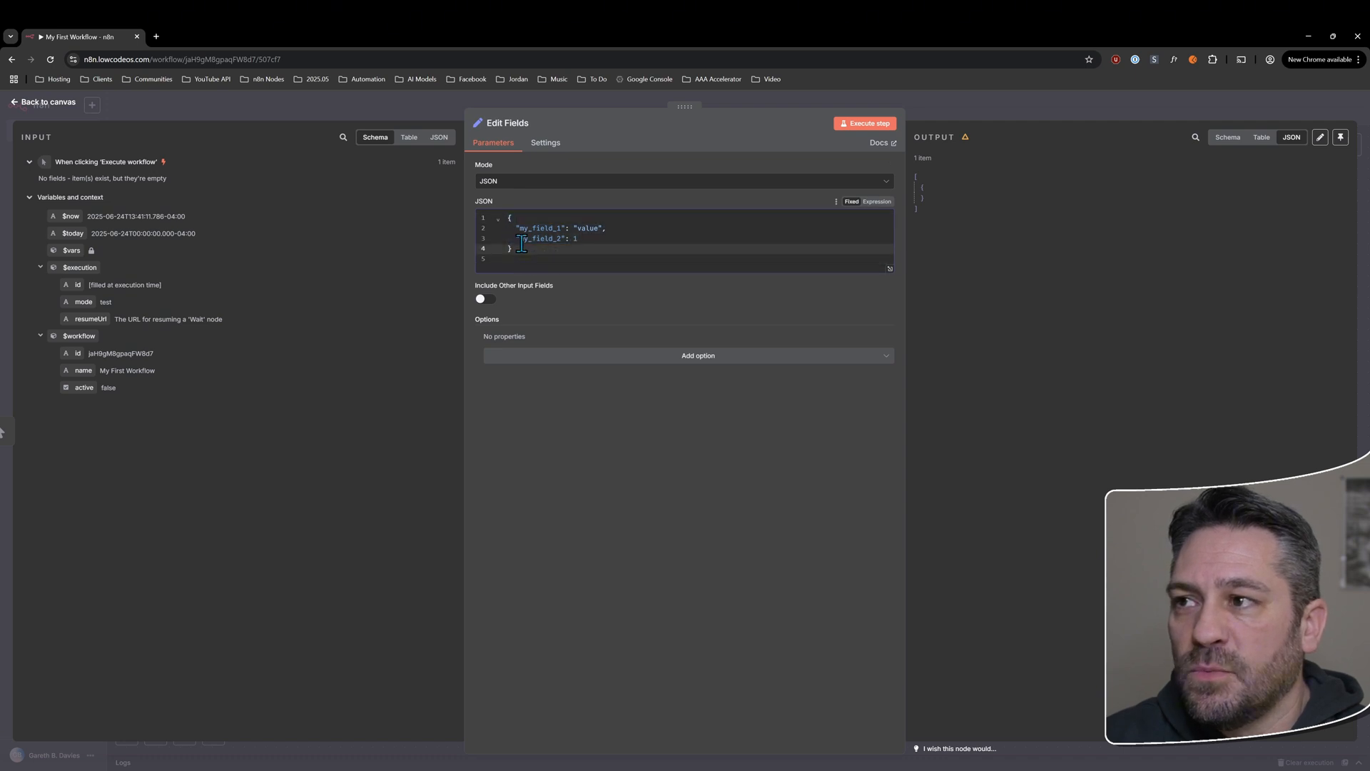
double_click(546, 227)
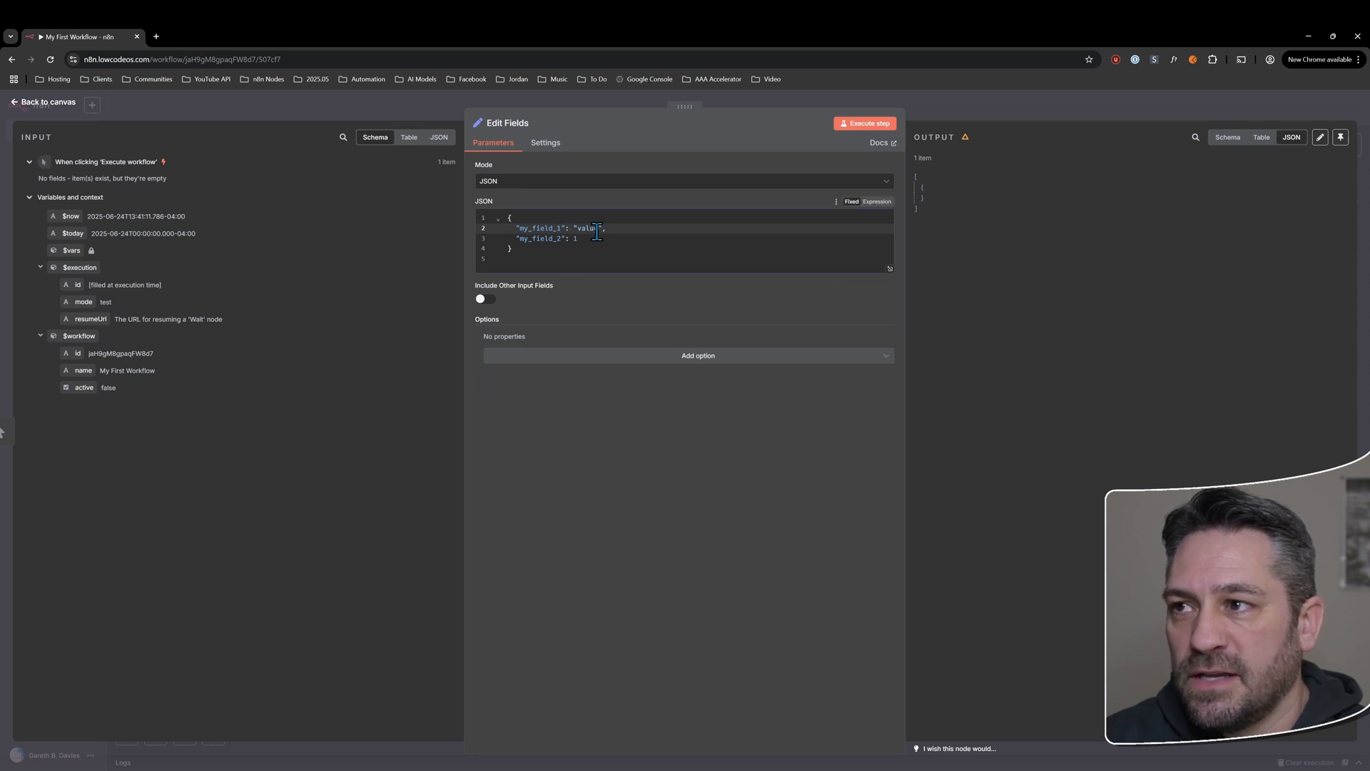
- Replace my_field_1's value with {{ $now }} and browse its DateTime methods
double_click(588, 228)
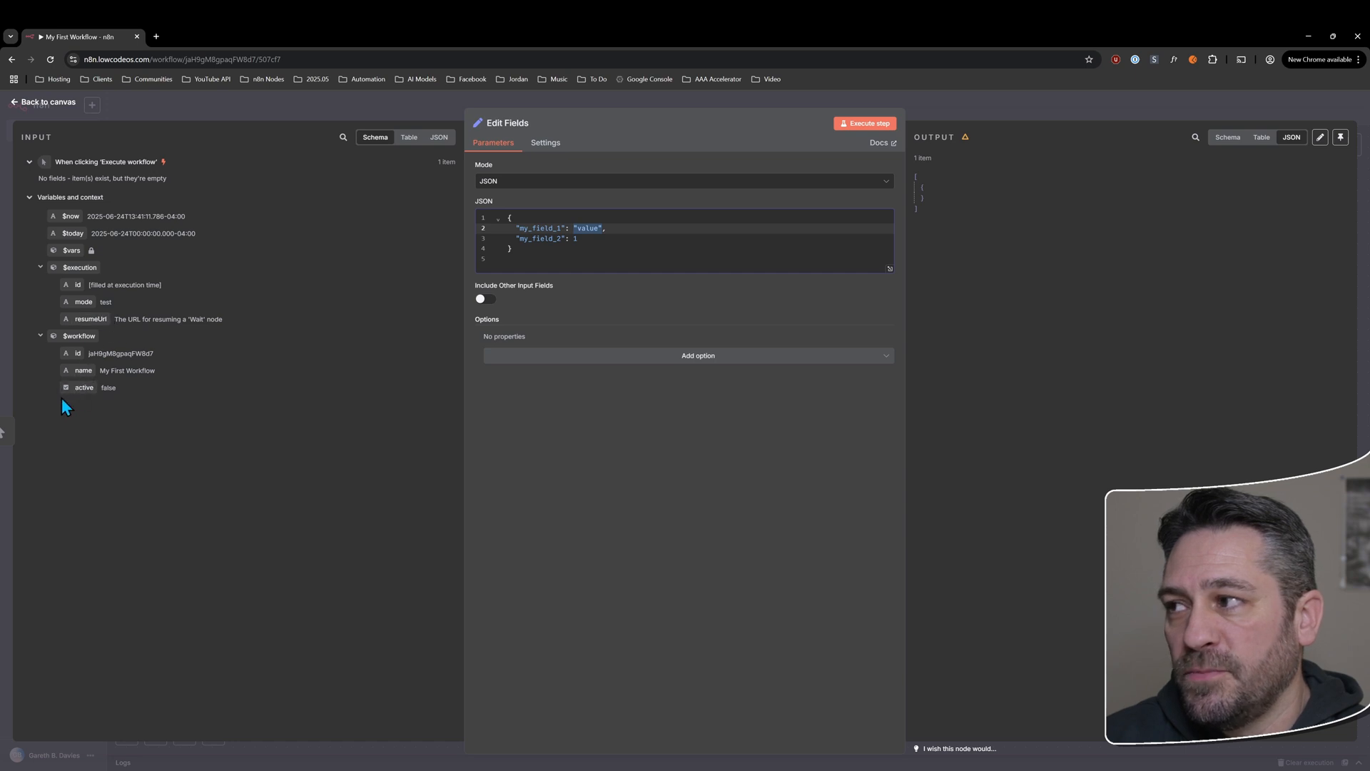
mouse_move(68, 233)
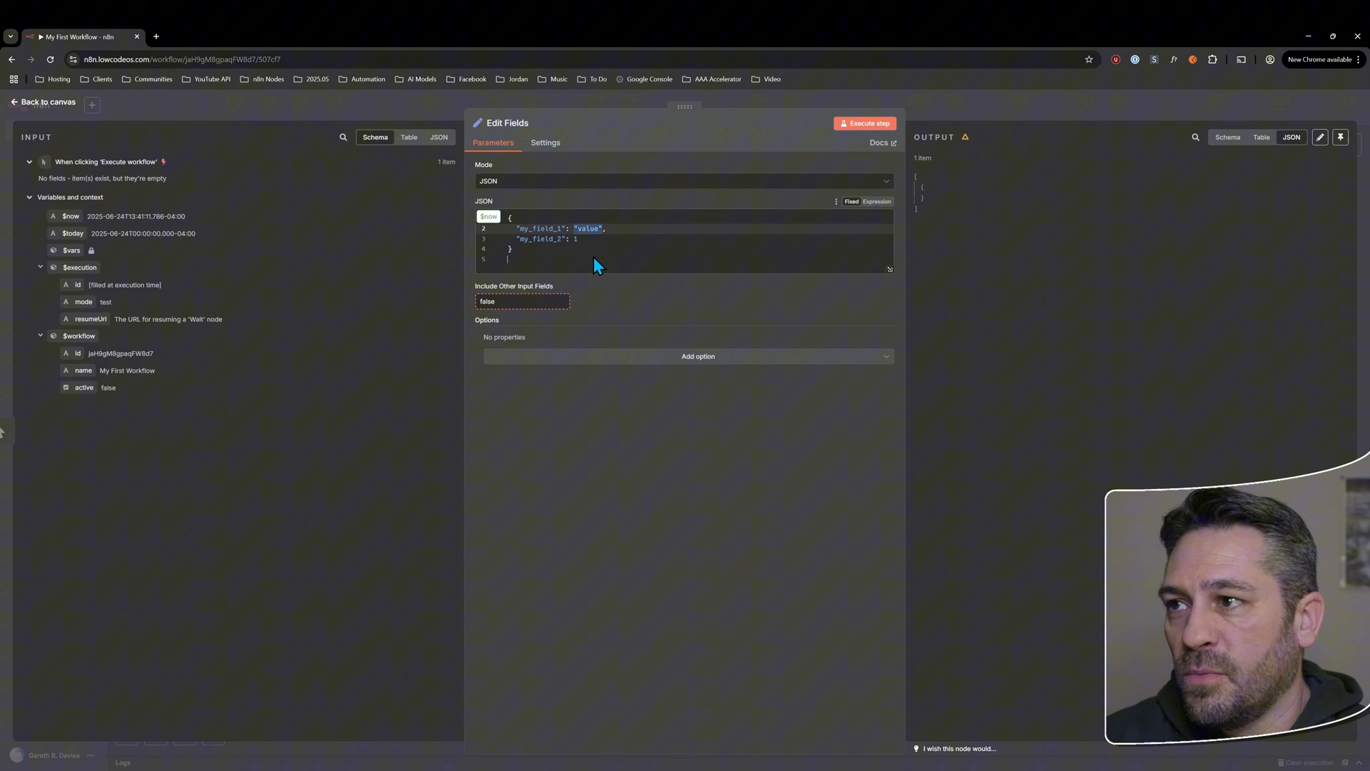
type("{{ $now }}")
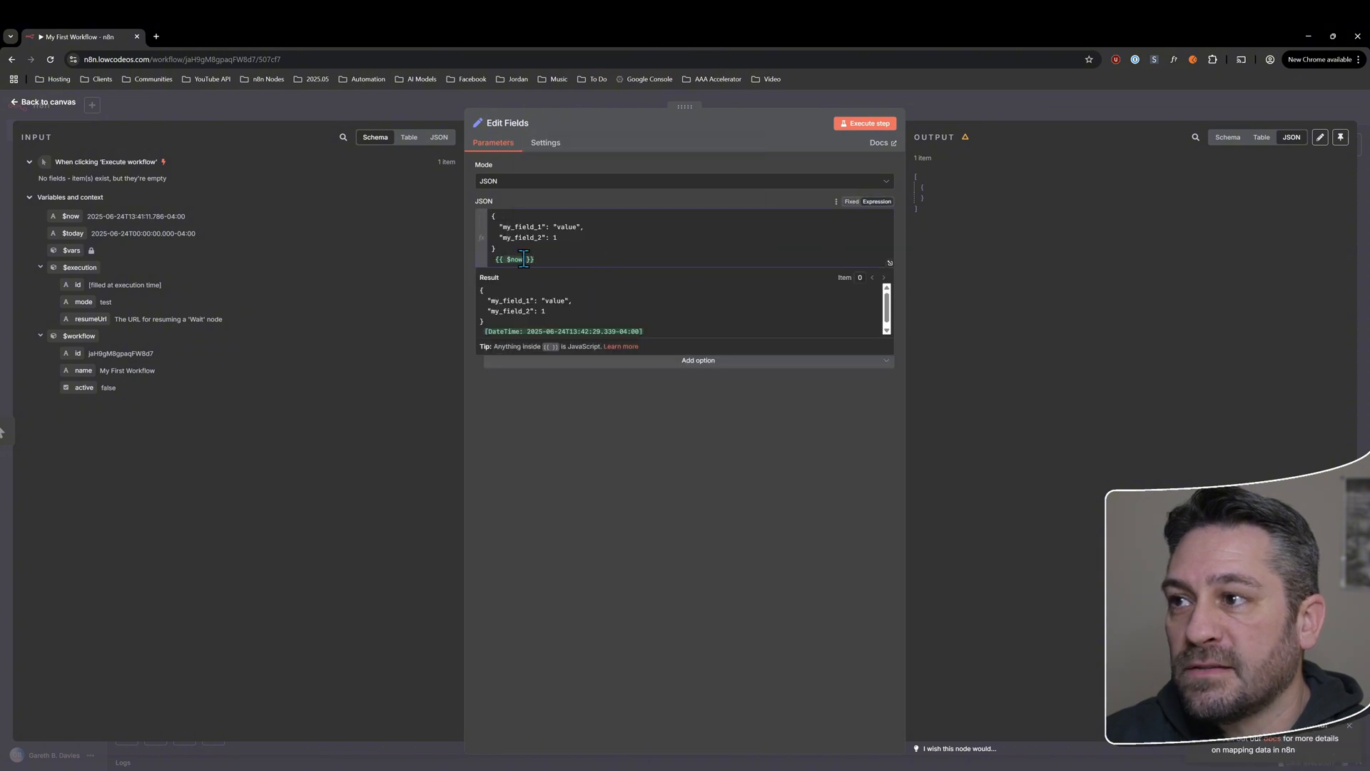
type(".")
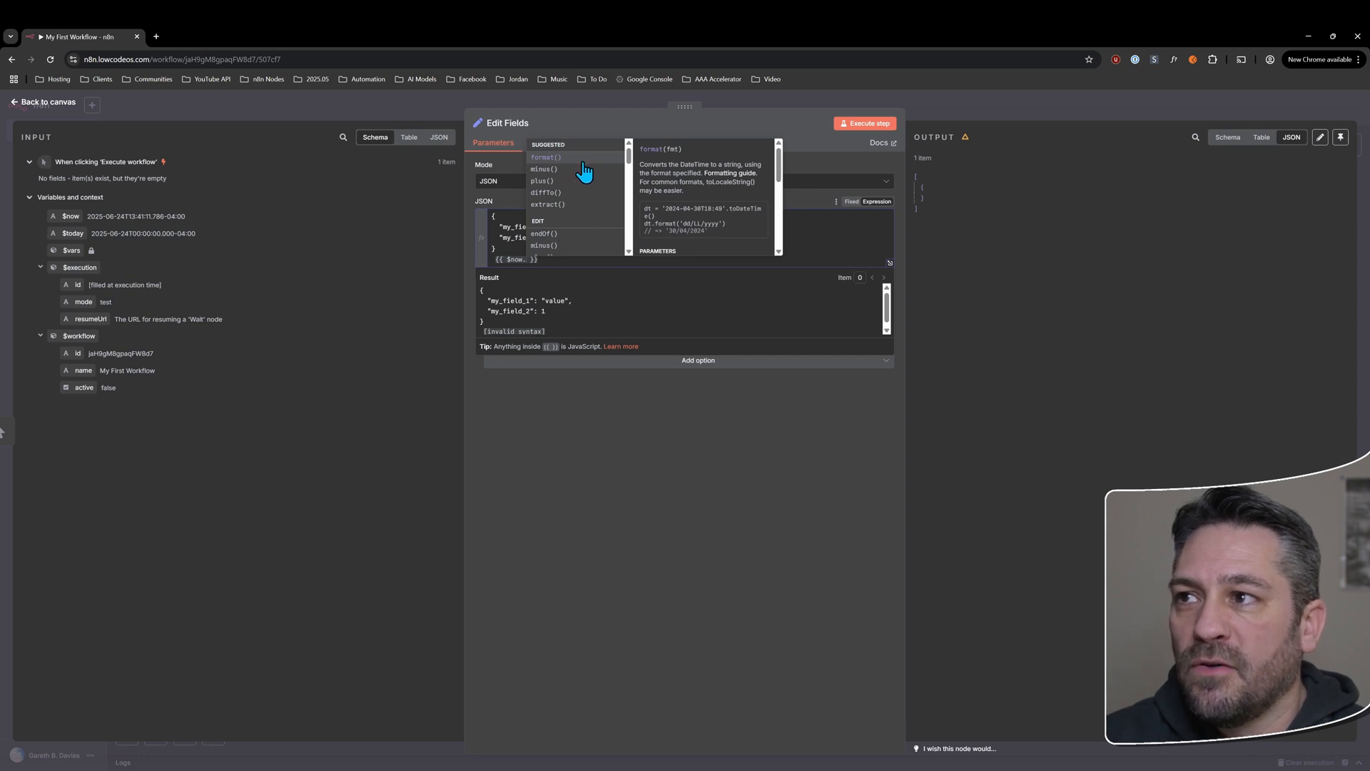
mouse_move(590, 210)
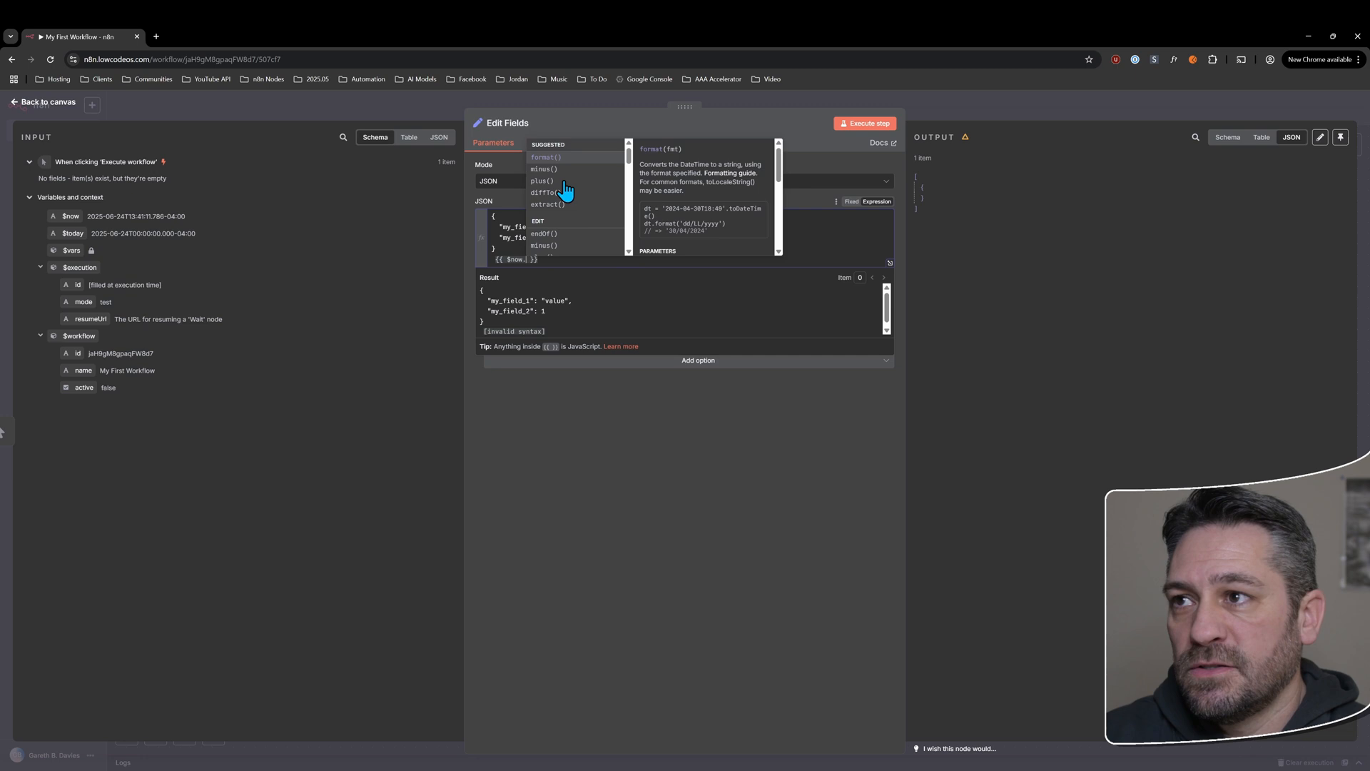
mouse_move(576, 222)
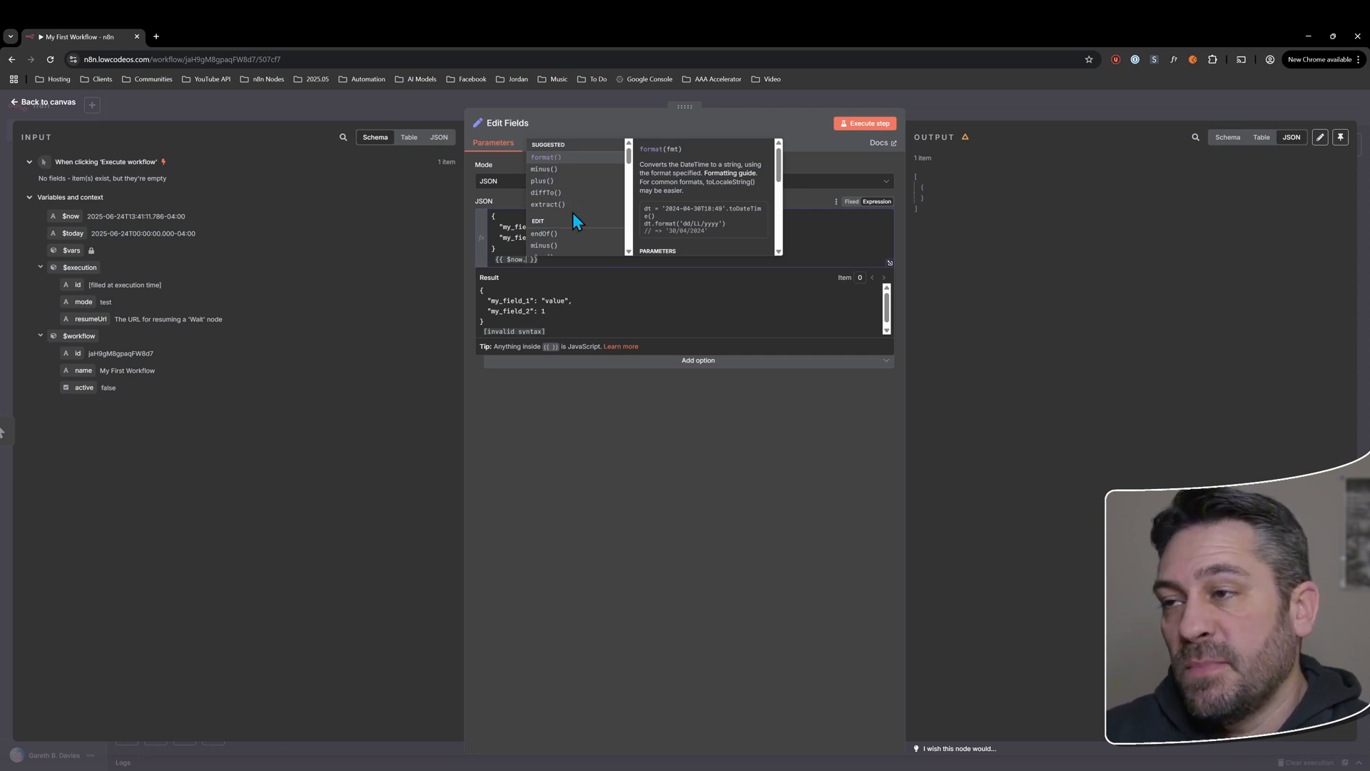
left_click(594, 218)
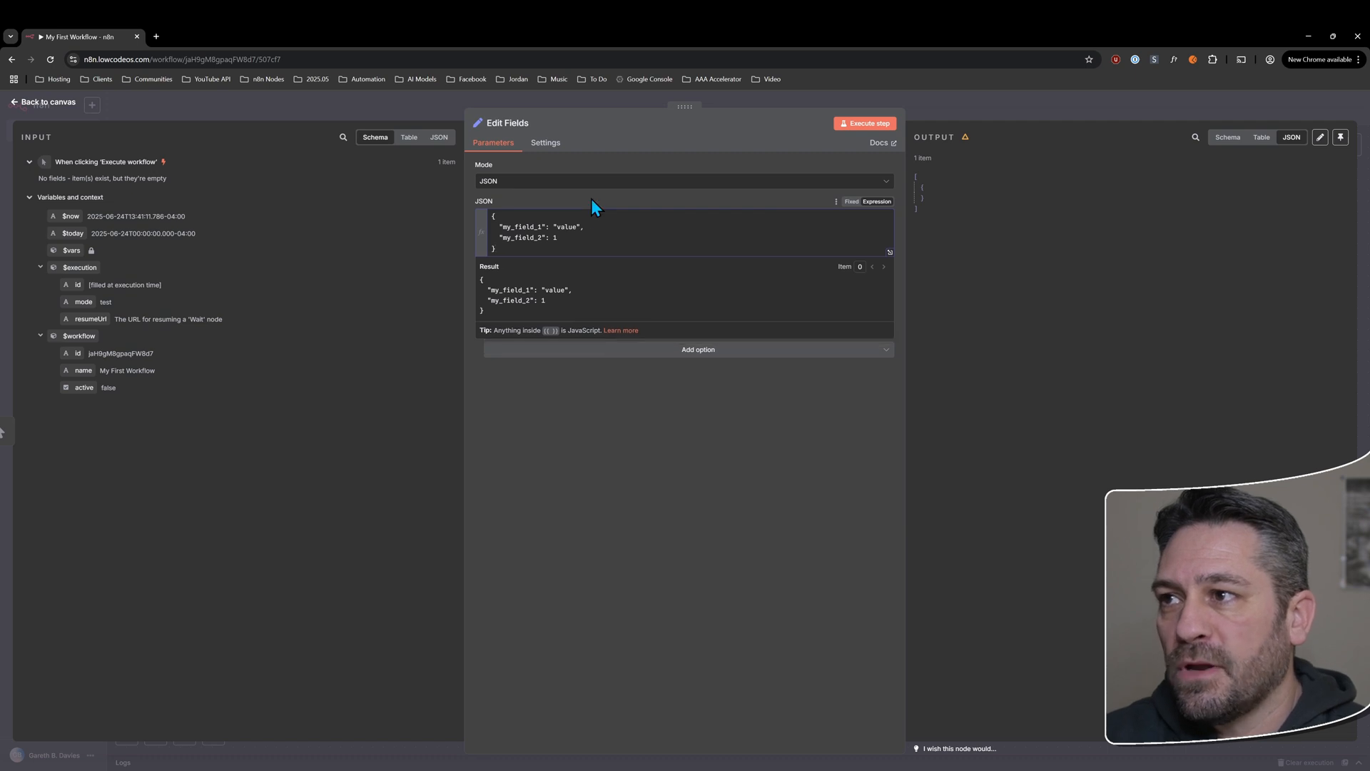
- Switch to Manual Mapping, add fields, and make the first field a Number
left_click(684, 181)
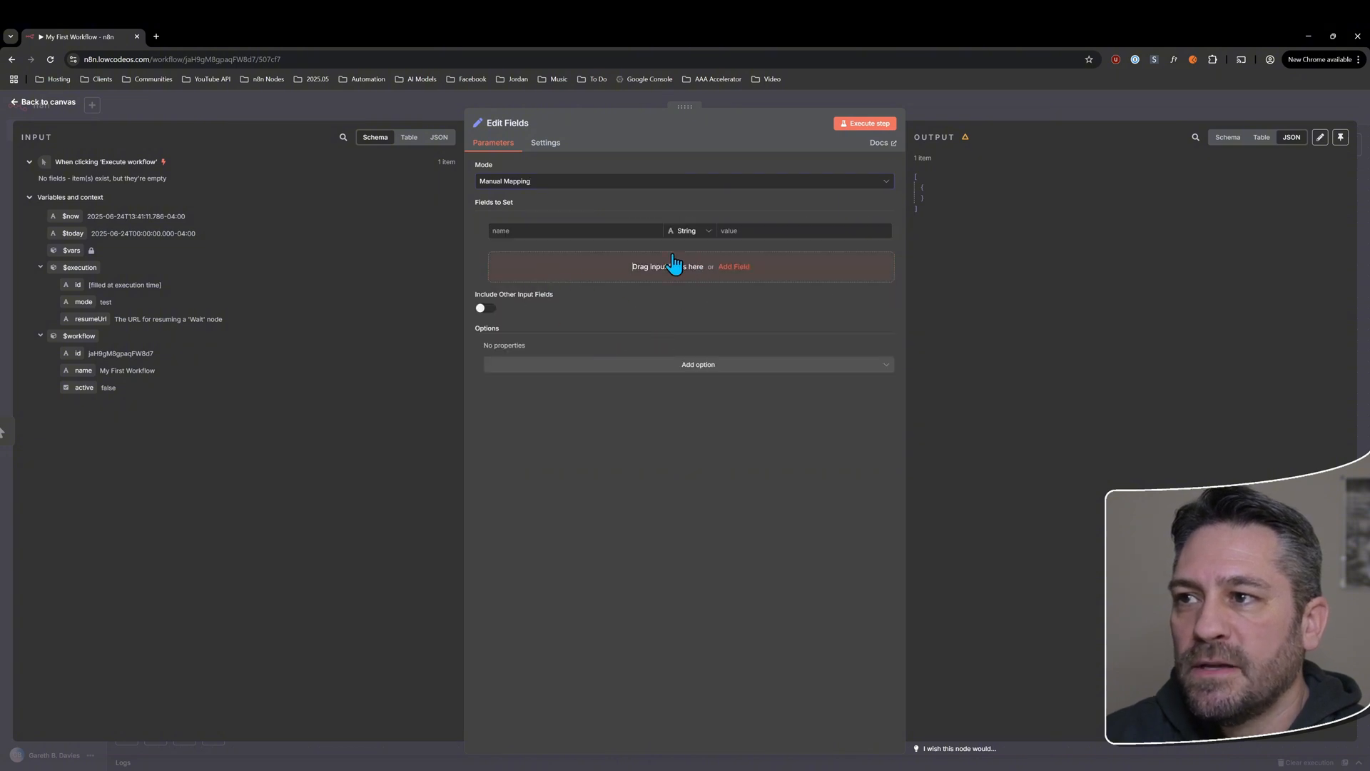
mouse_move(522, 276)
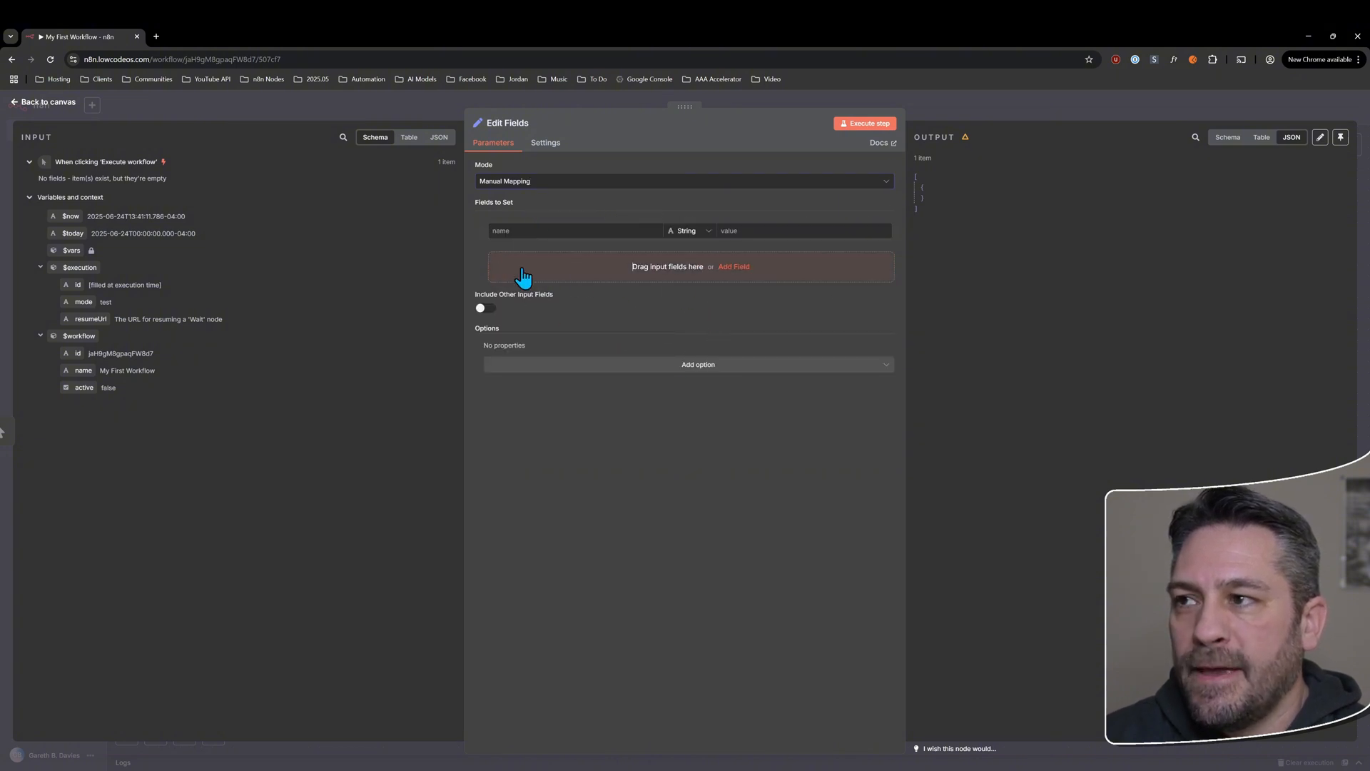
left_click(734, 266)
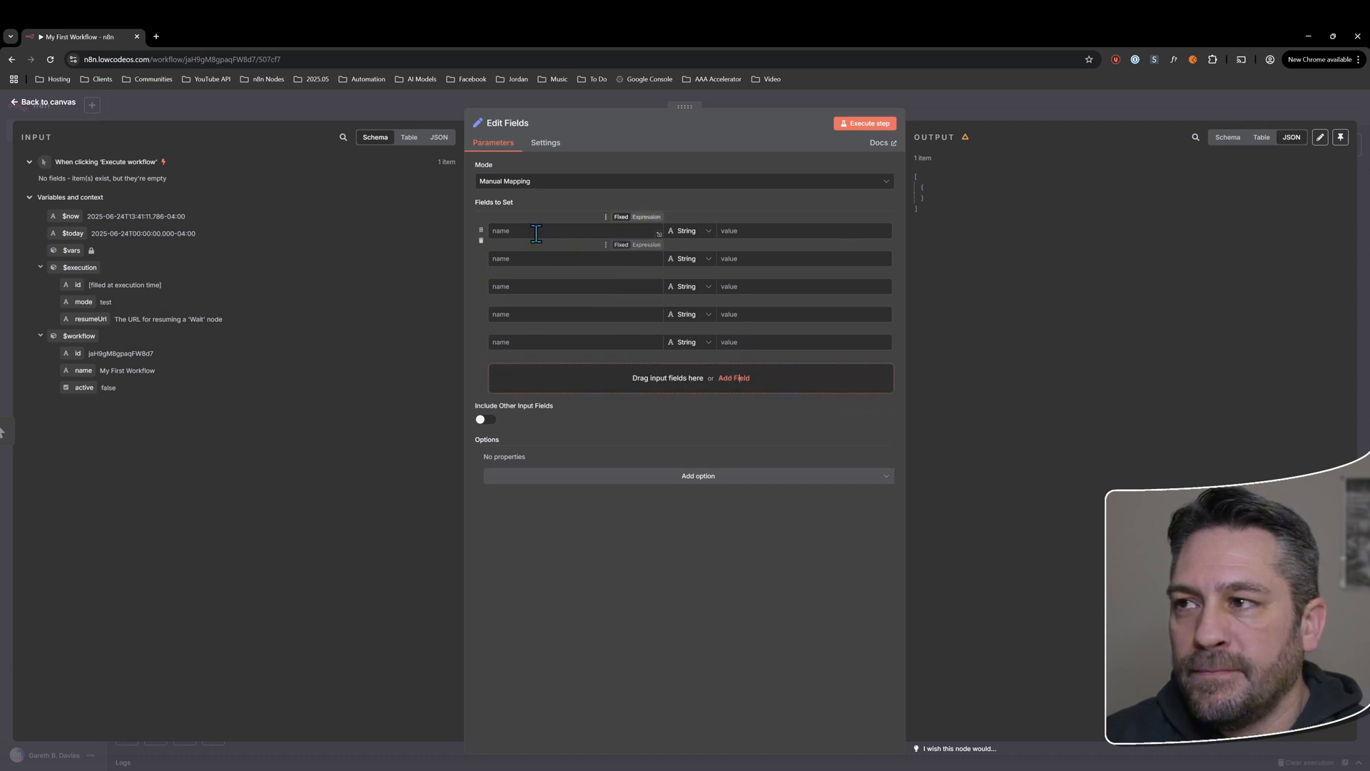
left_click(688, 230)
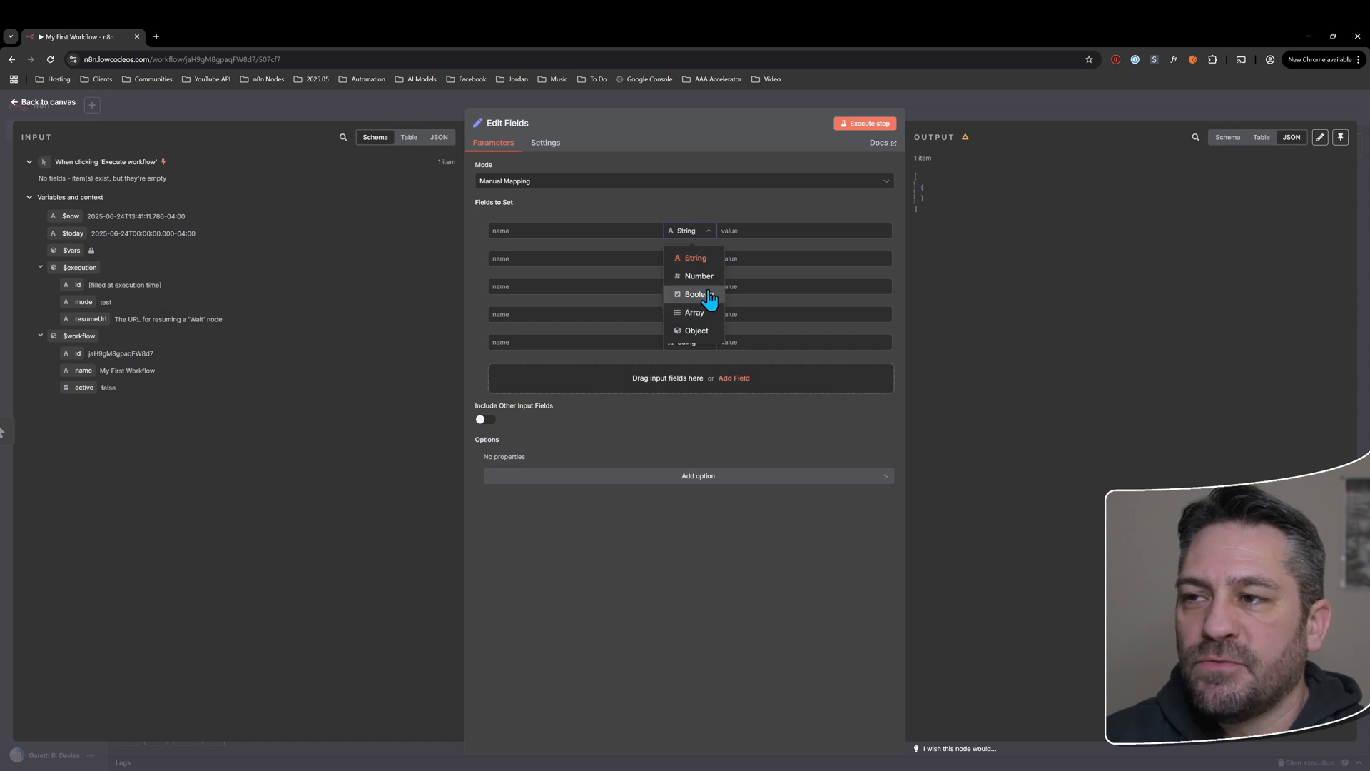
mouse_move(698, 260)
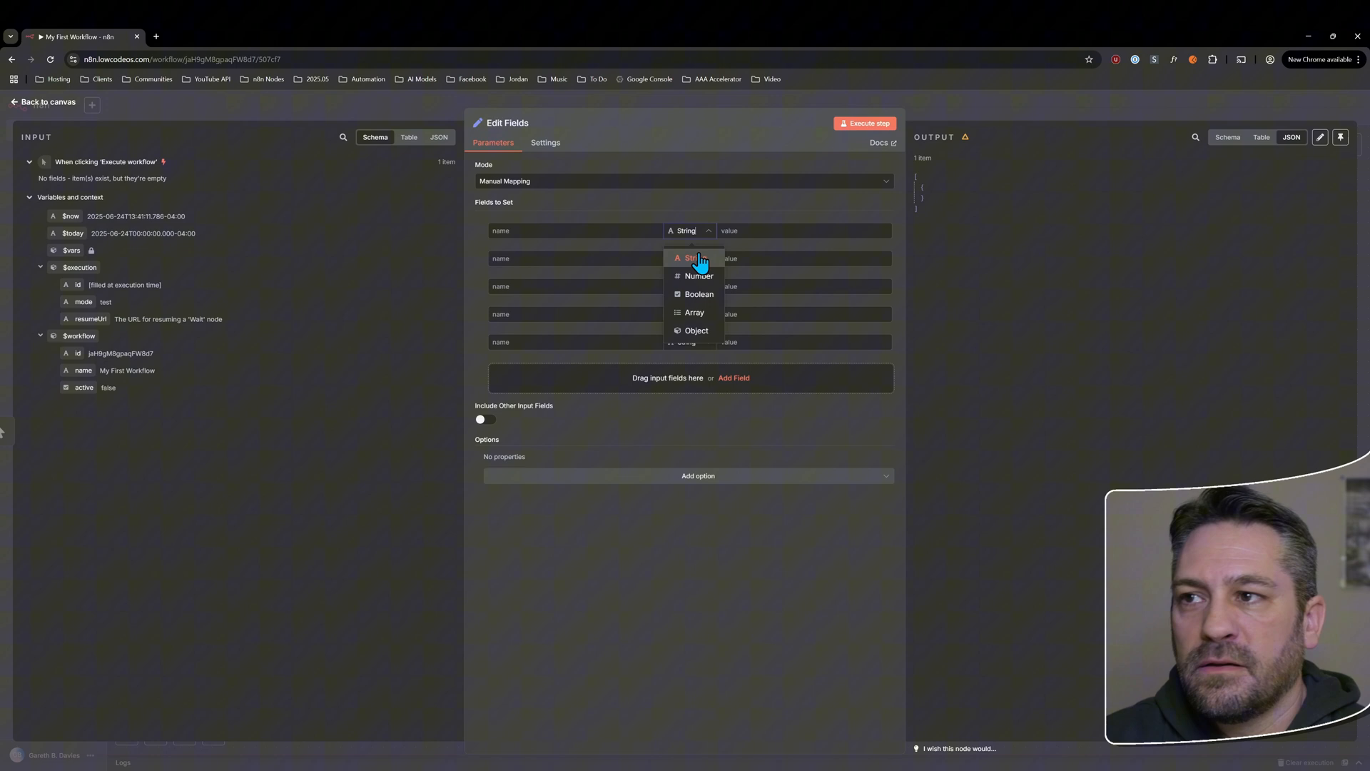
mouse_move(706, 262)
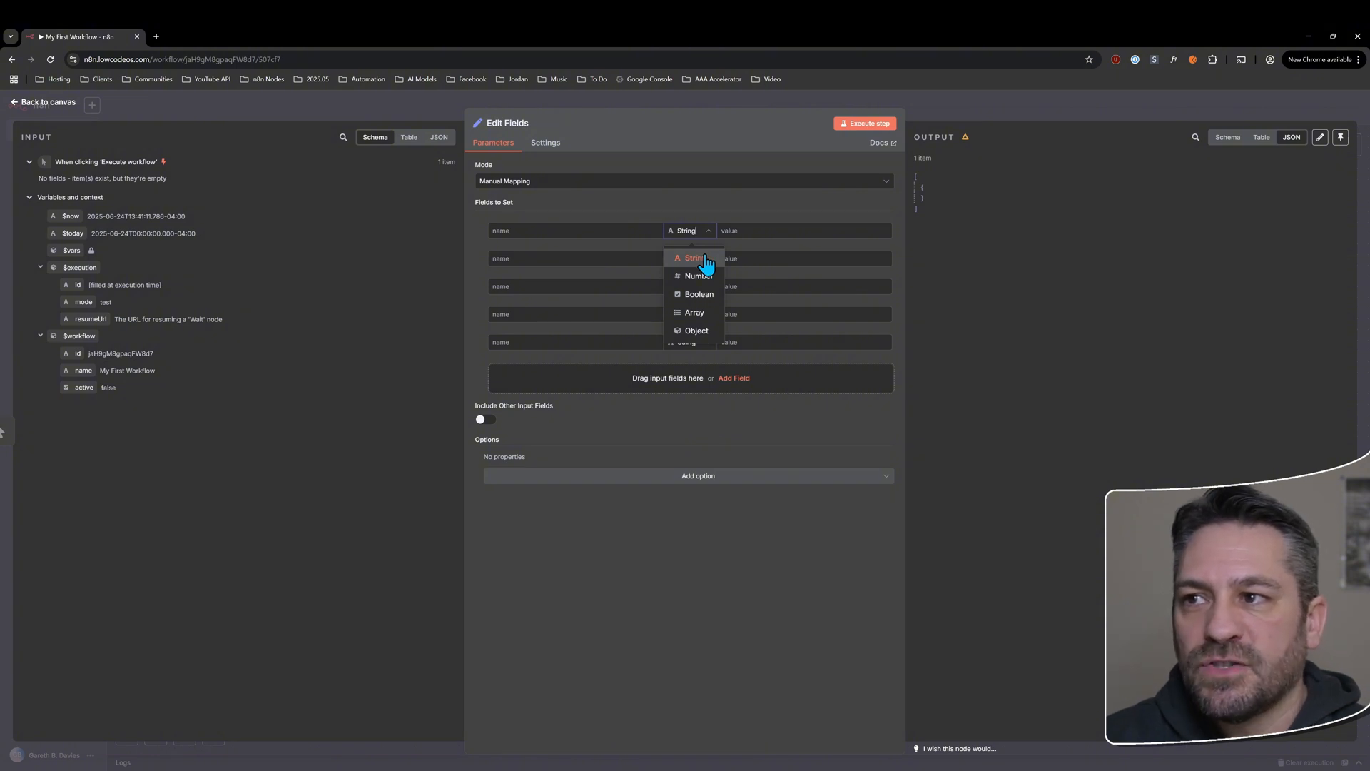
left_click(699, 275)
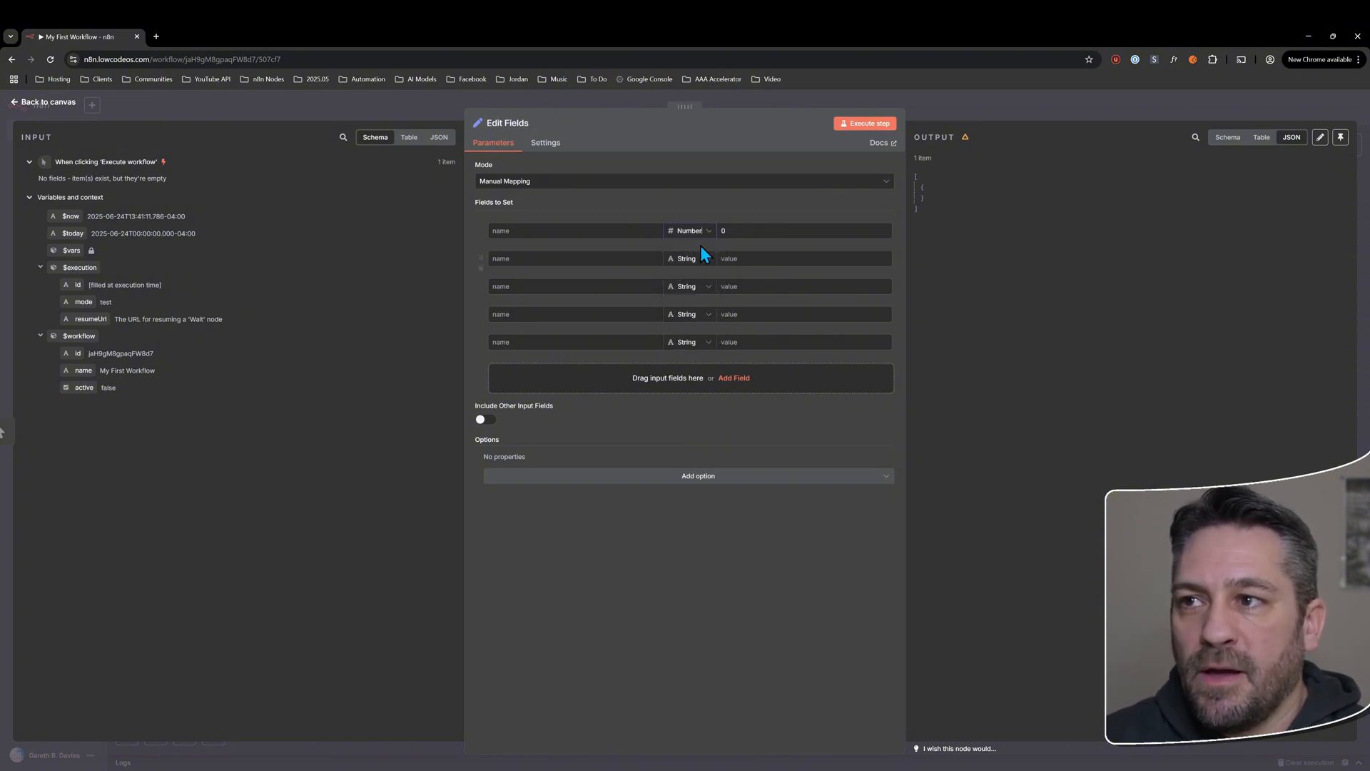
- Change the first field's type through Boolean and Array, ending on Object
left_click(689, 230)
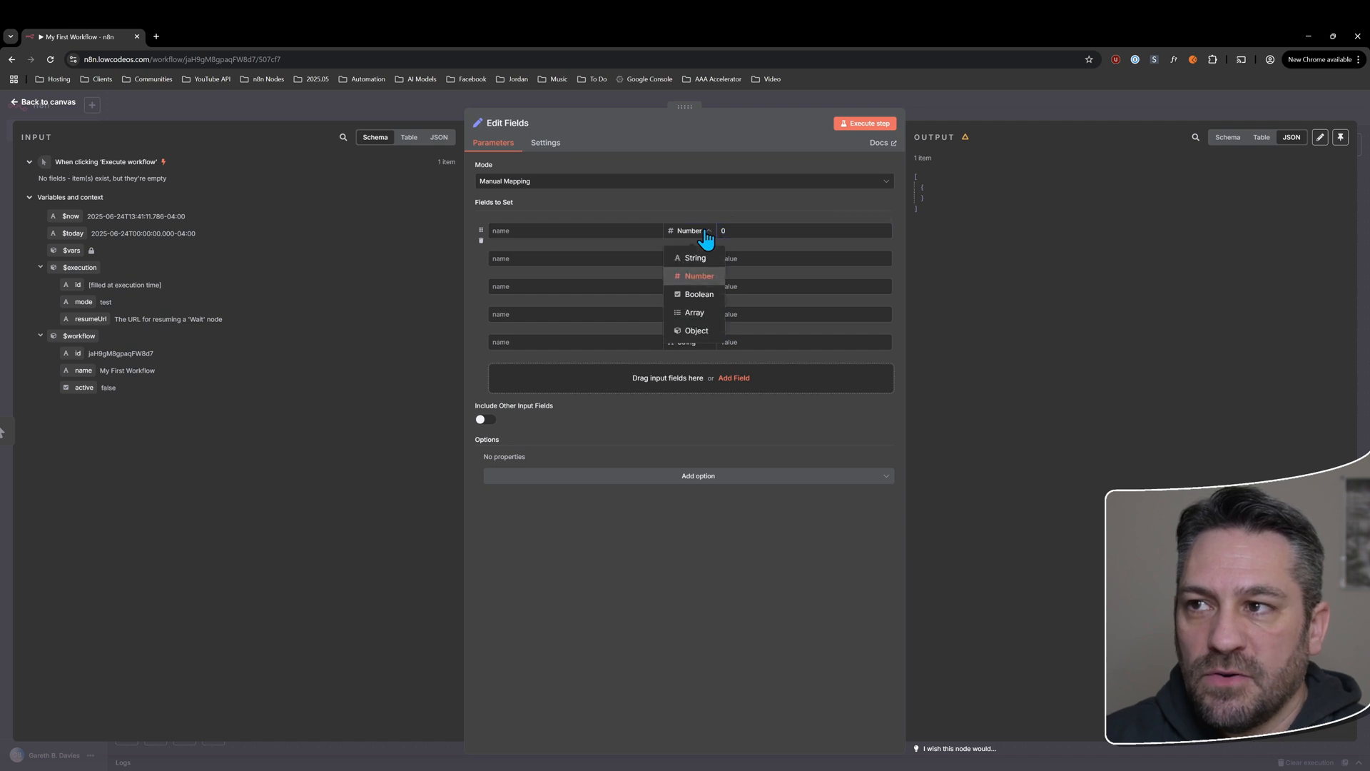
left_click(699, 294)
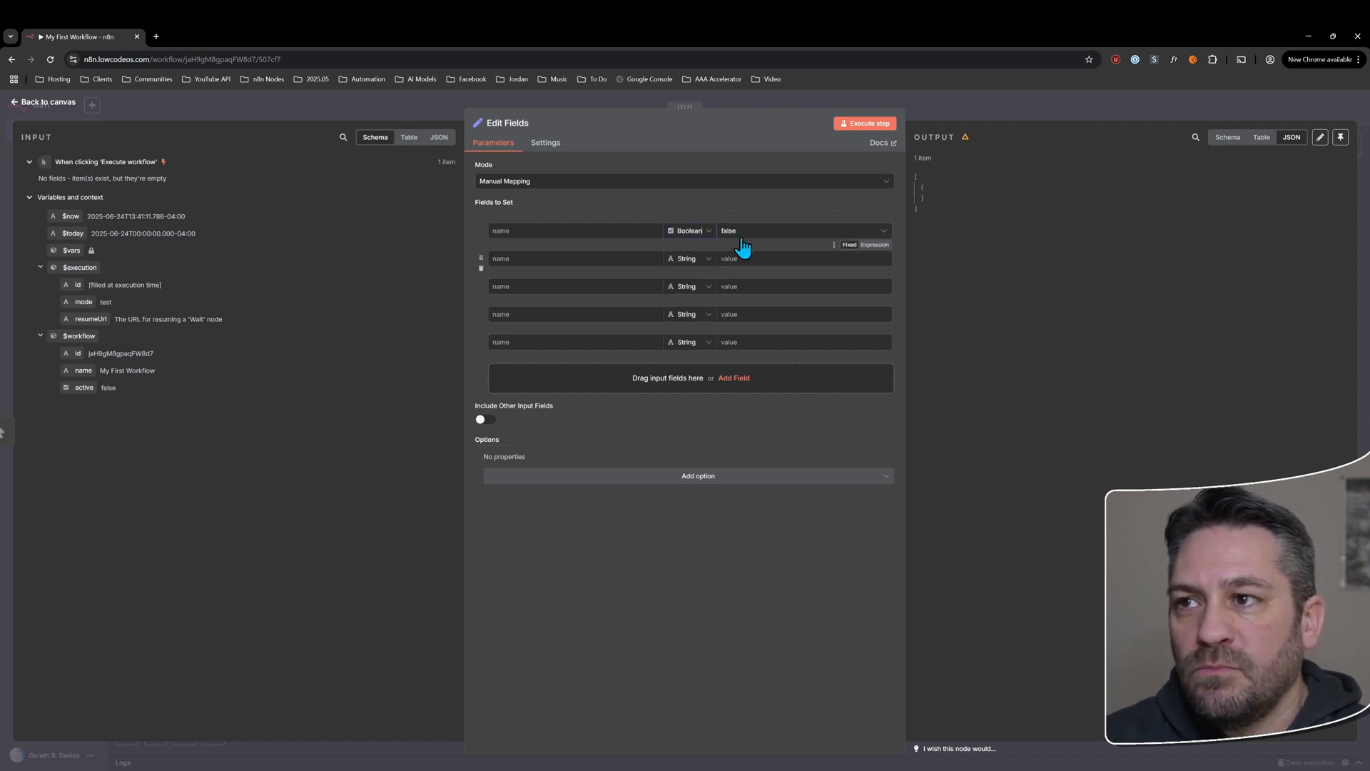
left_click(804, 231)
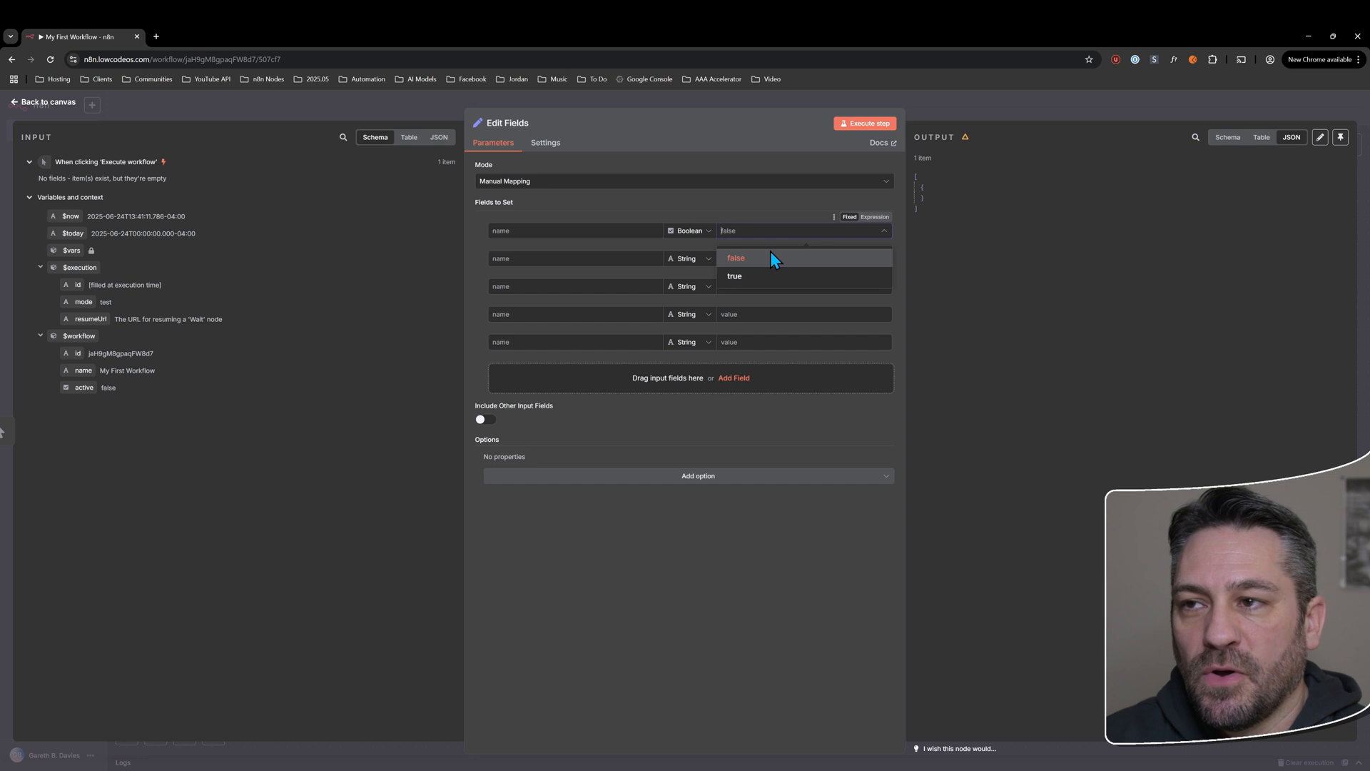
left_click(735, 258)
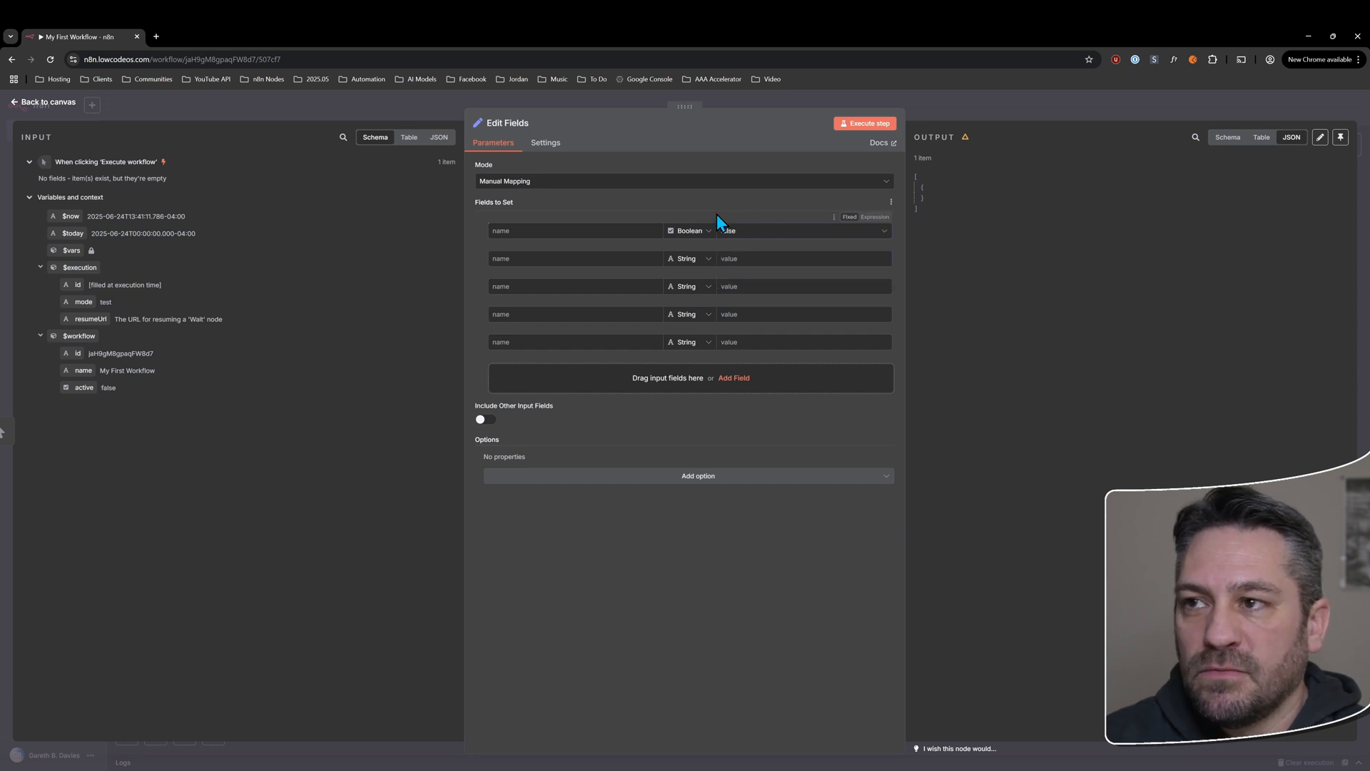
left_click(689, 231)
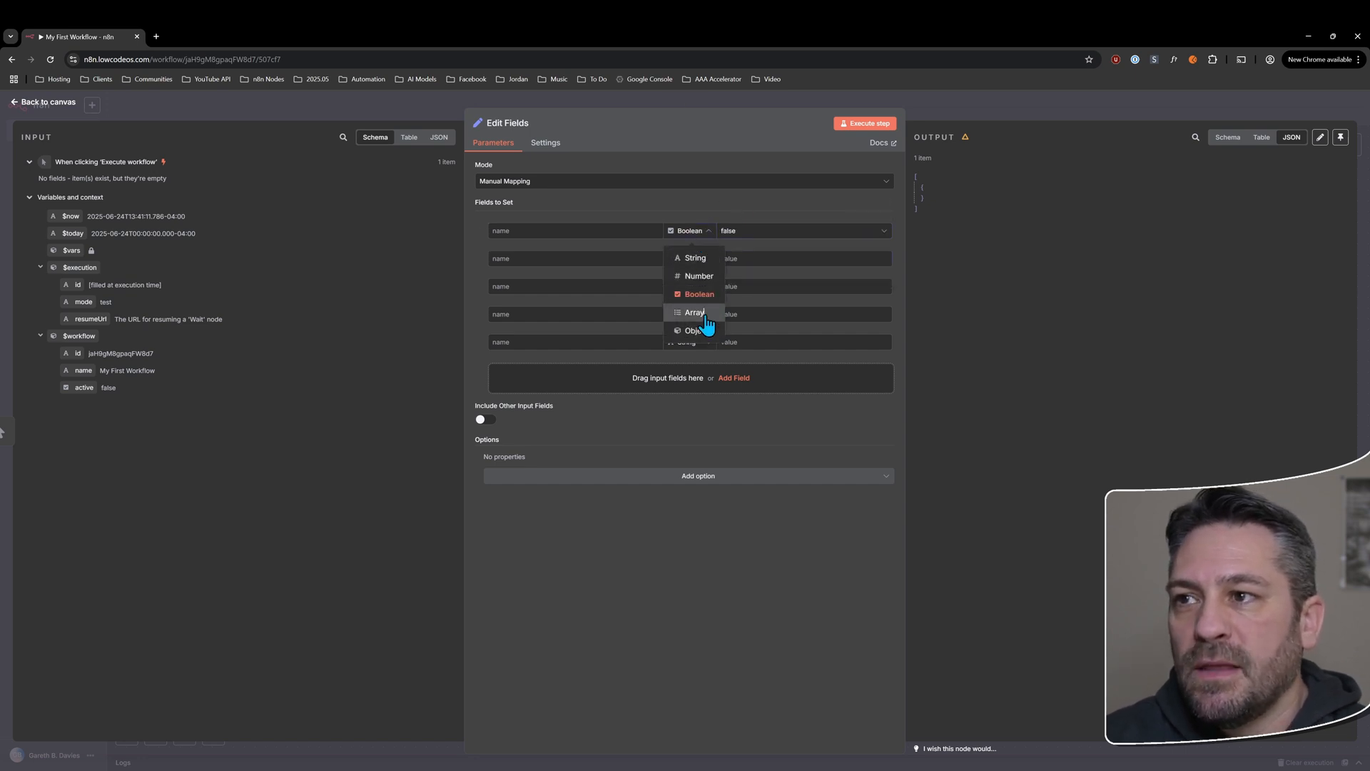
left_click(694, 312)
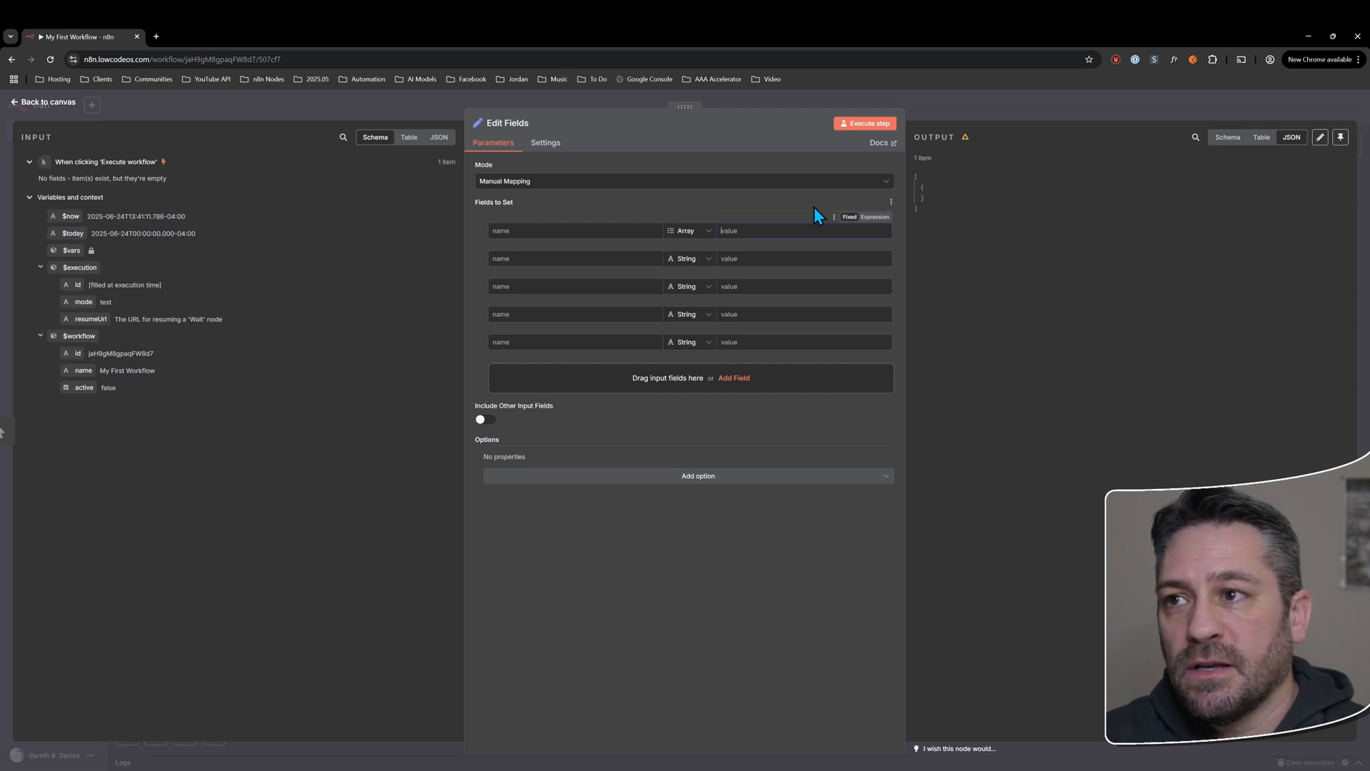
mouse_move(674, 234)
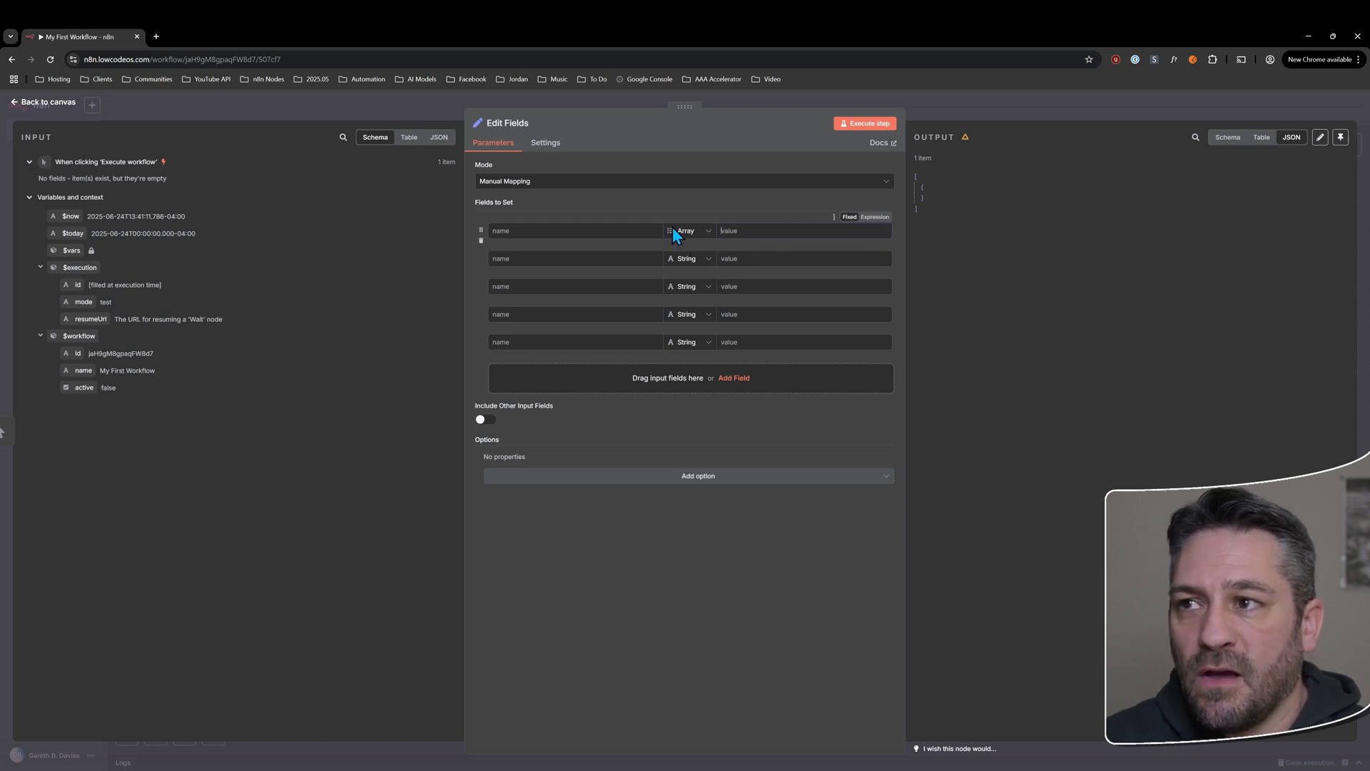
left_click(687, 229)
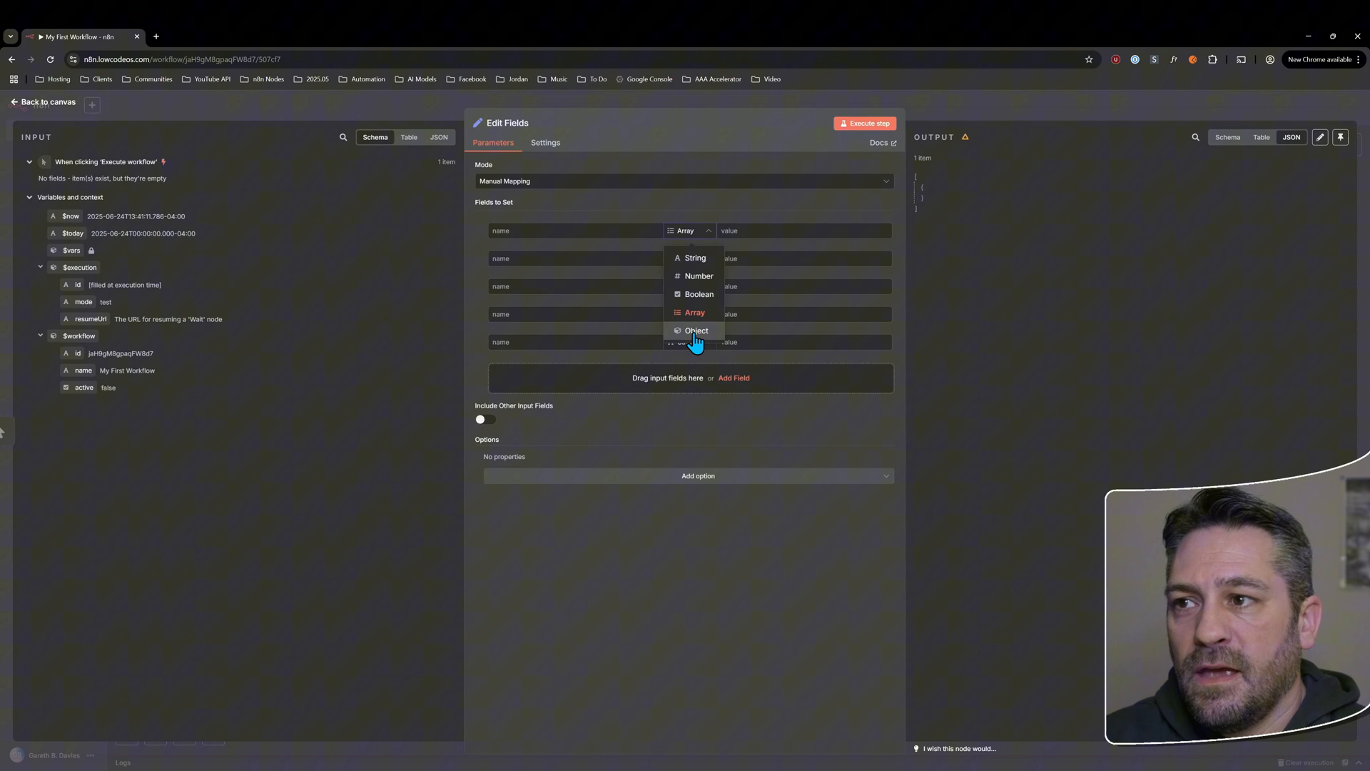
left_click(696, 331)
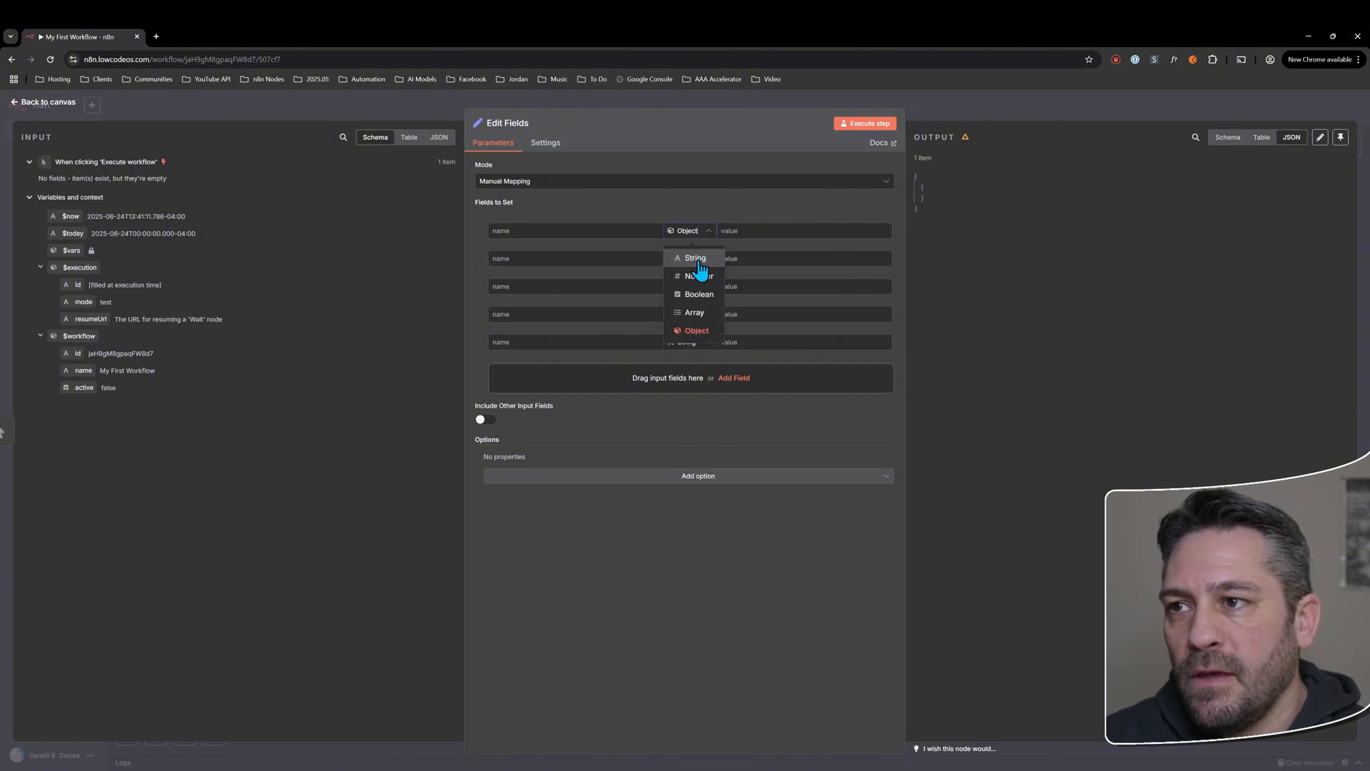
mouse_move(680, 312)
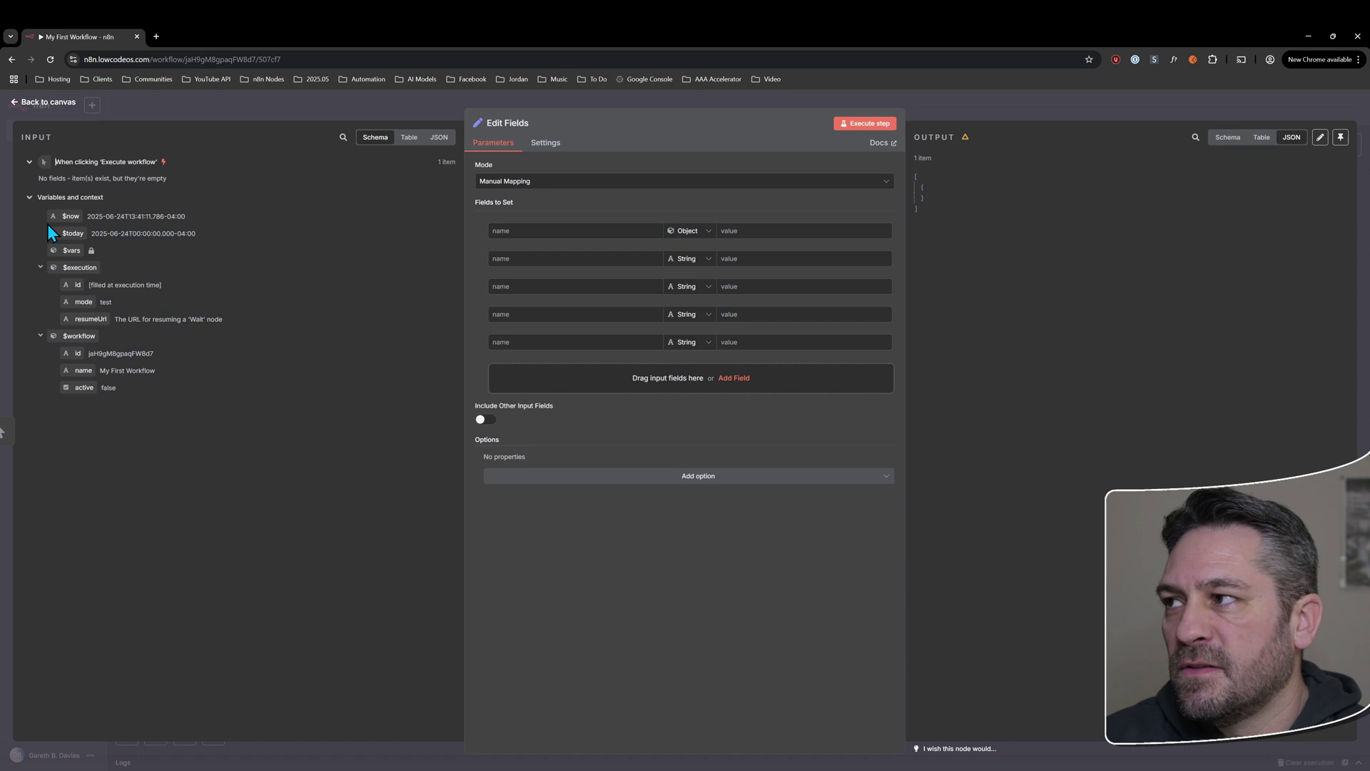
left_click(689, 230)
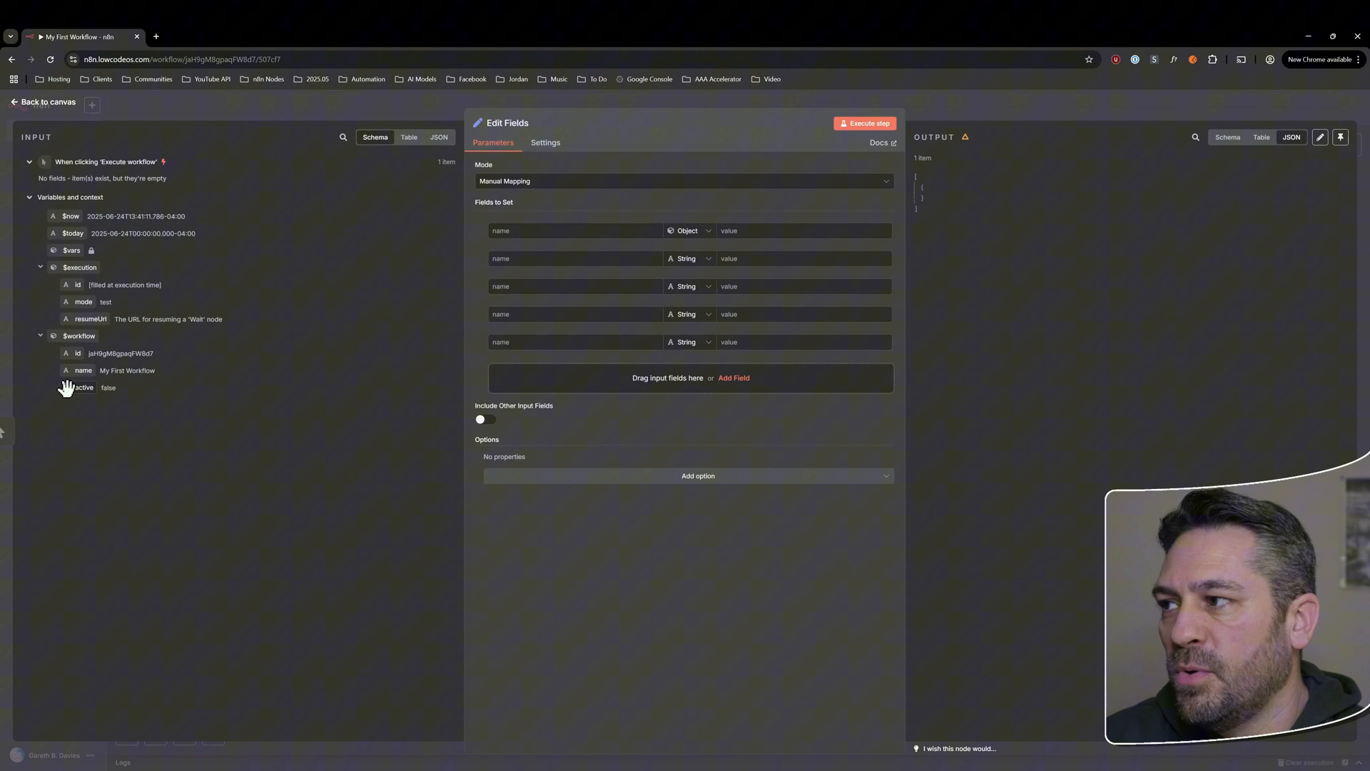
mouse_move(78, 376)
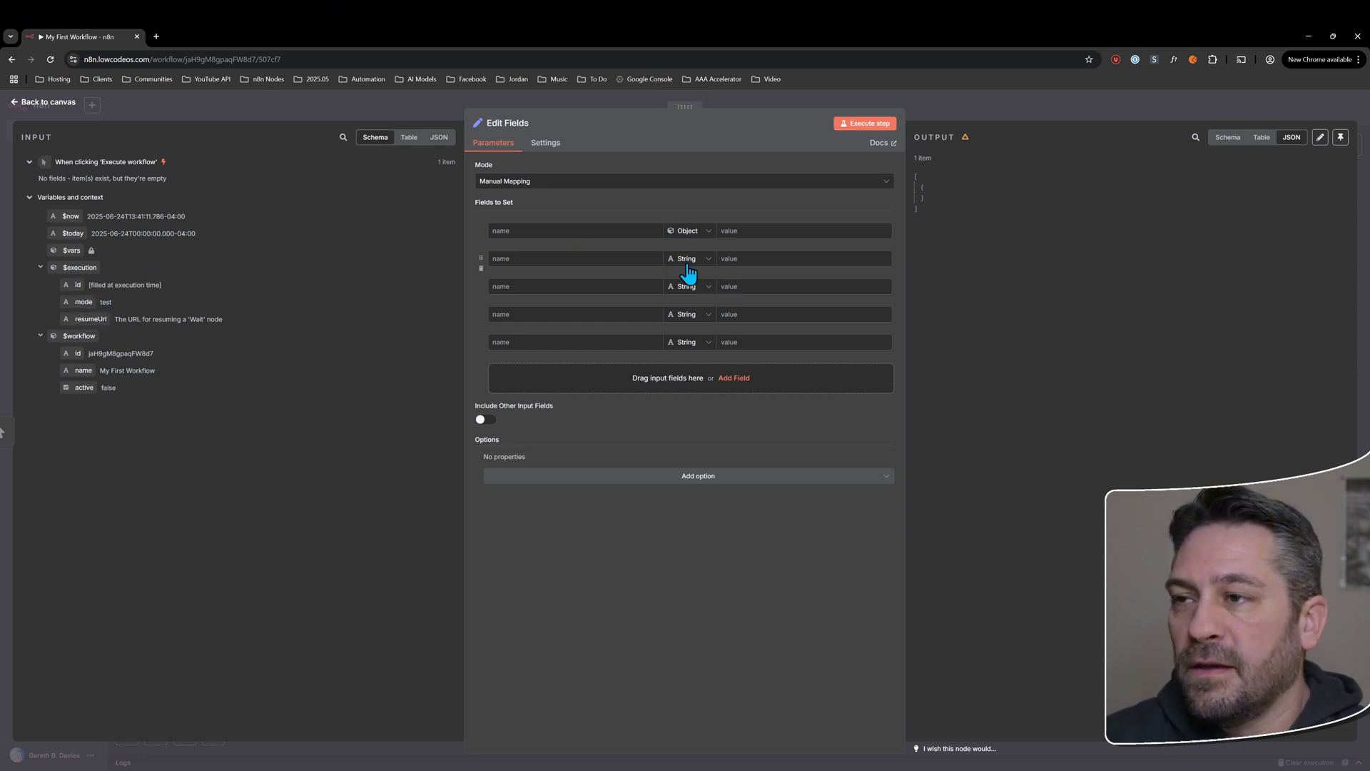
mouse_move(784, 287)
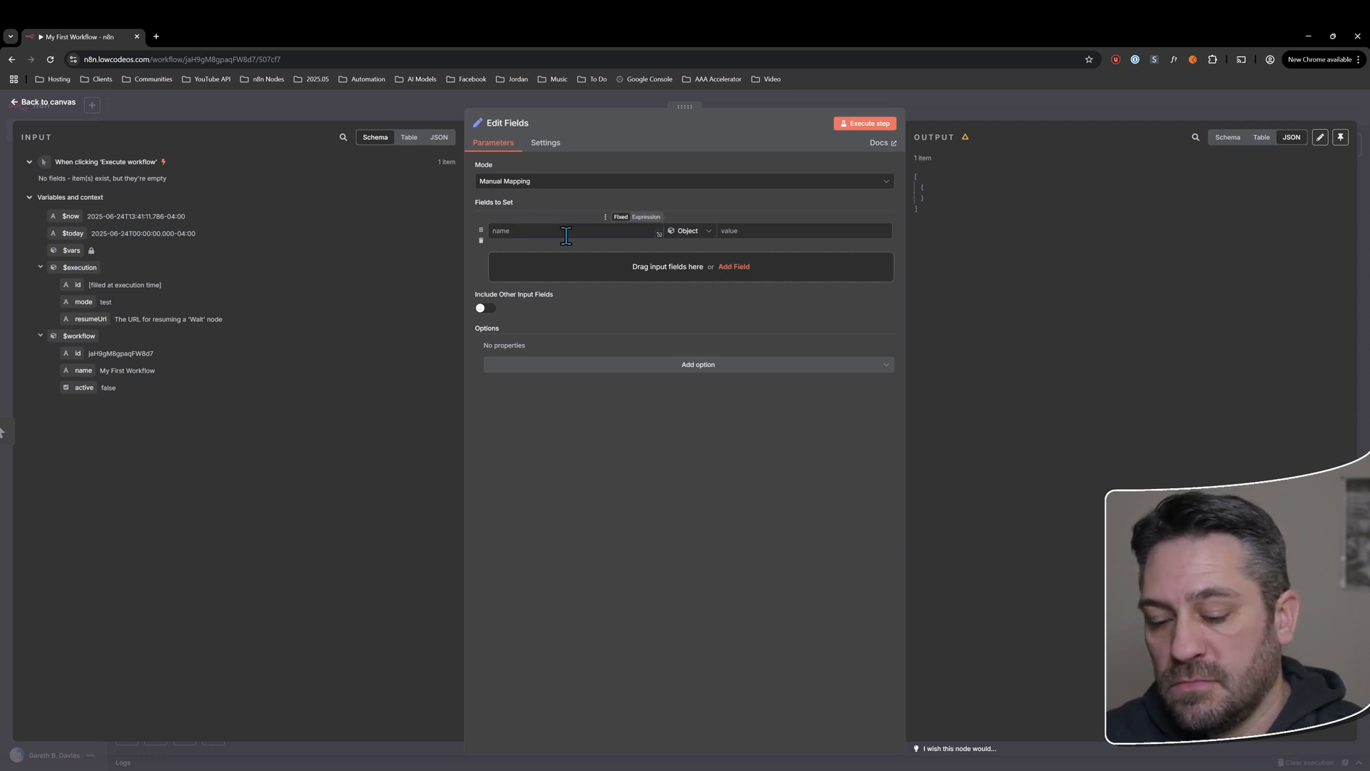
- Set the String field Test1 to Test2 and execute the step to check the output
type("Test1")
left_click(804, 230)
type("Test2")
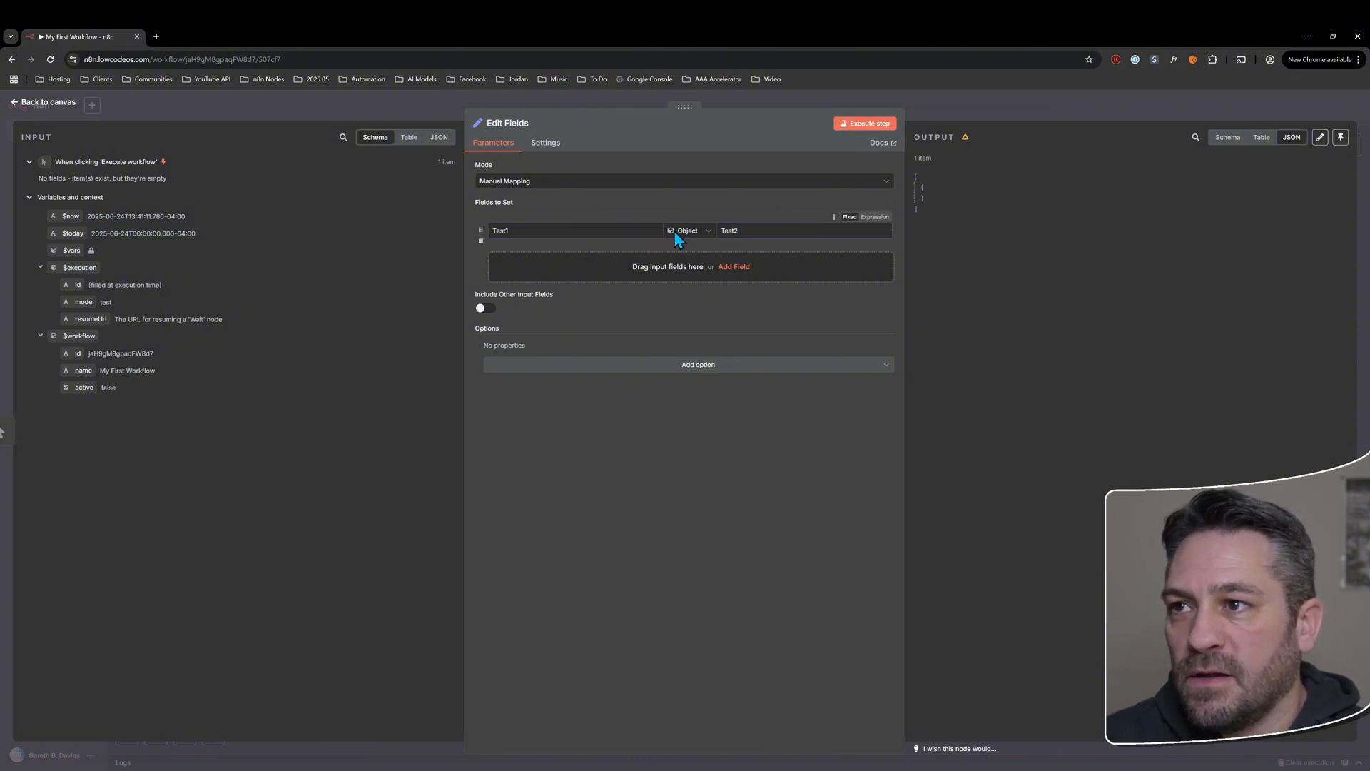
left_click(689, 231)
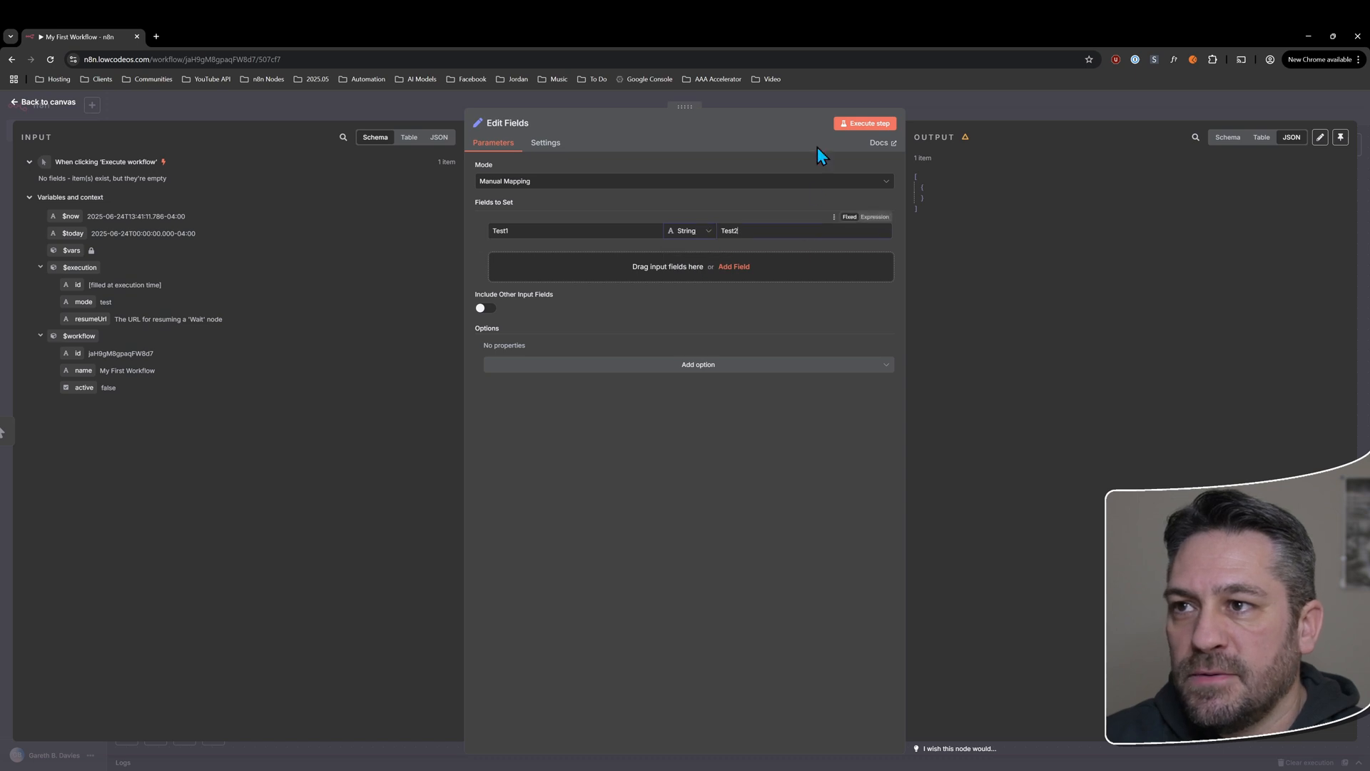
left_click(864, 123)
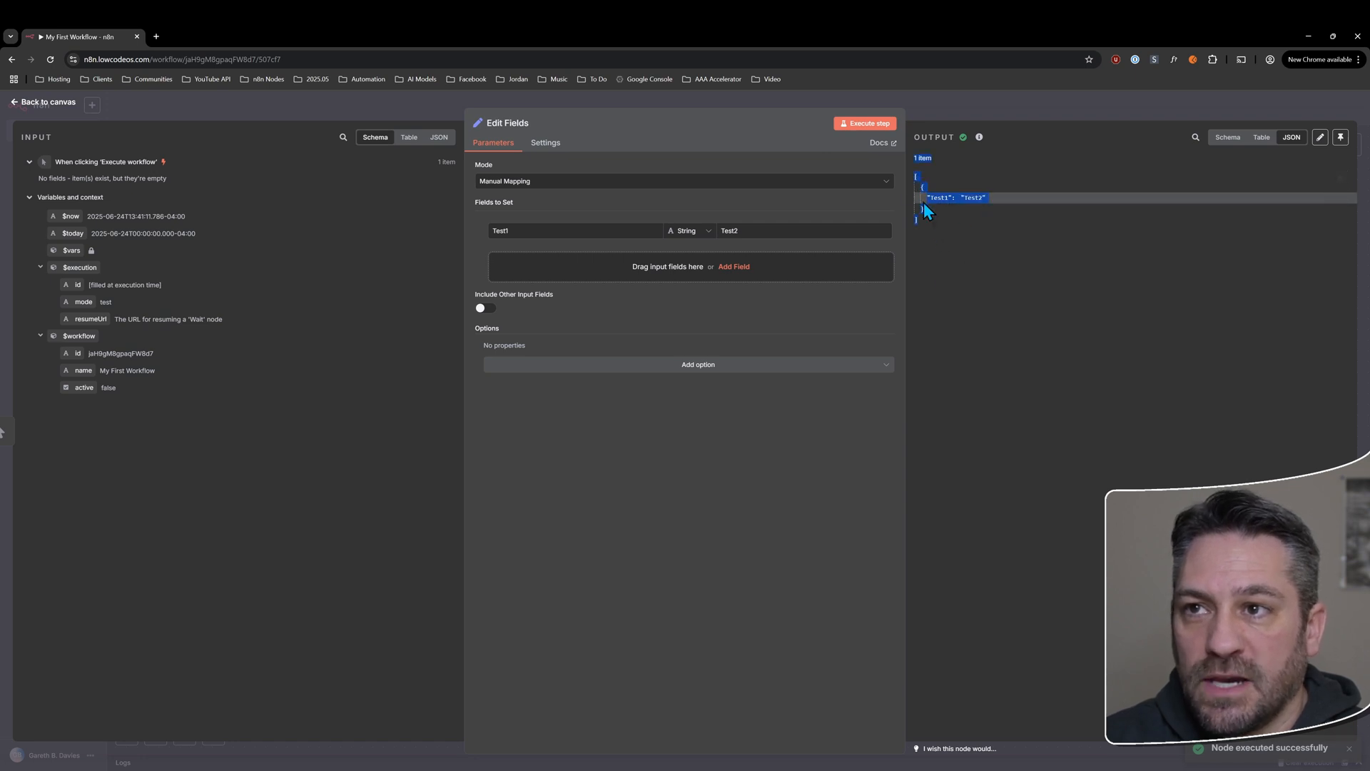
left_click(541, 231)
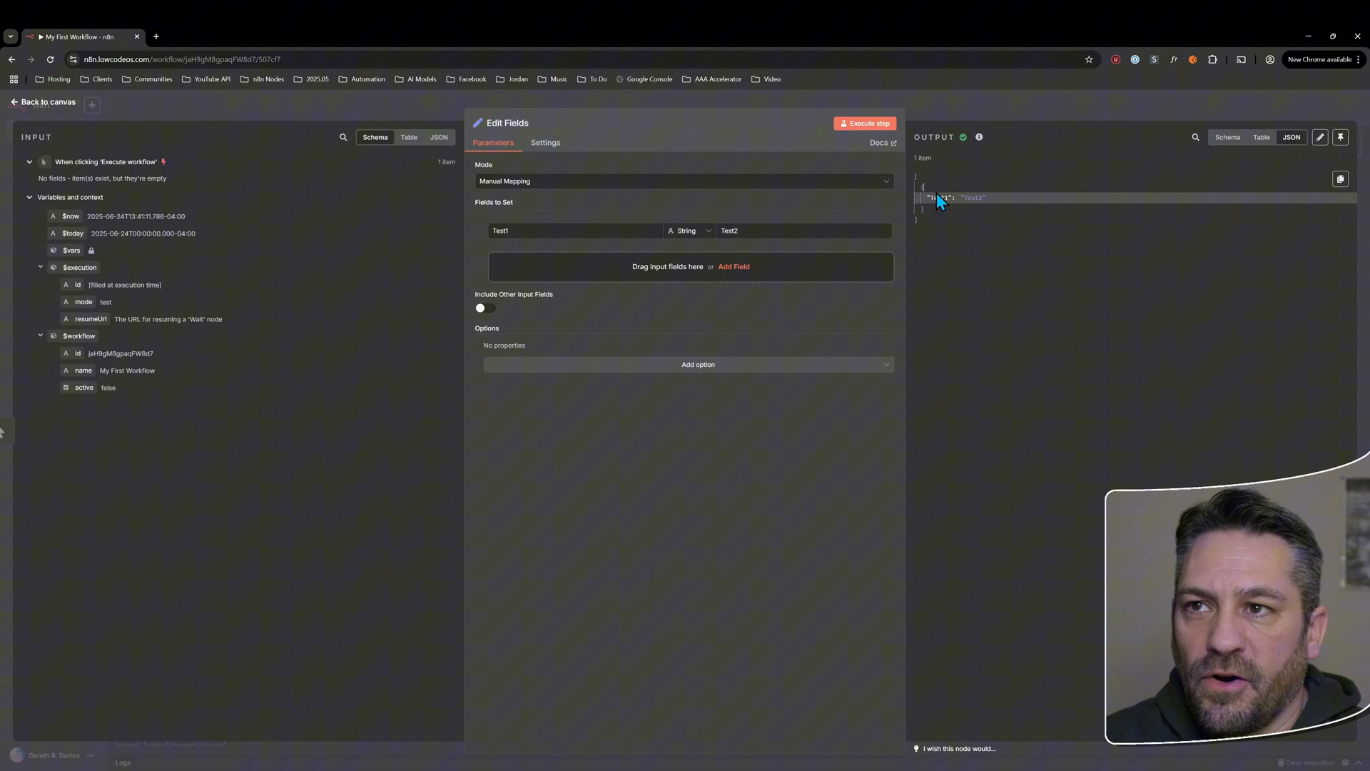
double_click(937, 197)
type("3")
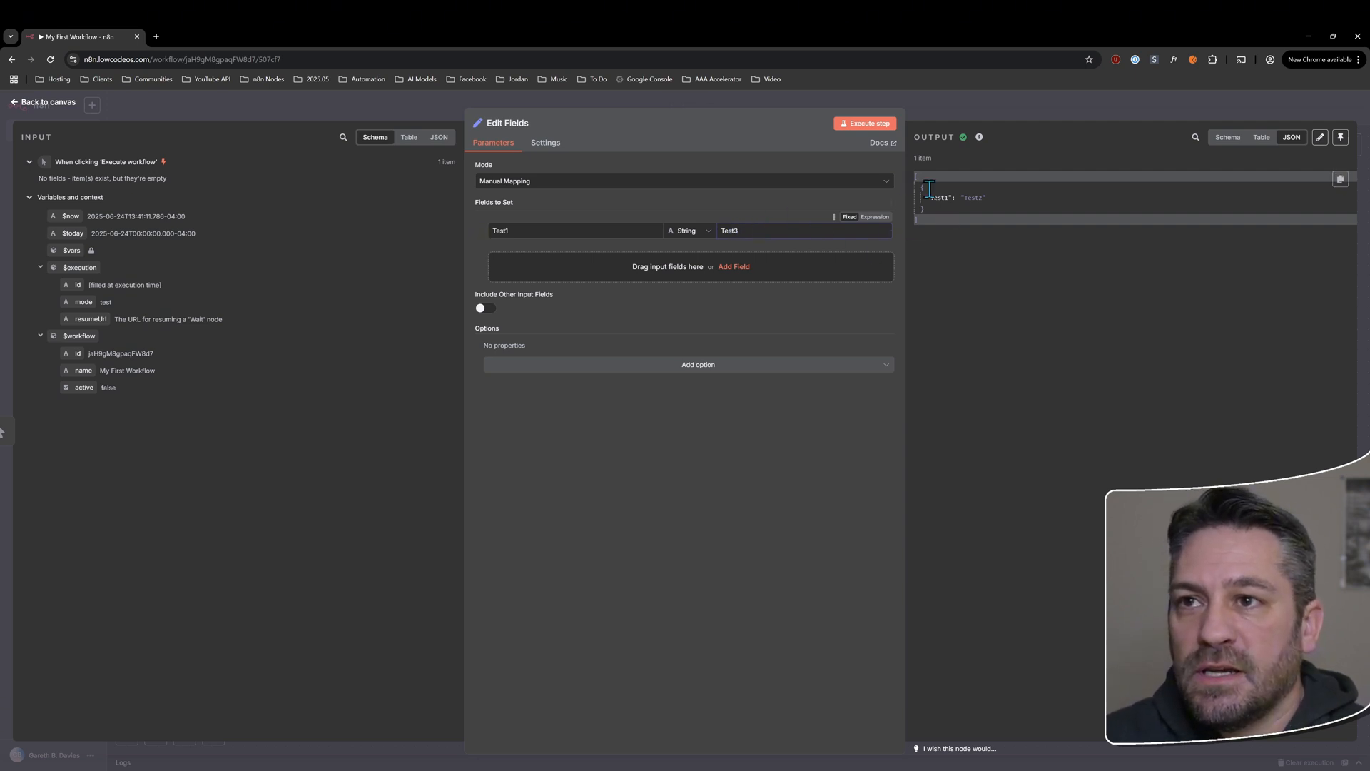
left_click(864, 124)
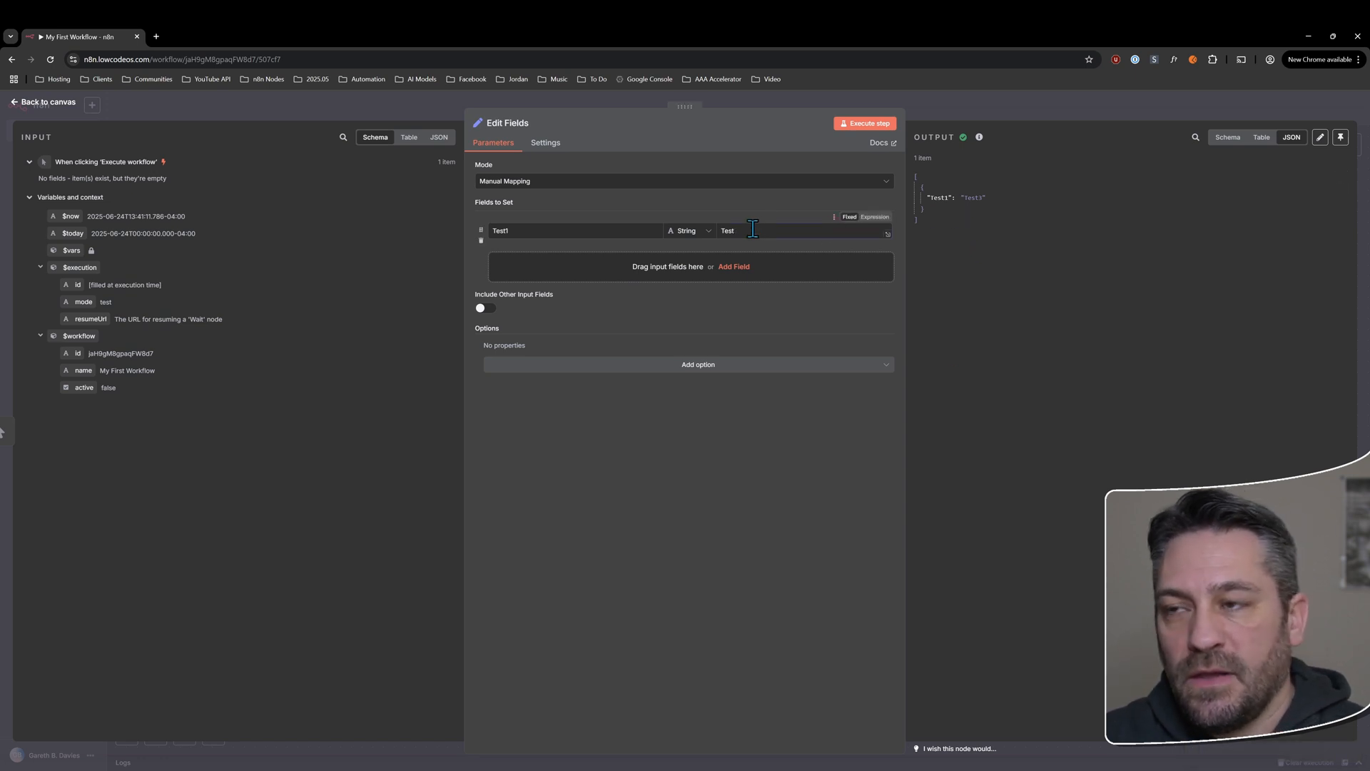
left_click(864, 123)
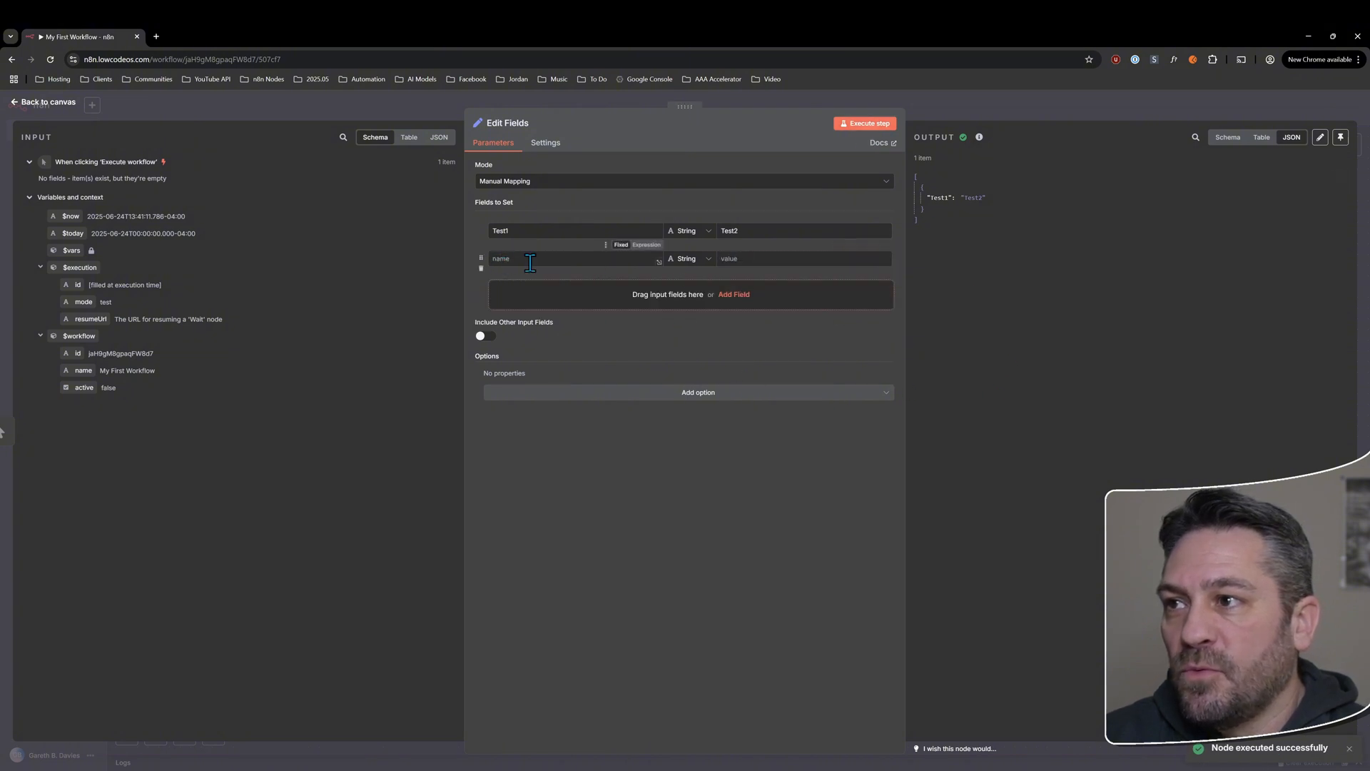
- Add a Number field Test3 with value 5 and run the node
type("Test3")
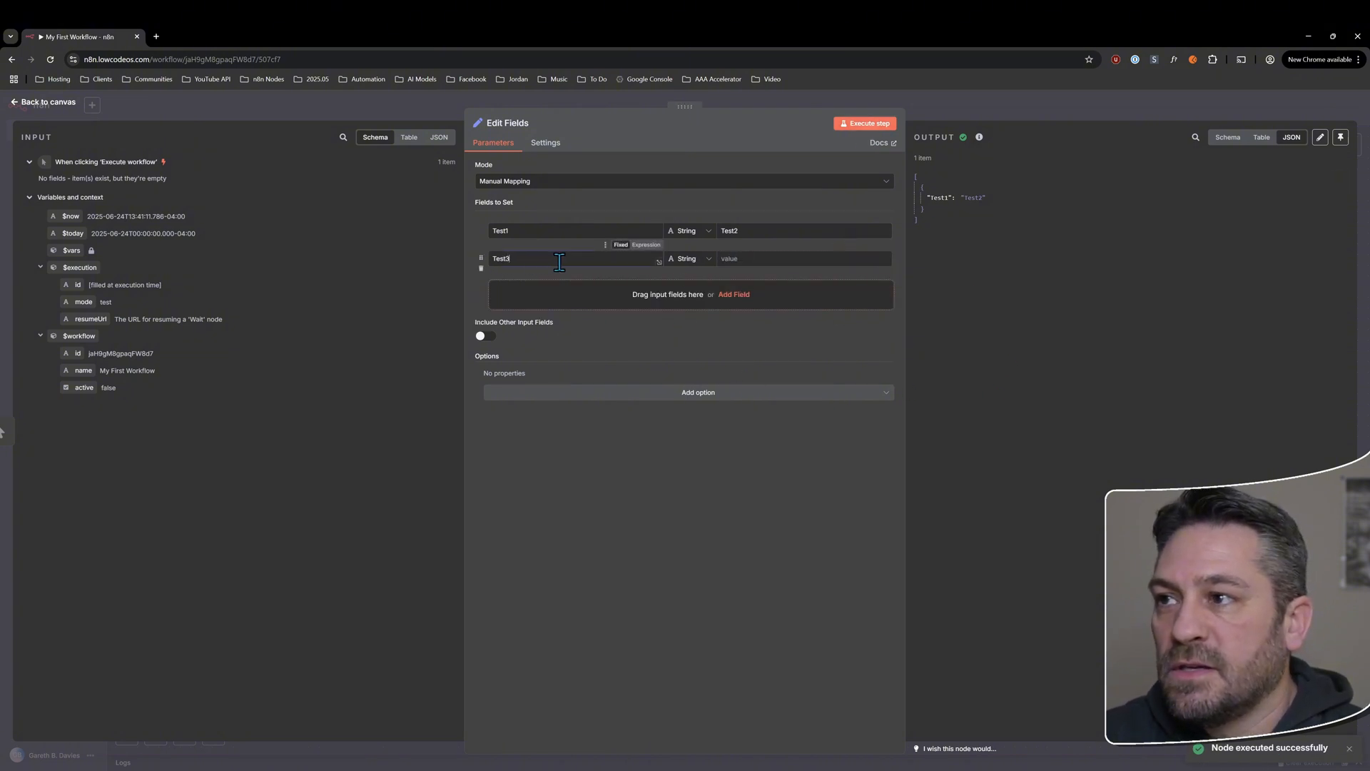
left_click(689, 259)
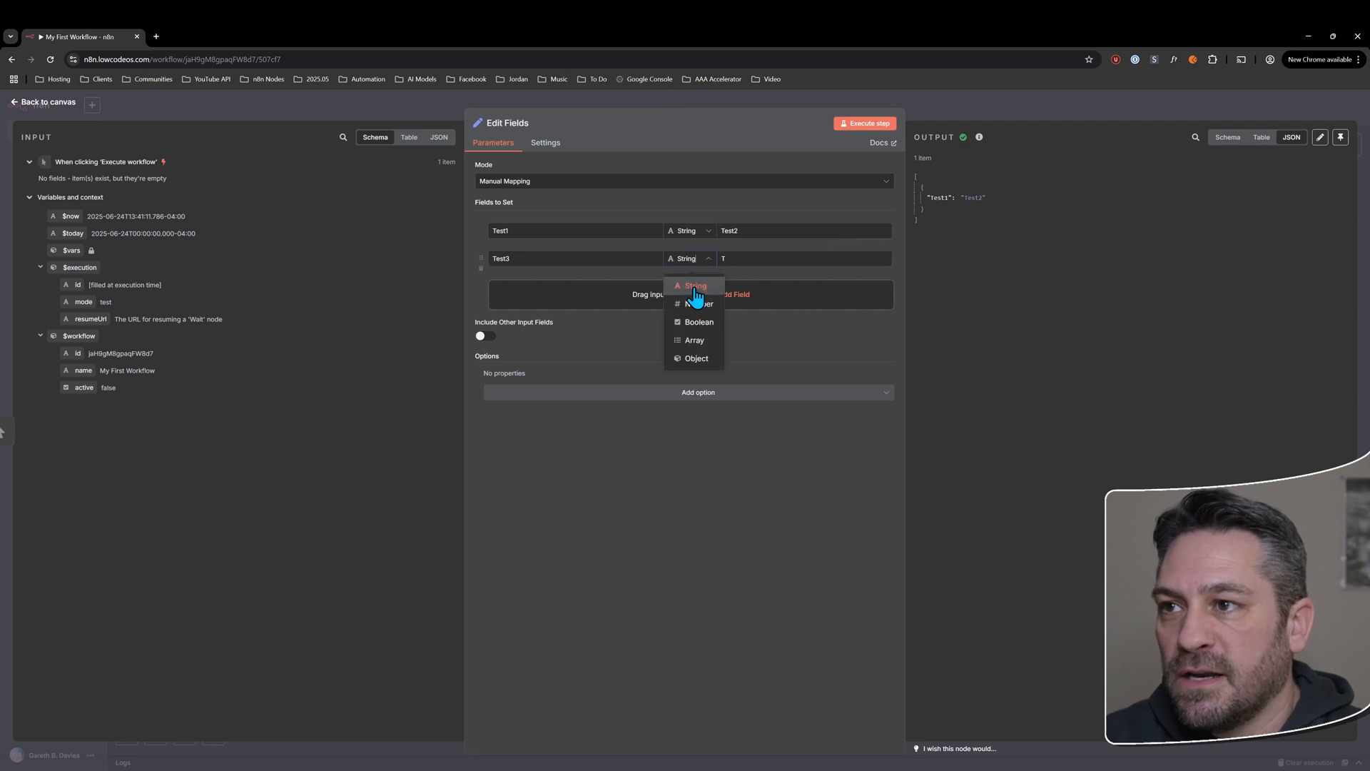
left_click(699, 304)
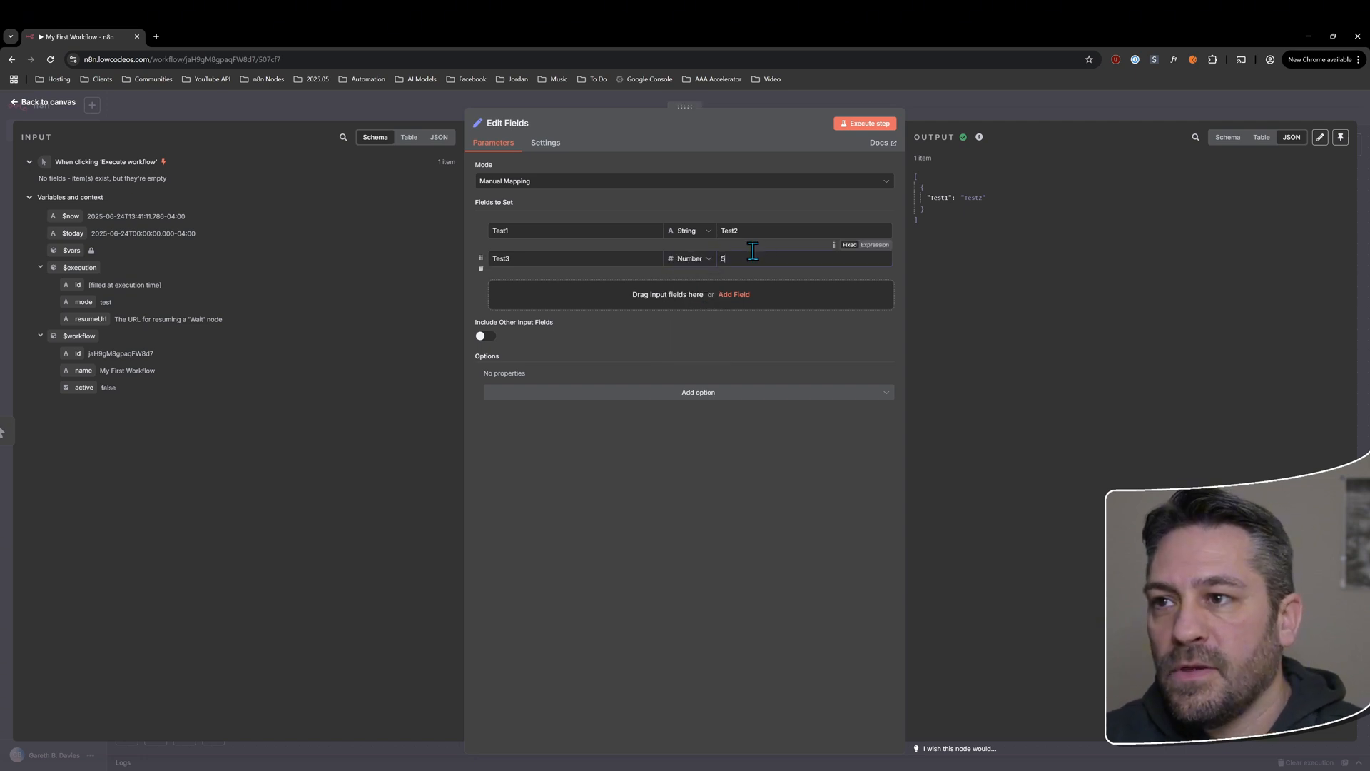
left_click(864, 124)
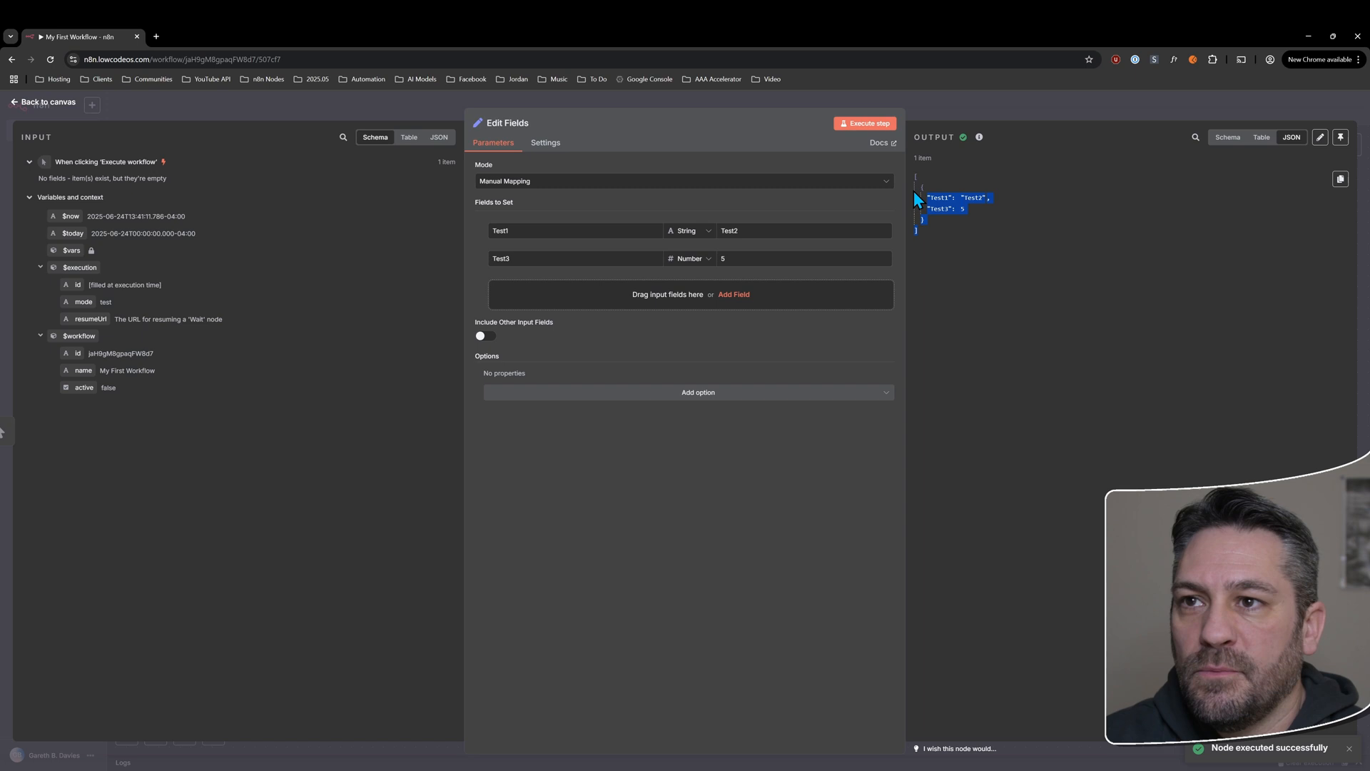
- Compare the output as Schema, Table and JSON, toggling the input variable groups
left_click(1228, 137)
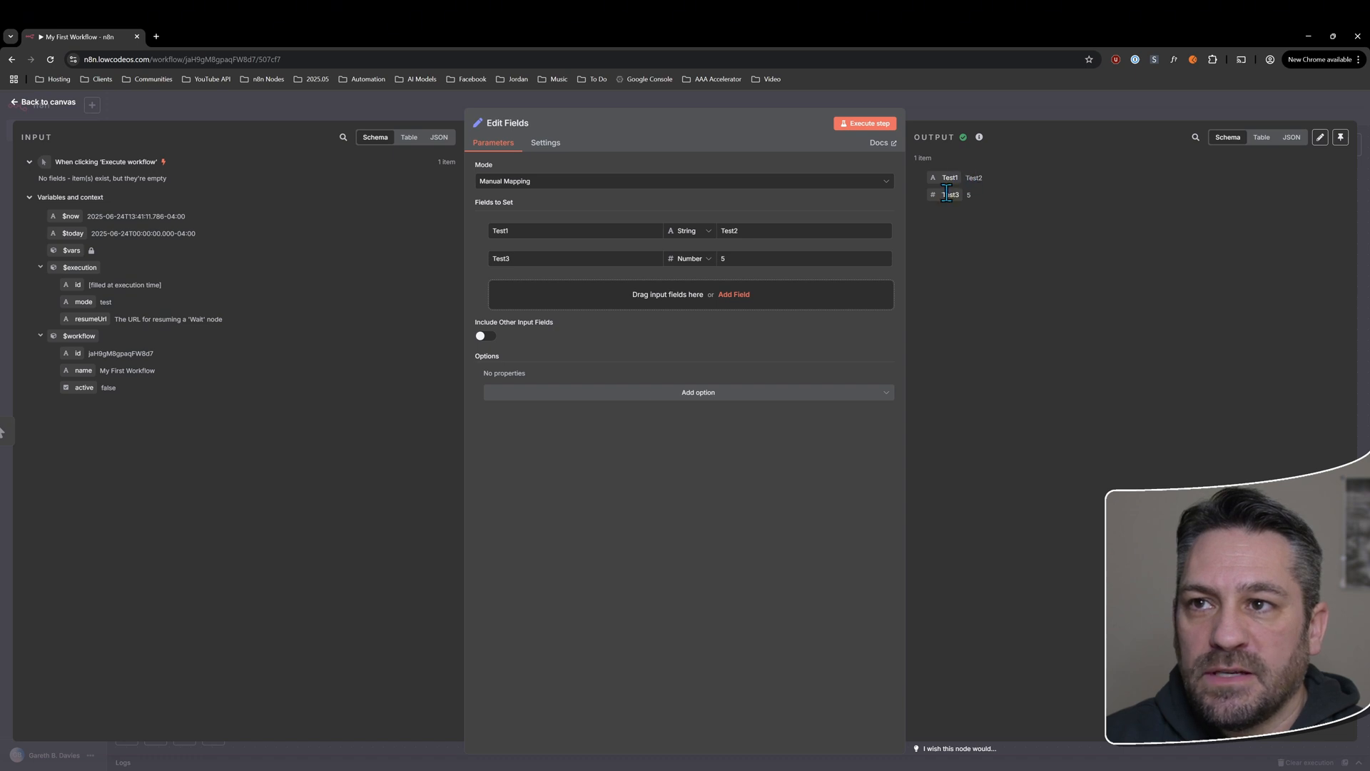
left_click(1261, 137)
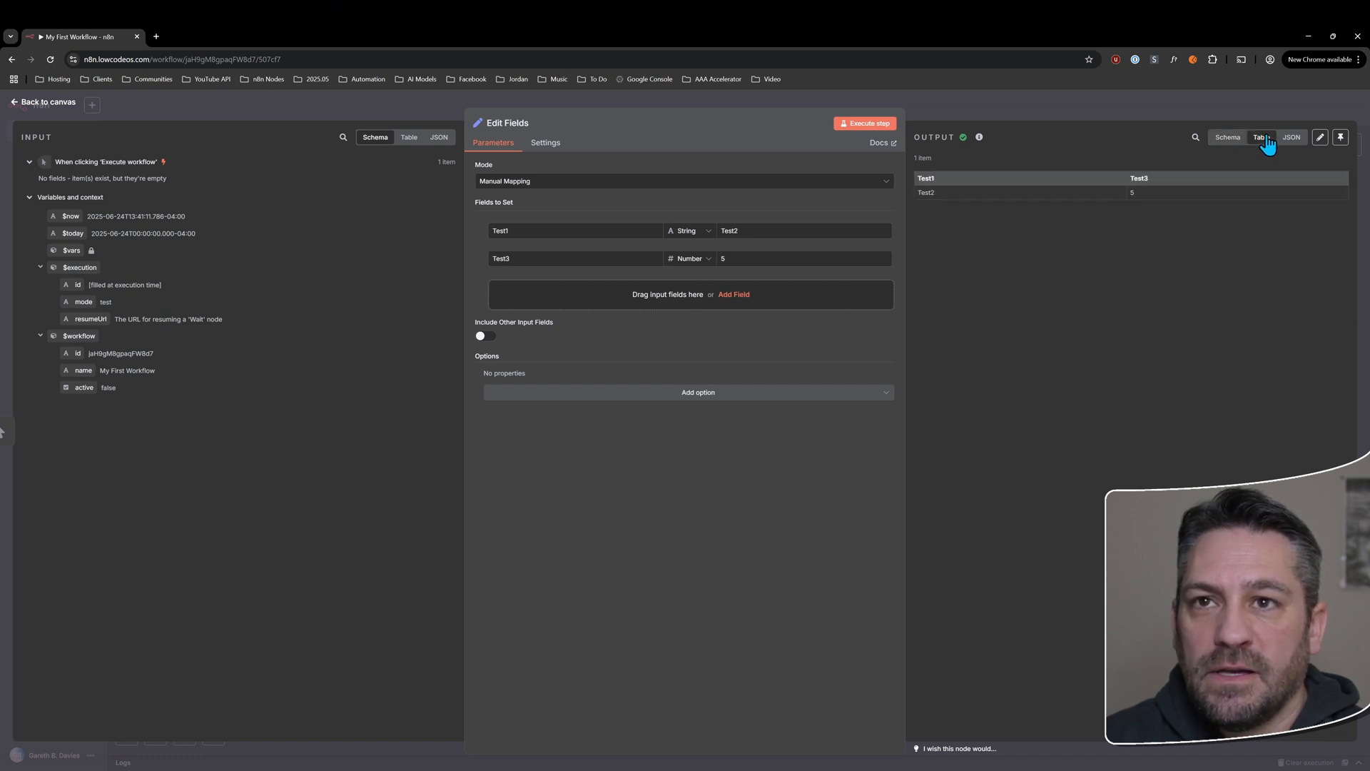
mouse_move(1219, 154)
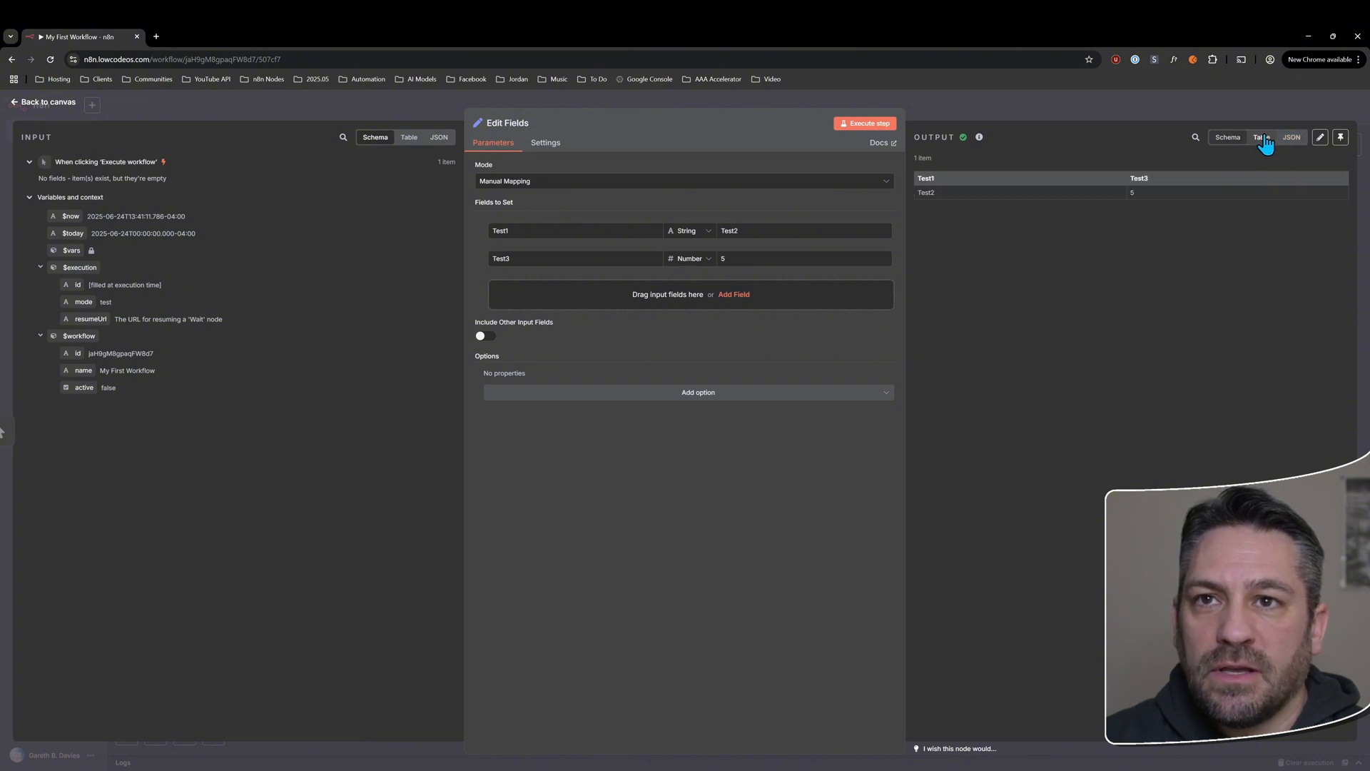
left_click(1227, 137)
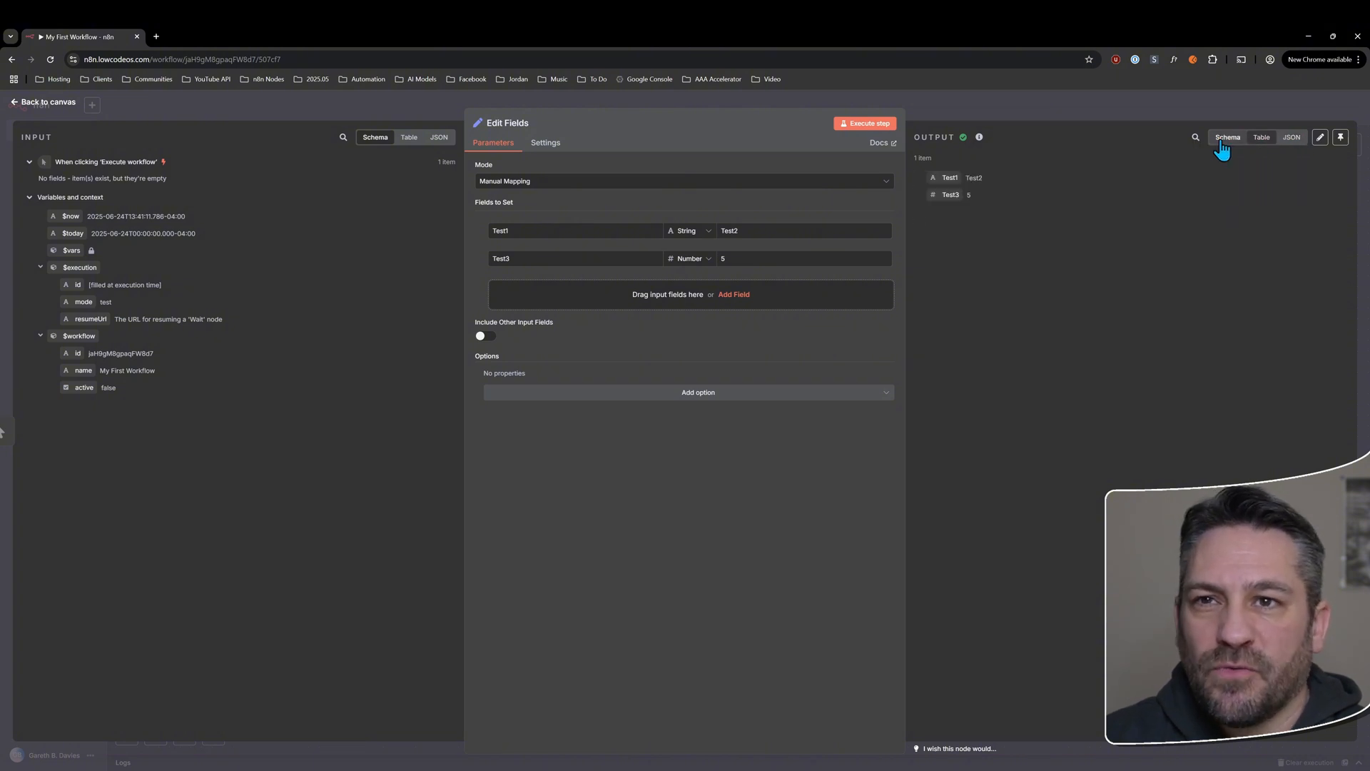
left_click(1291, 137)
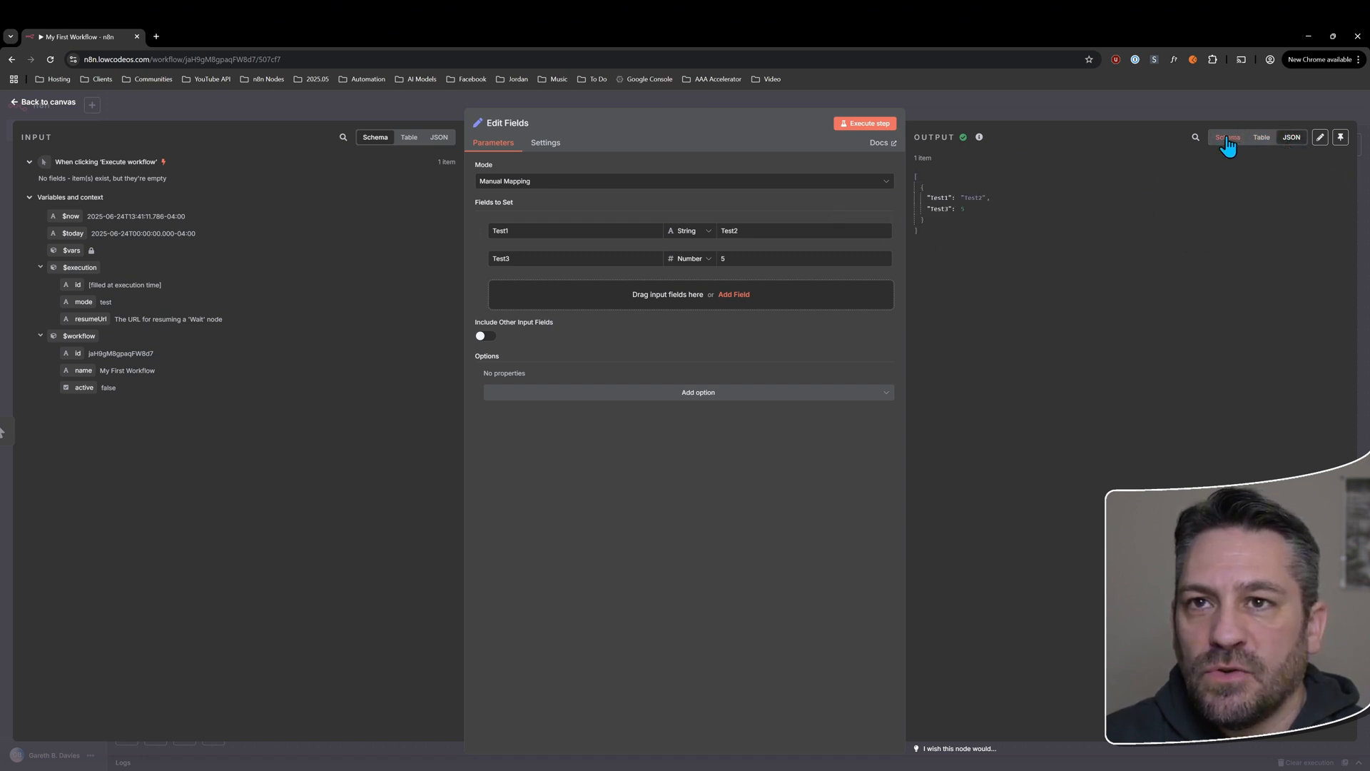
left_click(1227, 137)
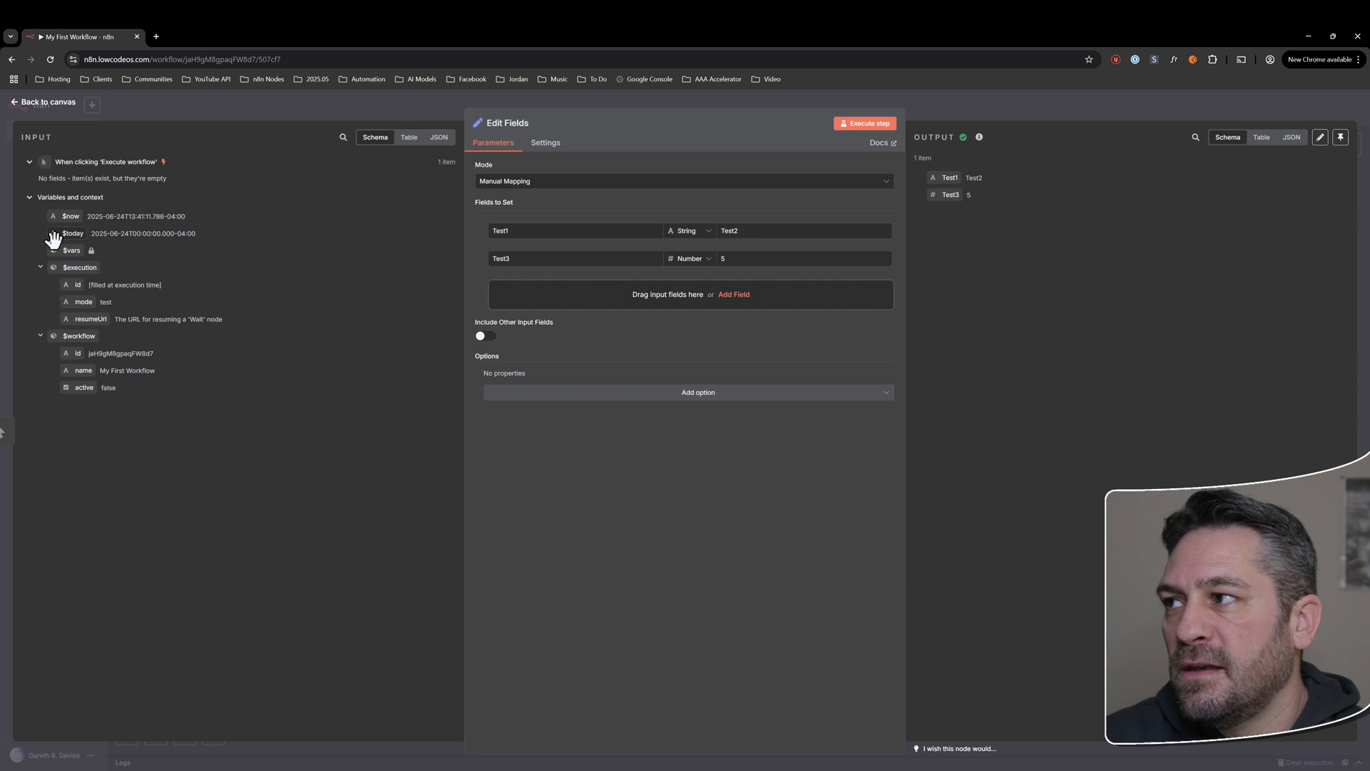
mouse_move(77, 248)
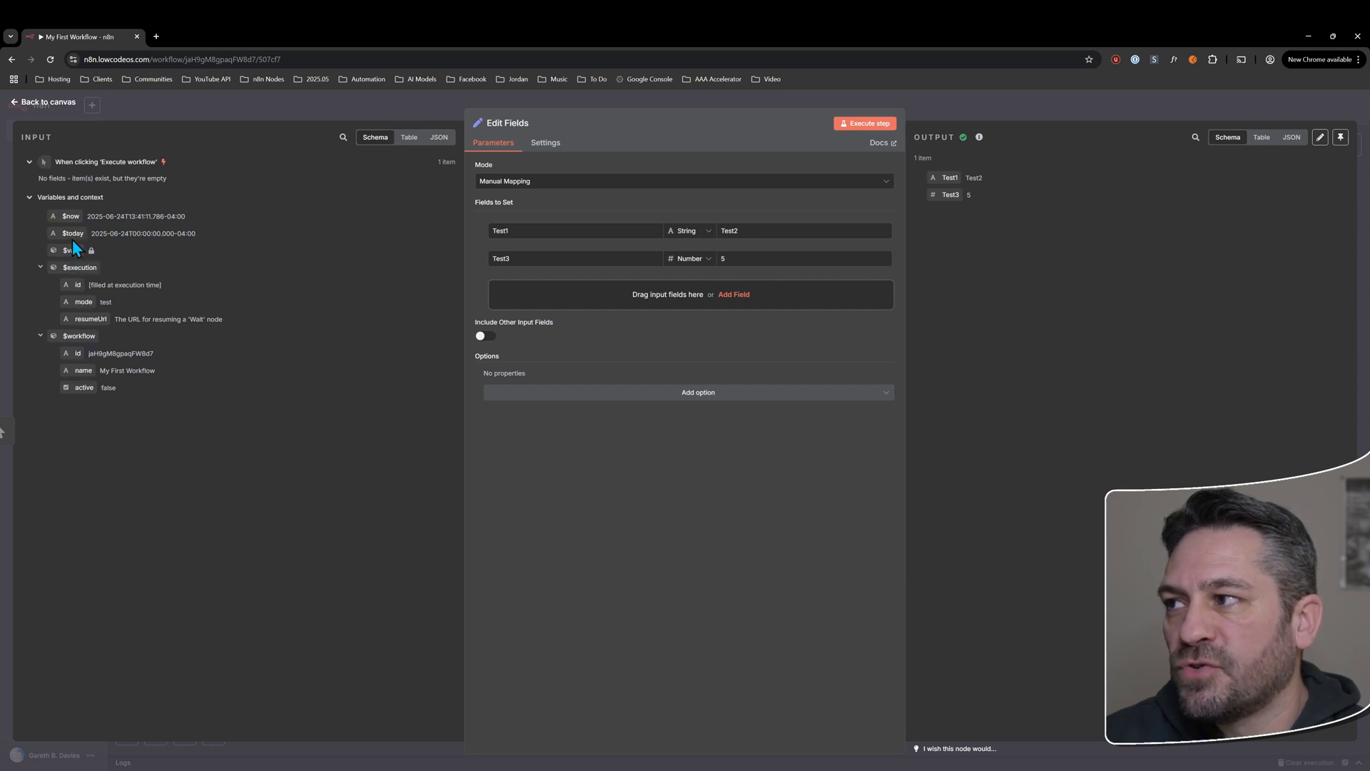
left_click(40, 267)
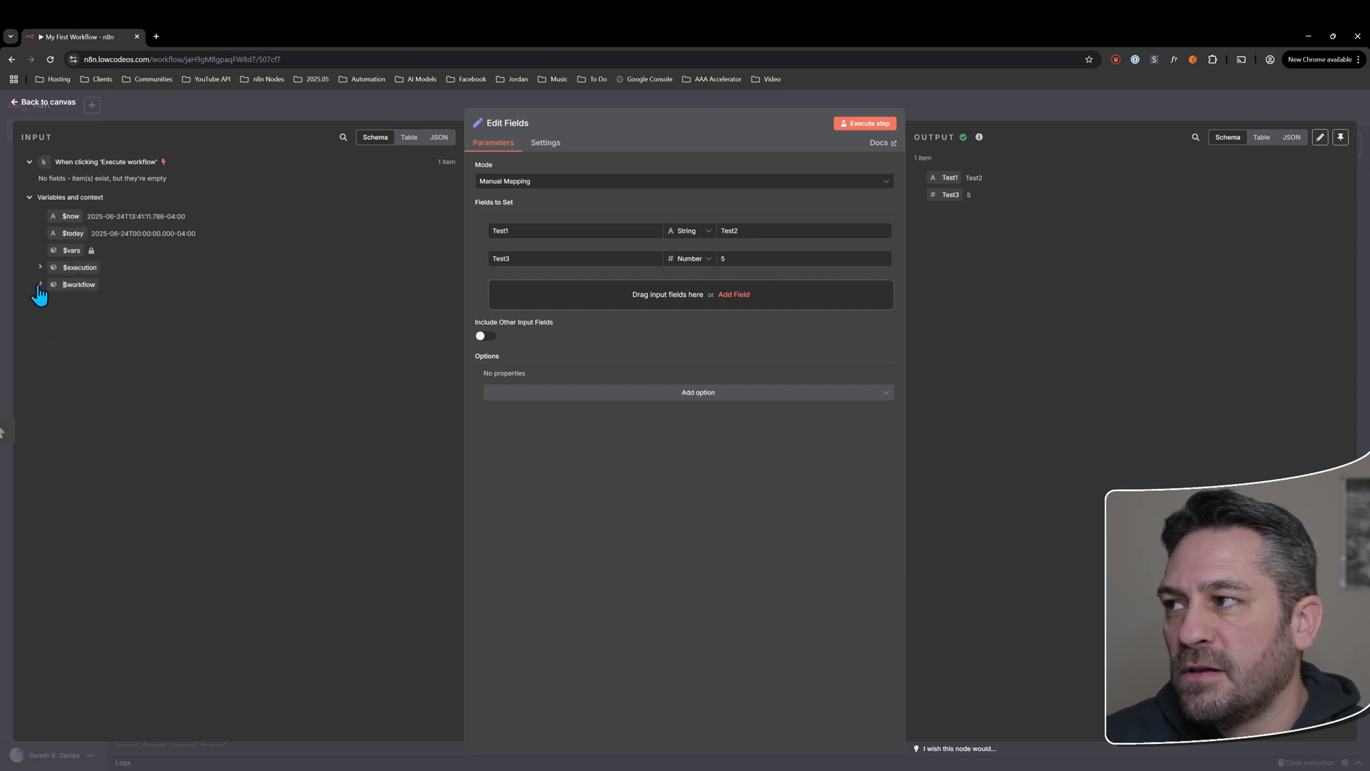
left_click(41, 266)
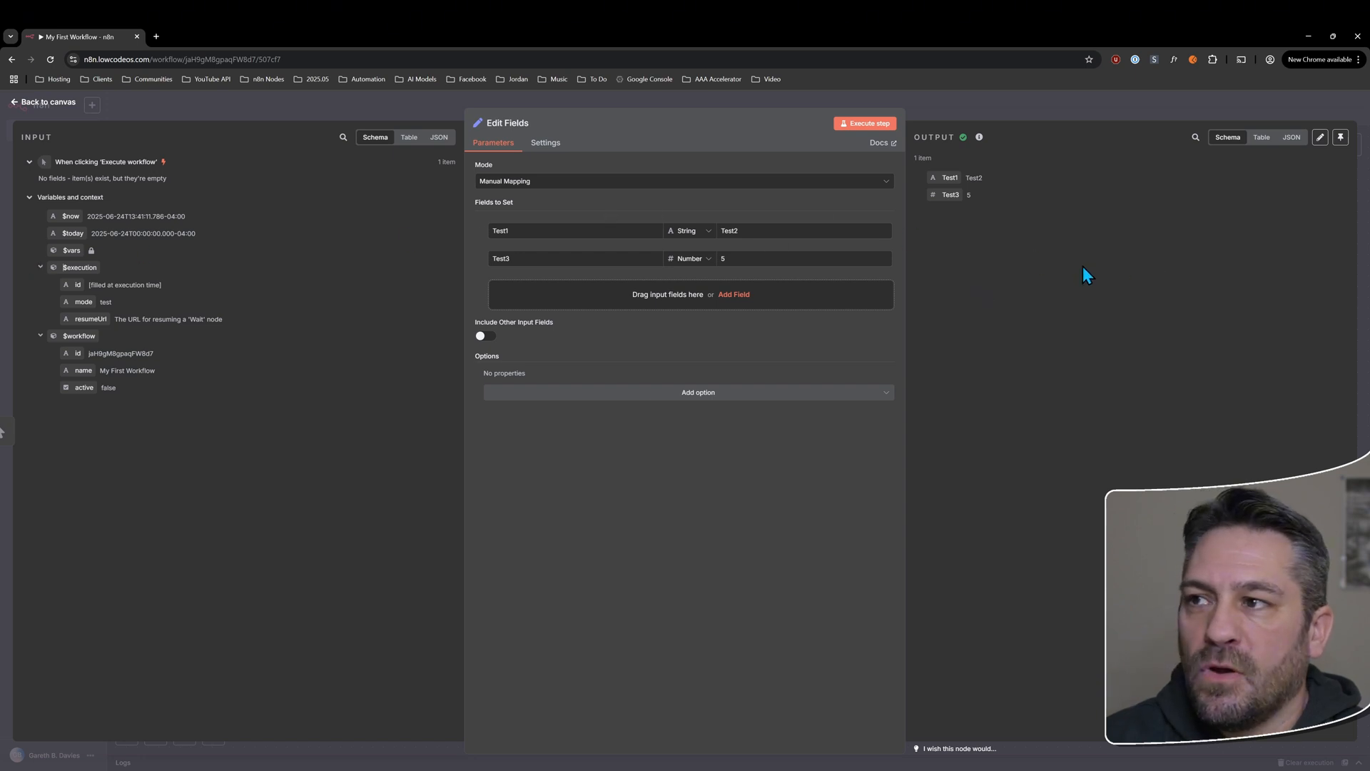
left_click(734, 294)
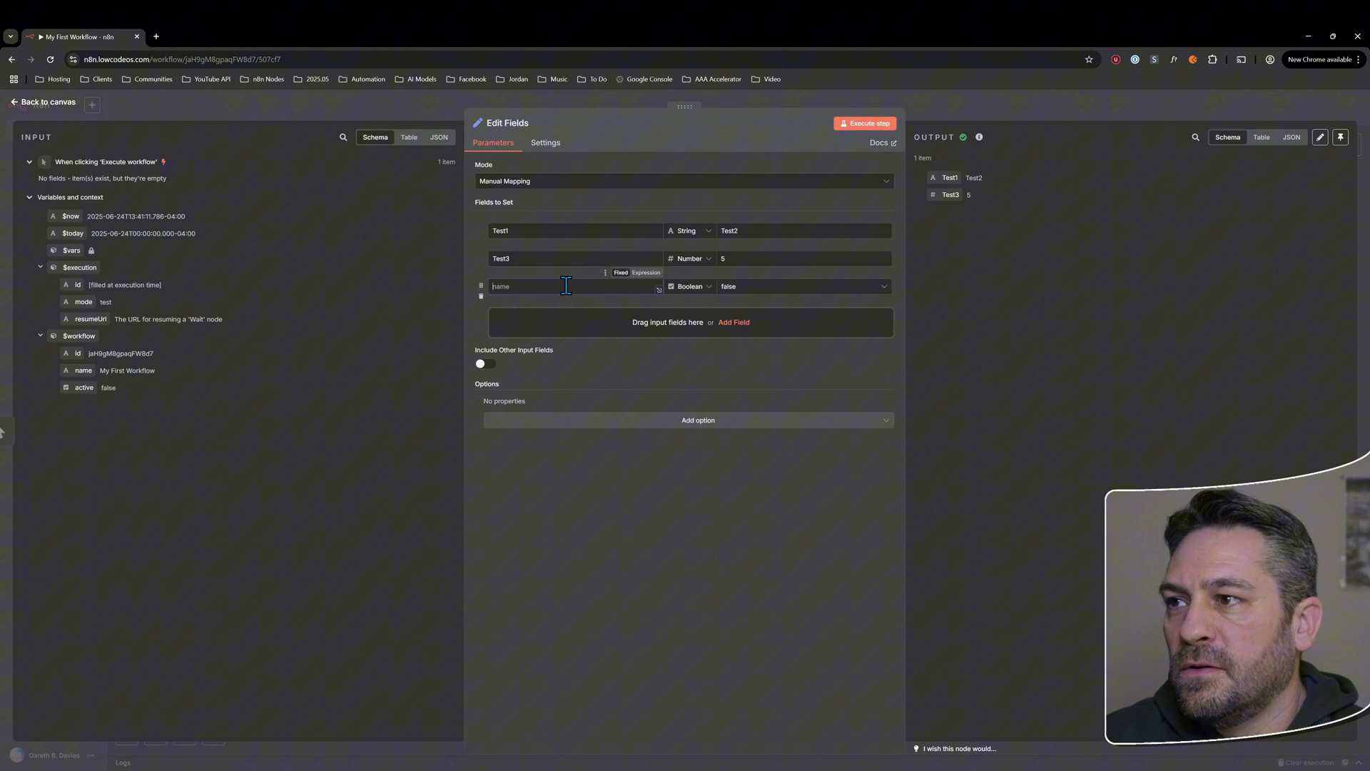
- Add a Boolean field Test5 set to false and run the node
type("Test 4")
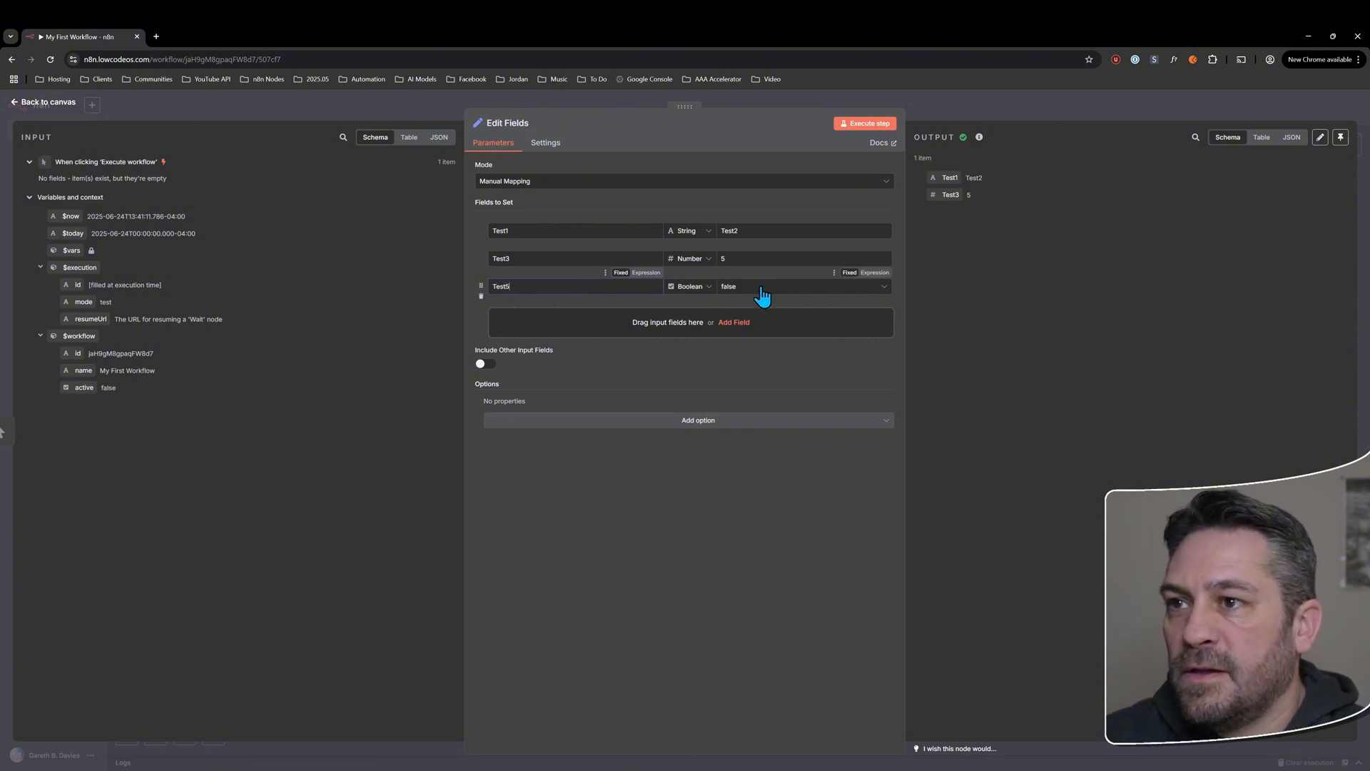
left_click(864, 123)
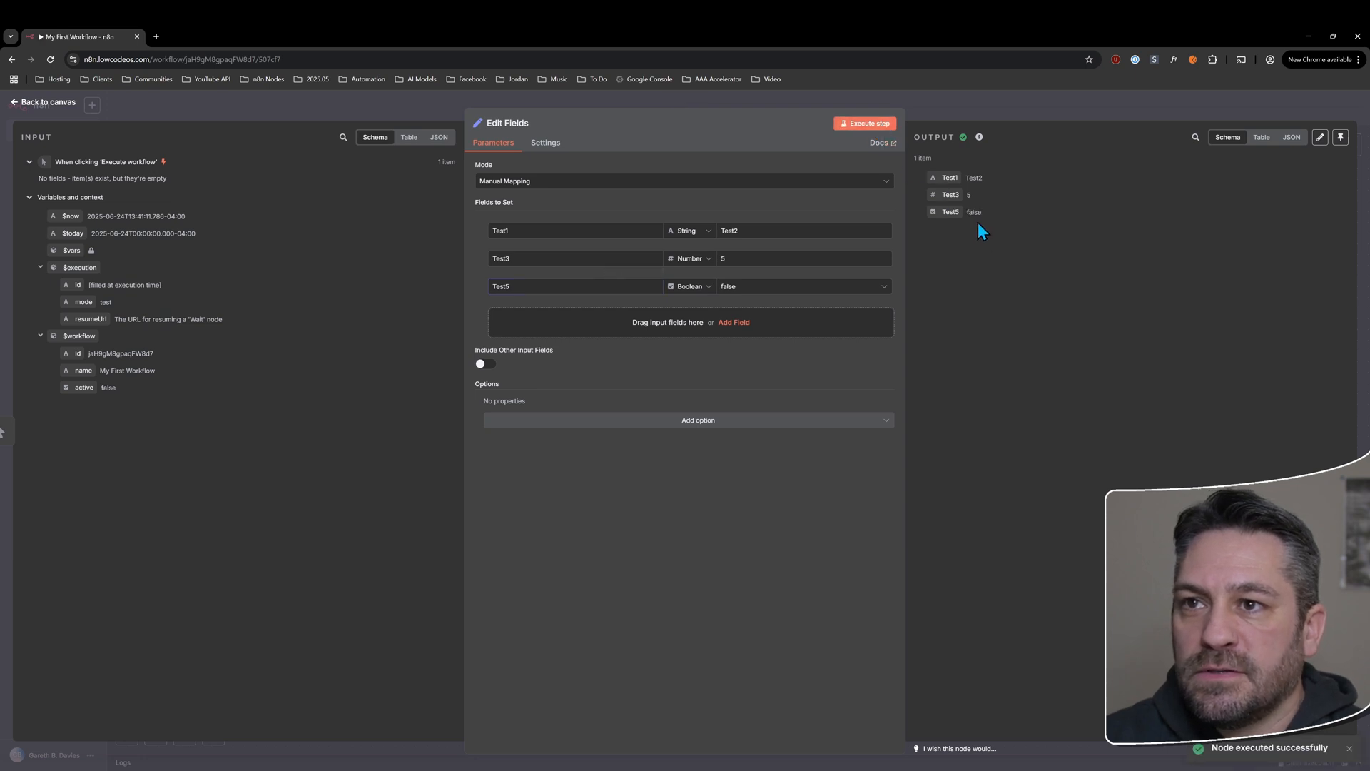
left_click(734, 322)
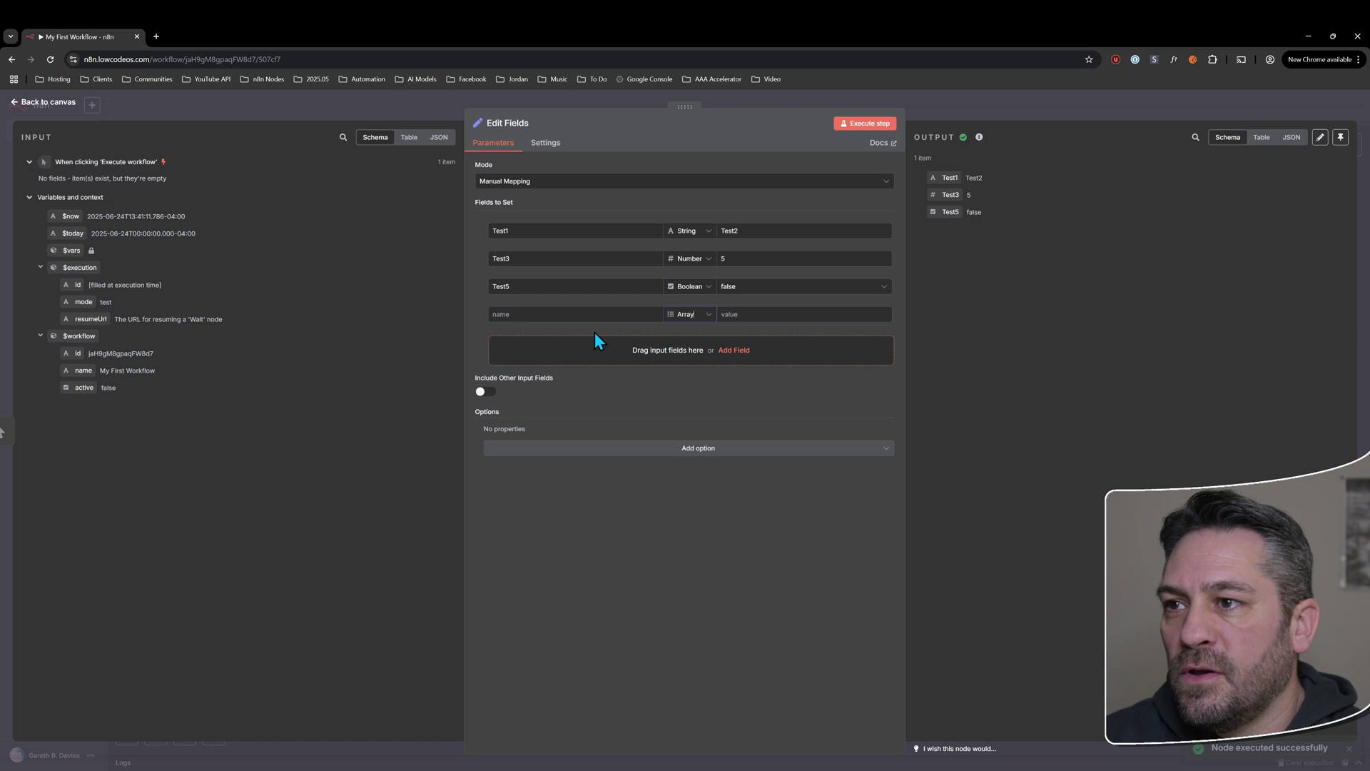
- Fill the Array field Test6 with ["testArray1", 4], rerunning the node after each change
type("Test6")
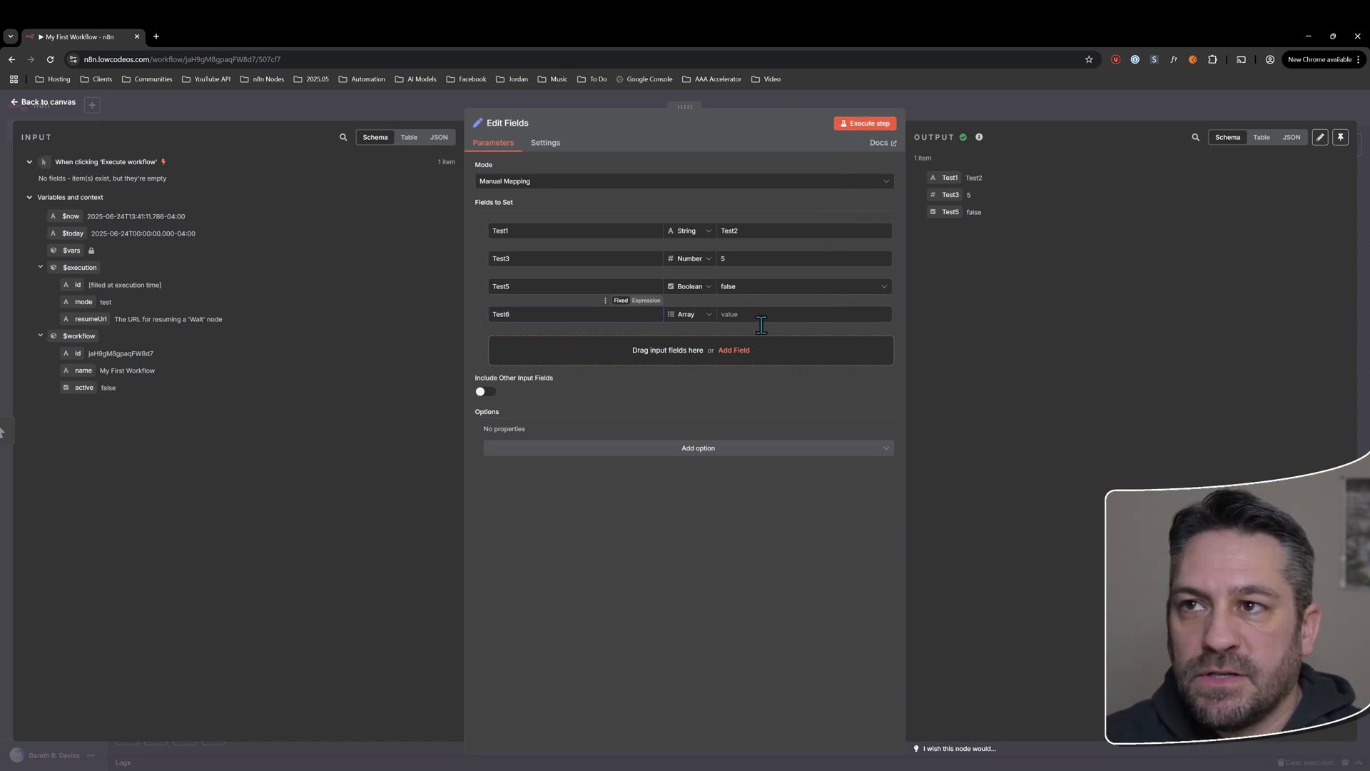
left_click(864, 124)
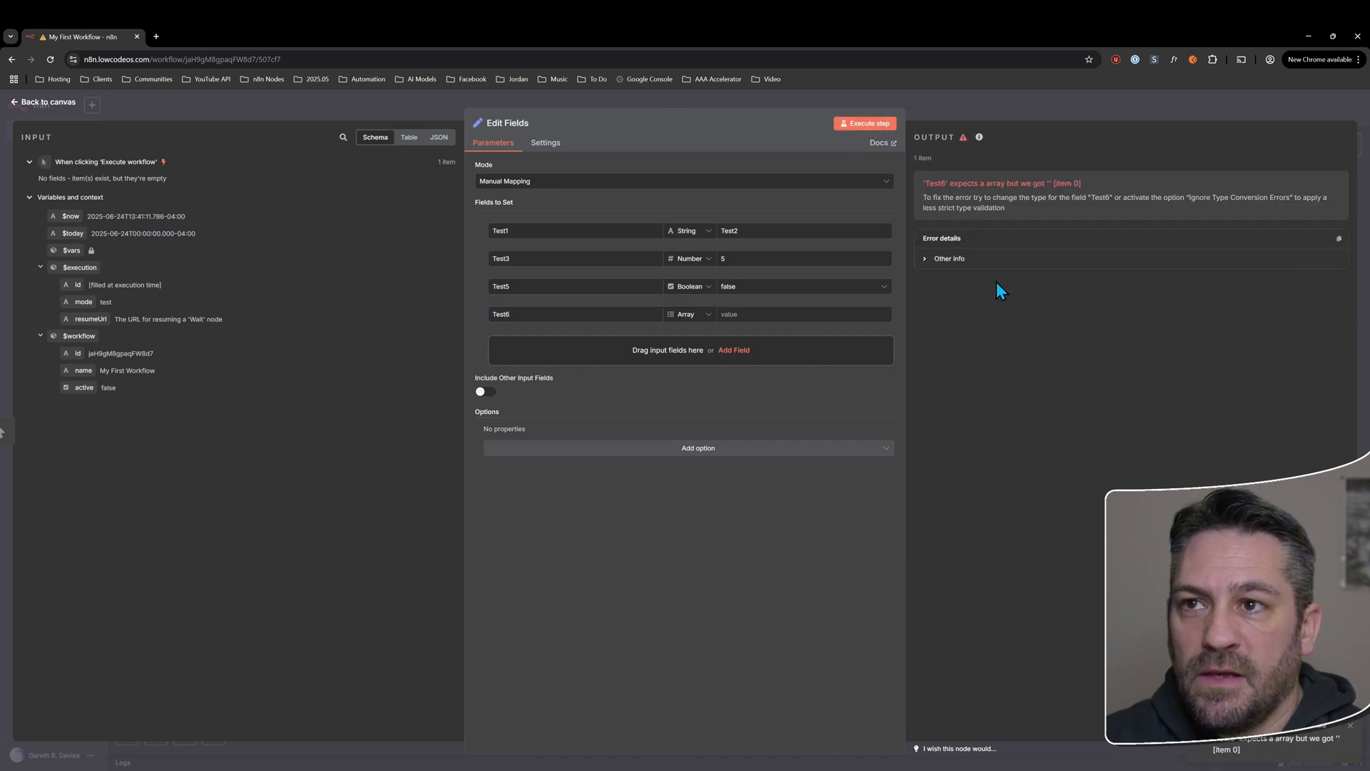
mouse_move(1011, 202)
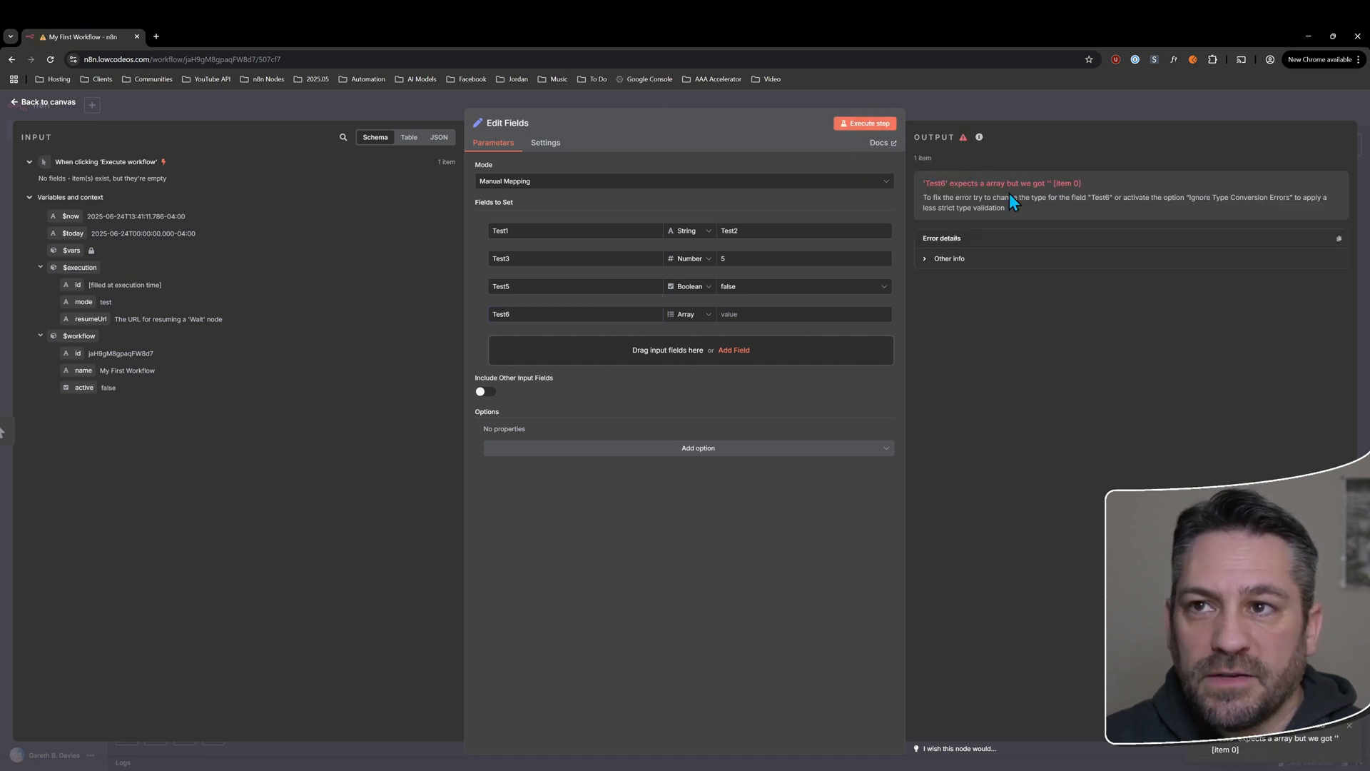
mouse_move(1041, 222)
type("[1,4]")
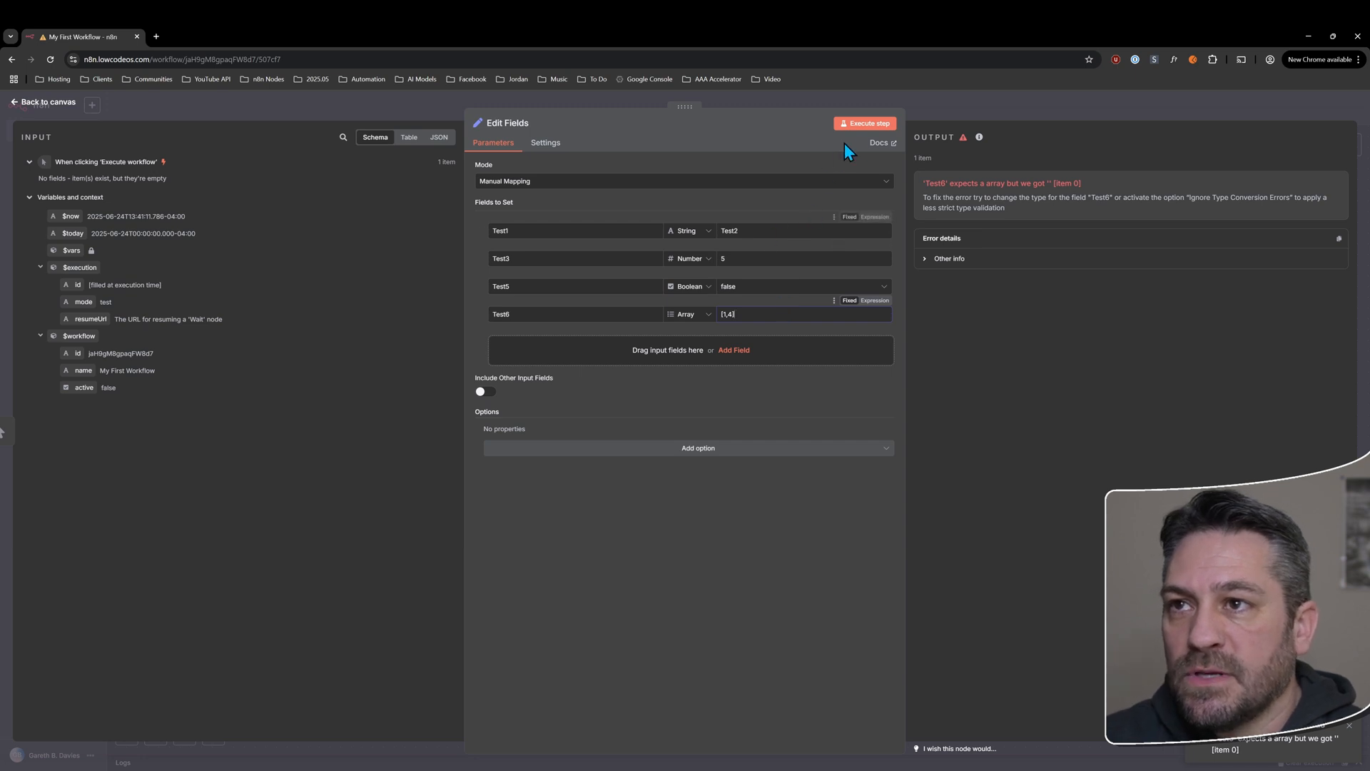
left_click(865, 123)
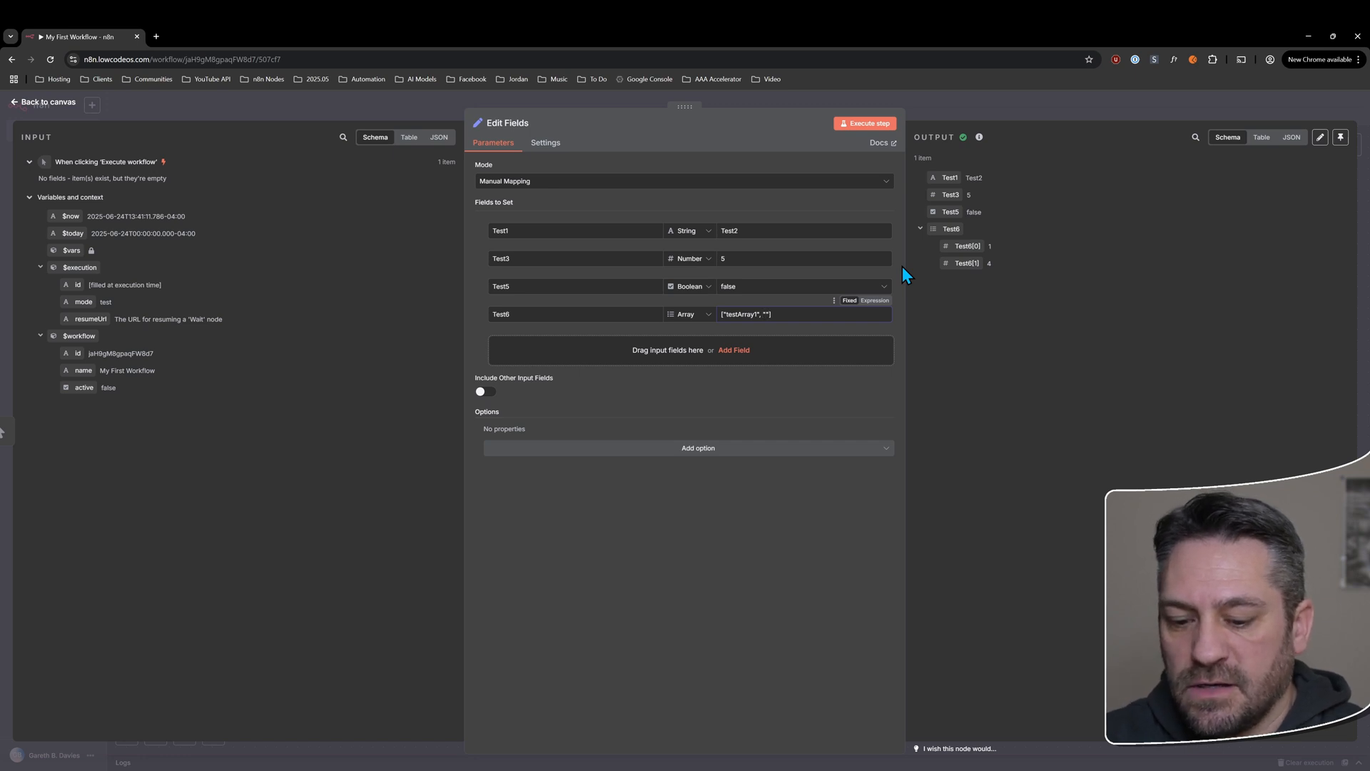
type("testArray2")
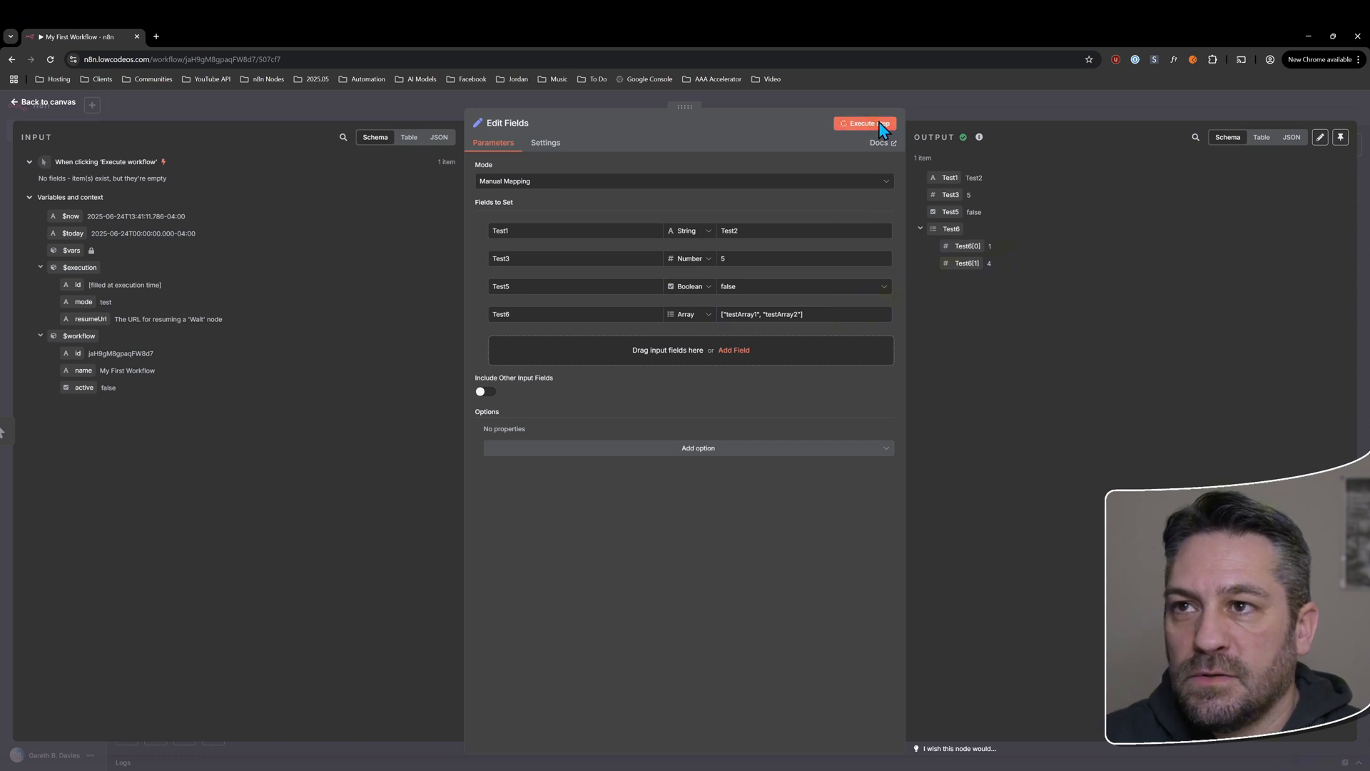
left_click(865, 123)
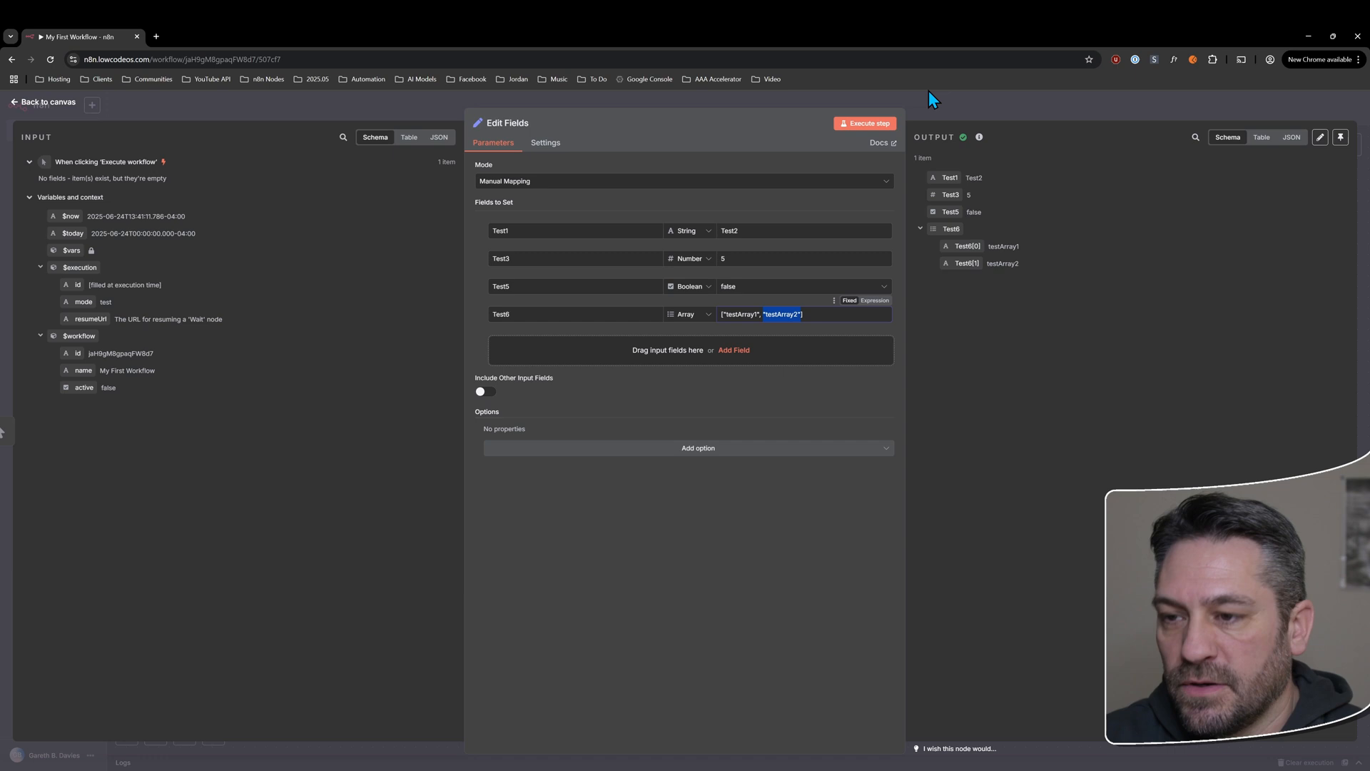
left_click(865, 124)
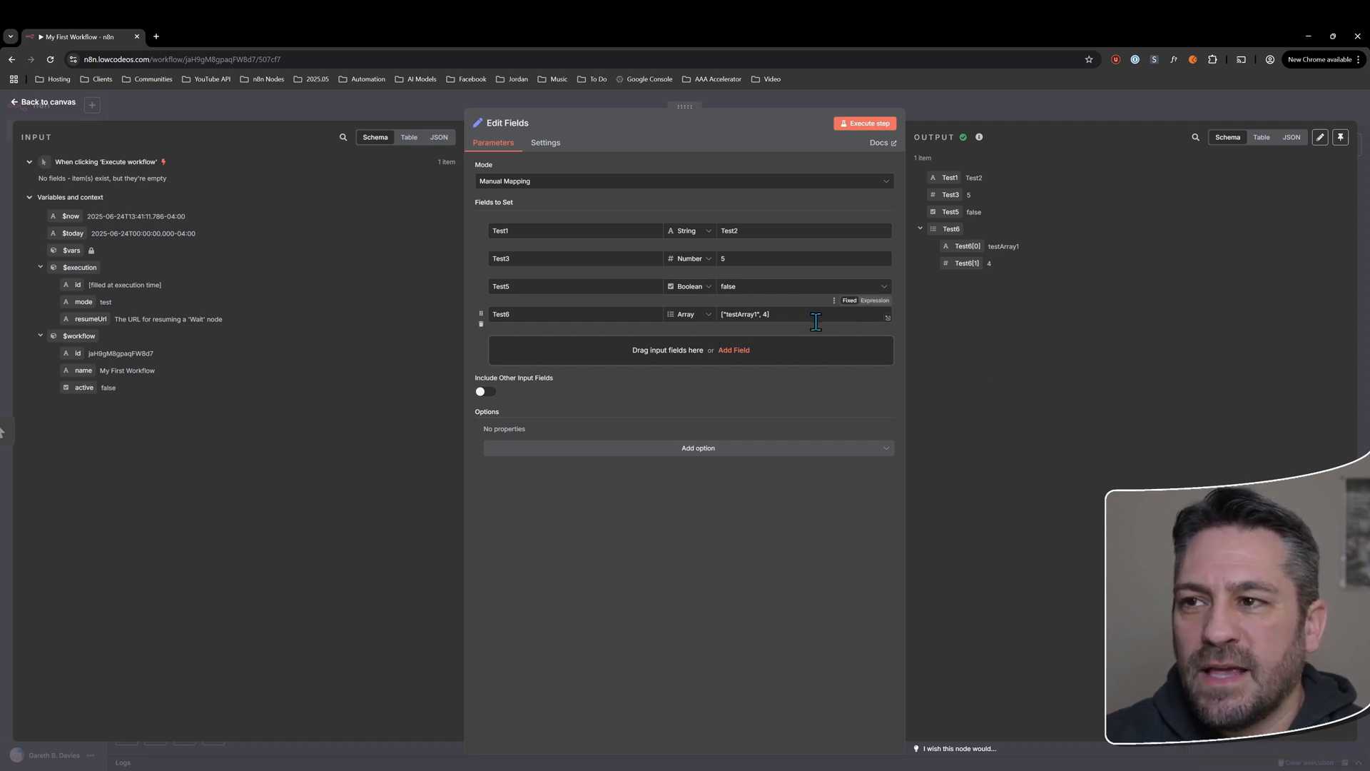
mouse_move(805, 315)
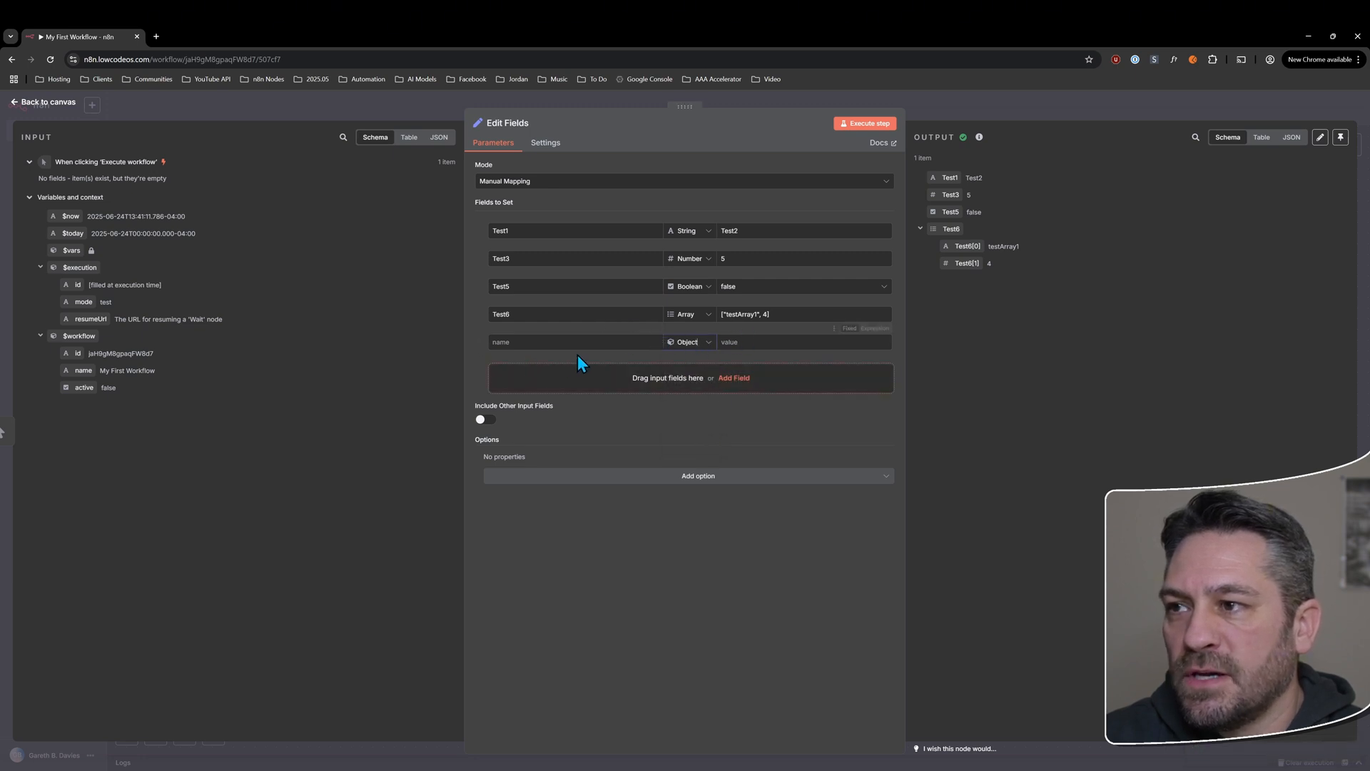
- Run the node and name the new fifth field Object
left_click(865, 123)
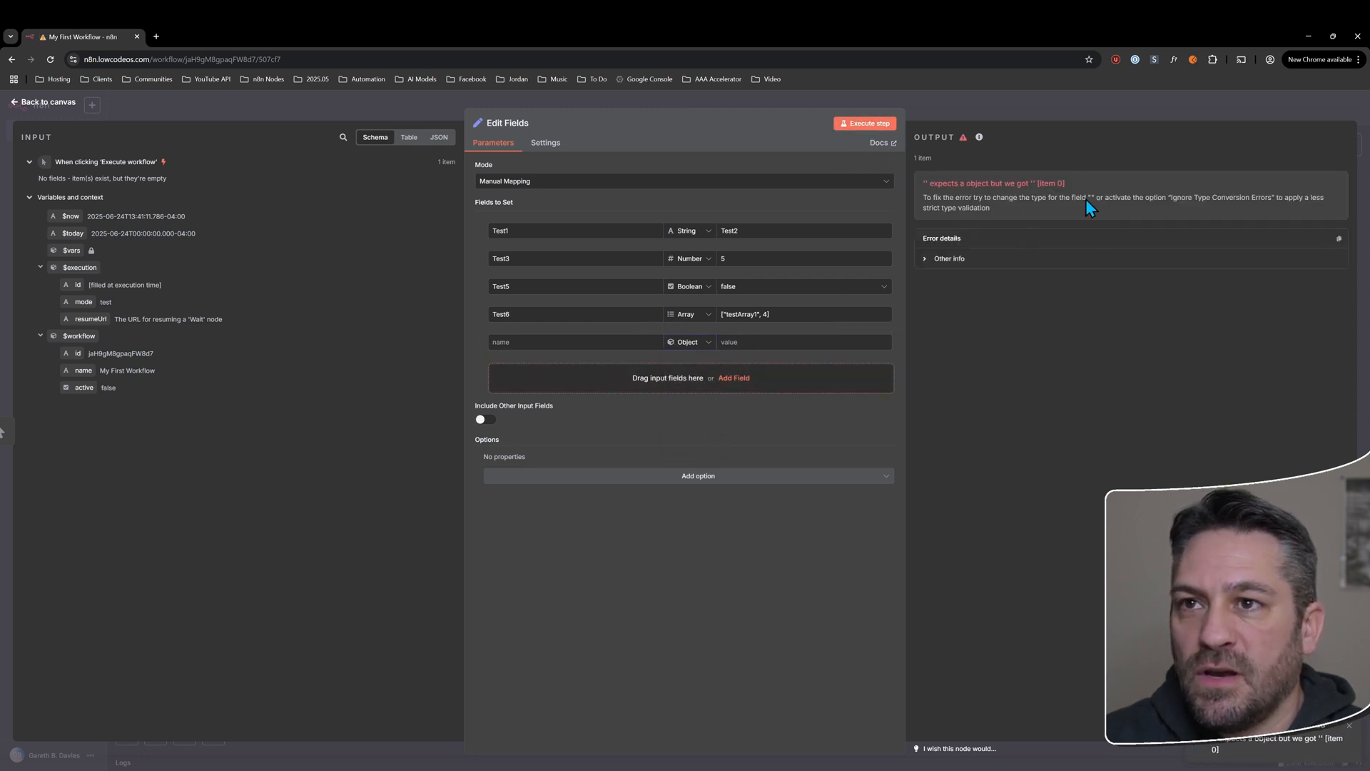
left_click(572, 341)
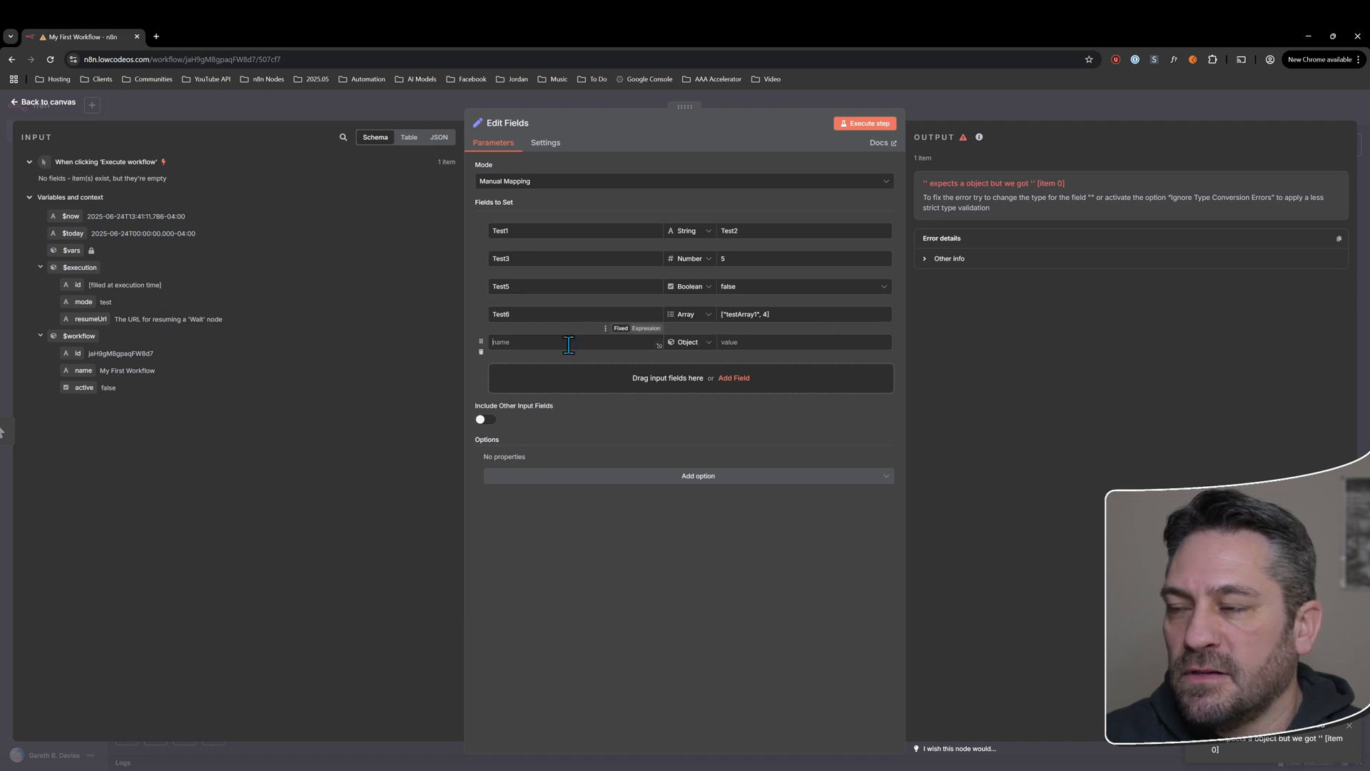
type("Test7")
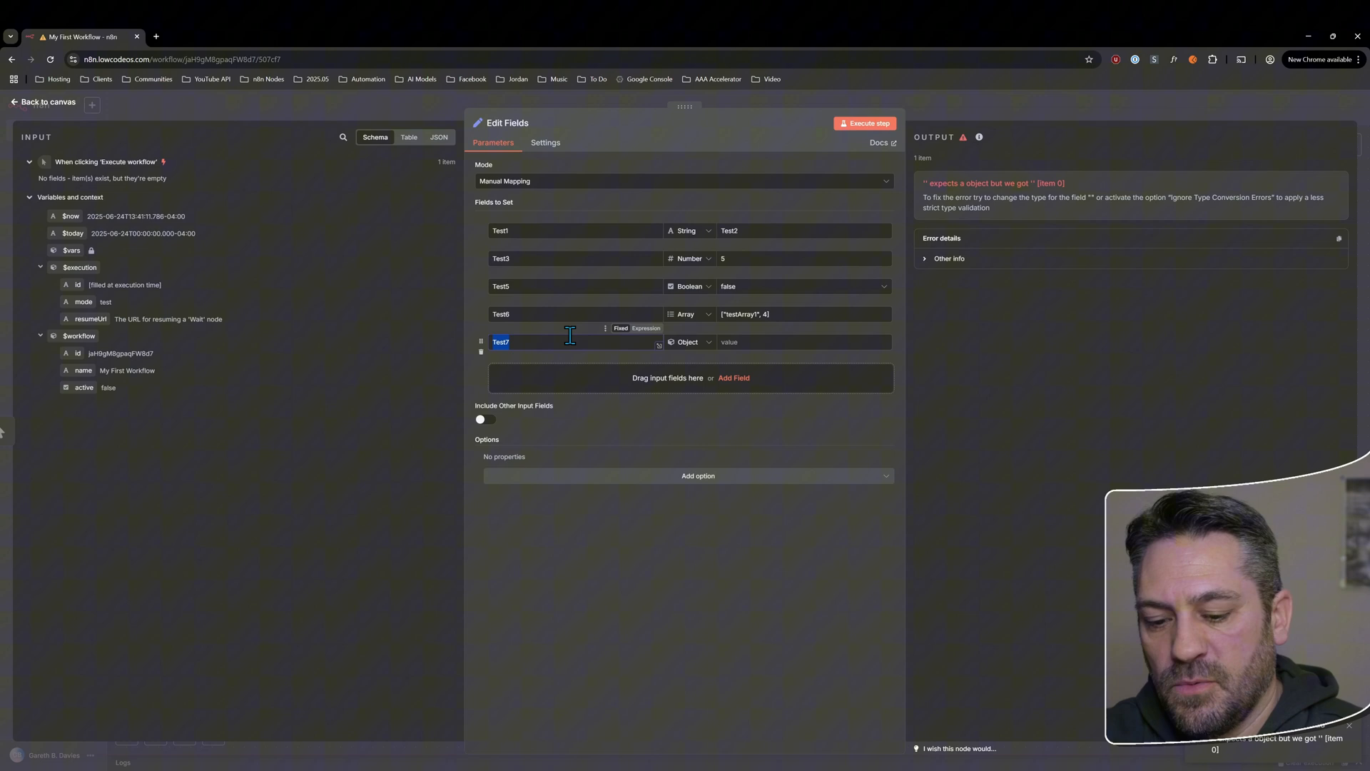
type("Object")
left_click(576, 314)
type("Array")
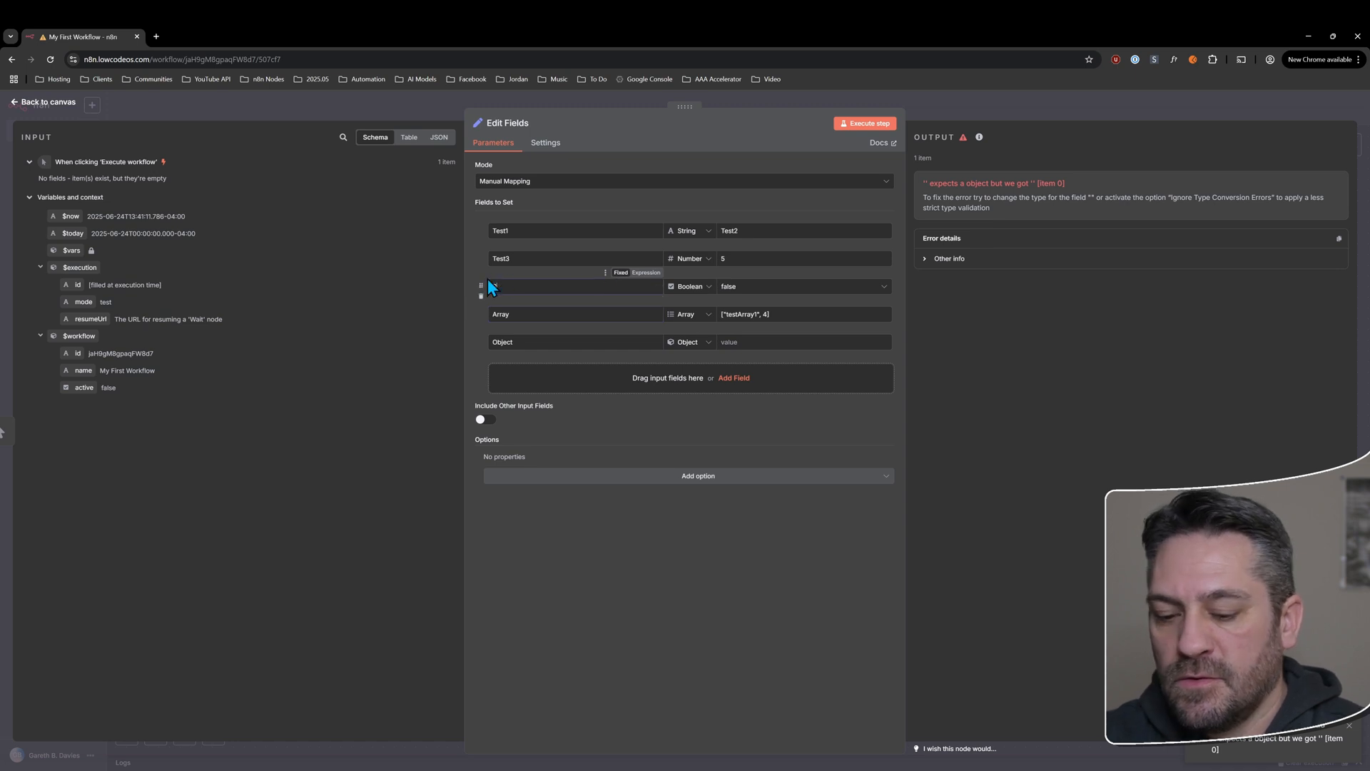
- Rename the other fields and give Object the value {"ObjectKey": "ObjectValue"}
double_click(501, 258)
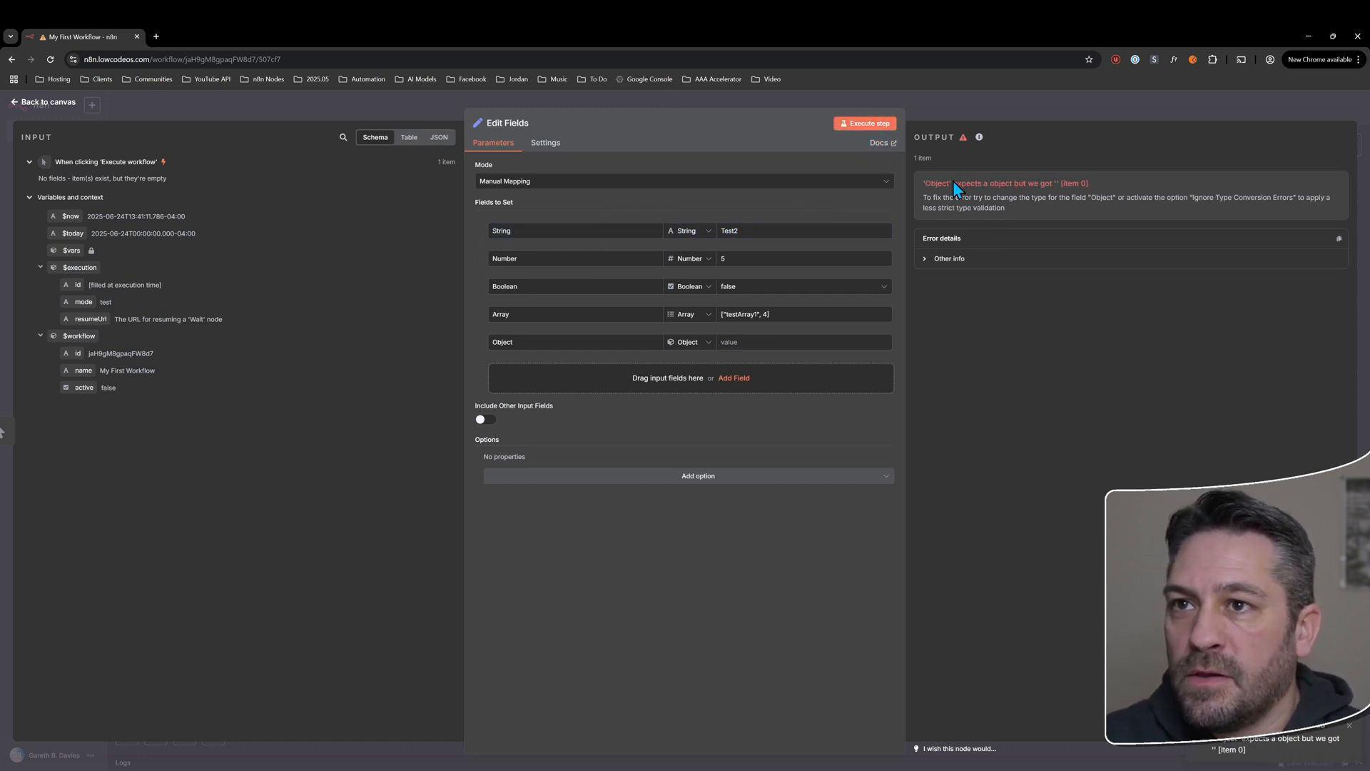
mouse_move(841, 410)
type("{ ")
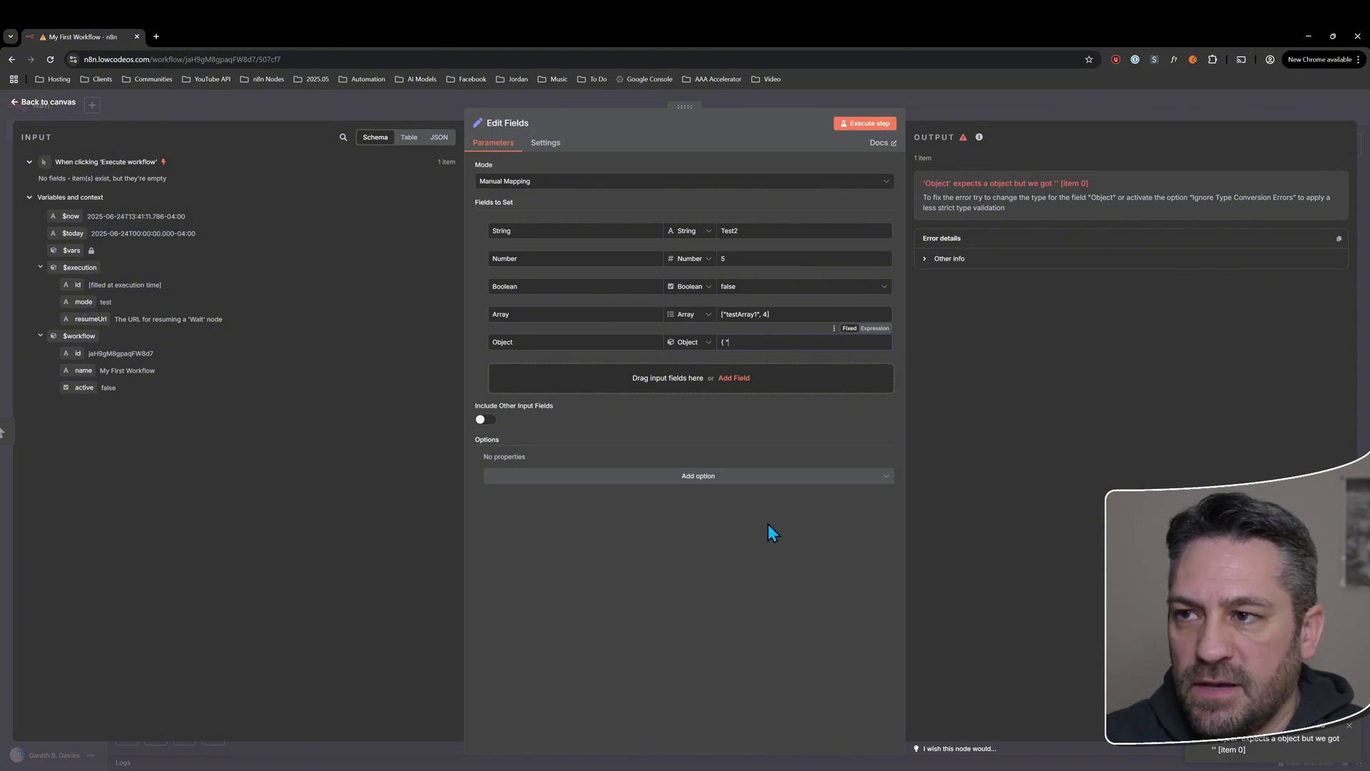
type("\"ObjectValue\" }")
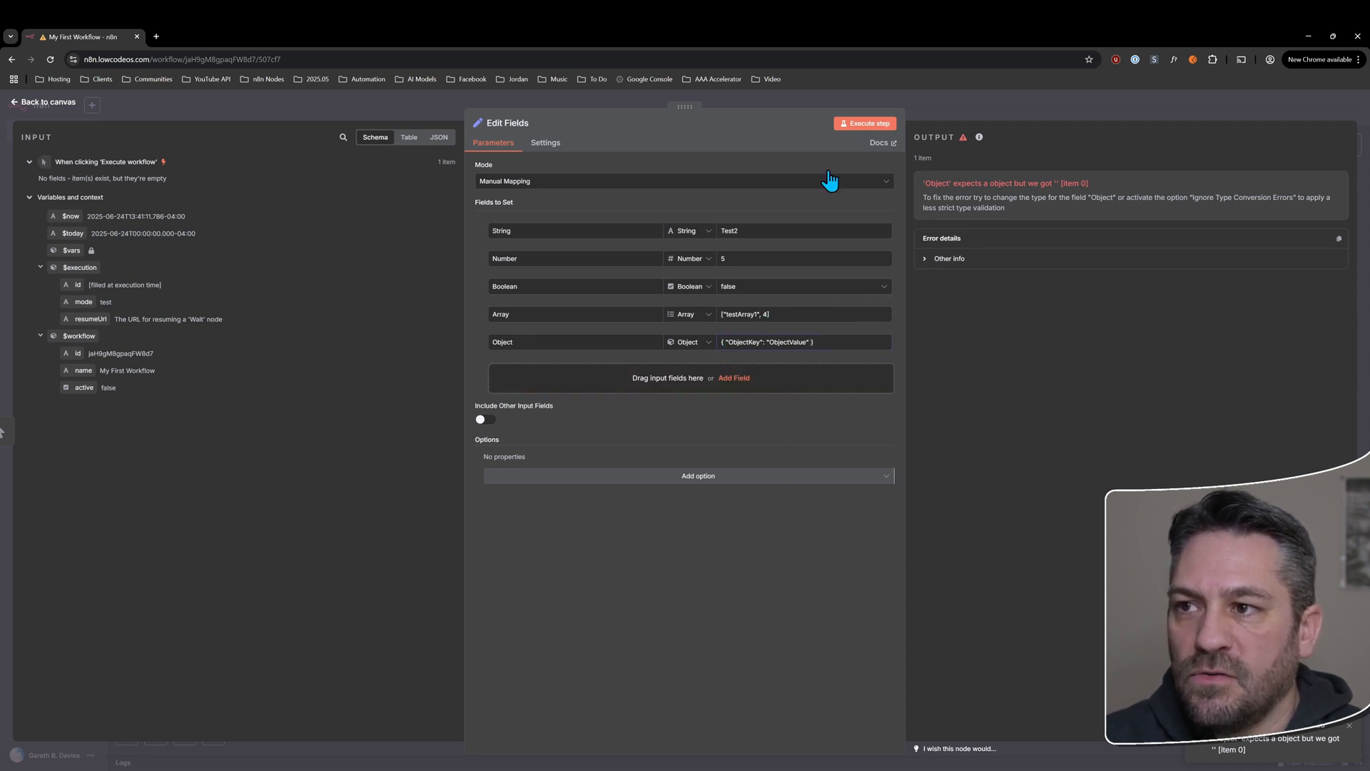
left_click(865, 123)
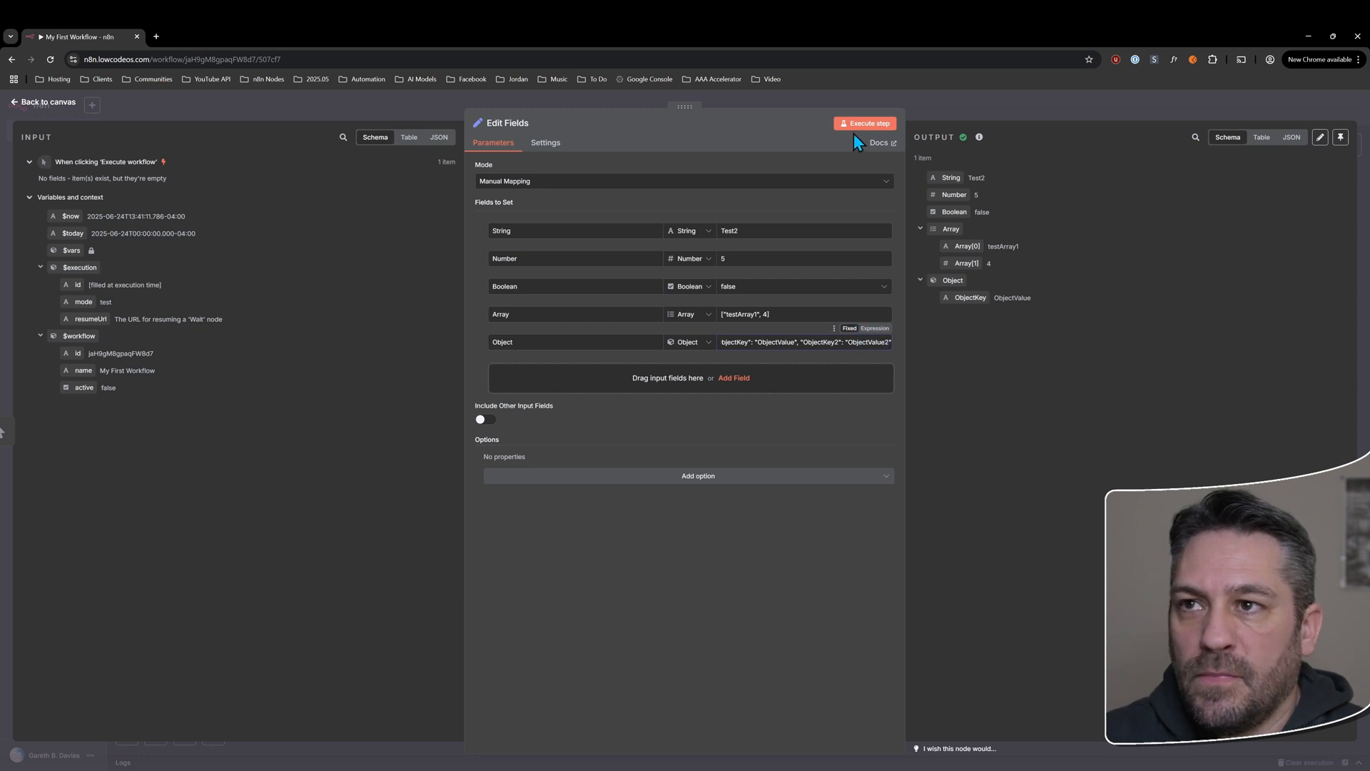
- Add "ObjectKey2": "ObjectValue2" to the Object value, delete the Array field, and rerun the step
left_click(867, 124)
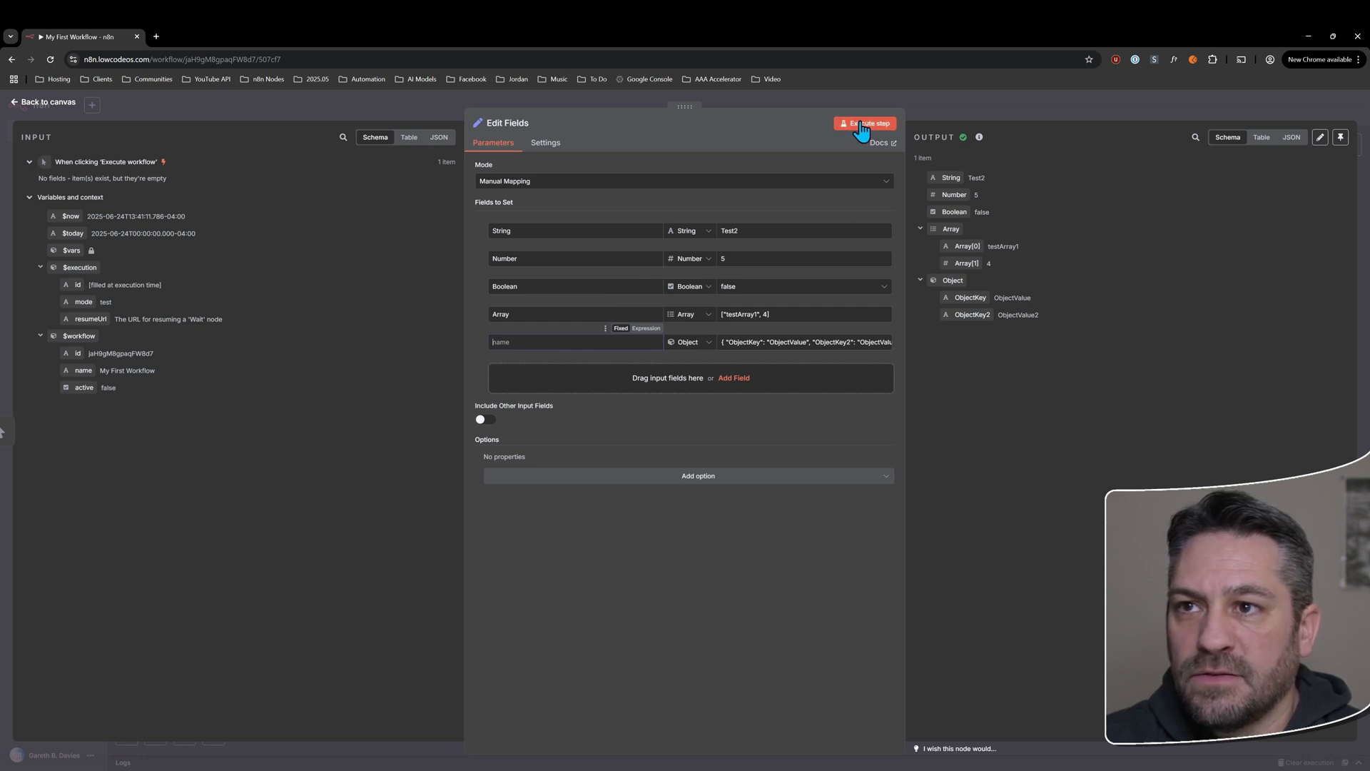
left_click(865, 123)
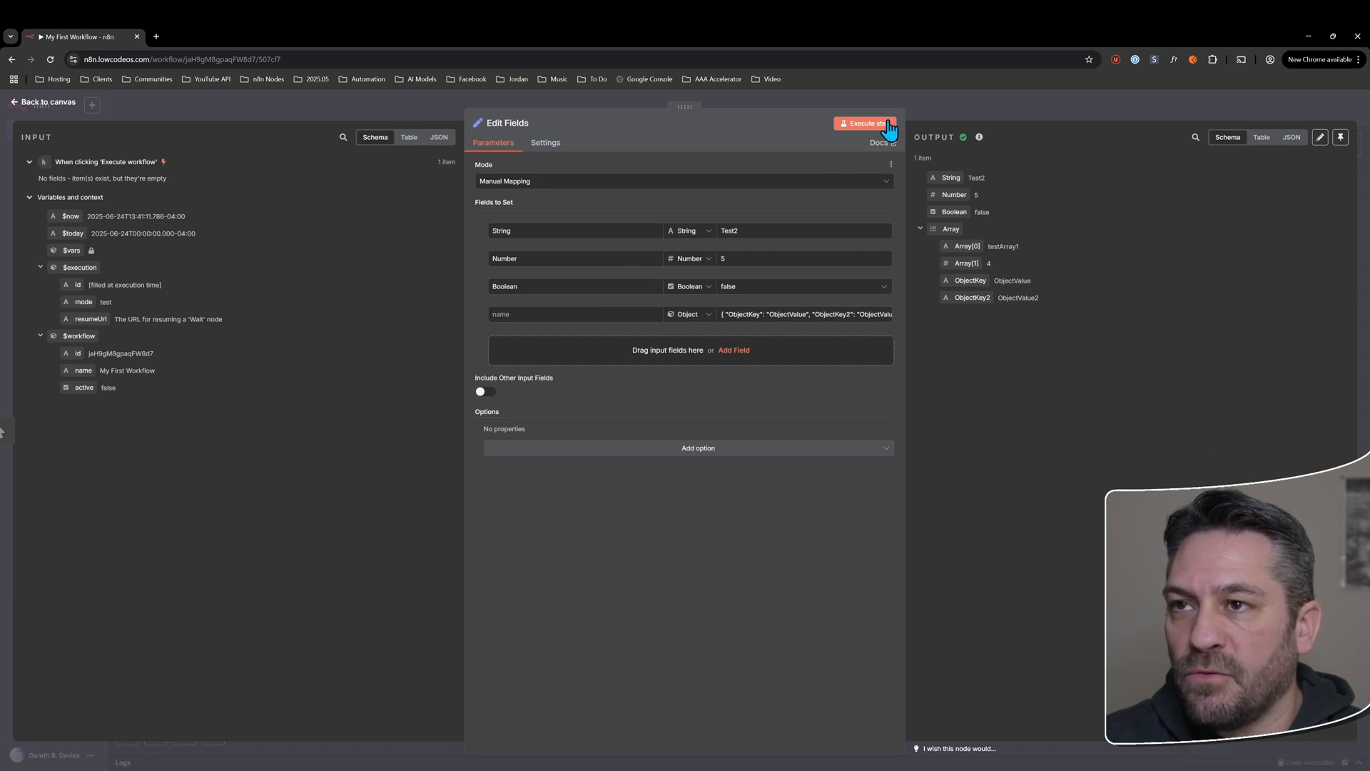
left_click(865, 123)
type("Object")
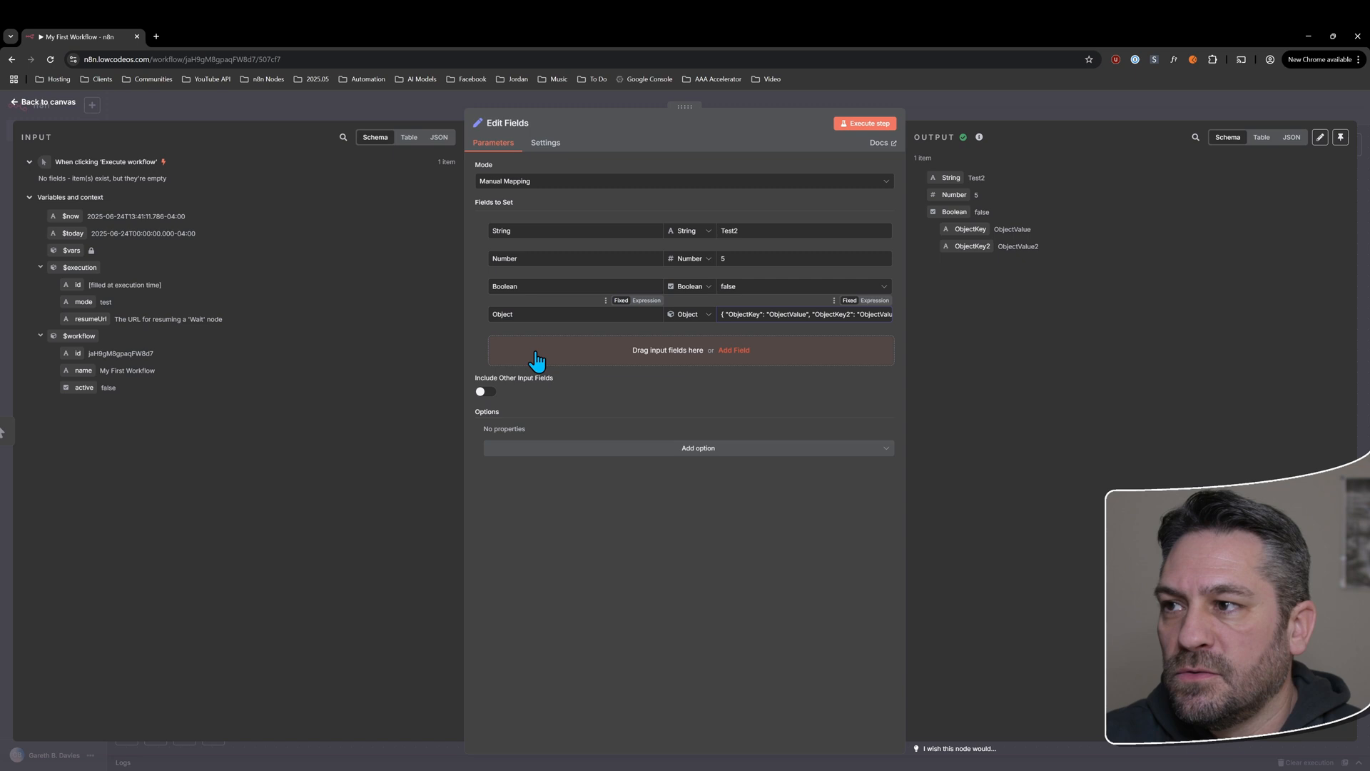
- Add an Array field holding [1,4], set its type to Array, and run the step
left_click(733, 349)
type("Array")
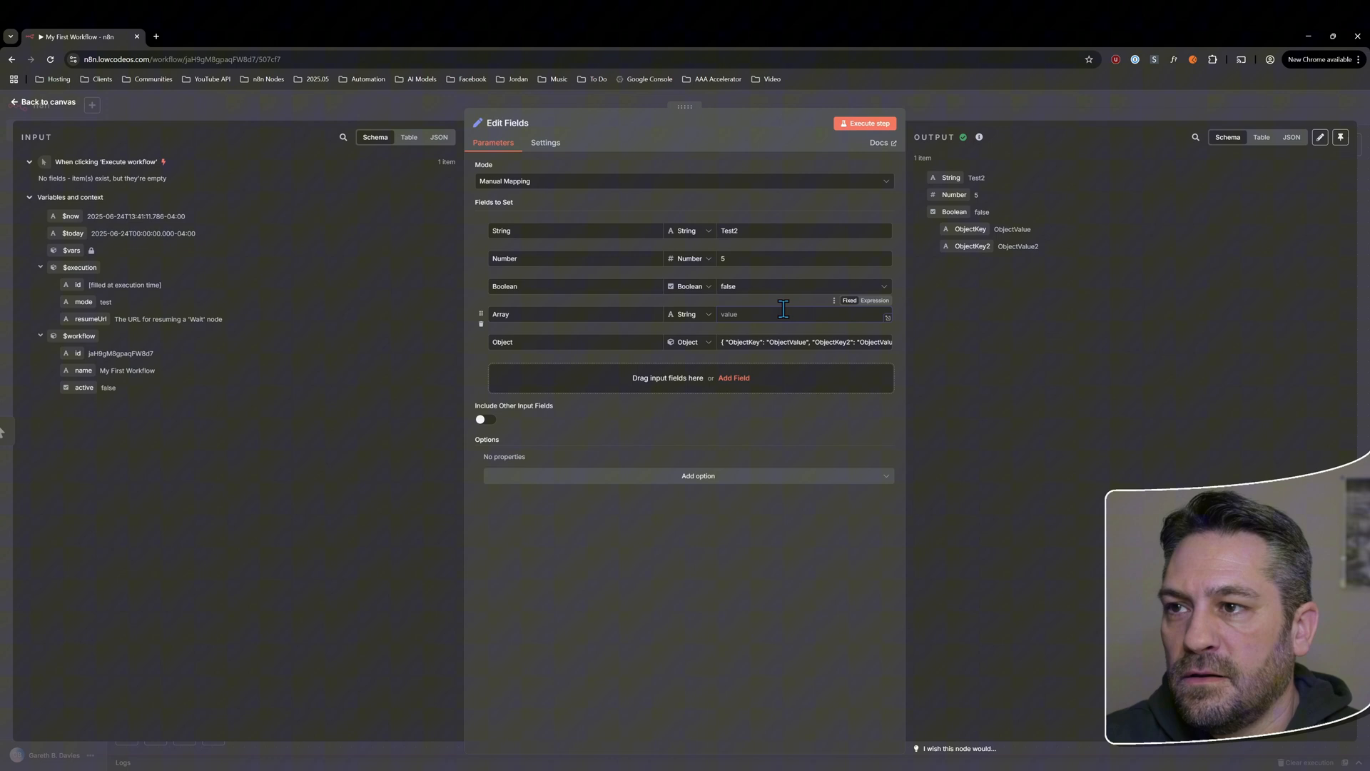
type("[1,4]")
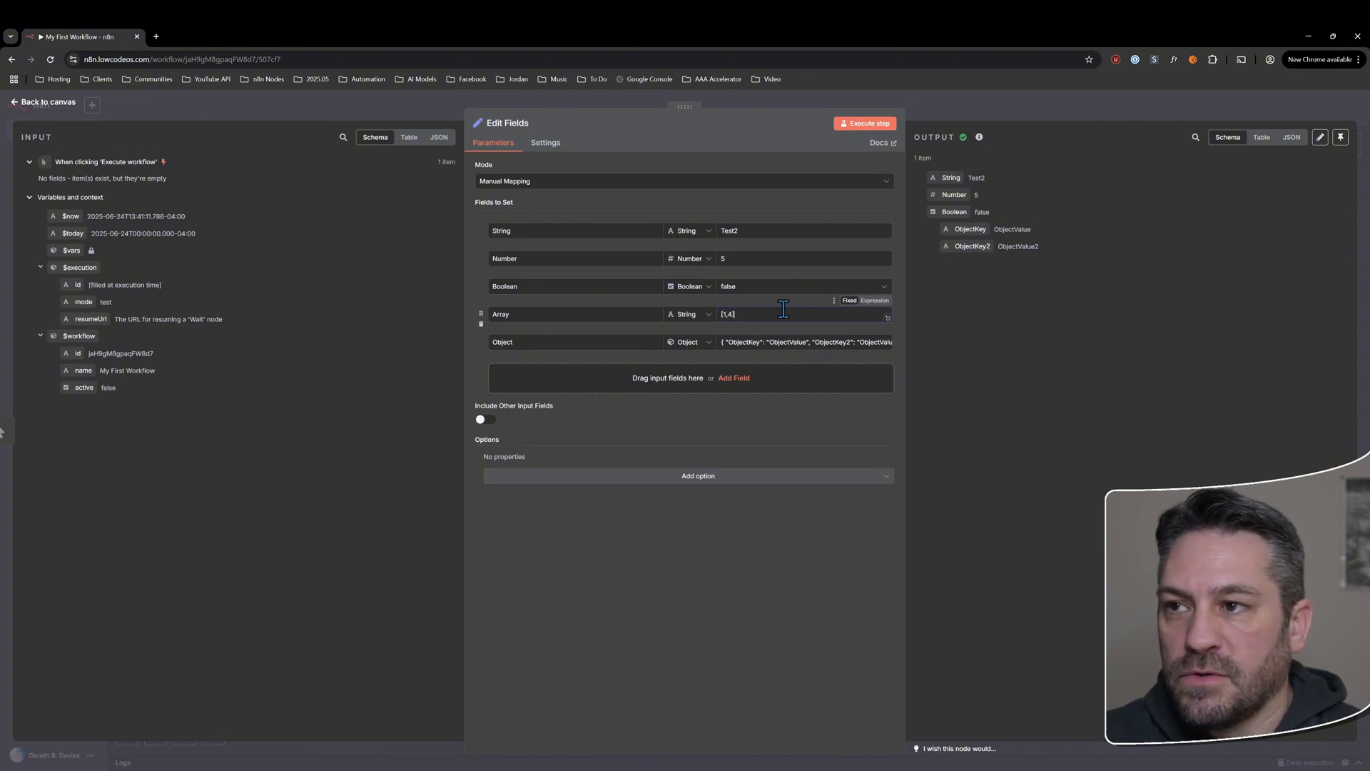
left_click(865, 123)
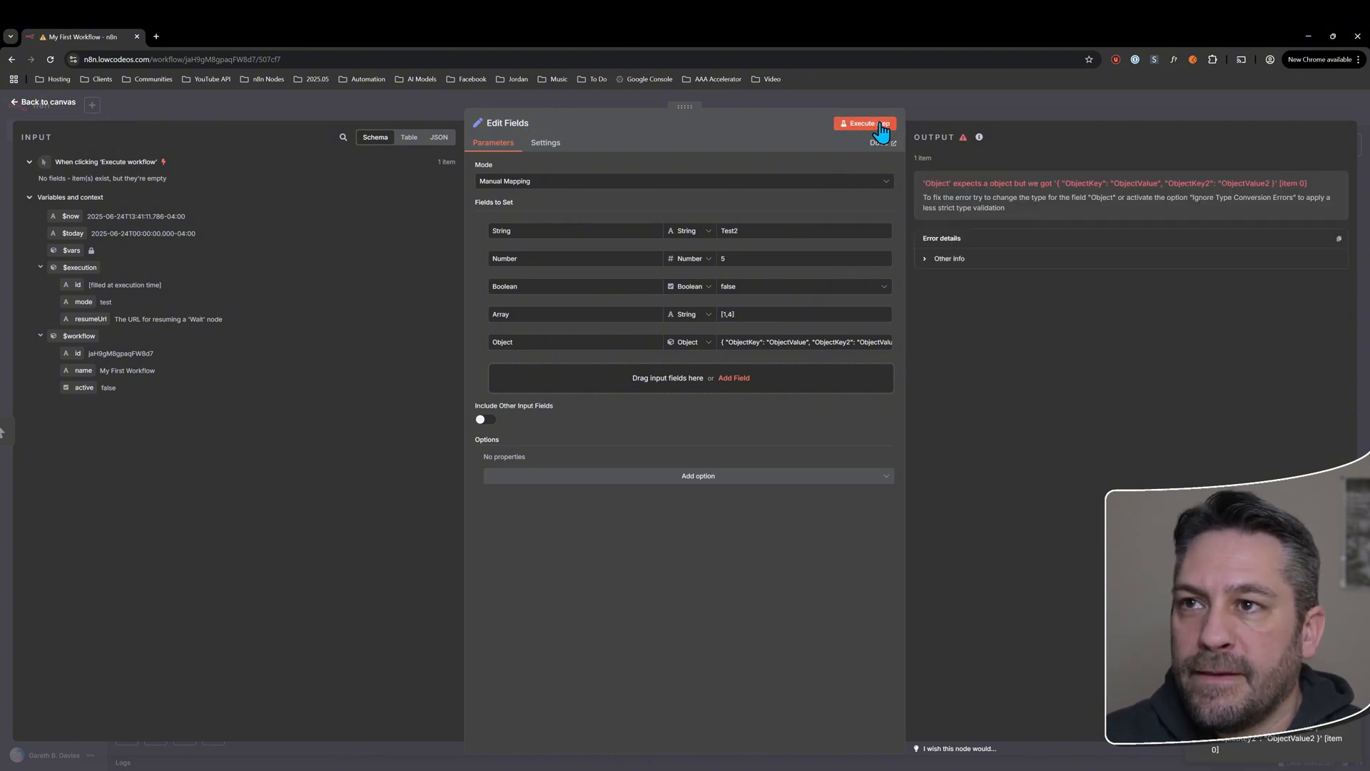
left_click(688, 314)
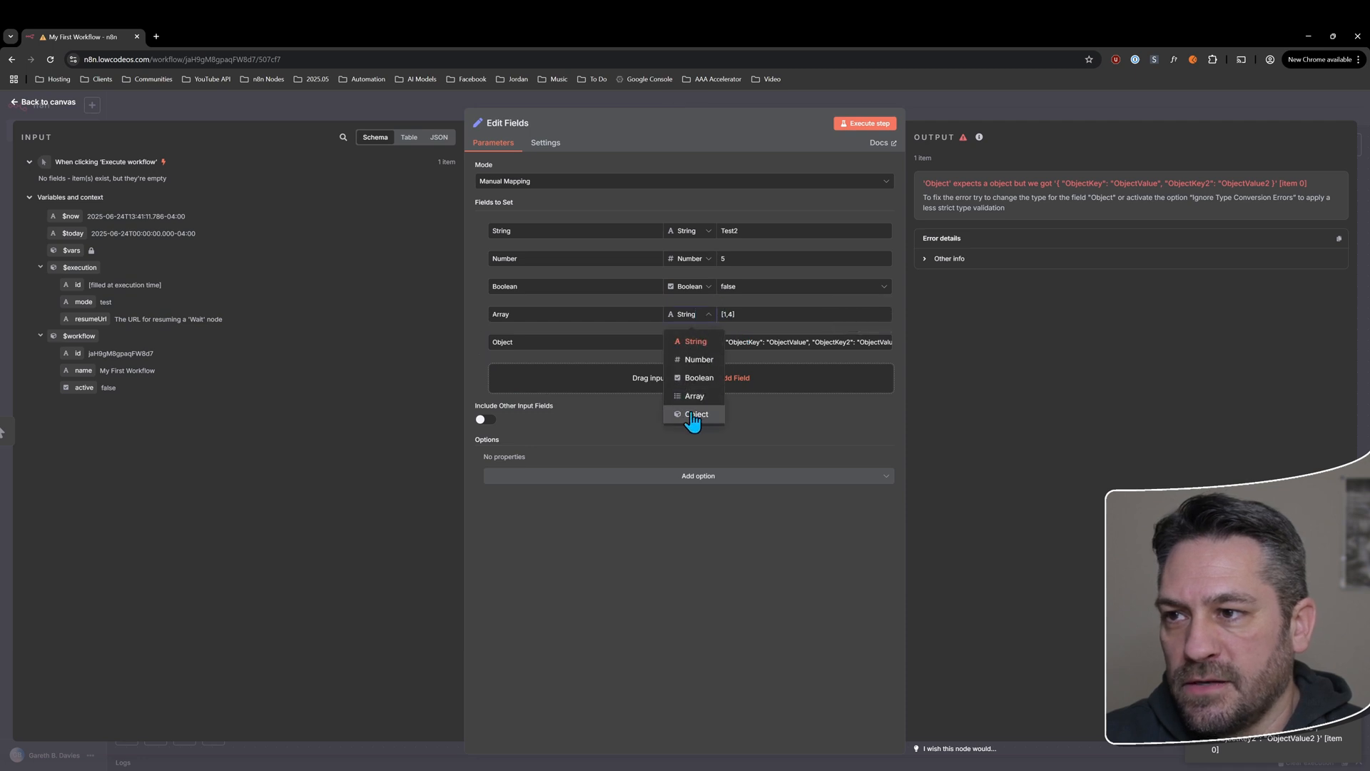
left_click(693, 396)
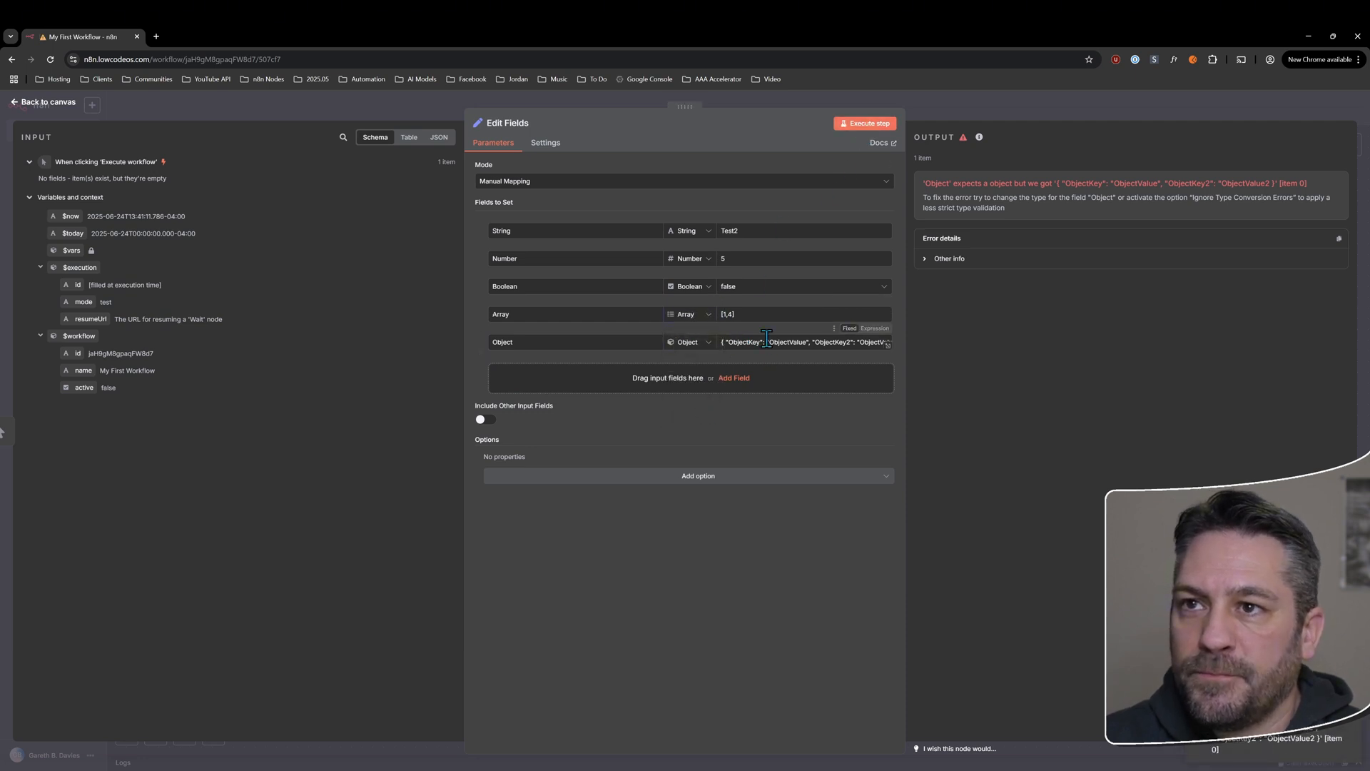
left_click(865, 122)
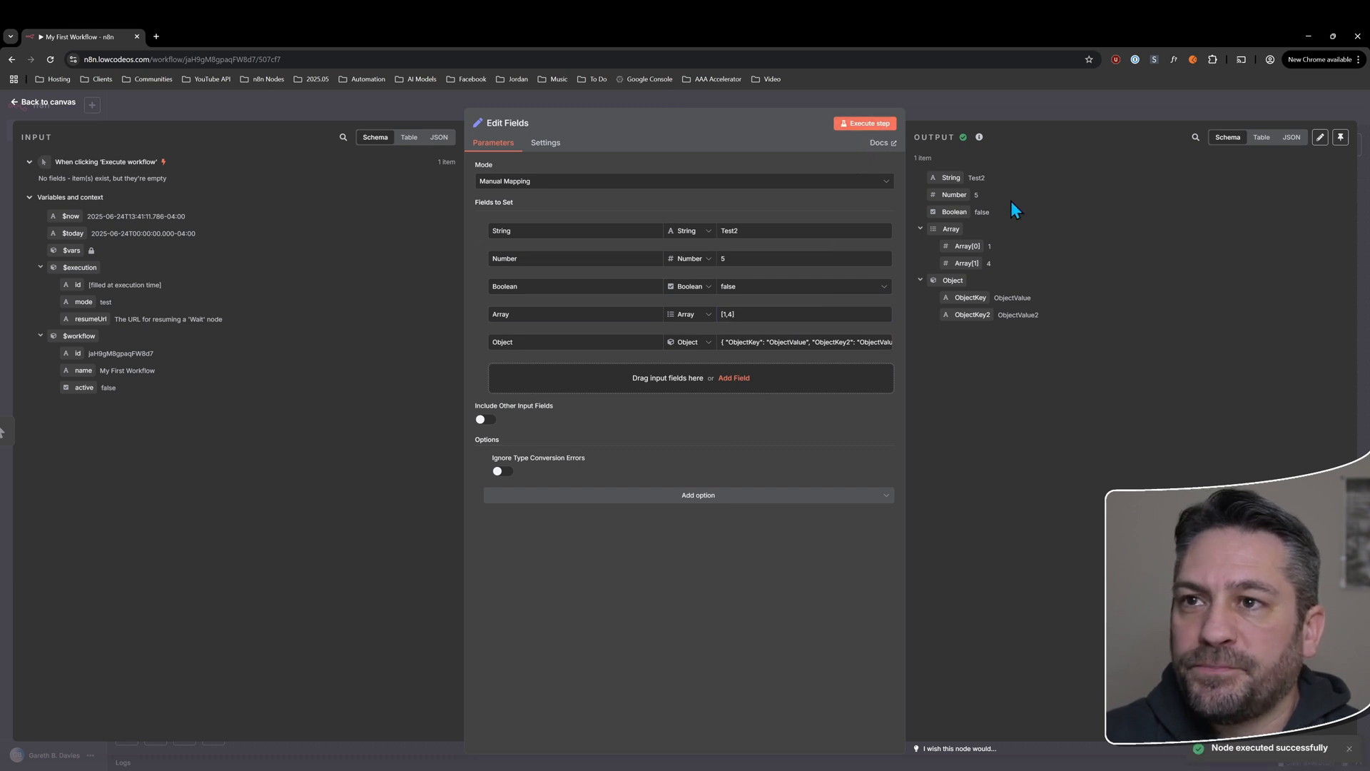
mouse_move(672, 343)
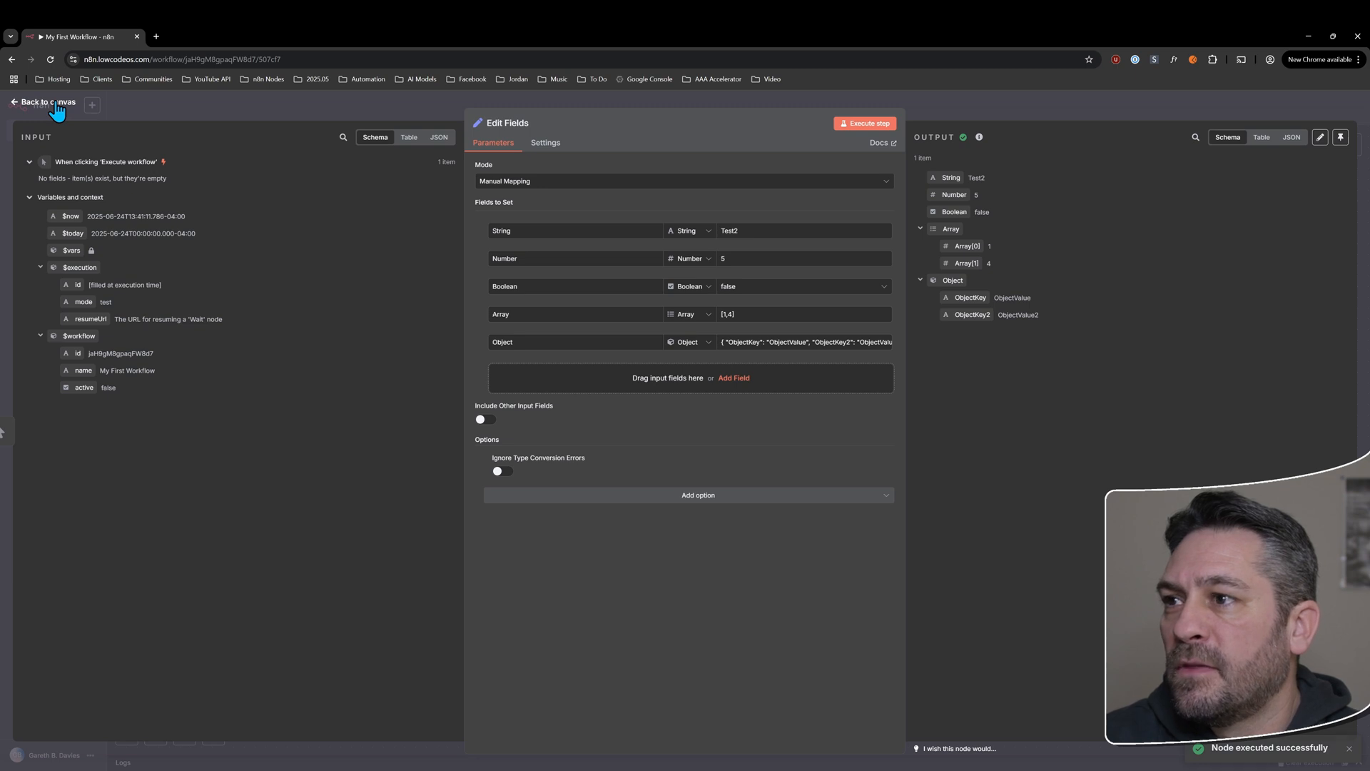
left_click(44, 101)
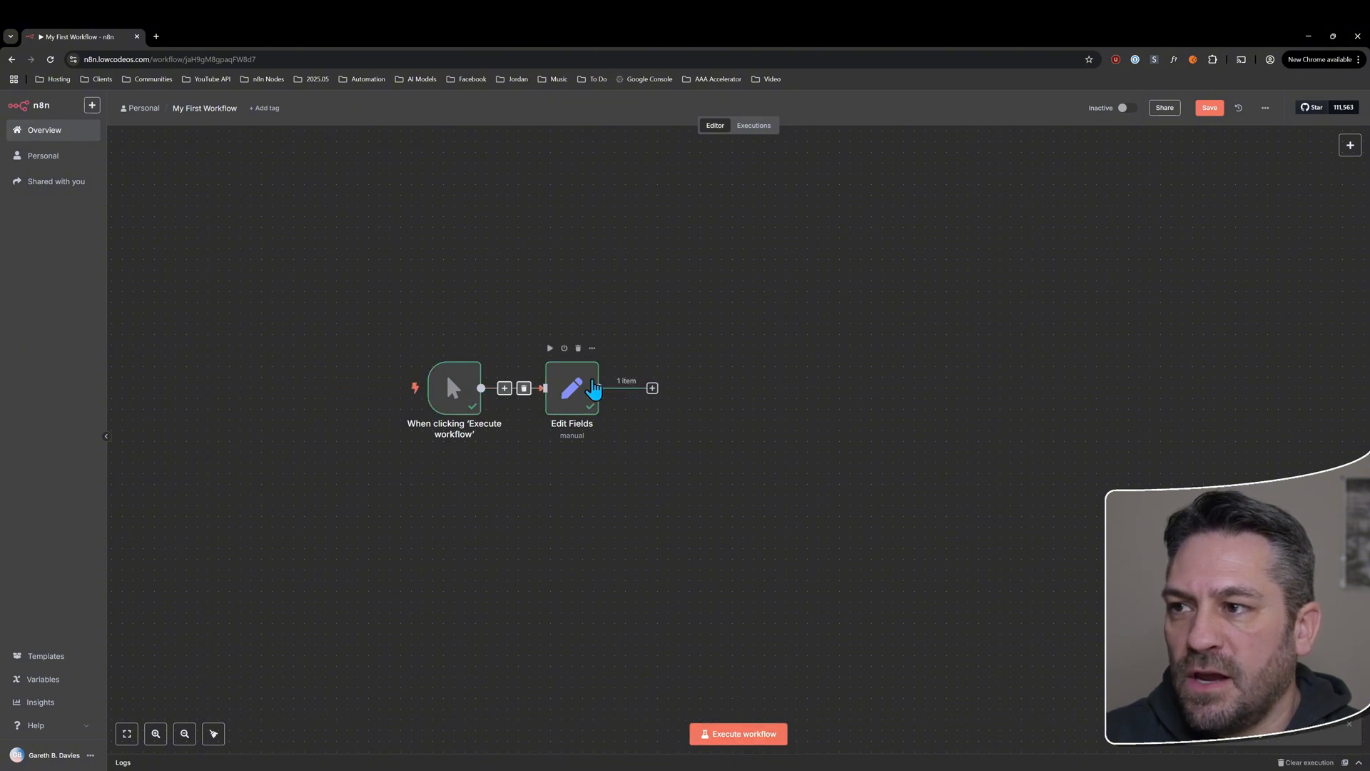
- Add an Edit Fields (Set) node, Edit Fields1, after the existing Edit Fields node
double_click(571, 389)
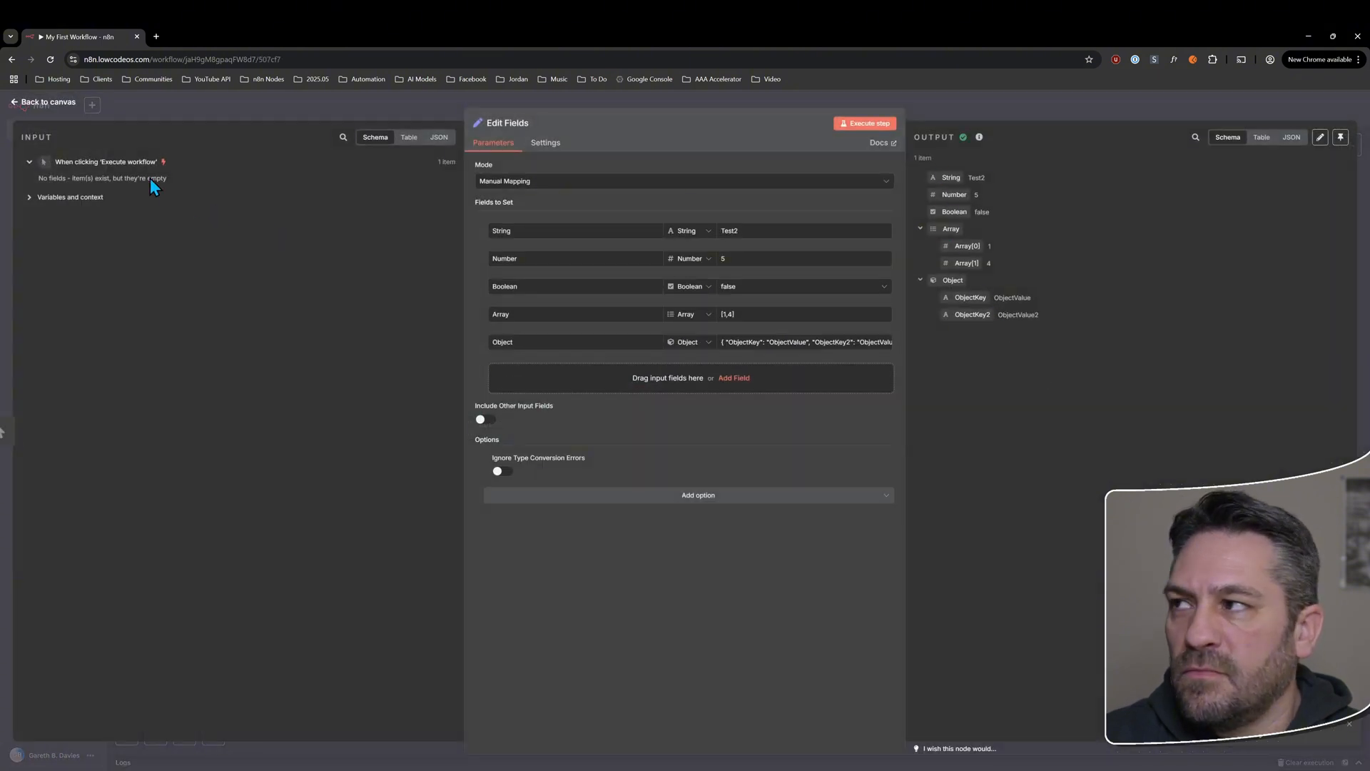
left_click(46, 101)
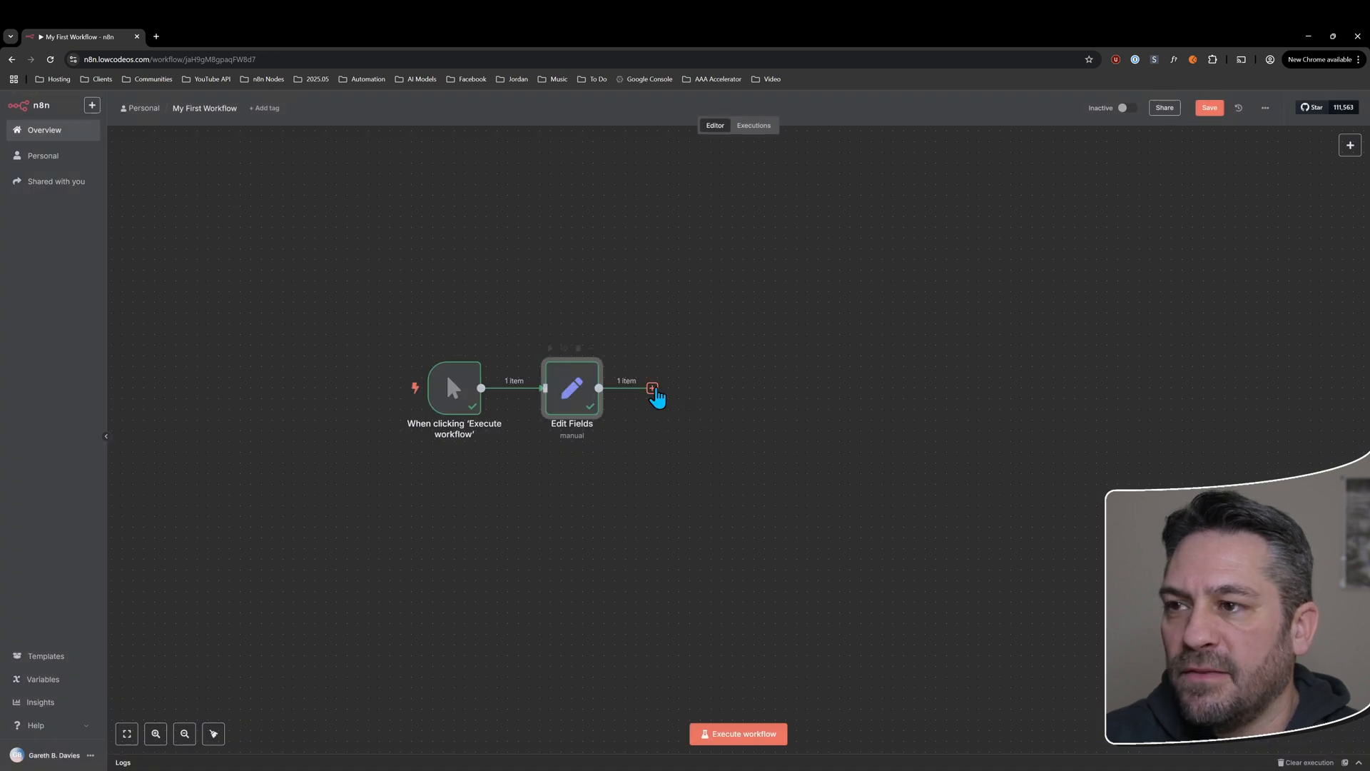
left_click(651, 388)
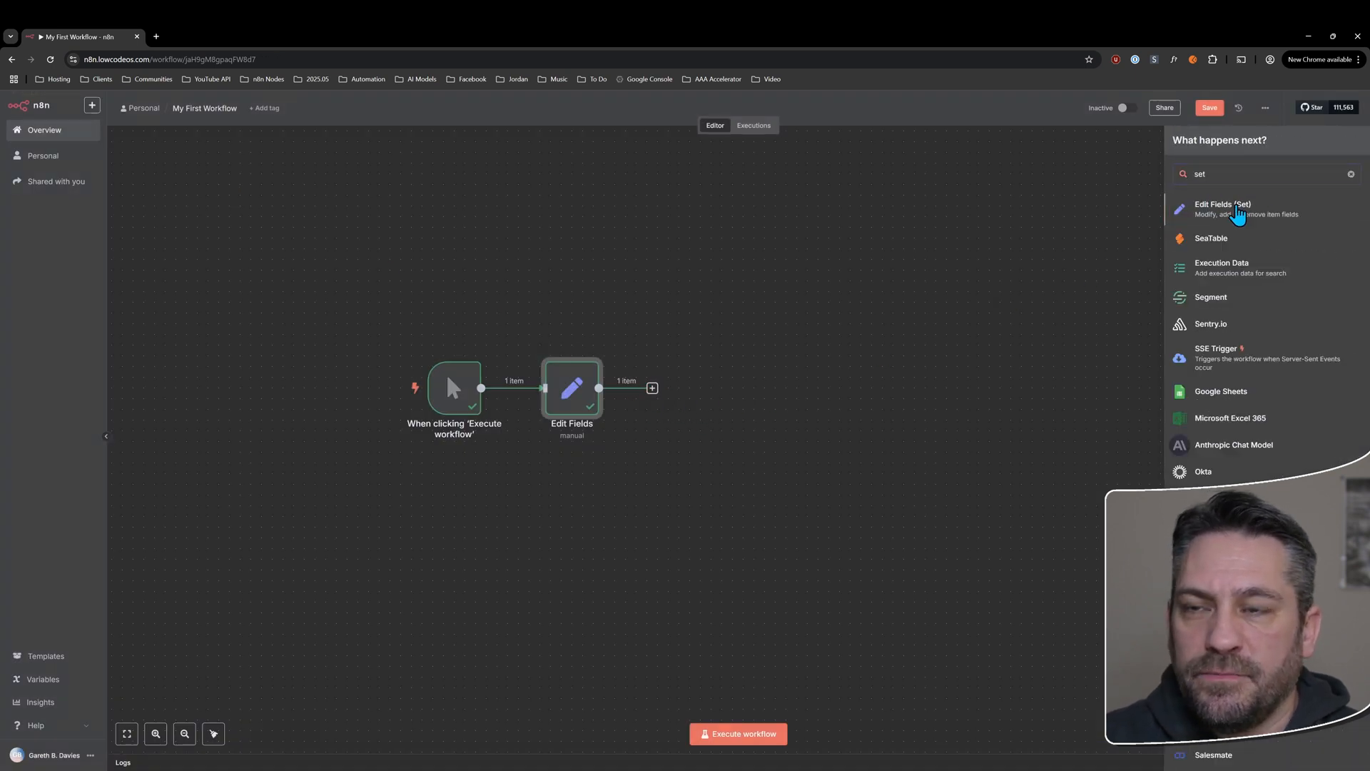
left_click(1237, 209)
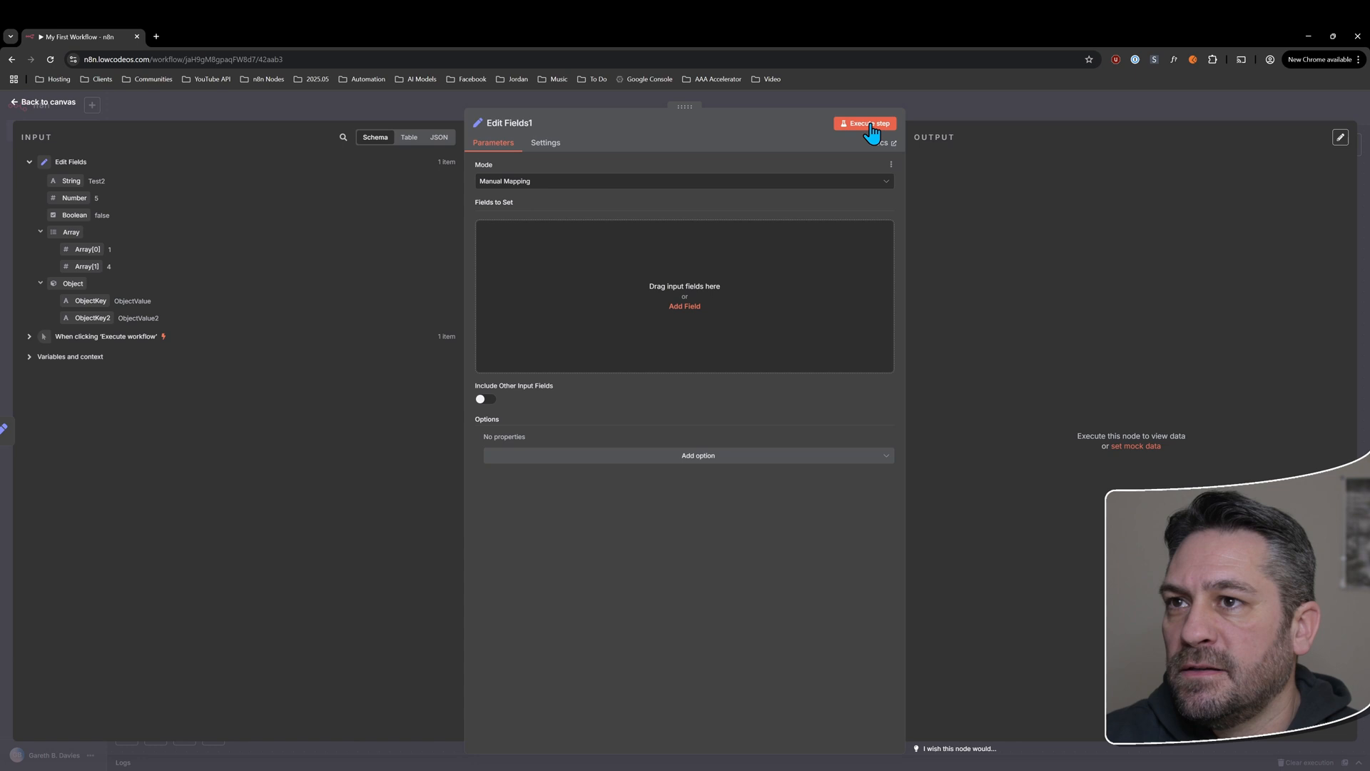
left_click(868, 124)
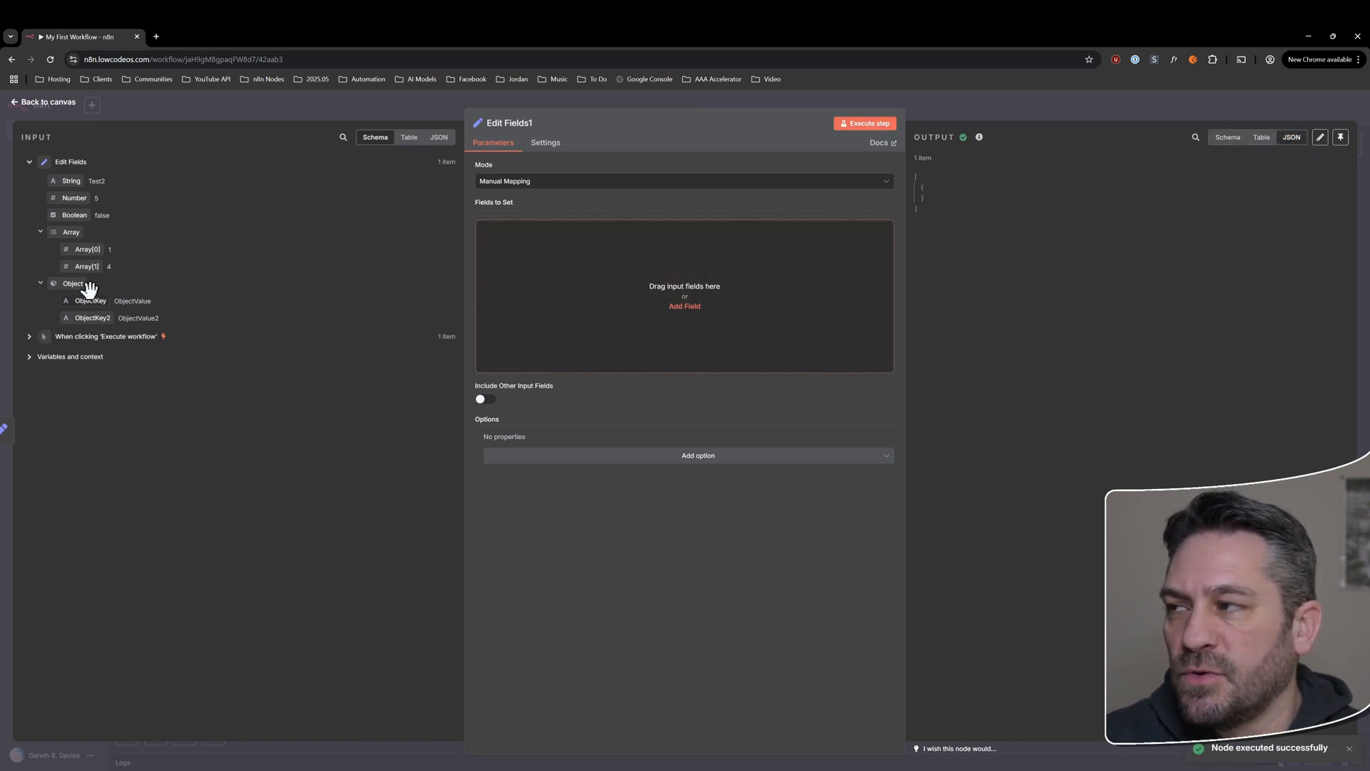
left_click(30, 337)
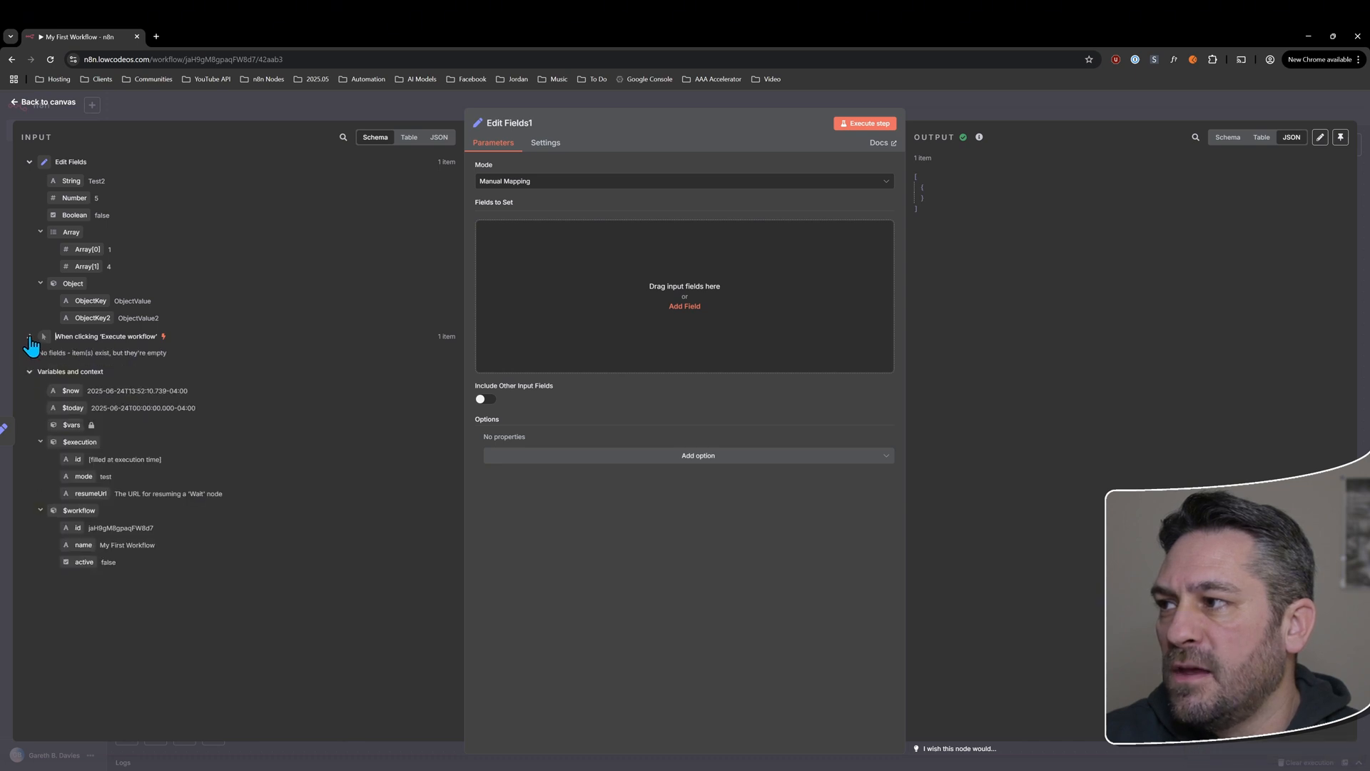
mouse_move(70, 179)
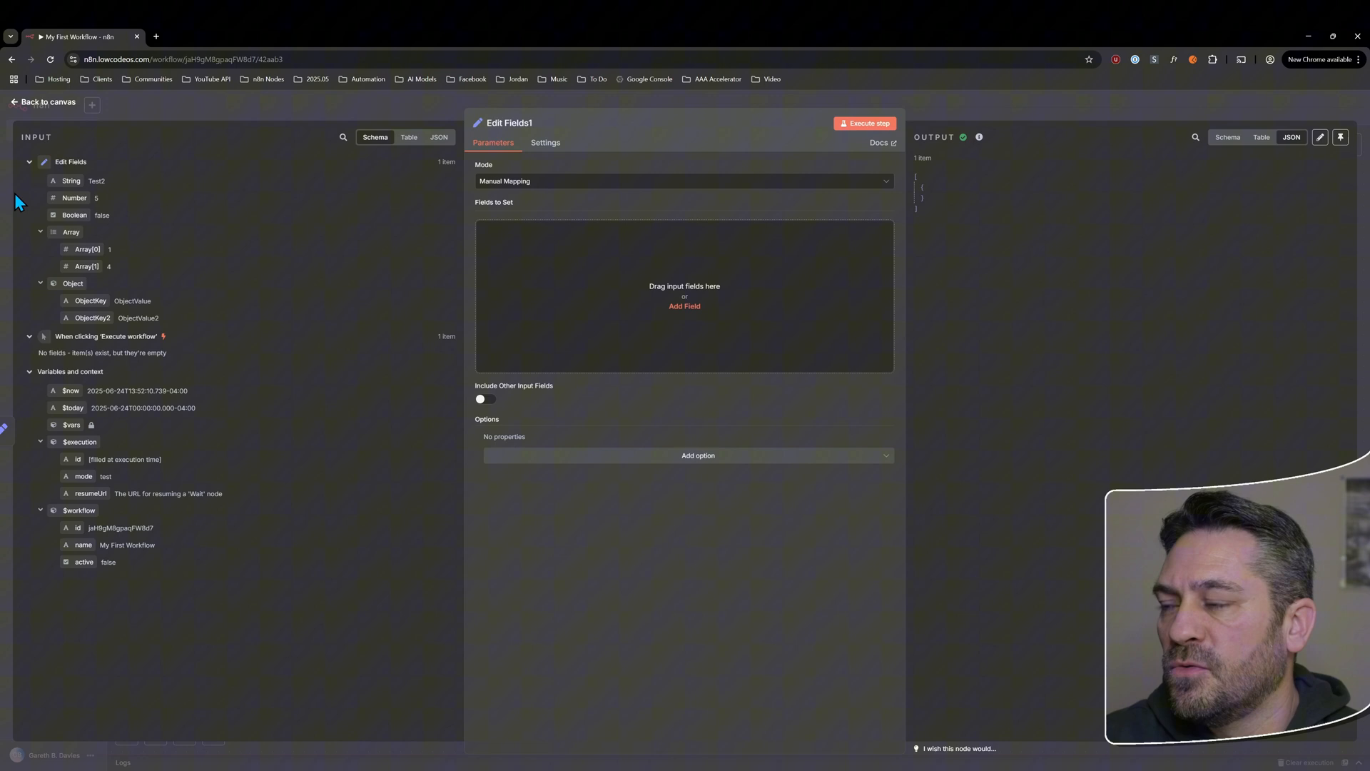
mouse_move(416, 146)
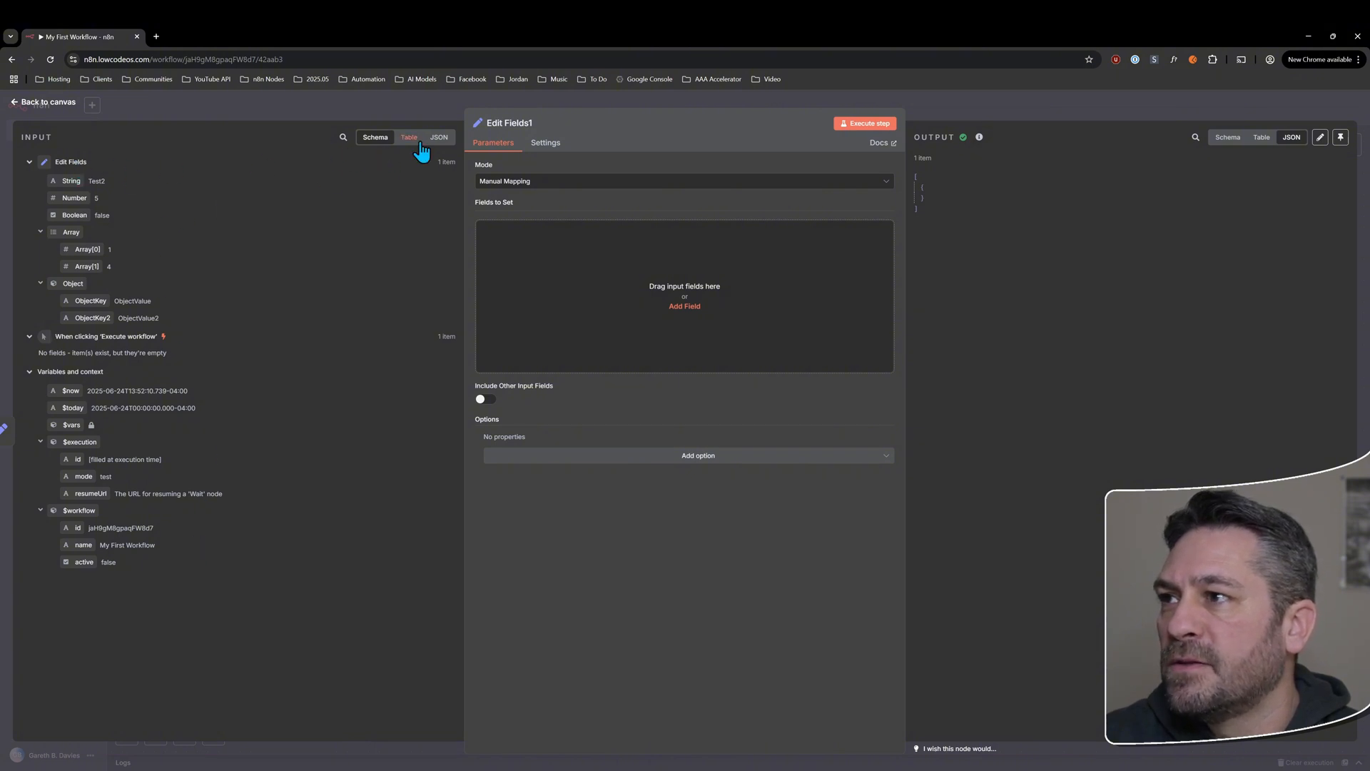
left_click(409, 137)
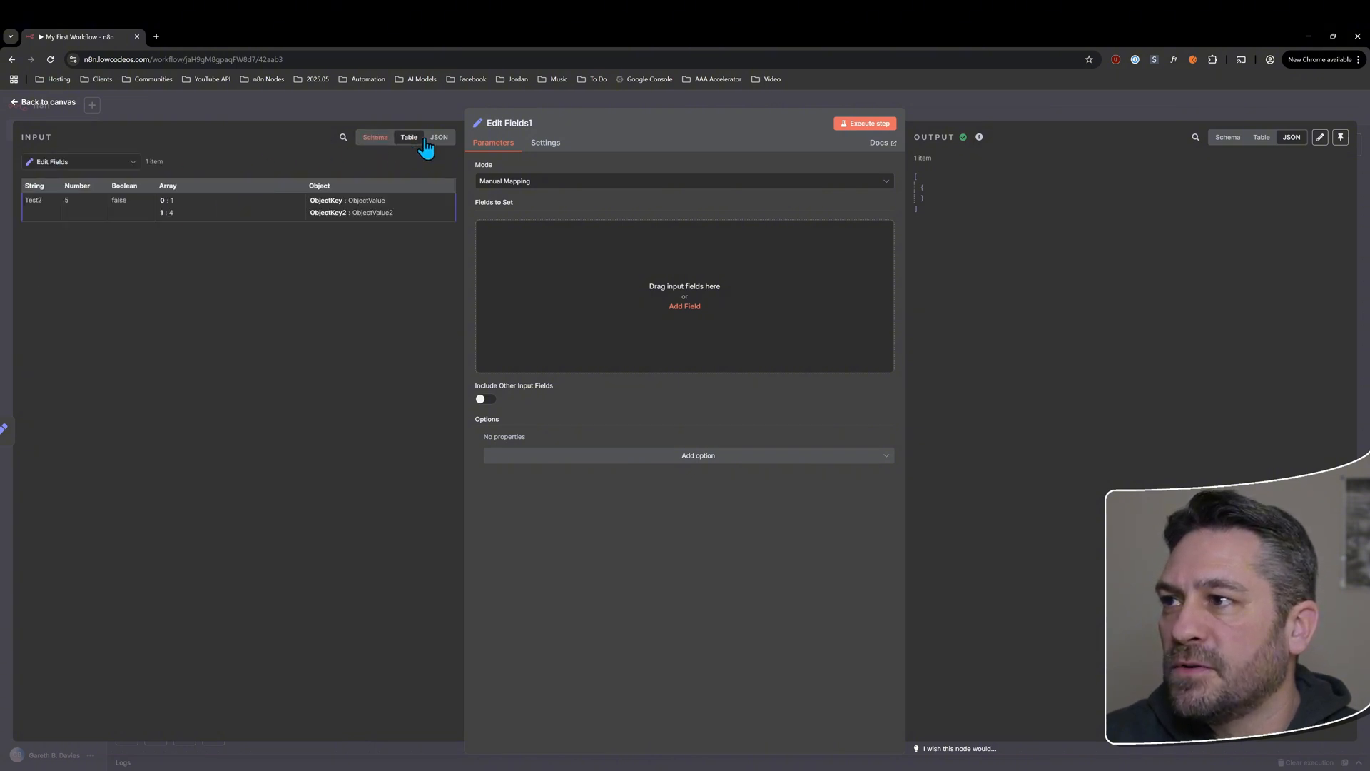
left_click(439, 137)
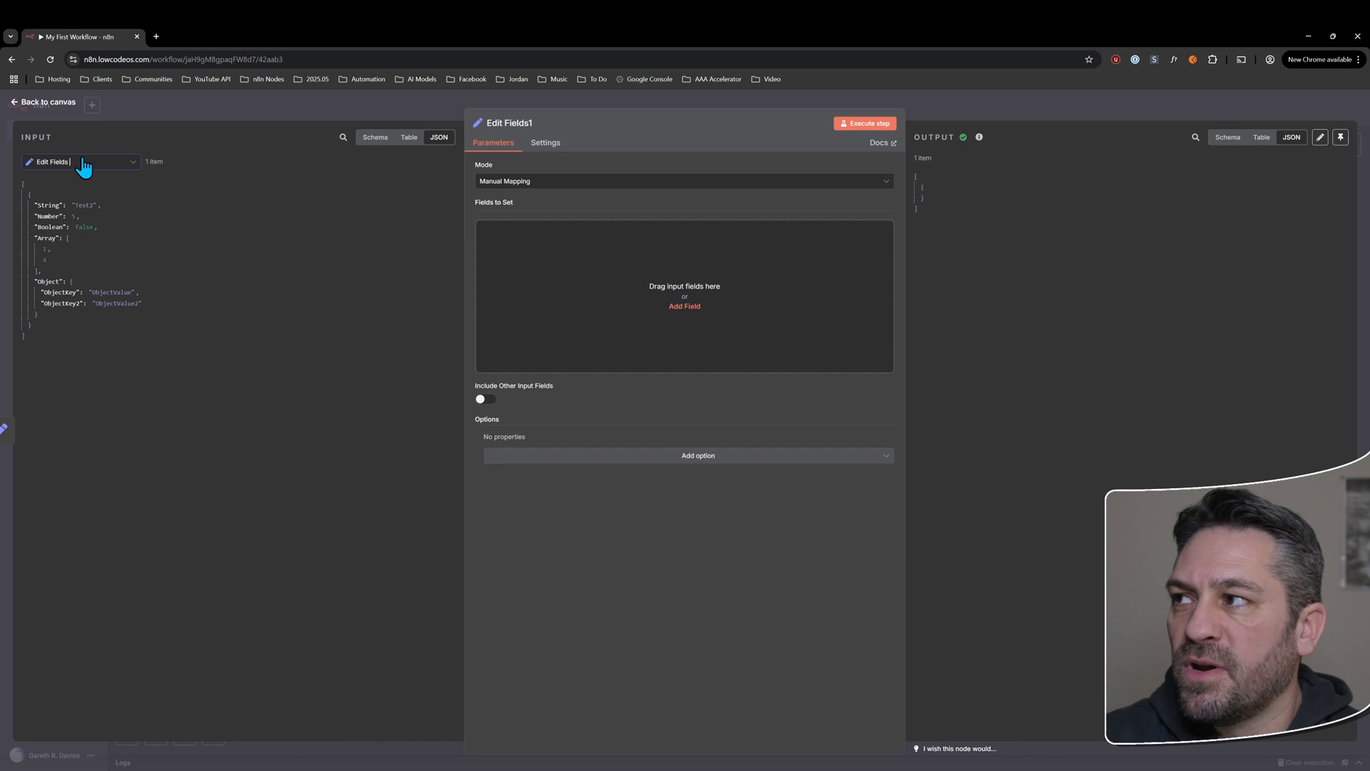
left_click(81, 162)
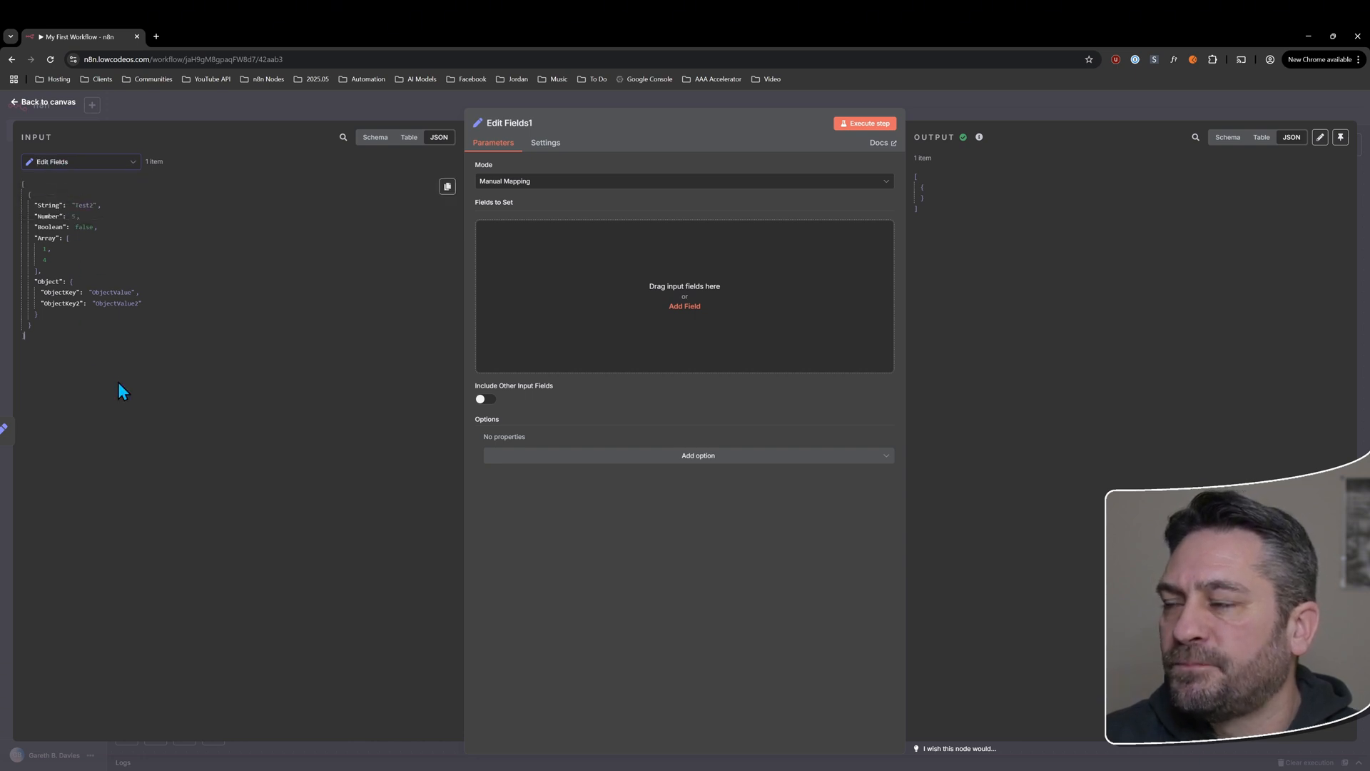
mouse_move(189, 230)
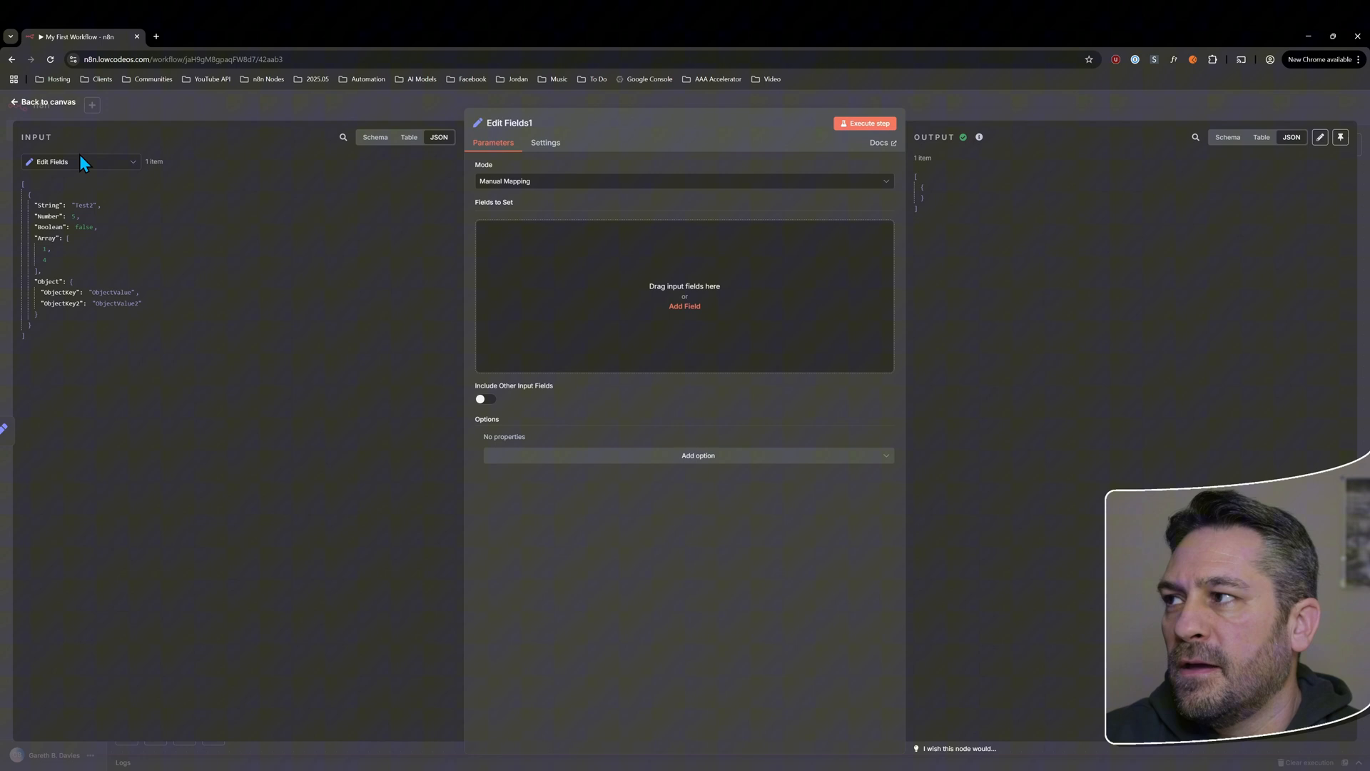
left_click(375, 137)
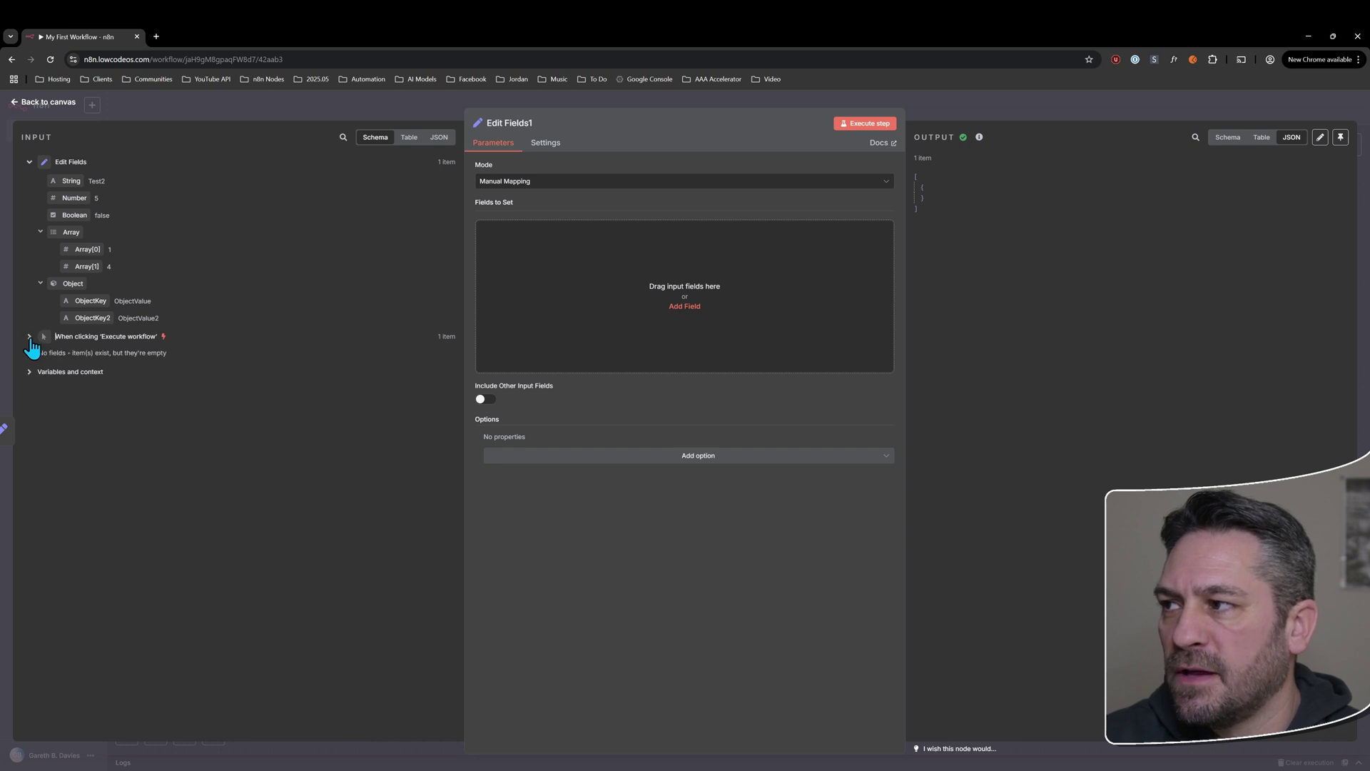
left_click(29, 372)
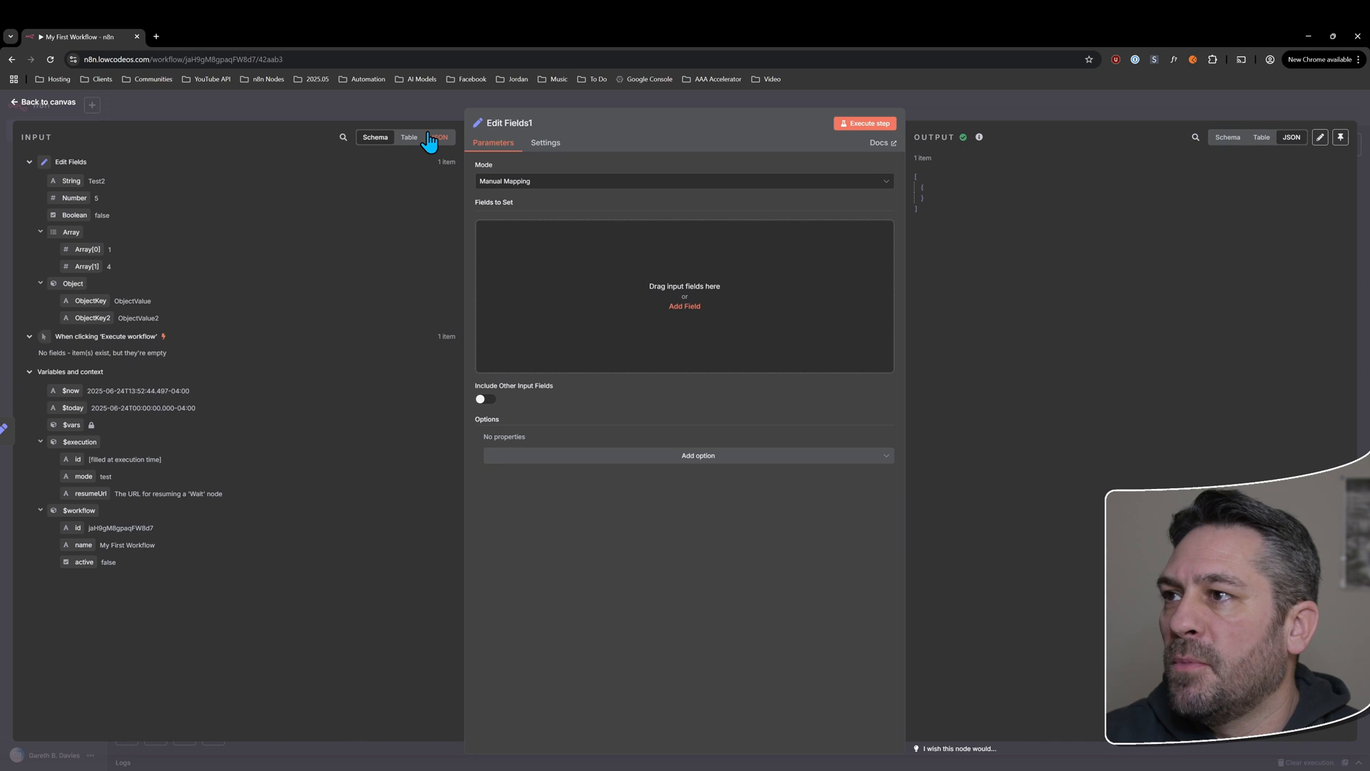
left_click(438, 137)
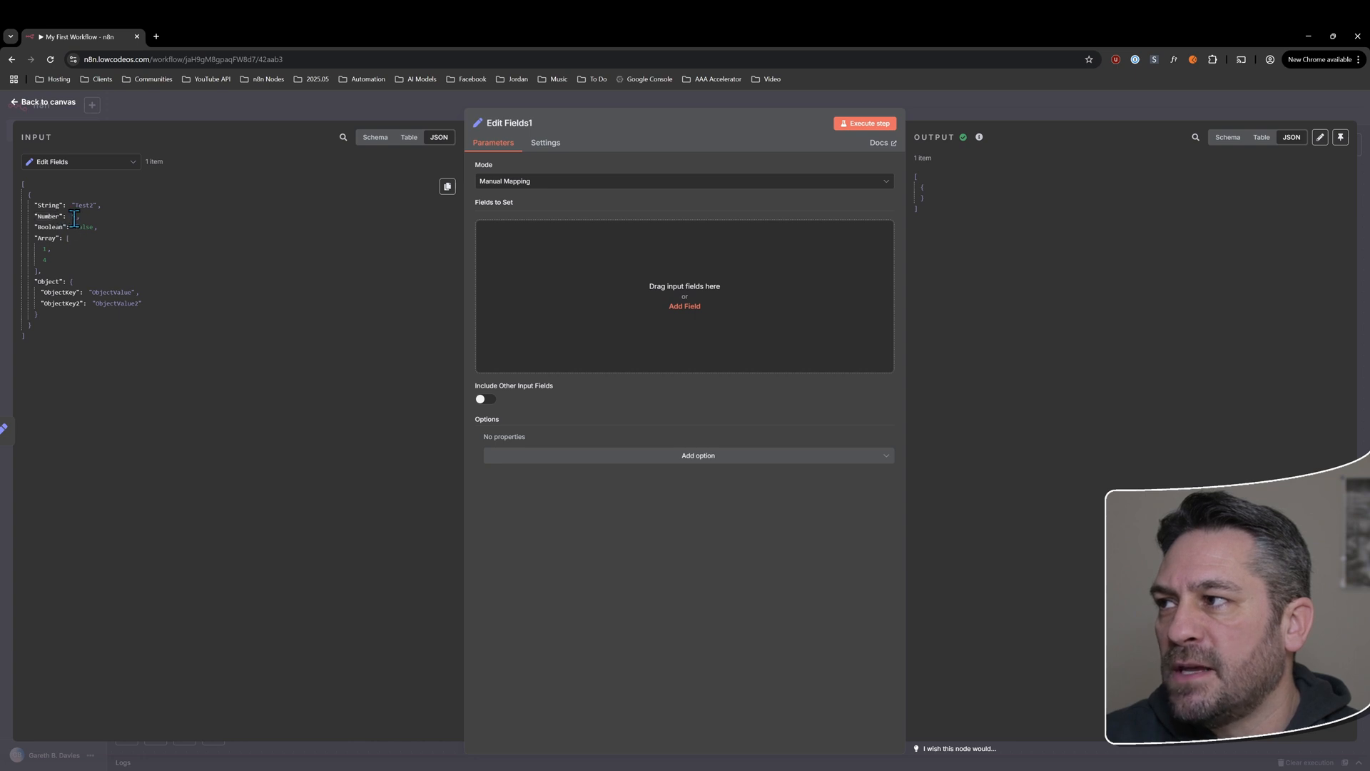
double_click(83, 227)
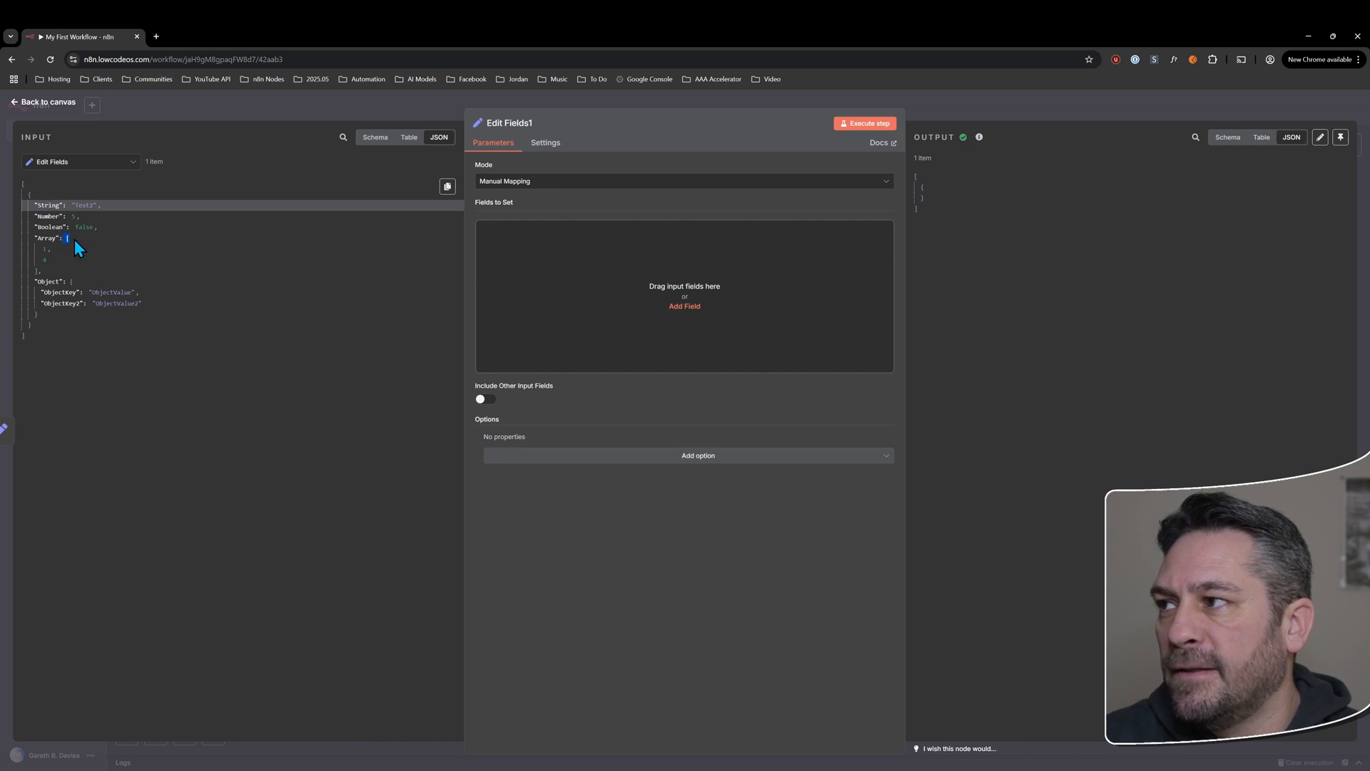
left_click(65, 238)
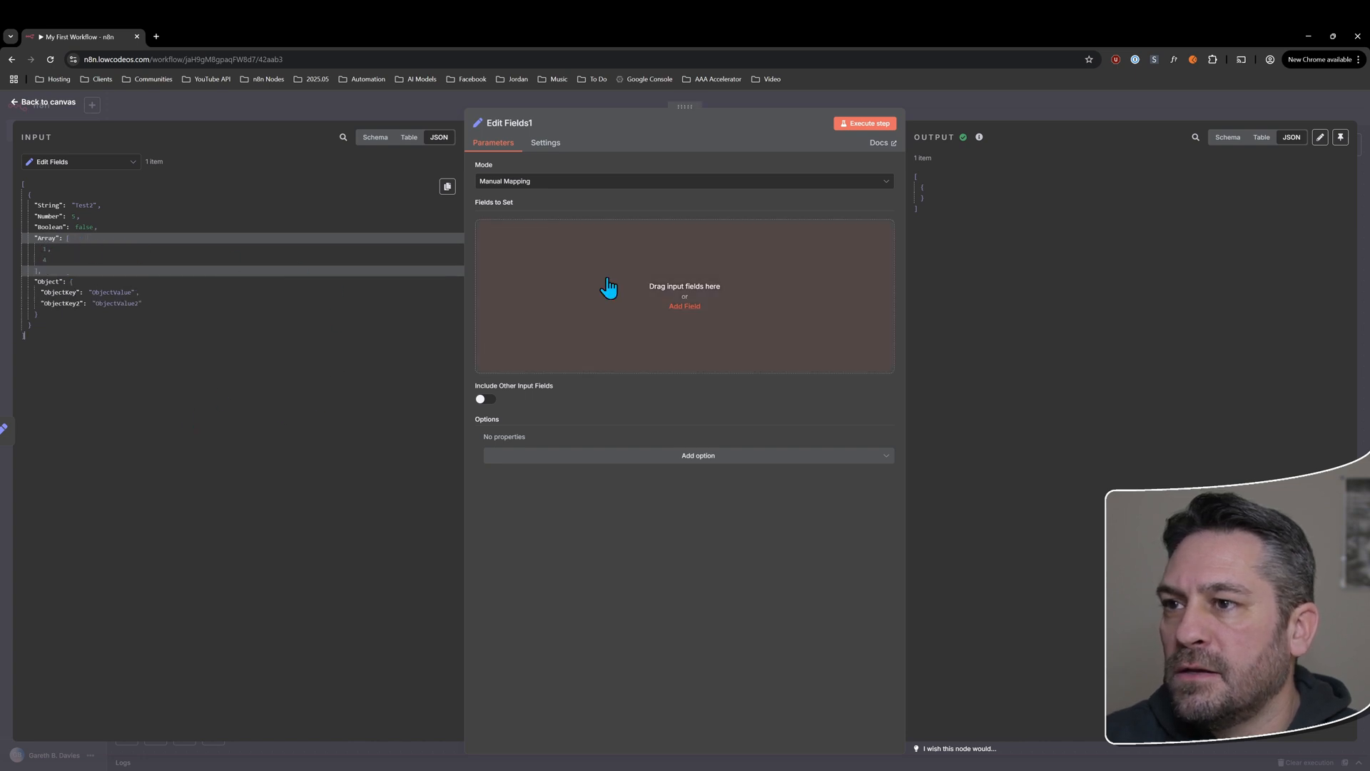
left_click(47, 100)
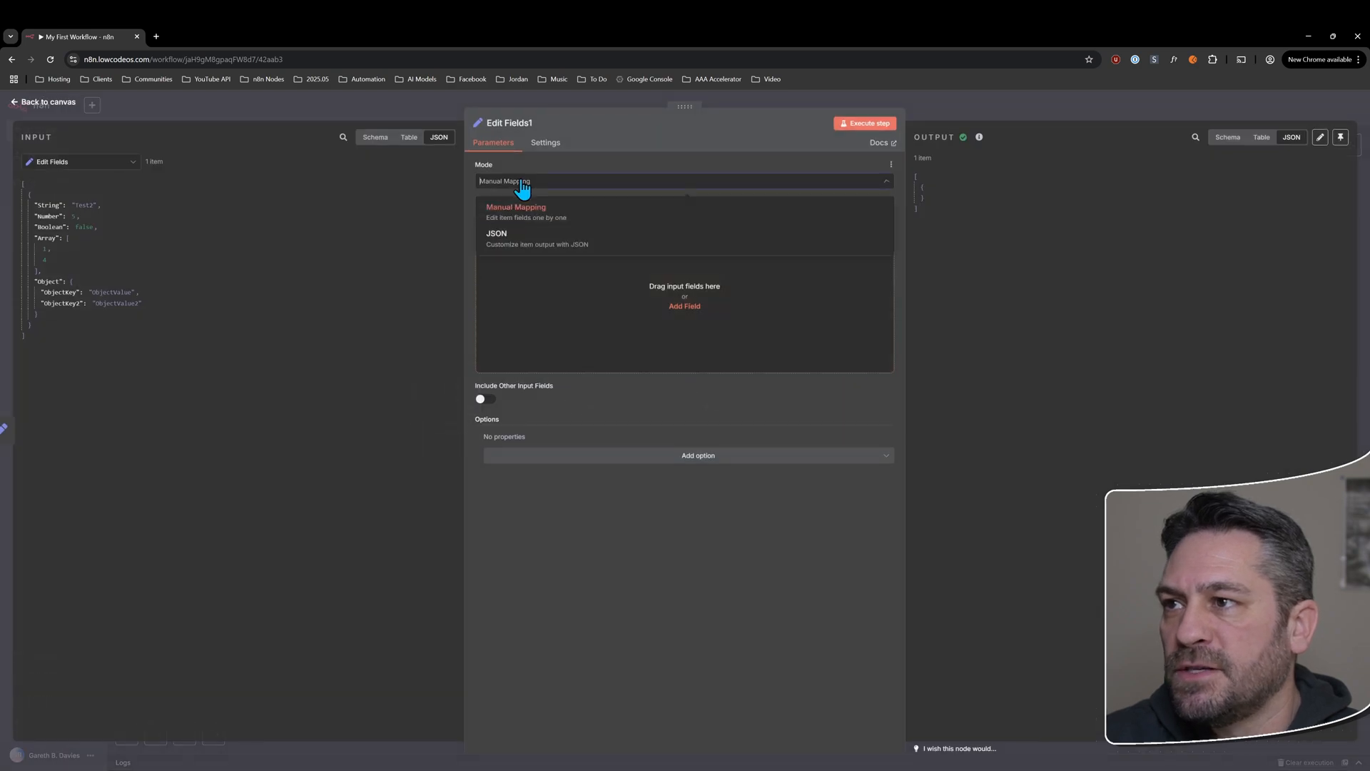
- Set Edit Fields1 to JSON mode and add Ignore Type Conversion Errors to Edit Fields
left_click(496, 234)
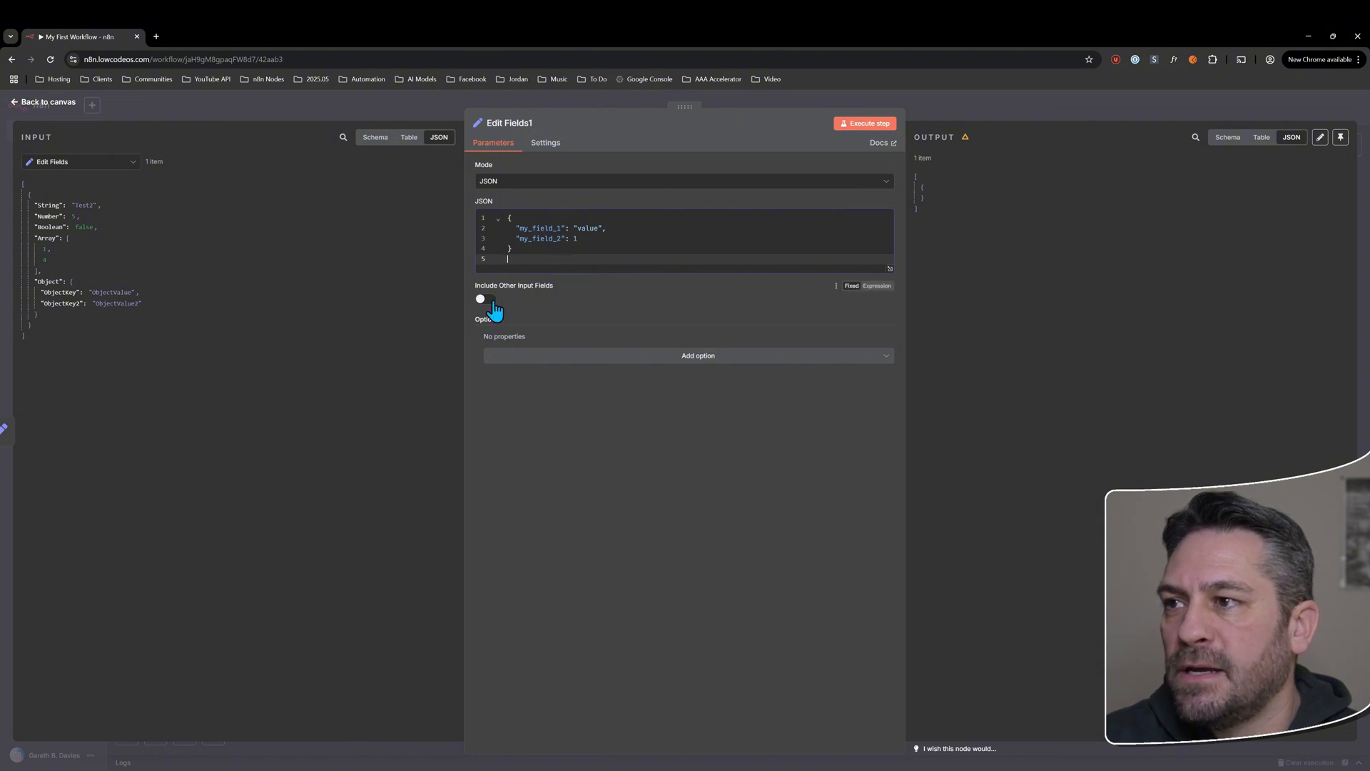
left_click(697, 356)
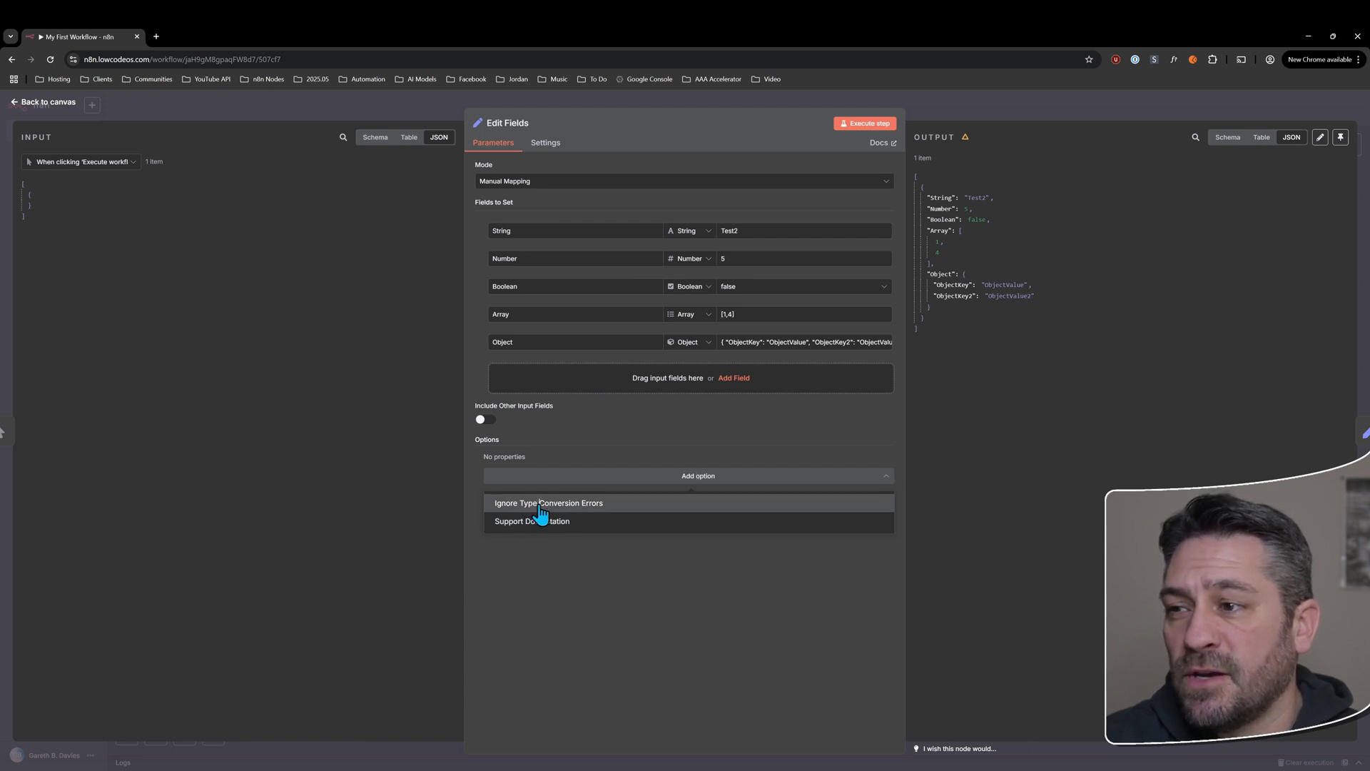
left_click(548, 502)
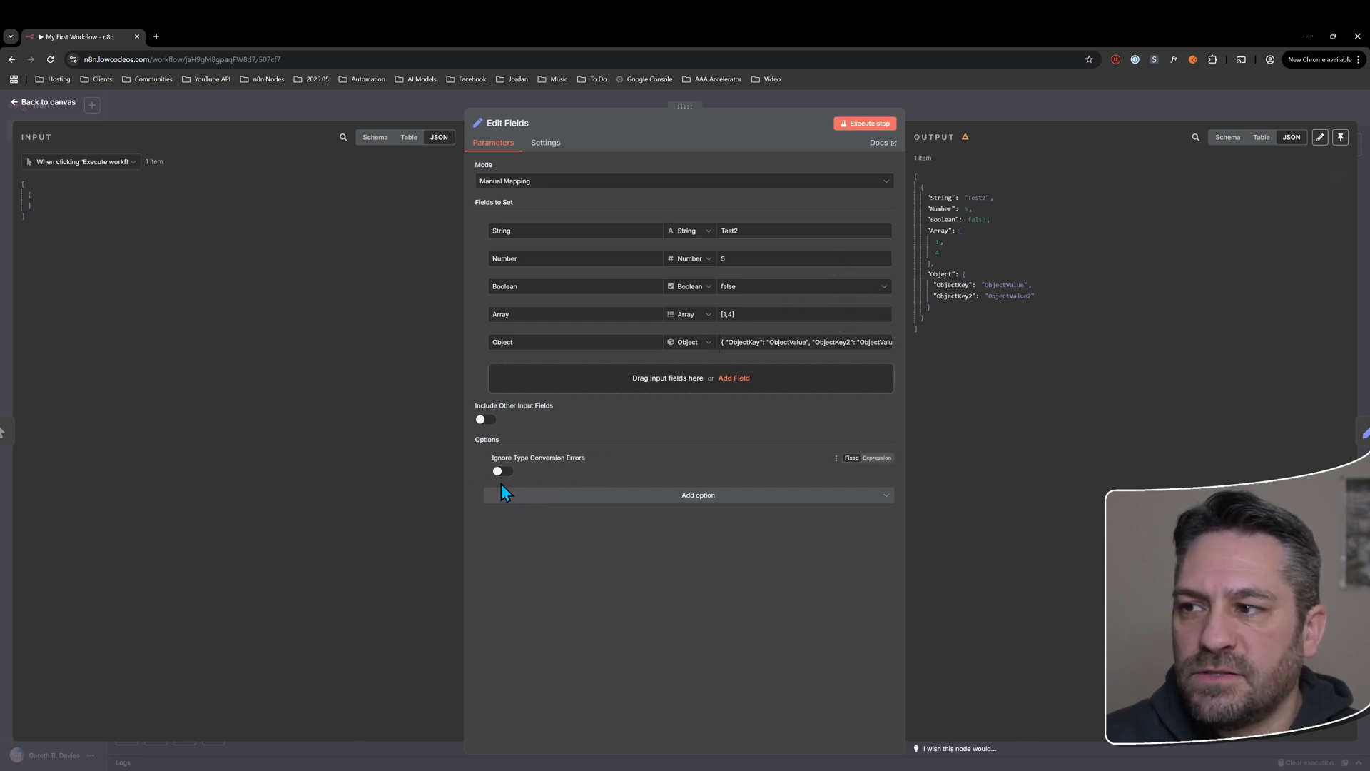
mouse_move(543, 476)
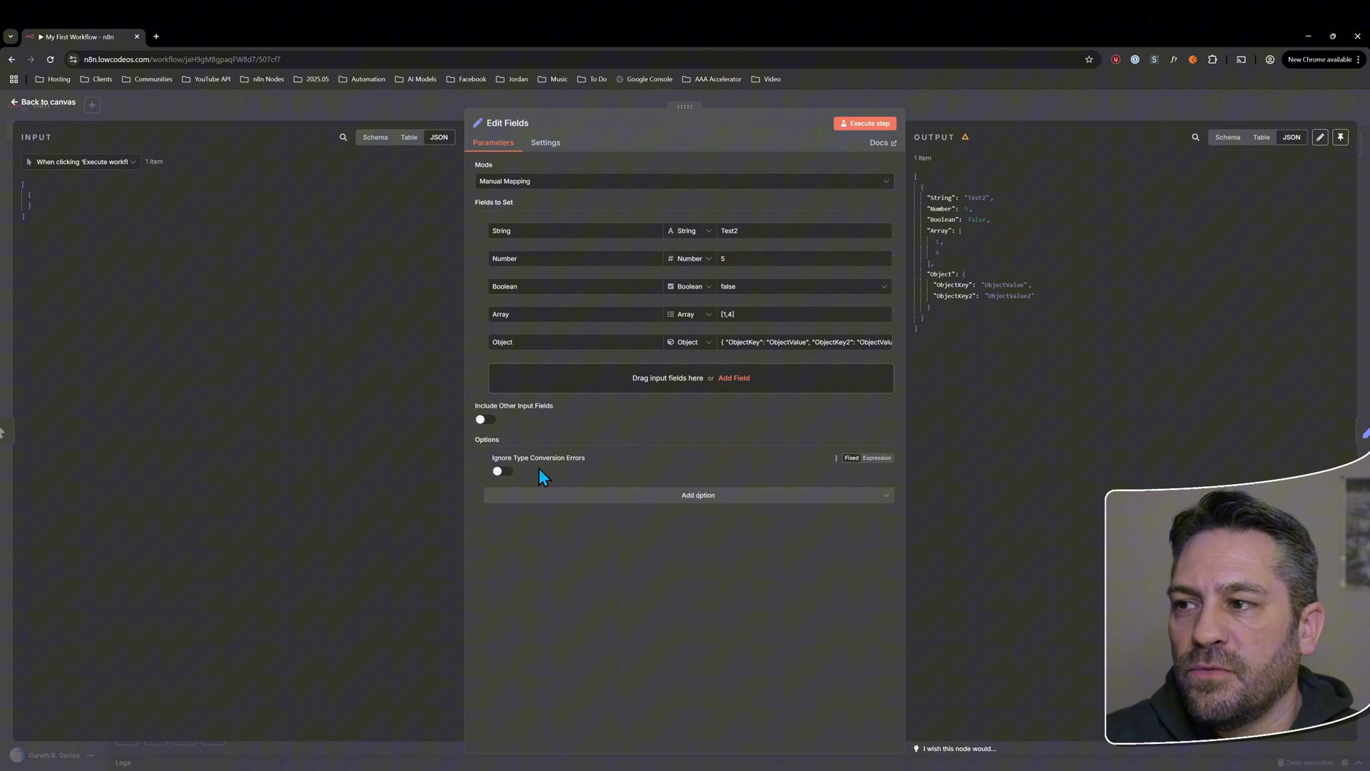
mouse_move(709, 467)
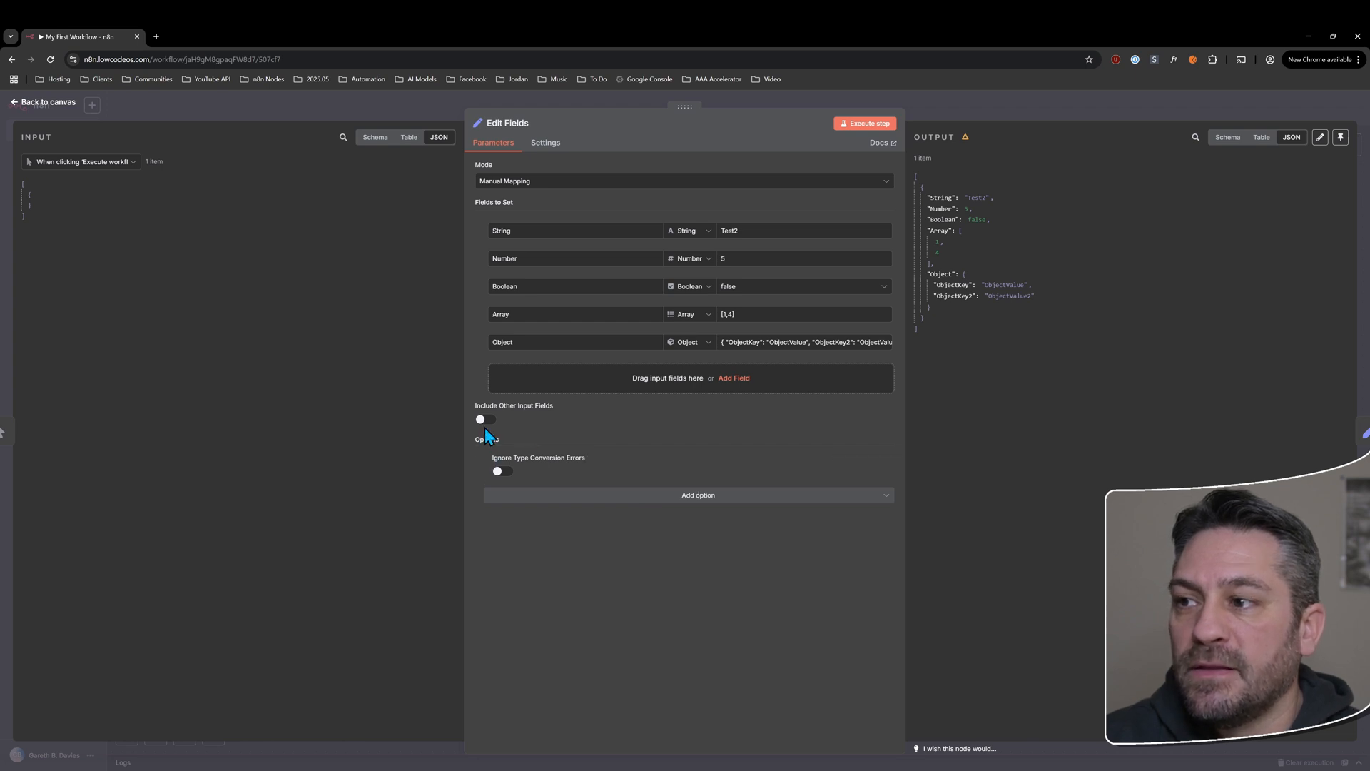
left_click(484, 419)
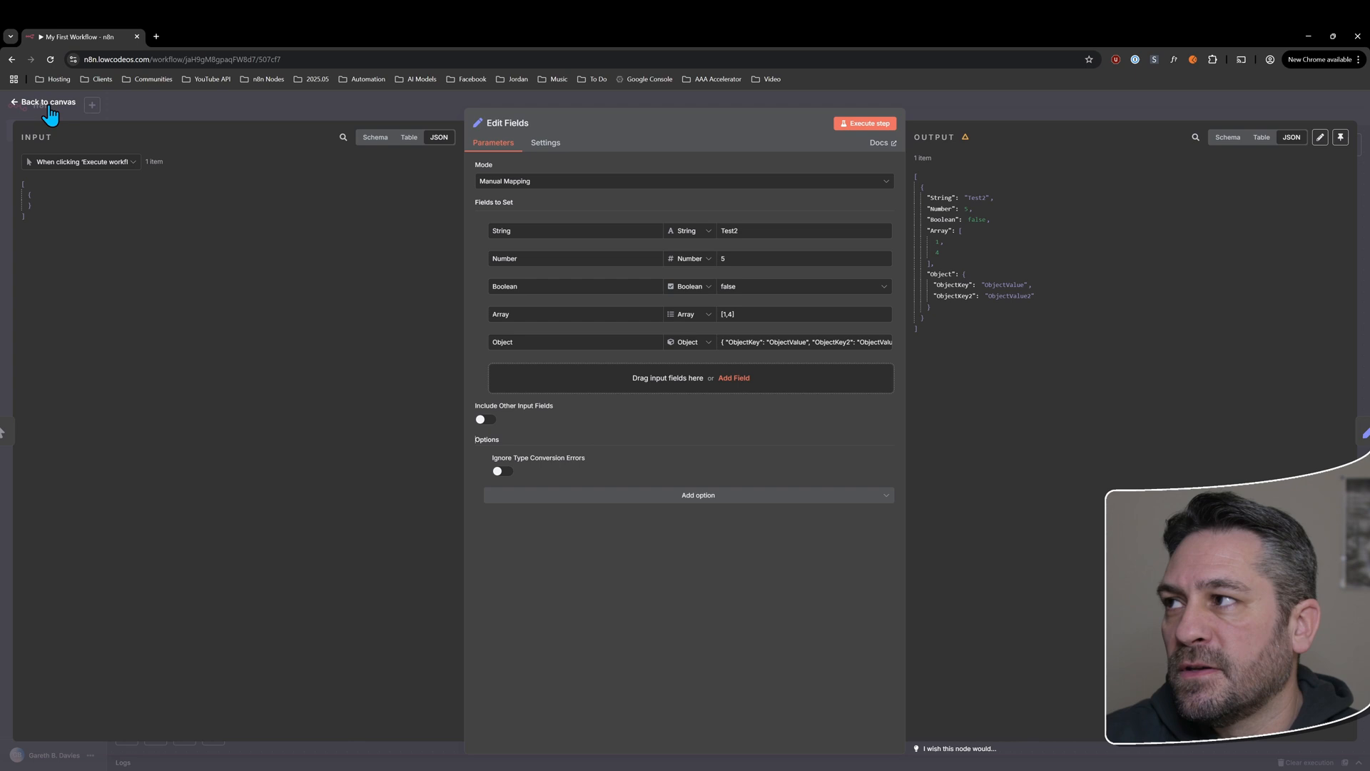
- Rename Edit Fields to 'Set Variables via Manual Mapping' and Edit Fields1 to 'Set Variables via JSON'
left_click(49, 101)
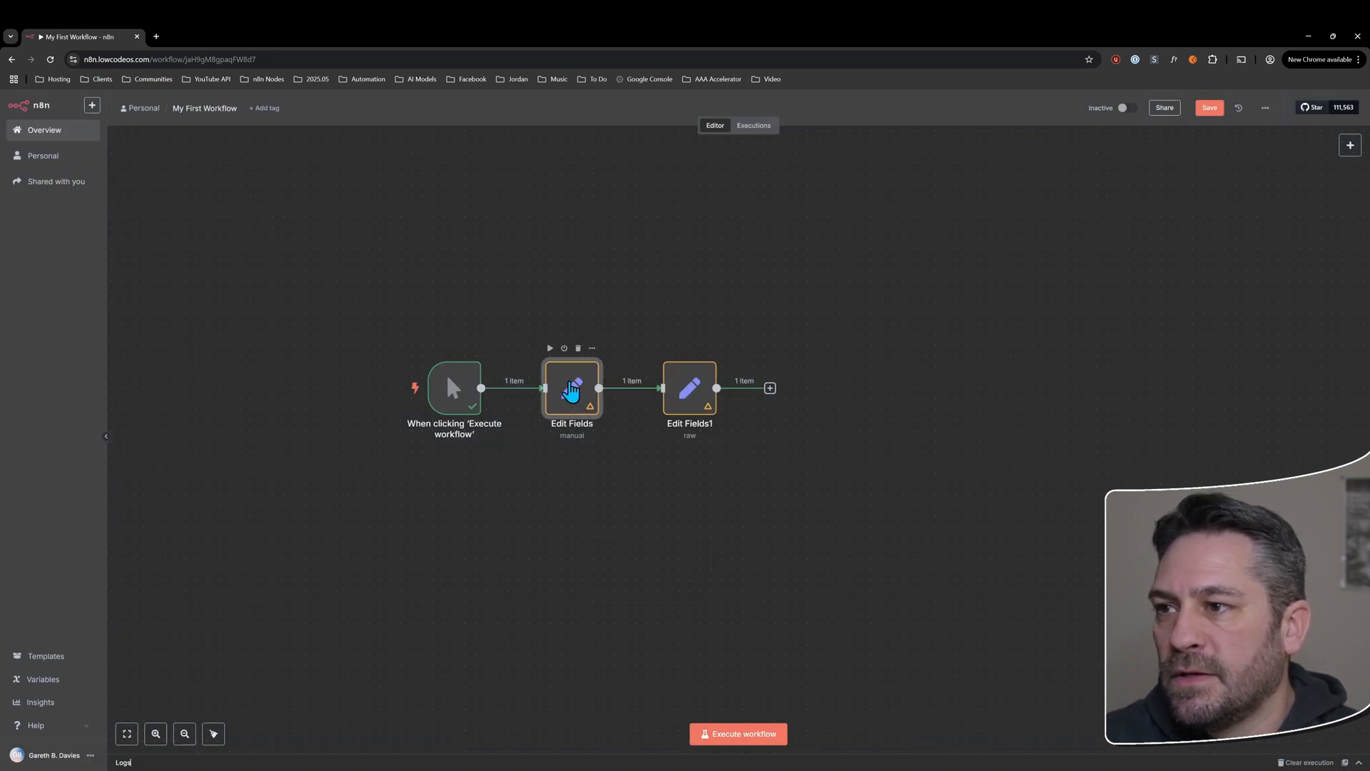
double_click(572, 388)
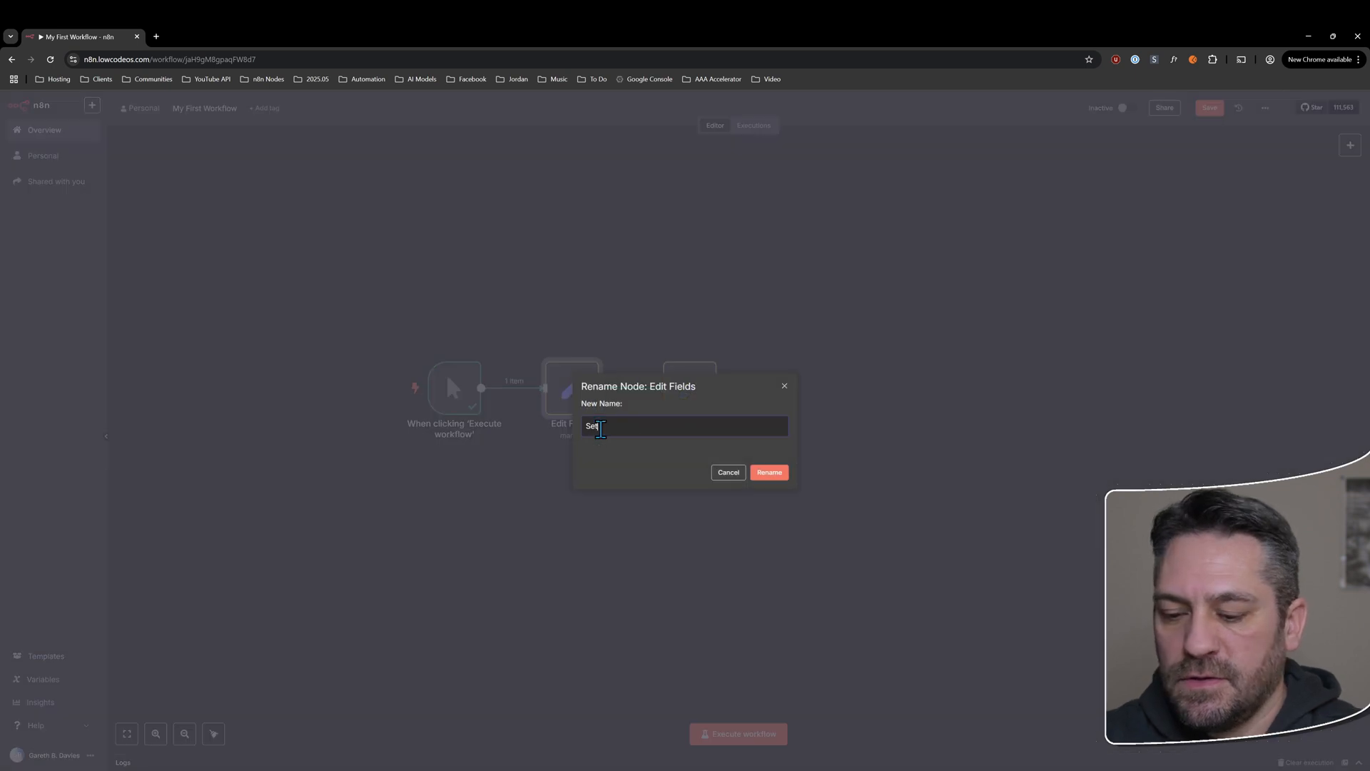
left_click(769, 472)
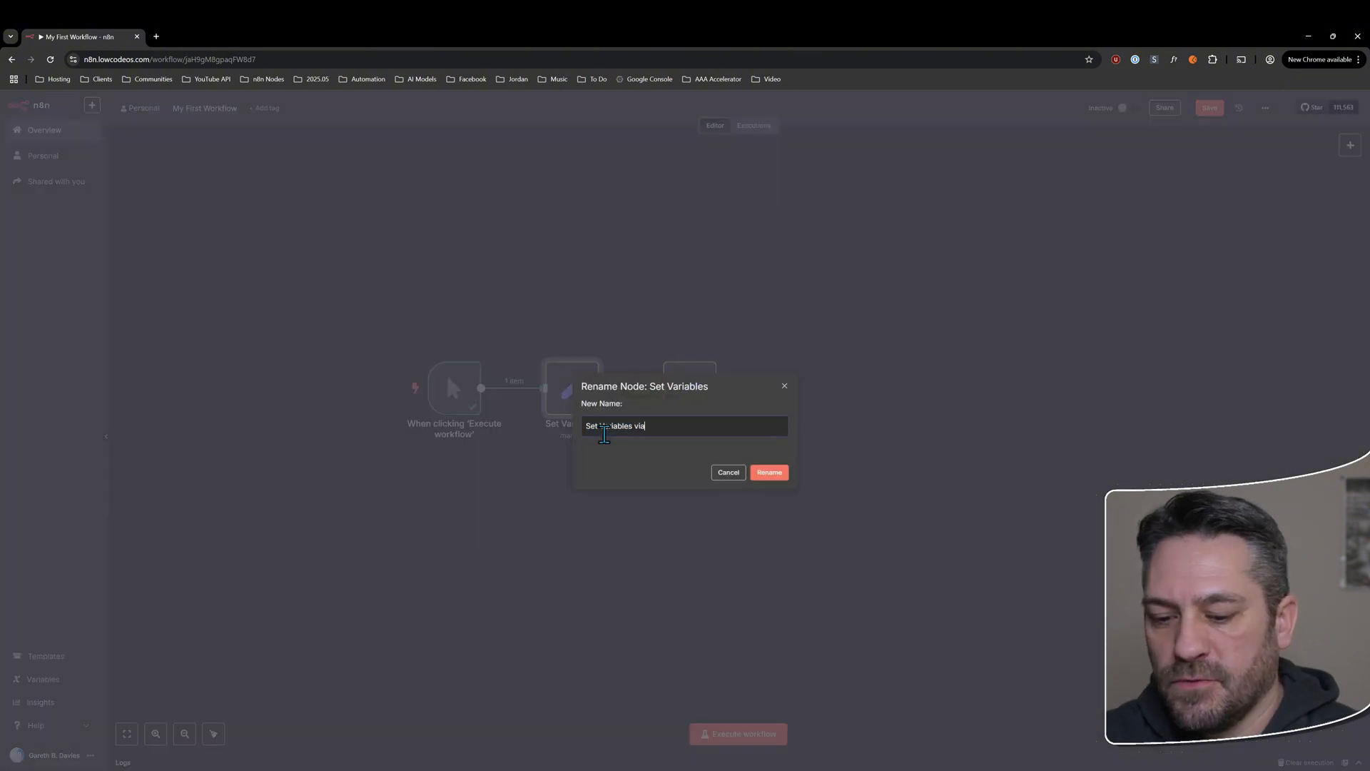
type("Manual Mapp")
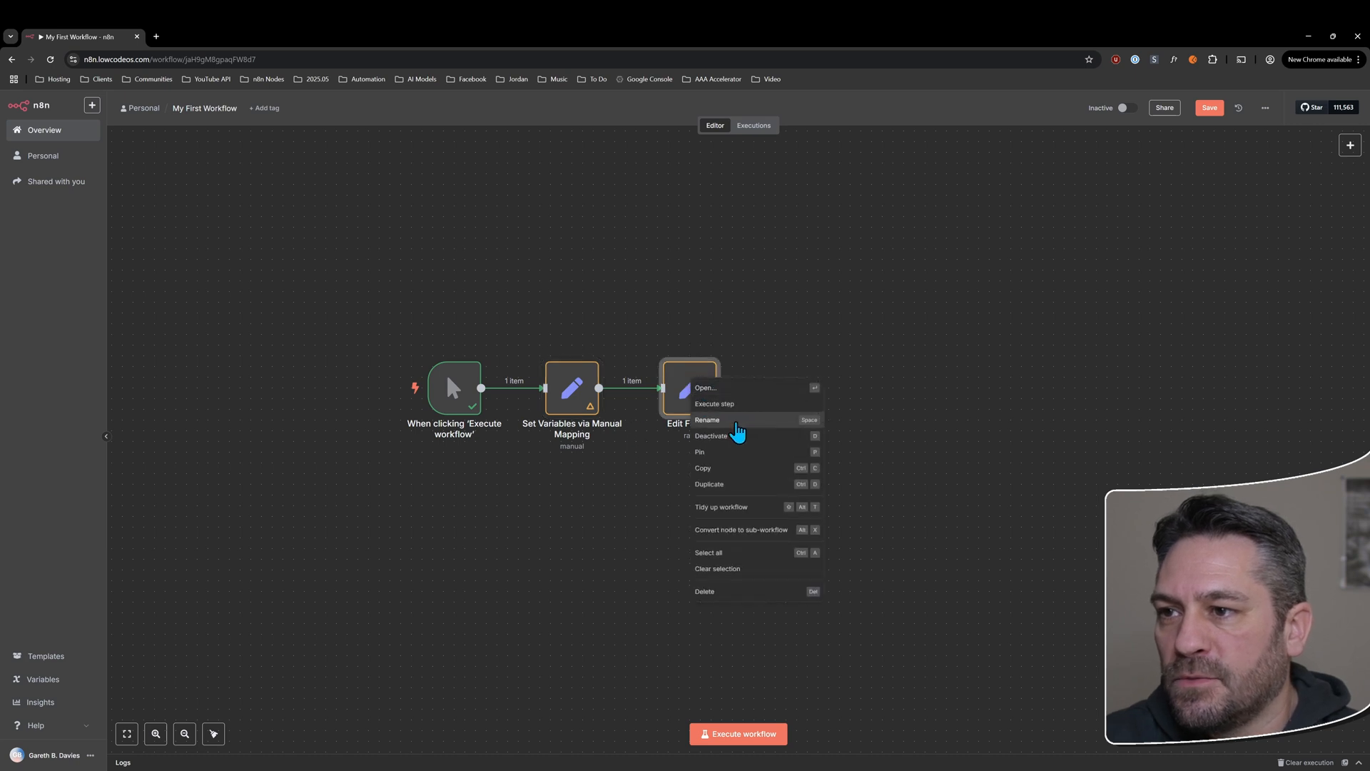
left_click(707, 420)
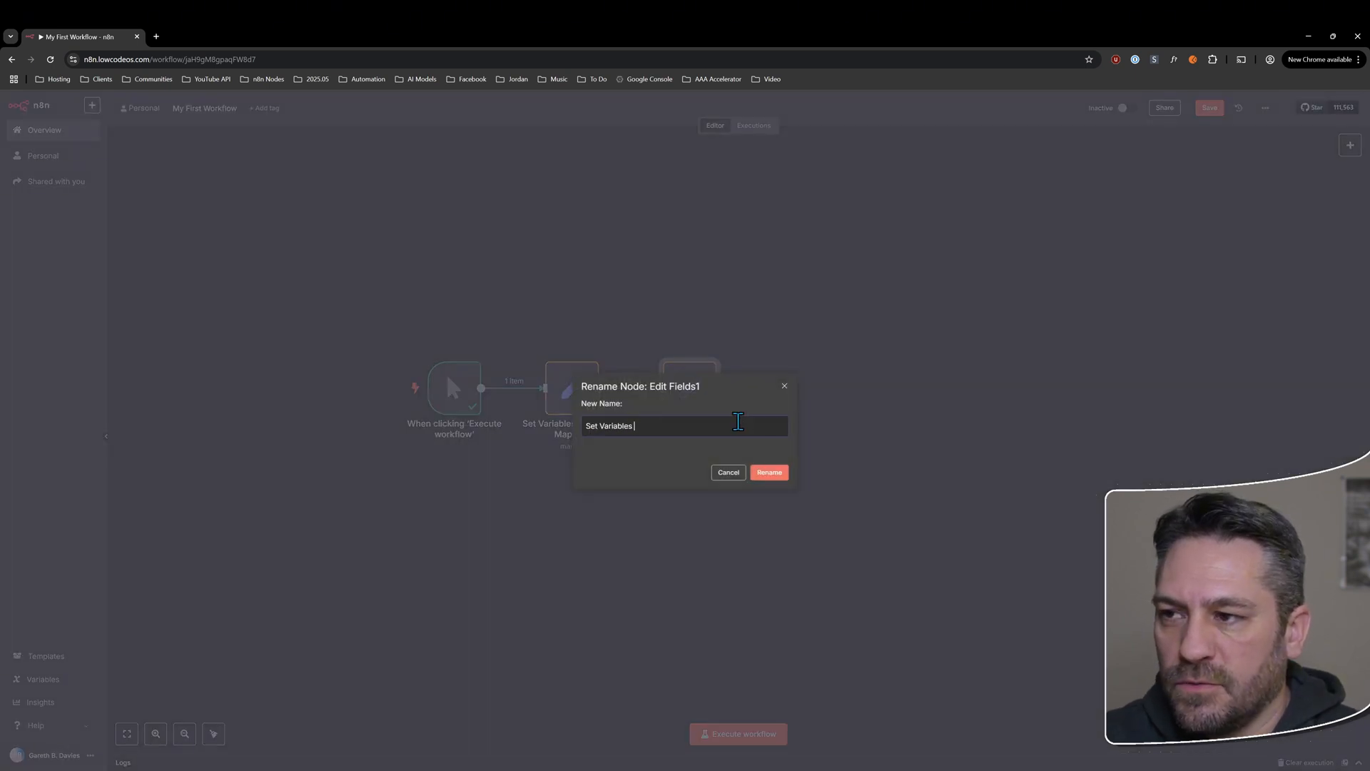
left_click(769, 472)
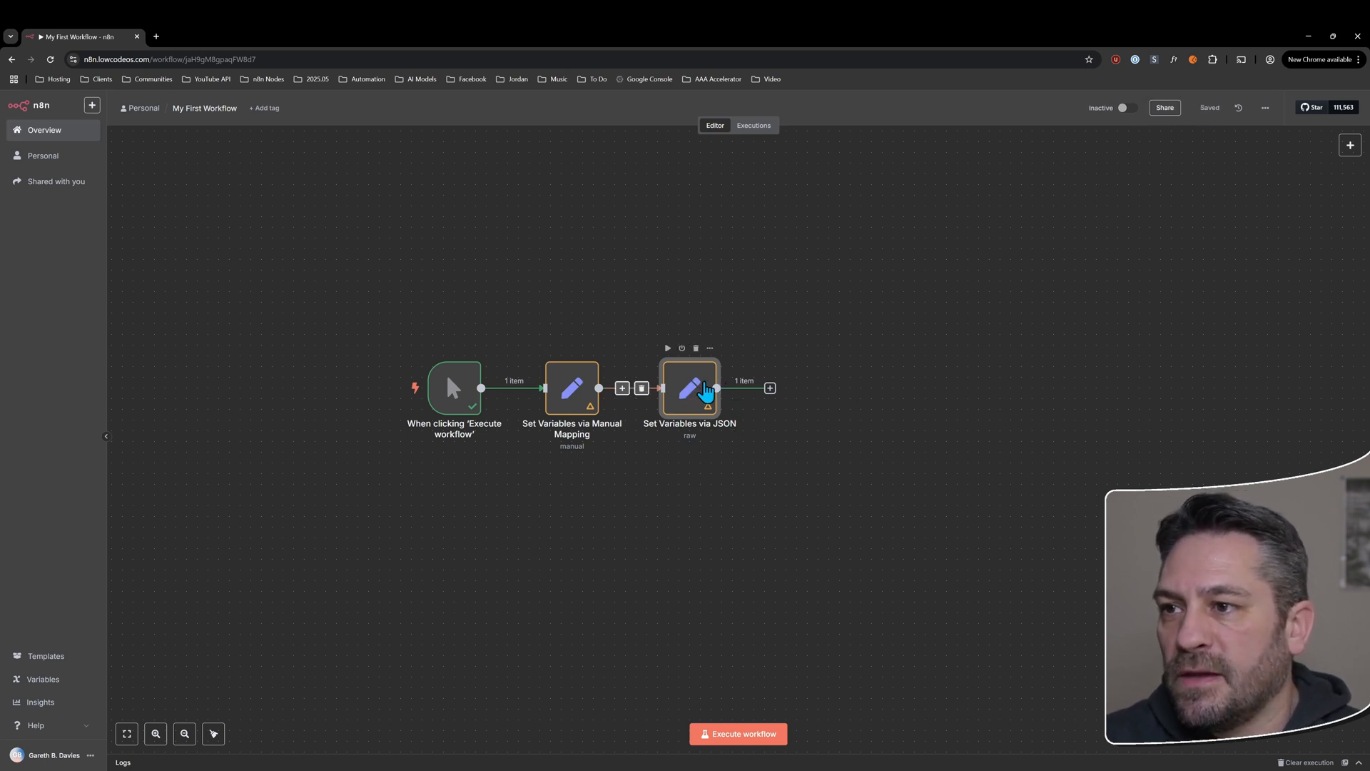
- Open Set Variables via JSON, turn on Include Other Input Fields, and run it
double_click(690, 389)
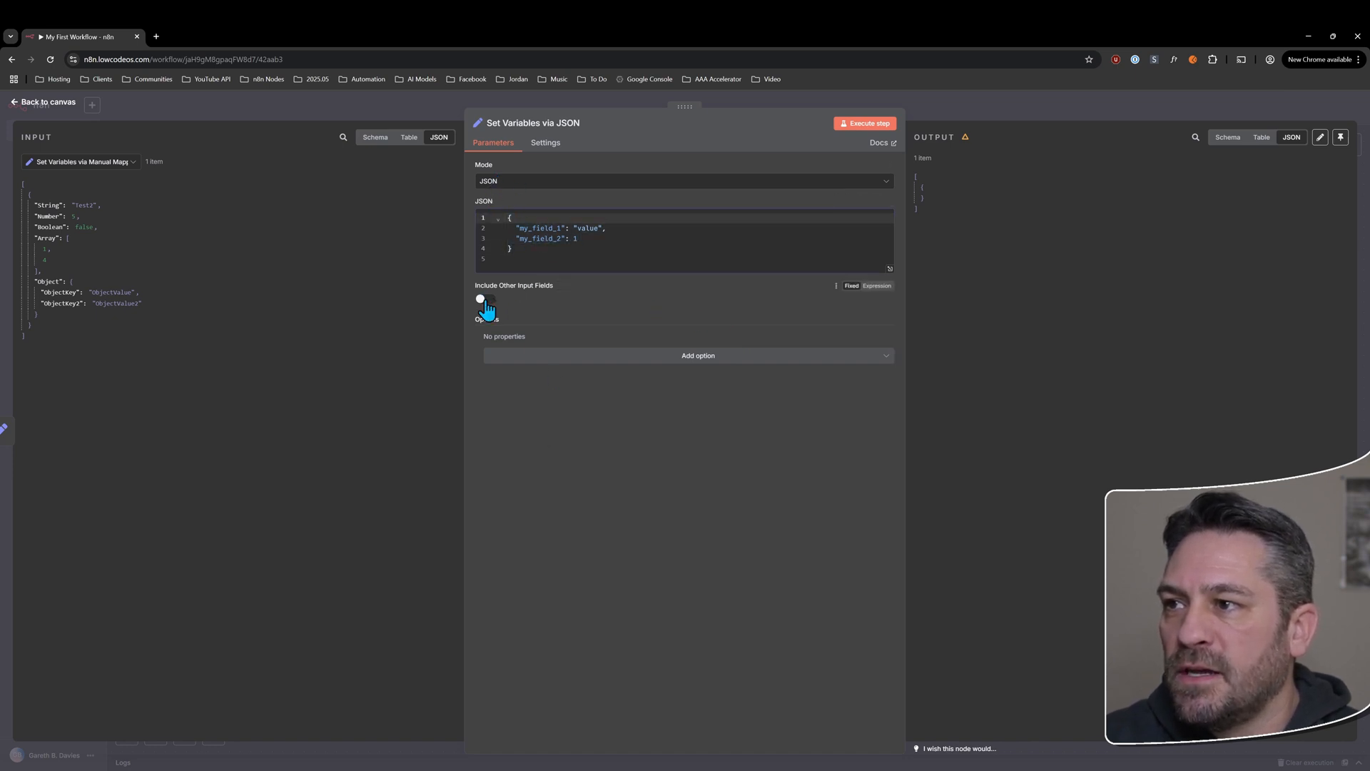
left_click(865, 123)
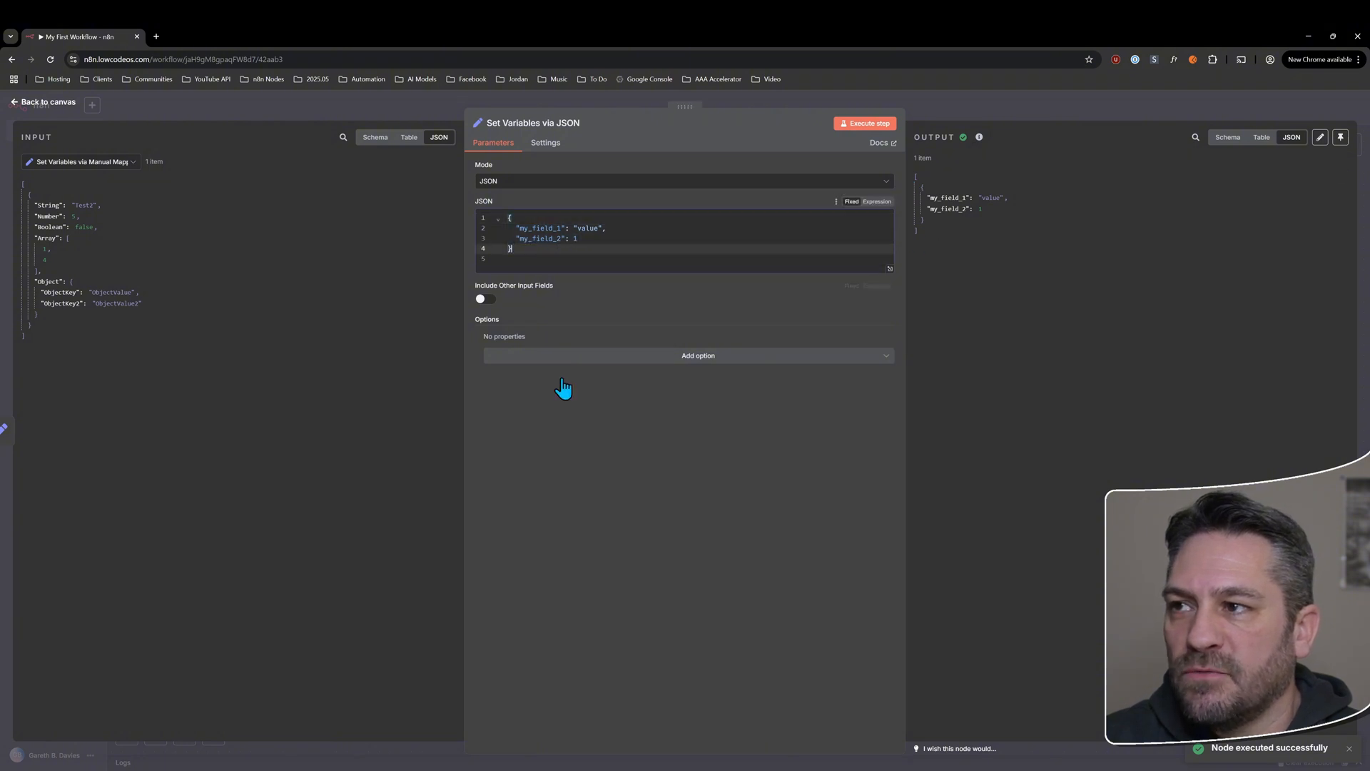
left_click(485, 299)
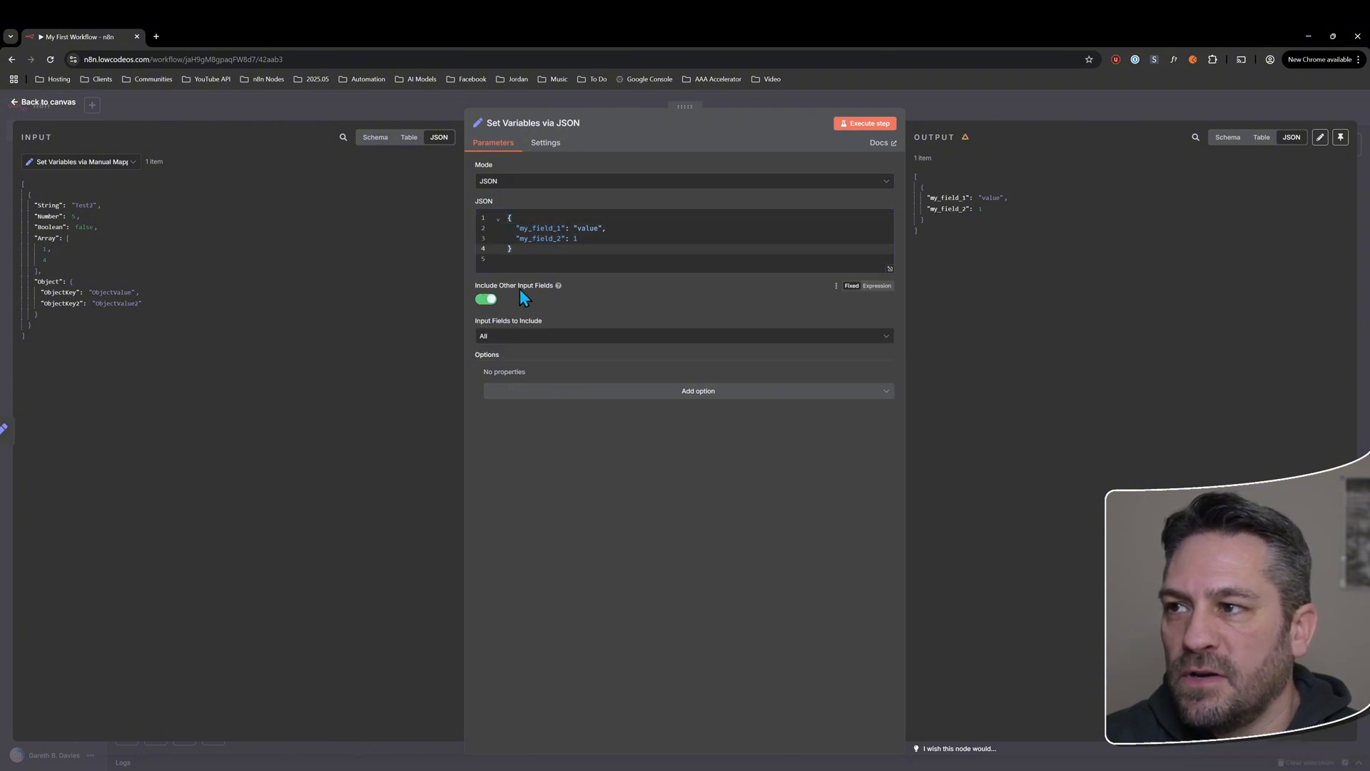
left_click(683, 335)
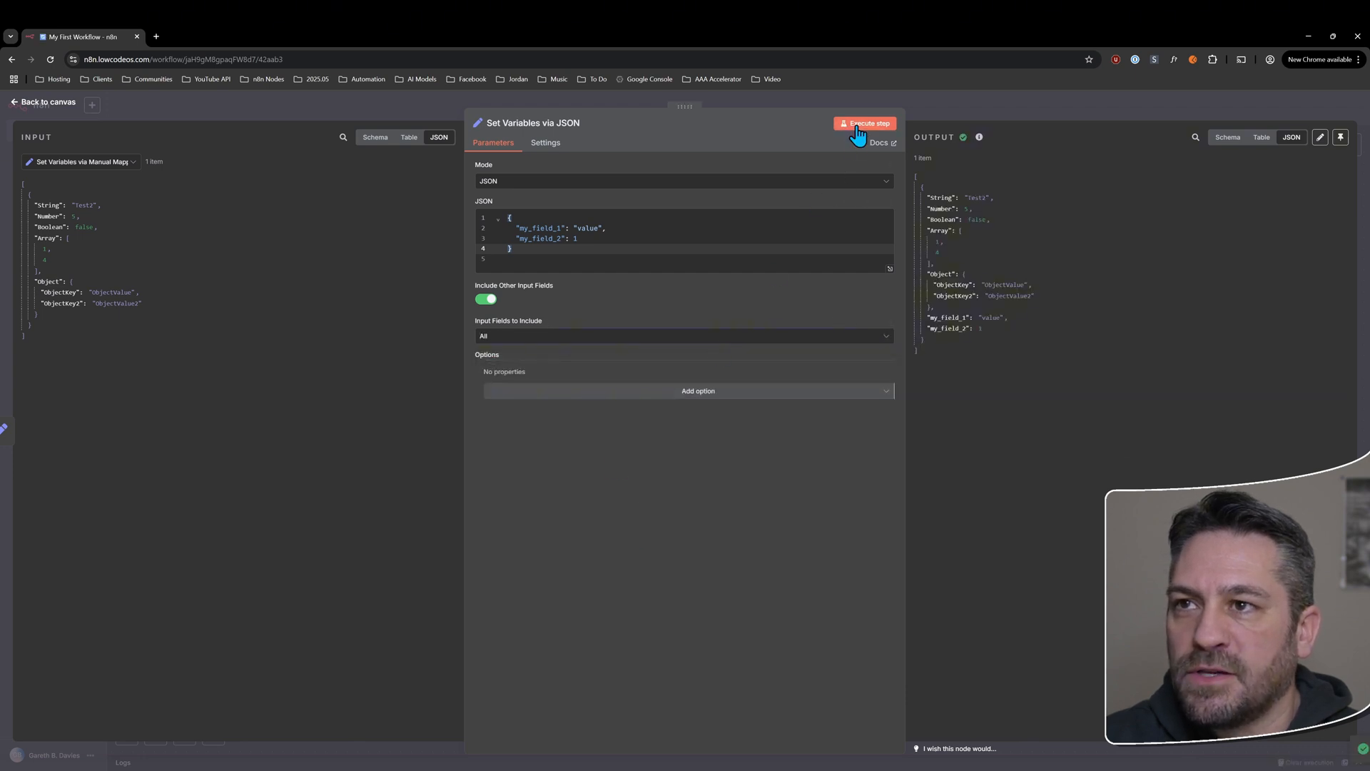
left_click(865, 122)
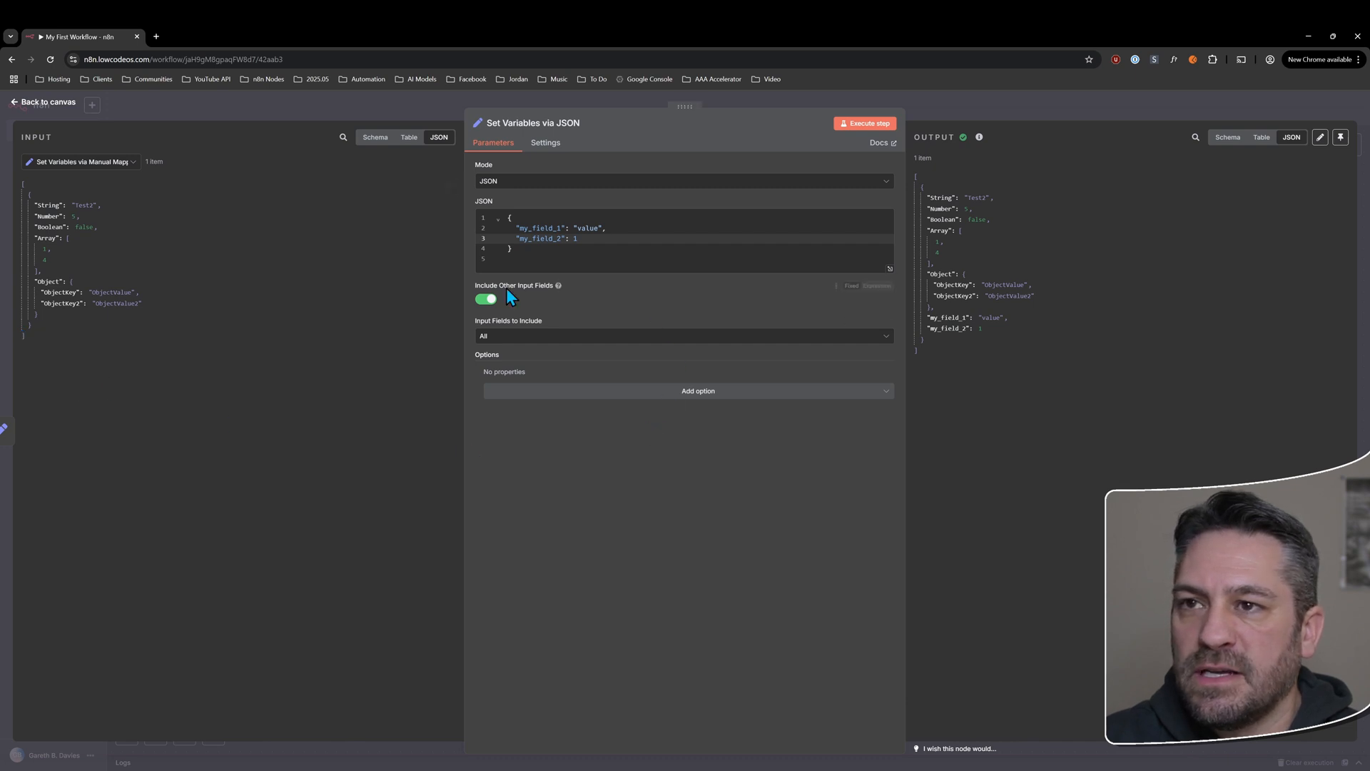
mouse_move(581, 452)
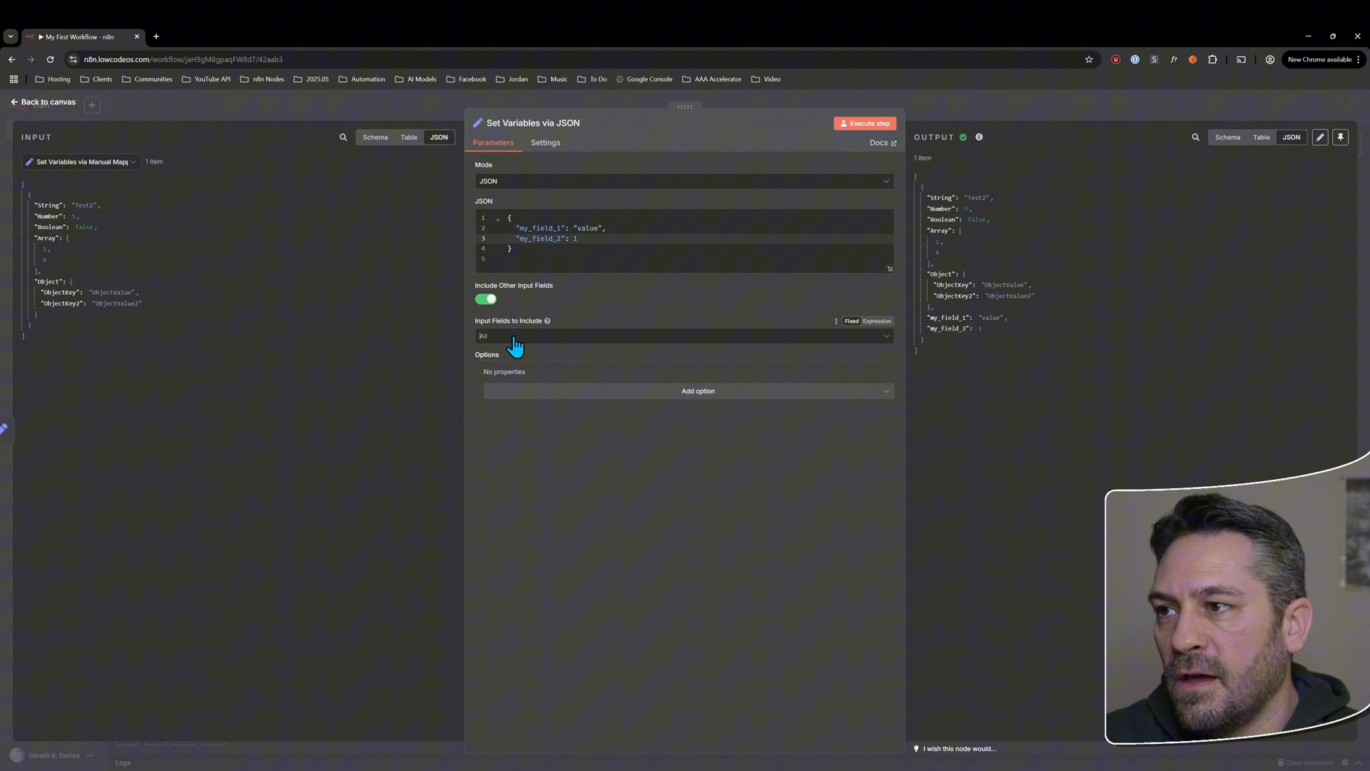
- Set Input Fields to Include to Selected and switch Include Other Input Fields off
left_click(685, 336)
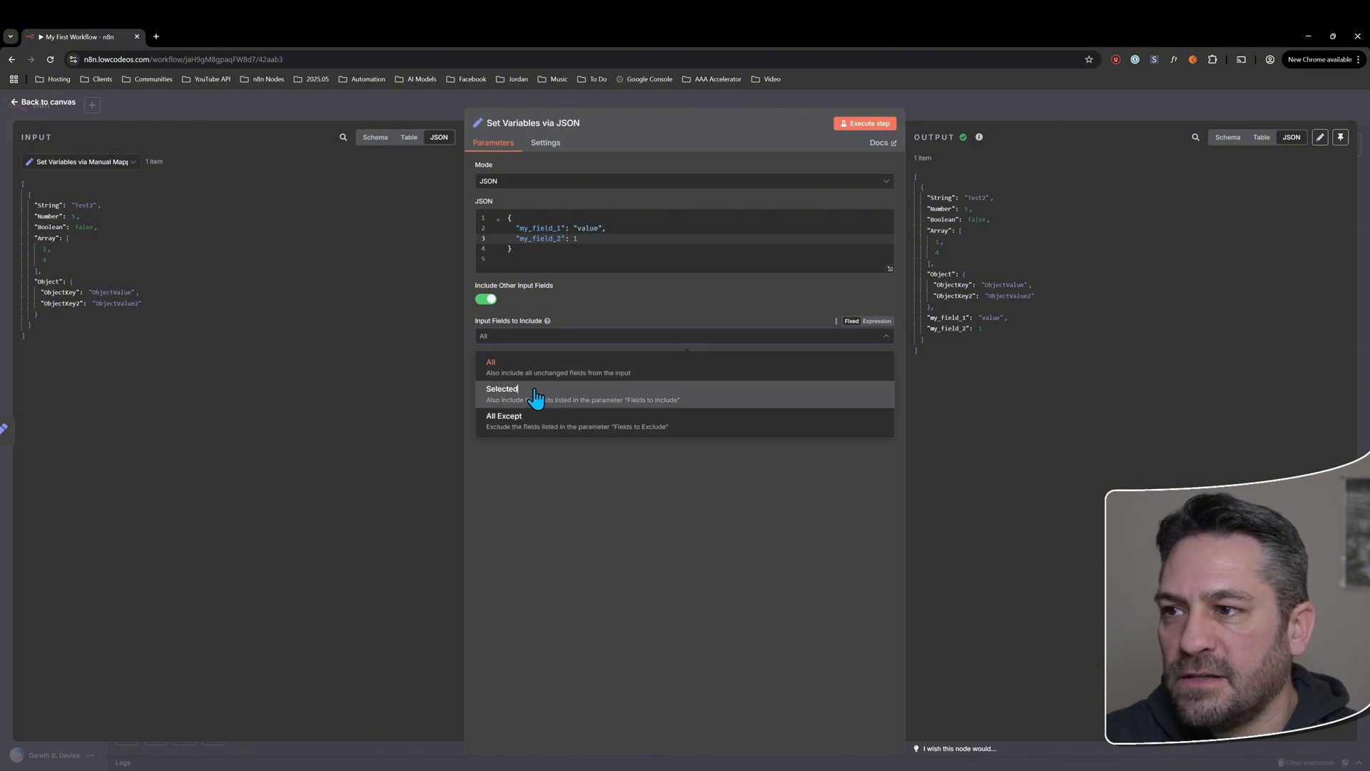
left_click(504, 416)
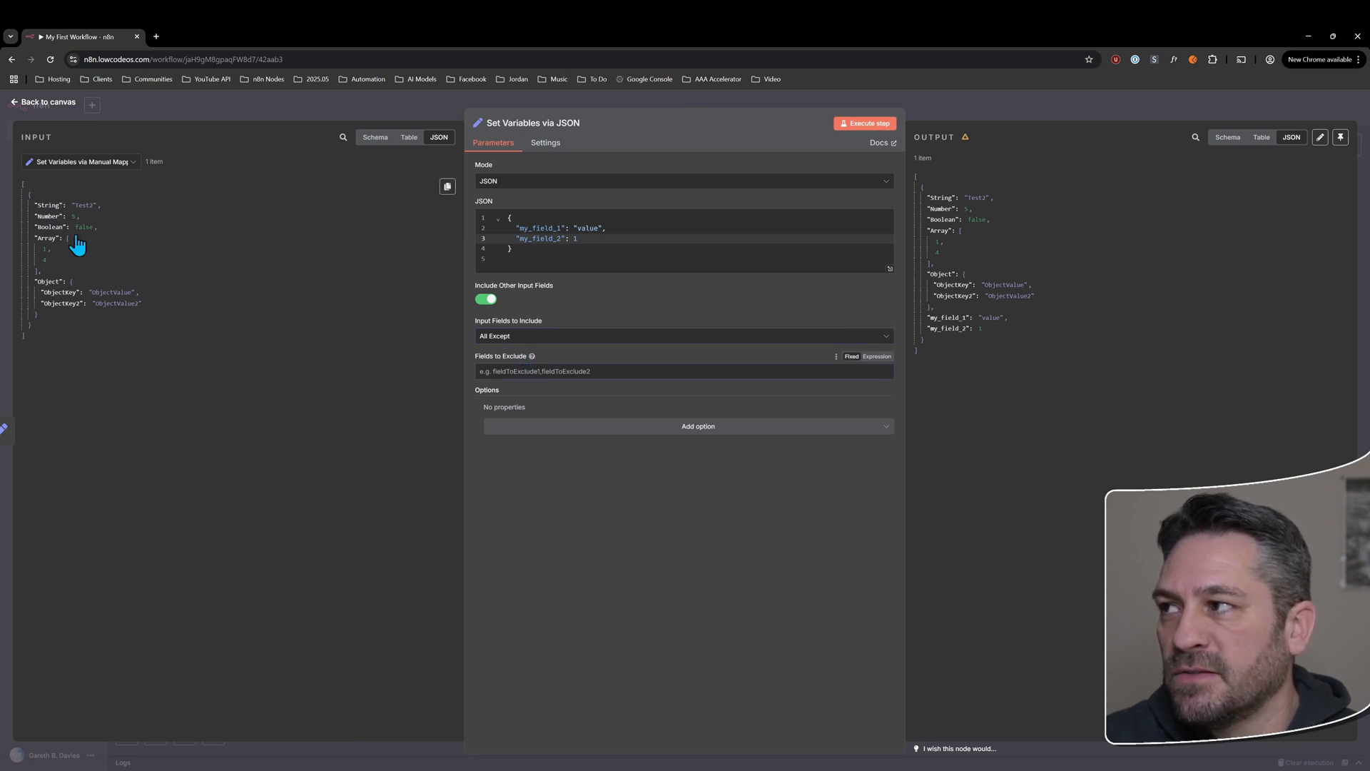
mouse_move(52, 212)
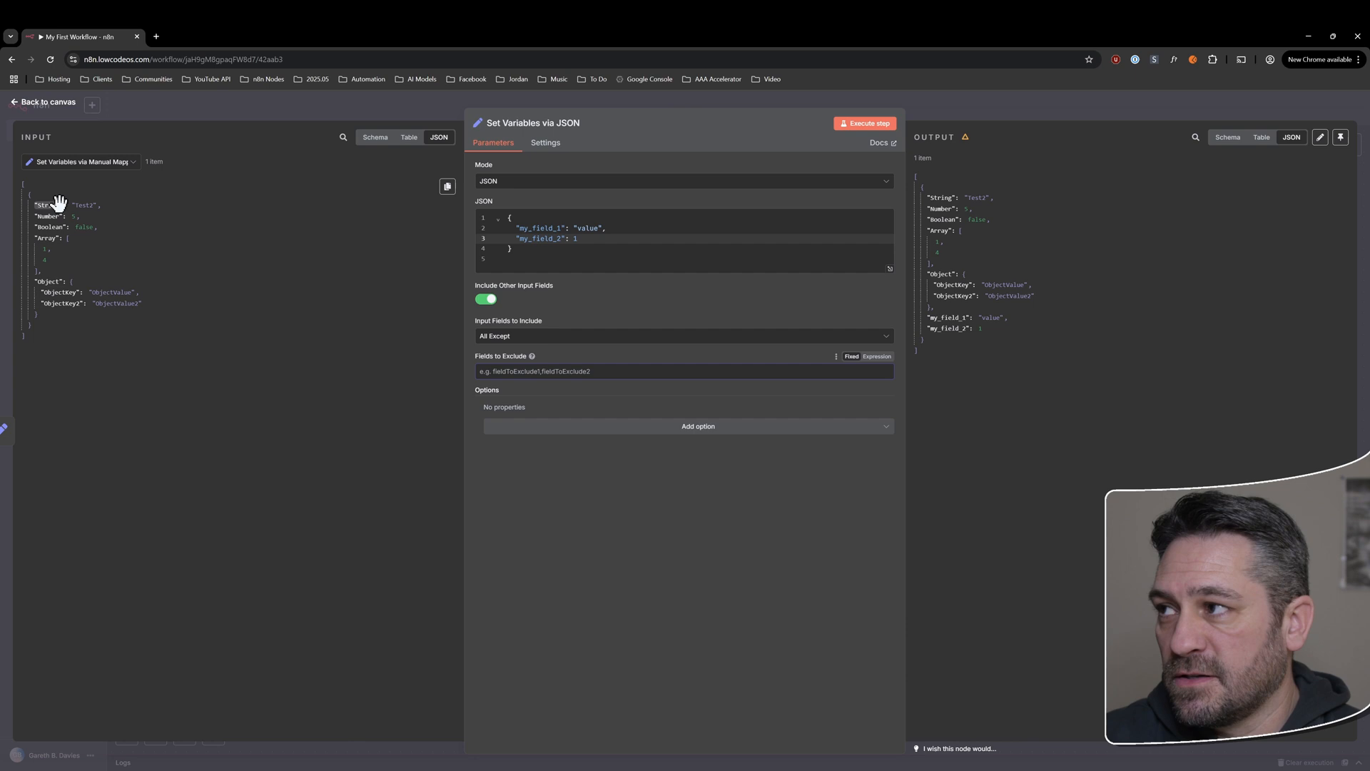
left_click(684, 335)
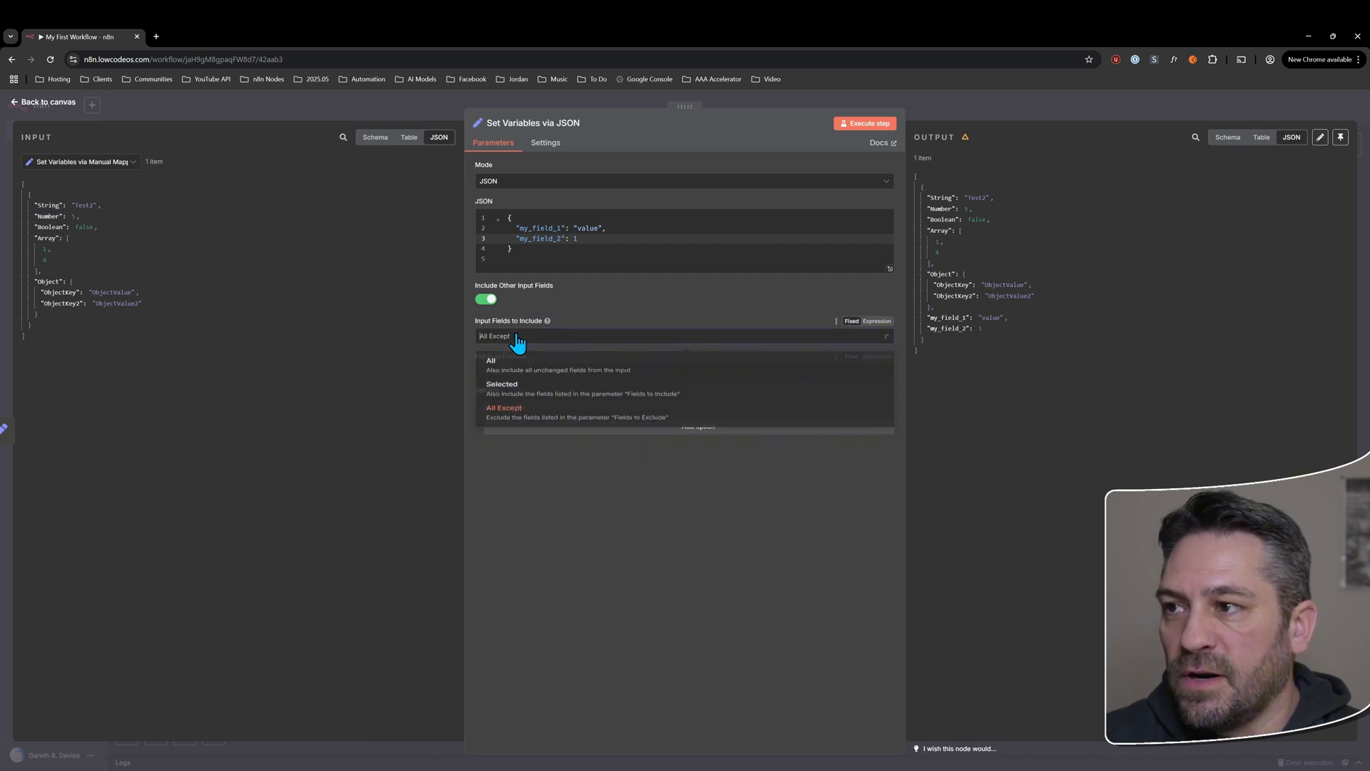
left_click(502, 384)
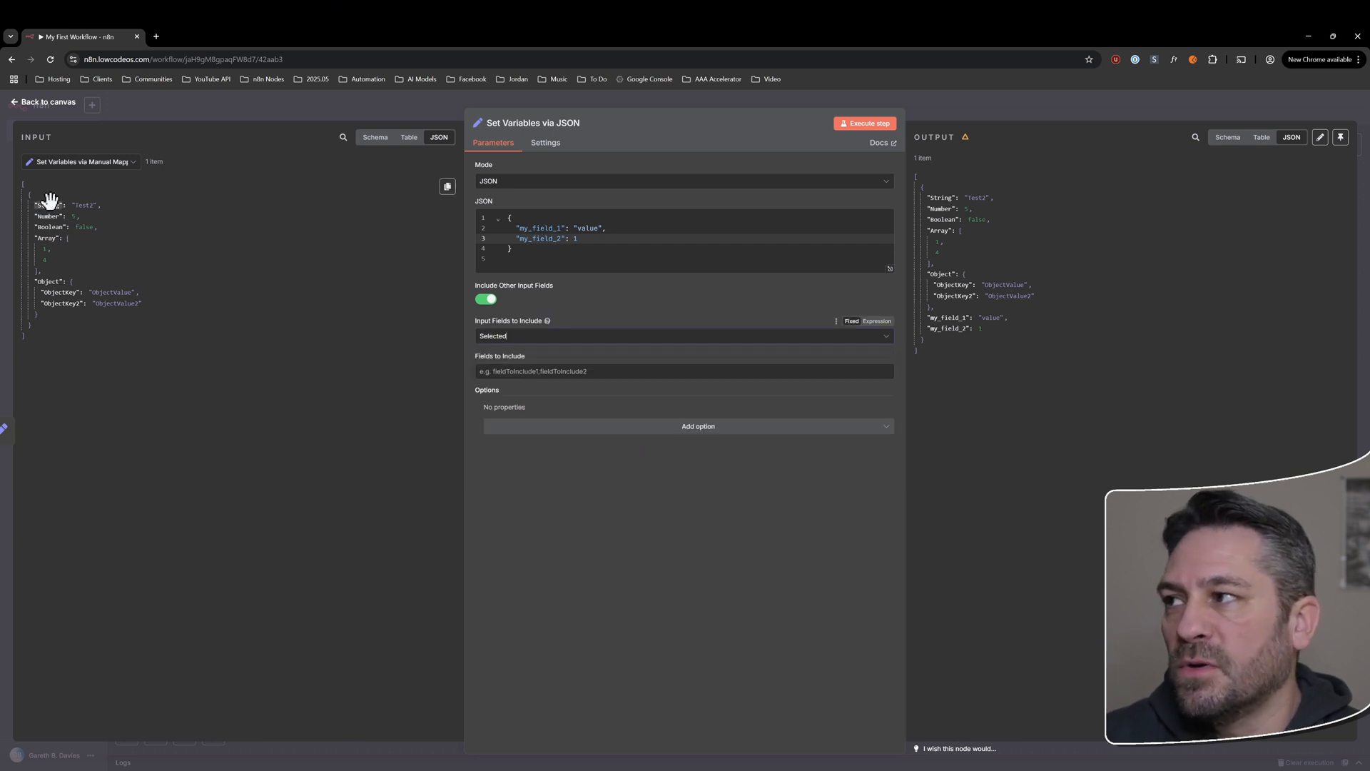
left_click(551, 371)
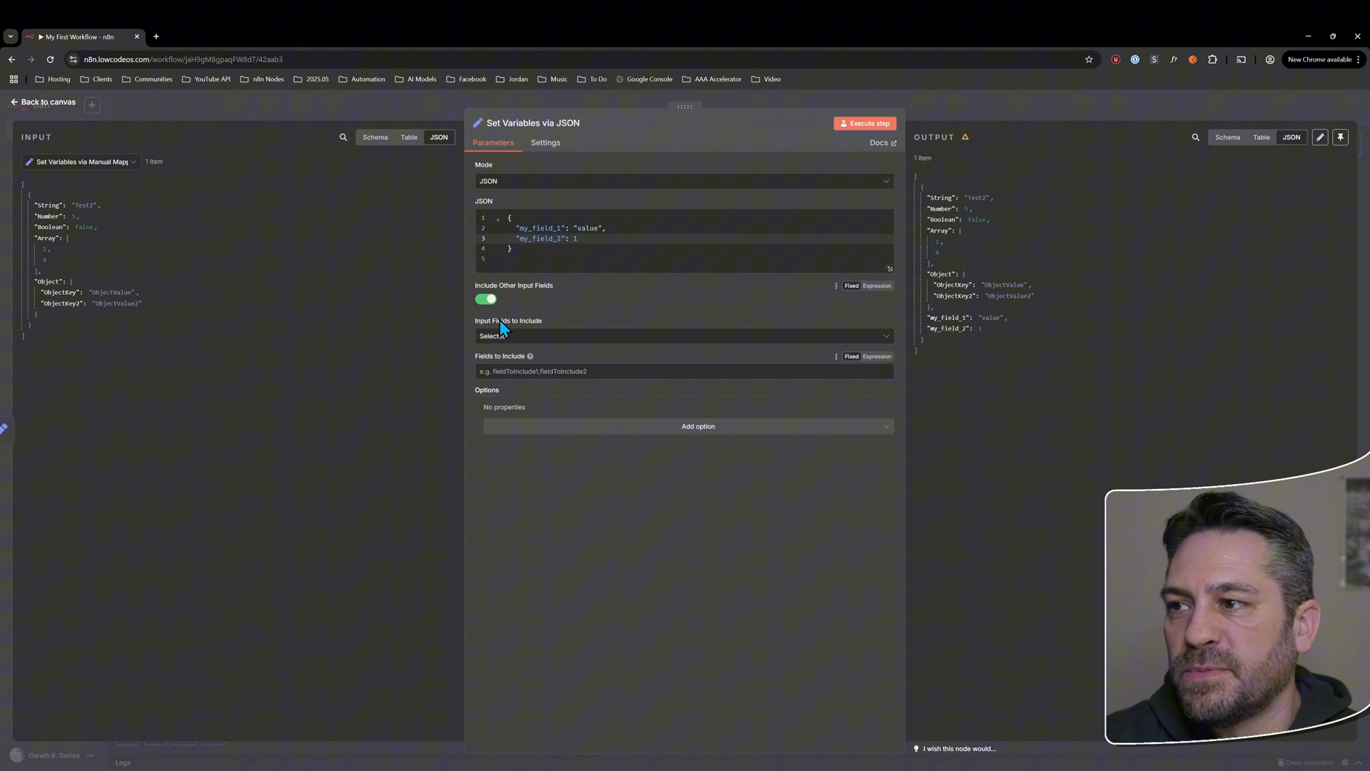
left_click(485, 298)
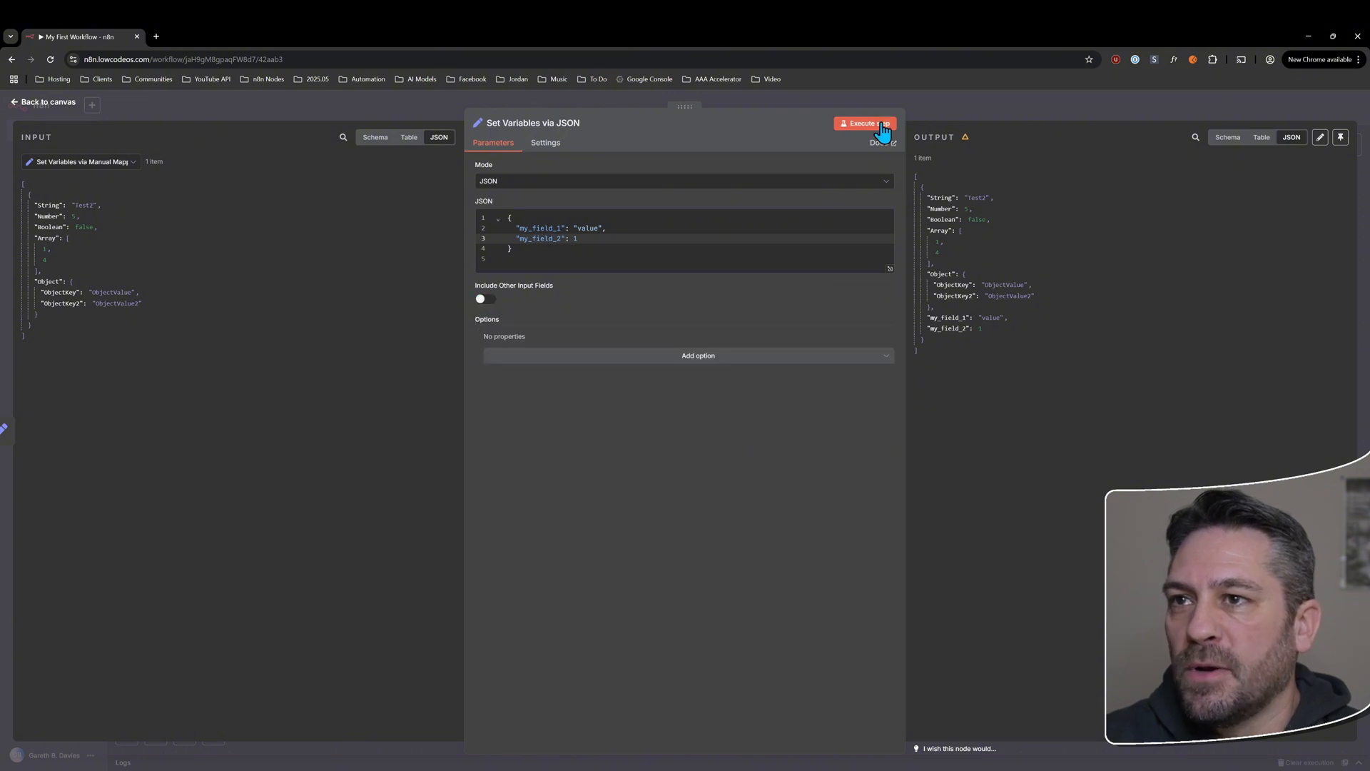
- Change the first JSON key to StringKey1 with StringValue1 and rerun the node
left_click(865, 124)
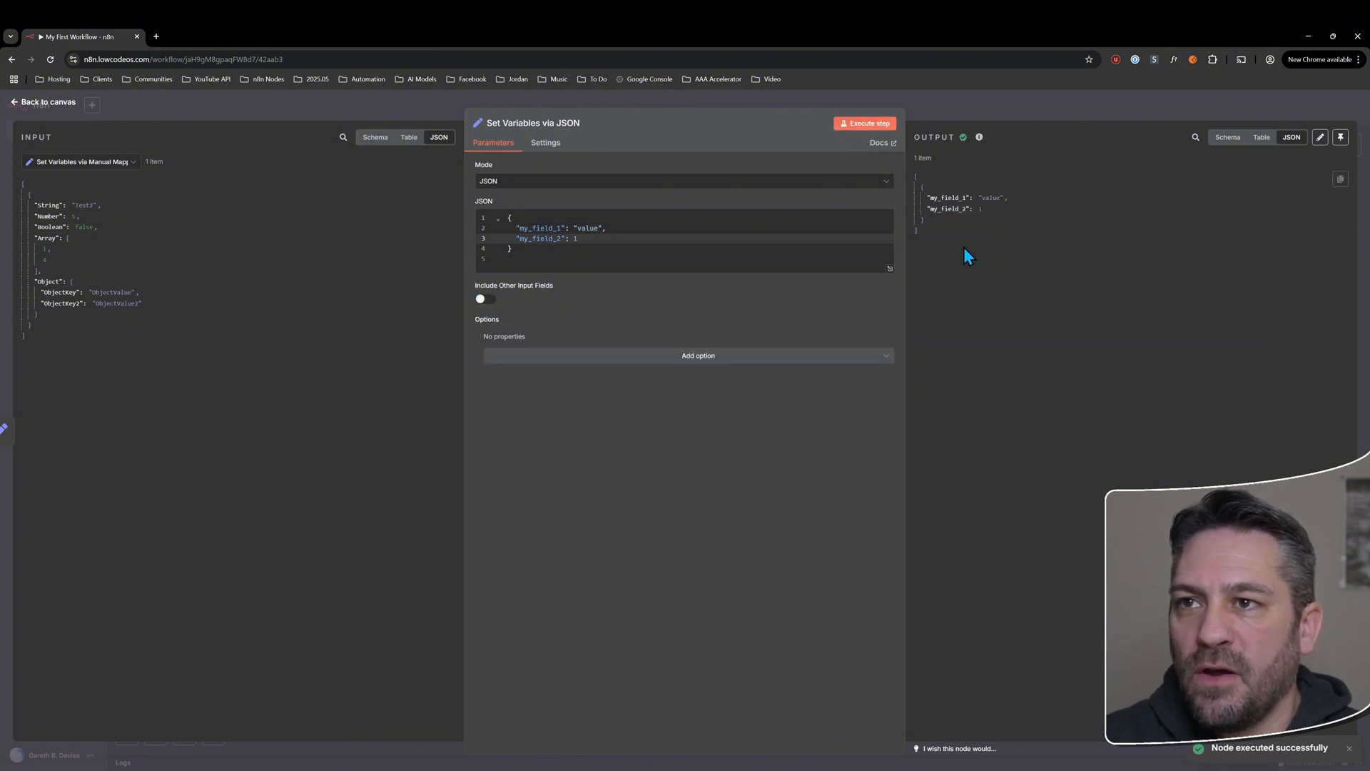
left_click(547, 228)
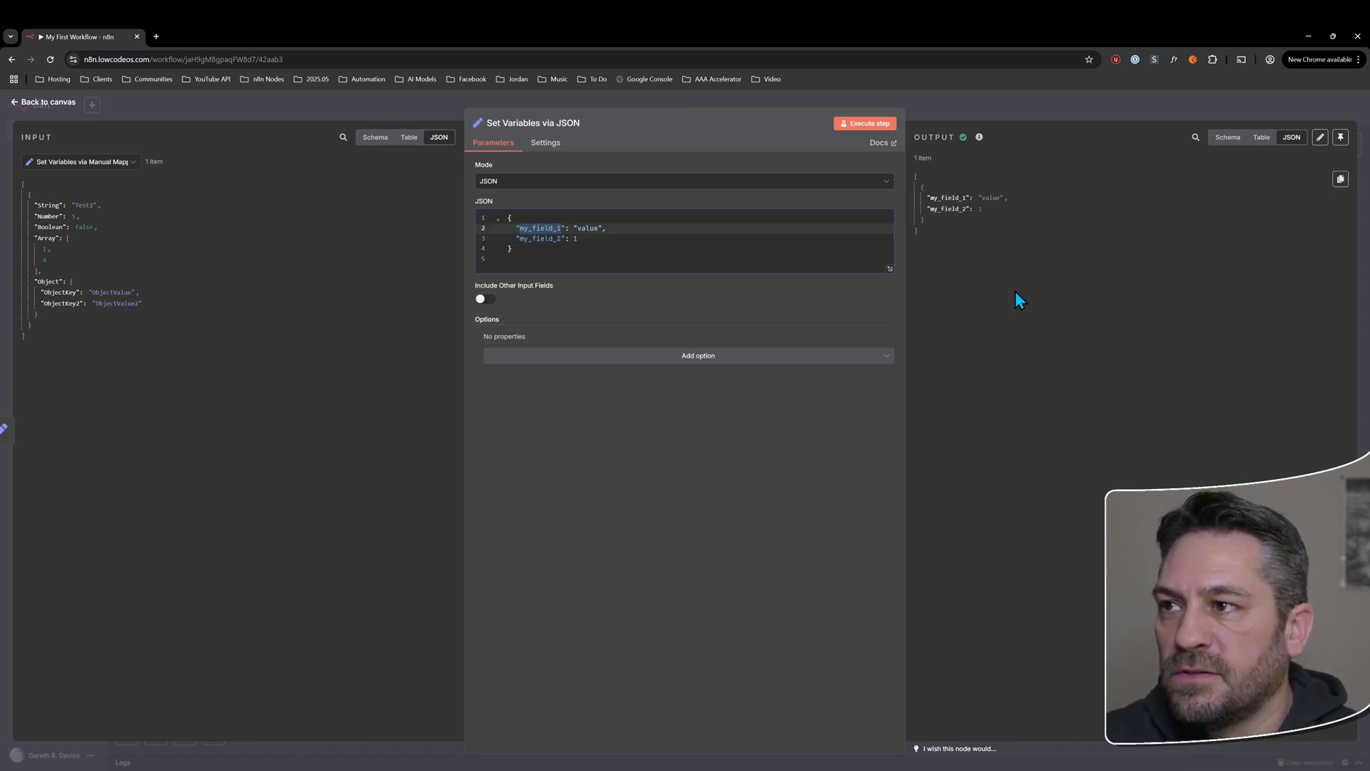
type("StringKe")
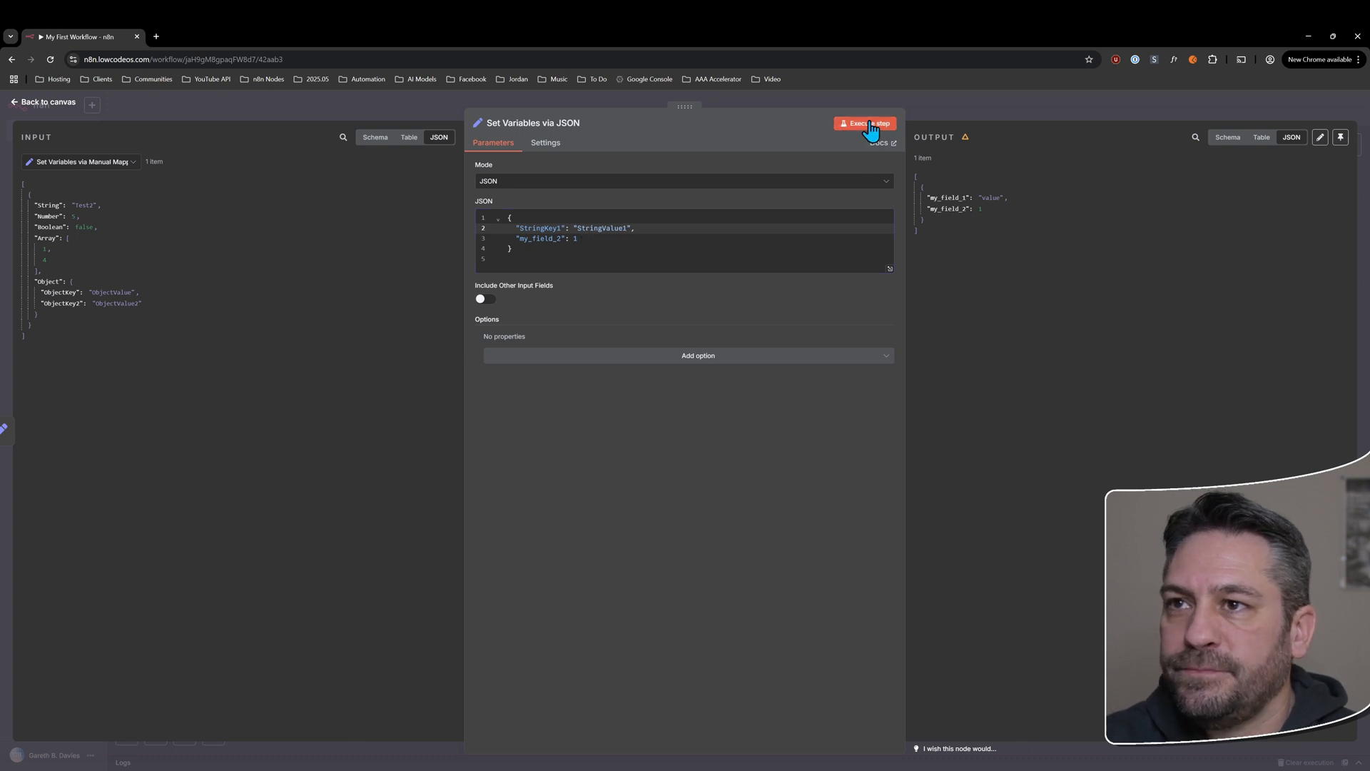
left_click(865, 124)
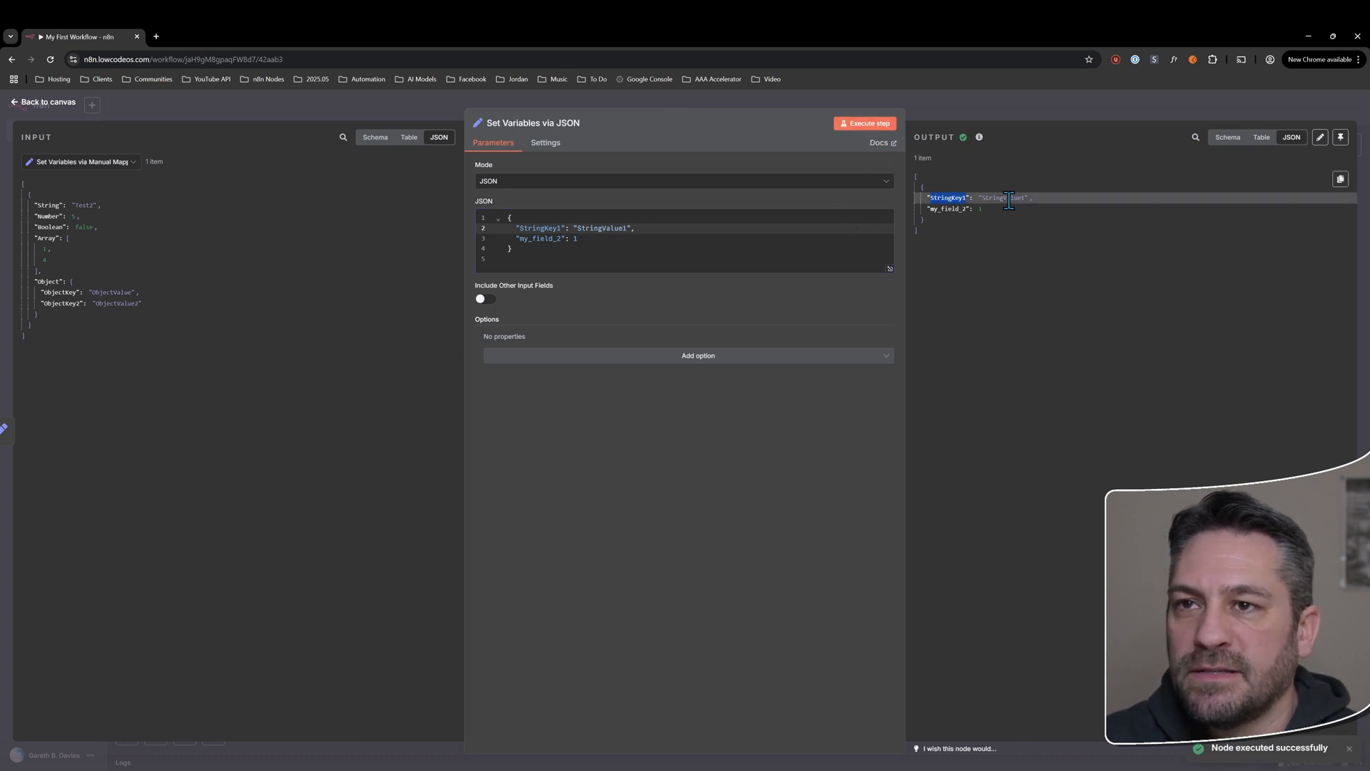
mouse_move(1010, 242)
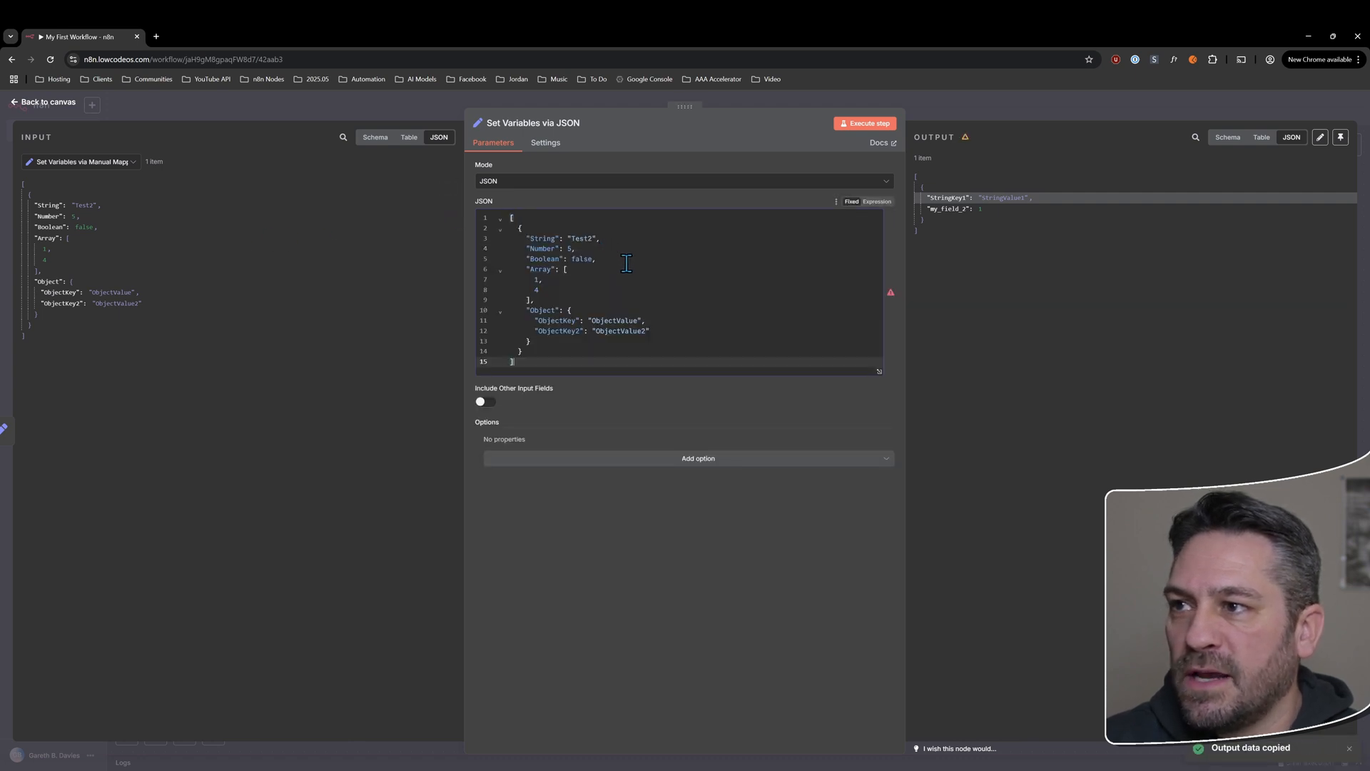
- Paste the copied input item JSON, remove its outer array brackets, and run the node
left_click(865, 124)
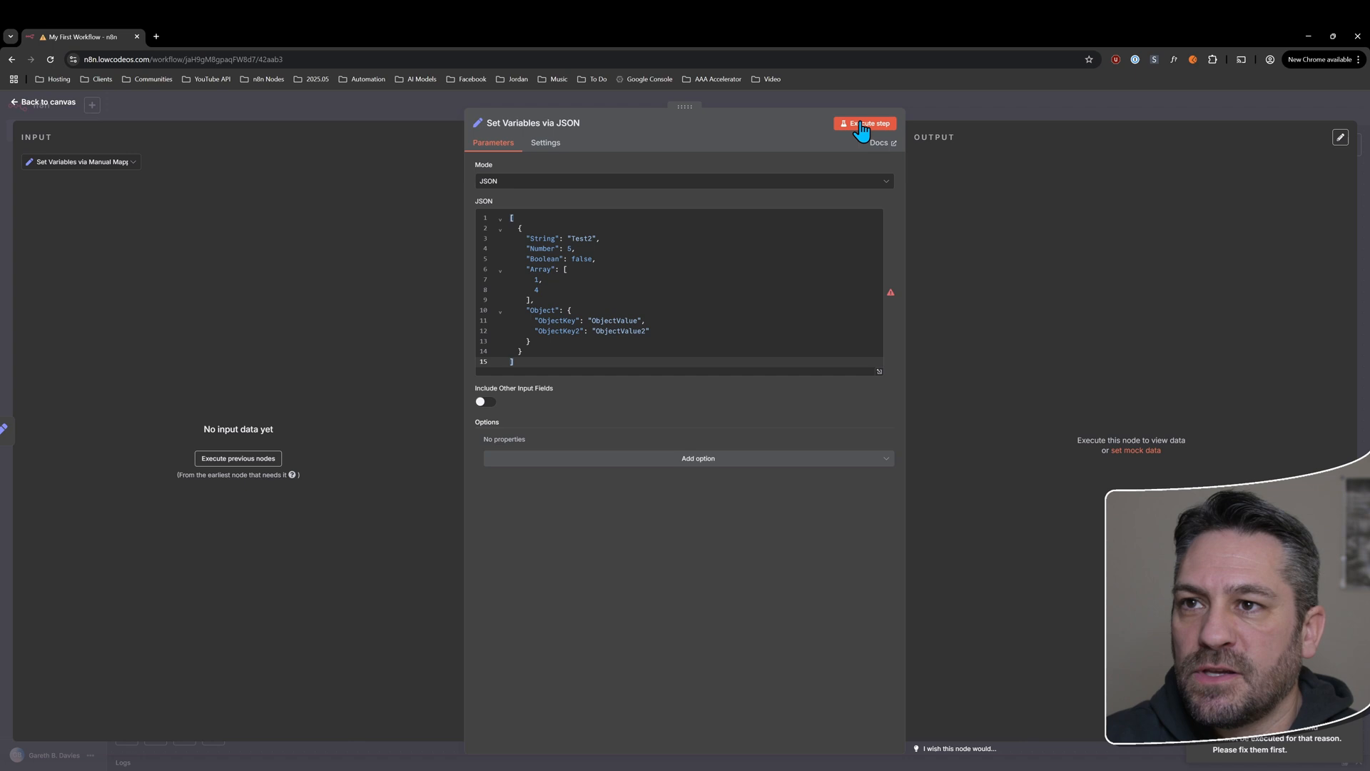
left_click(634, 279)
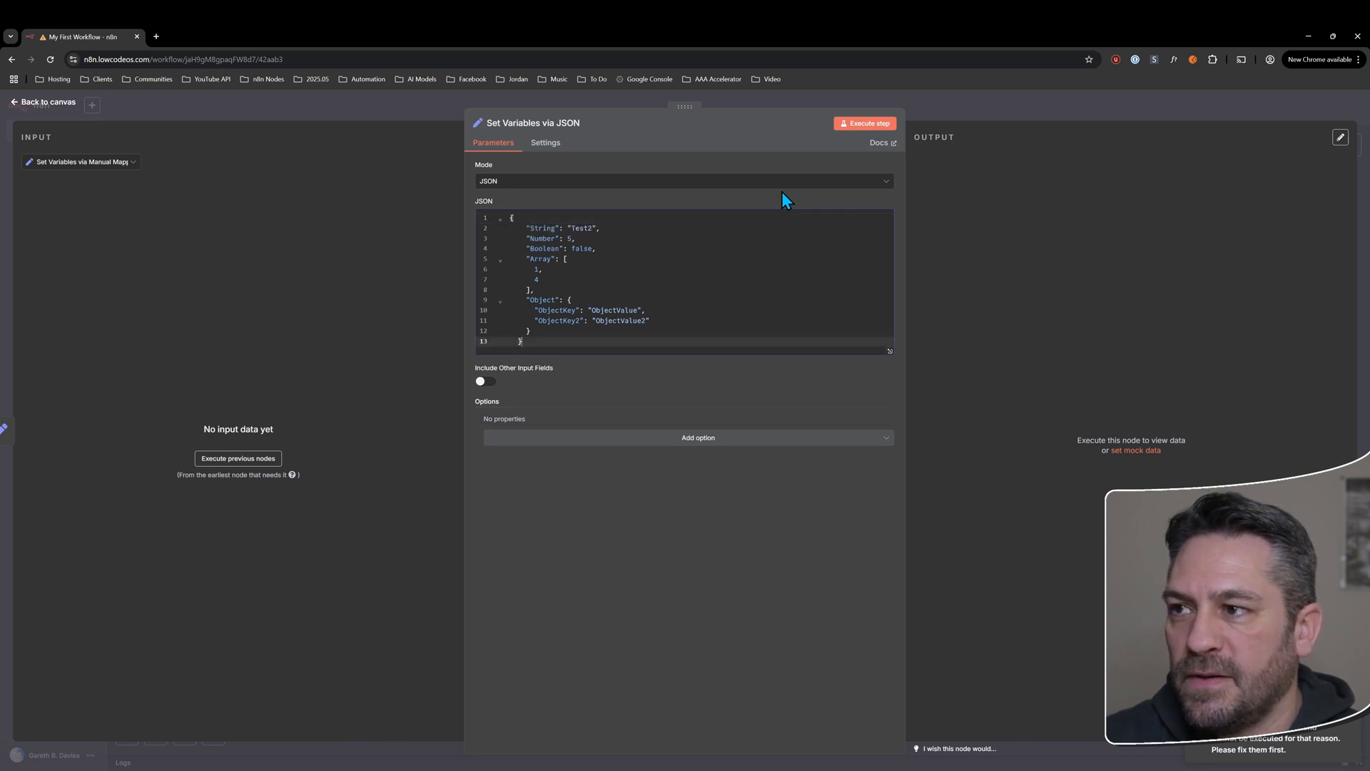
left_click(865, 123)
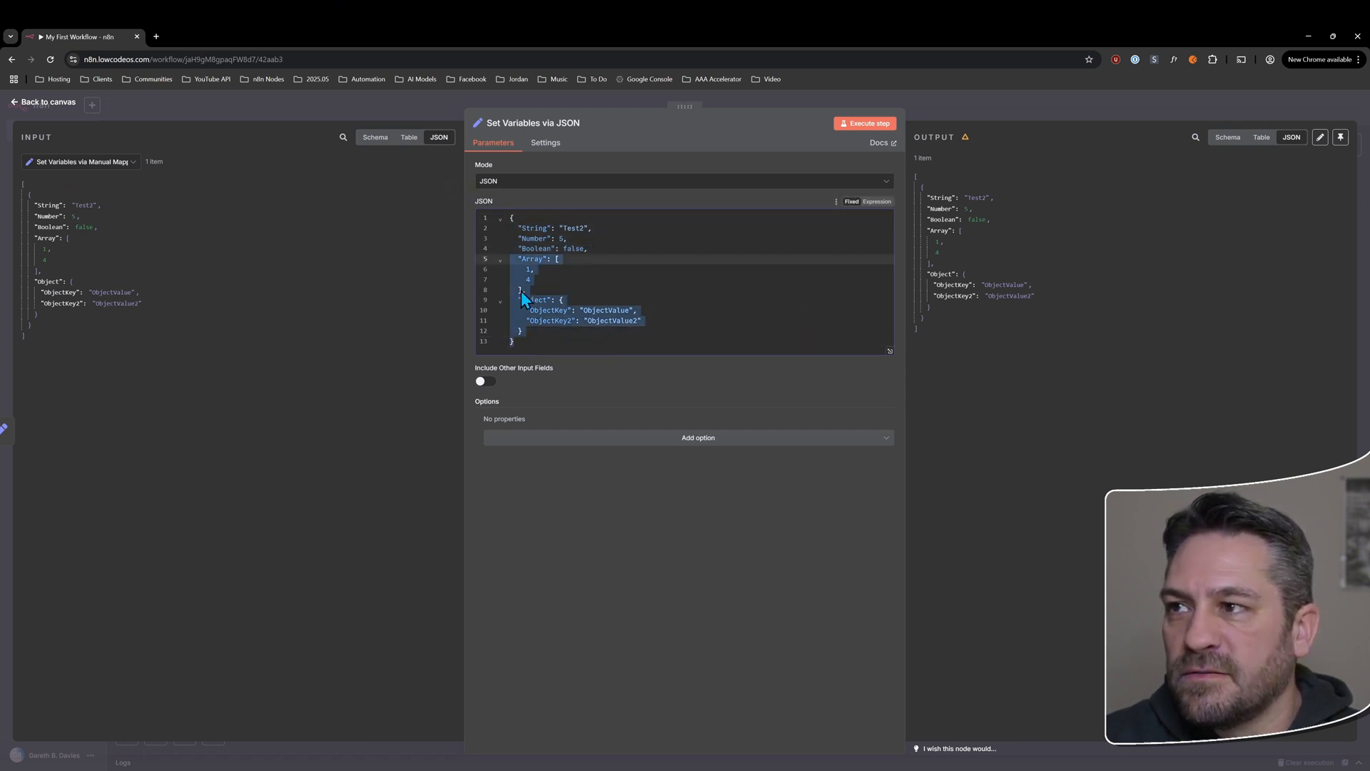
left_click(155, 257)
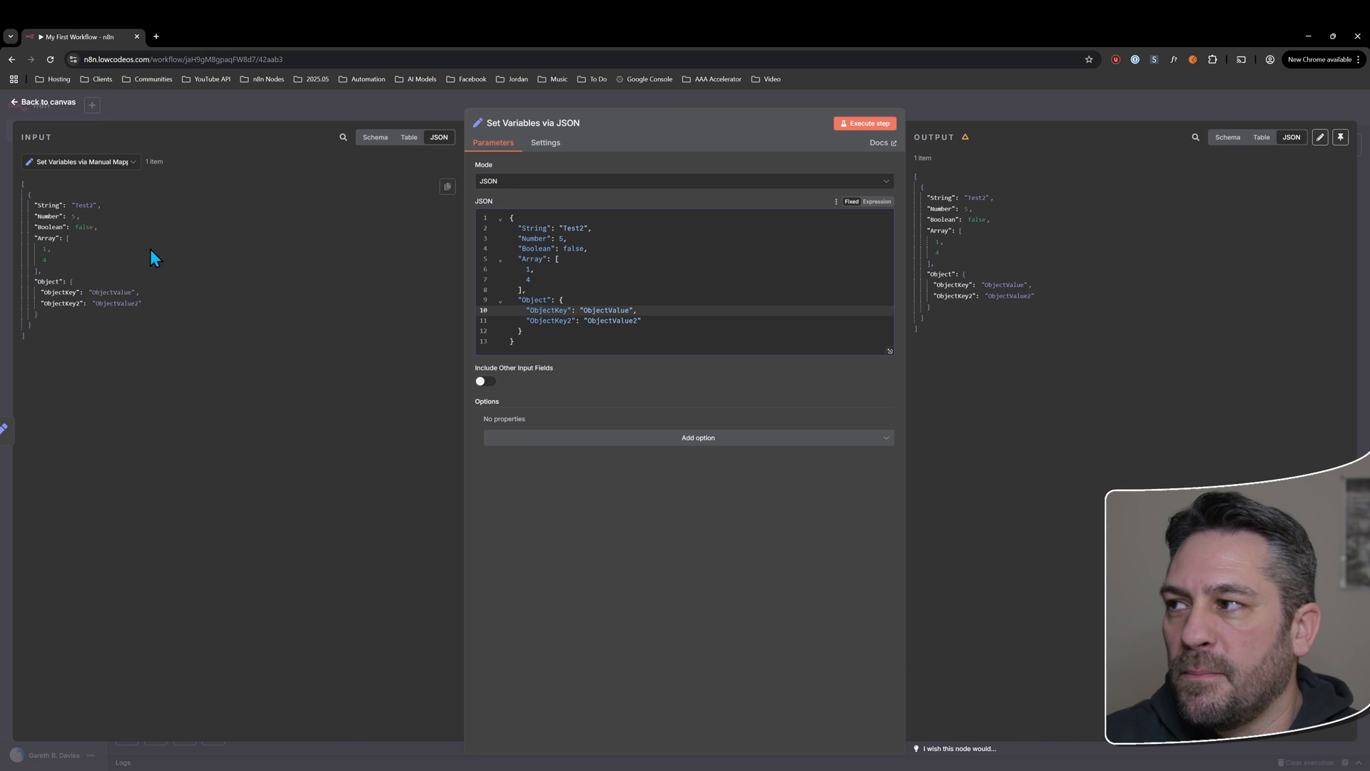
mouse_move(515, 192)
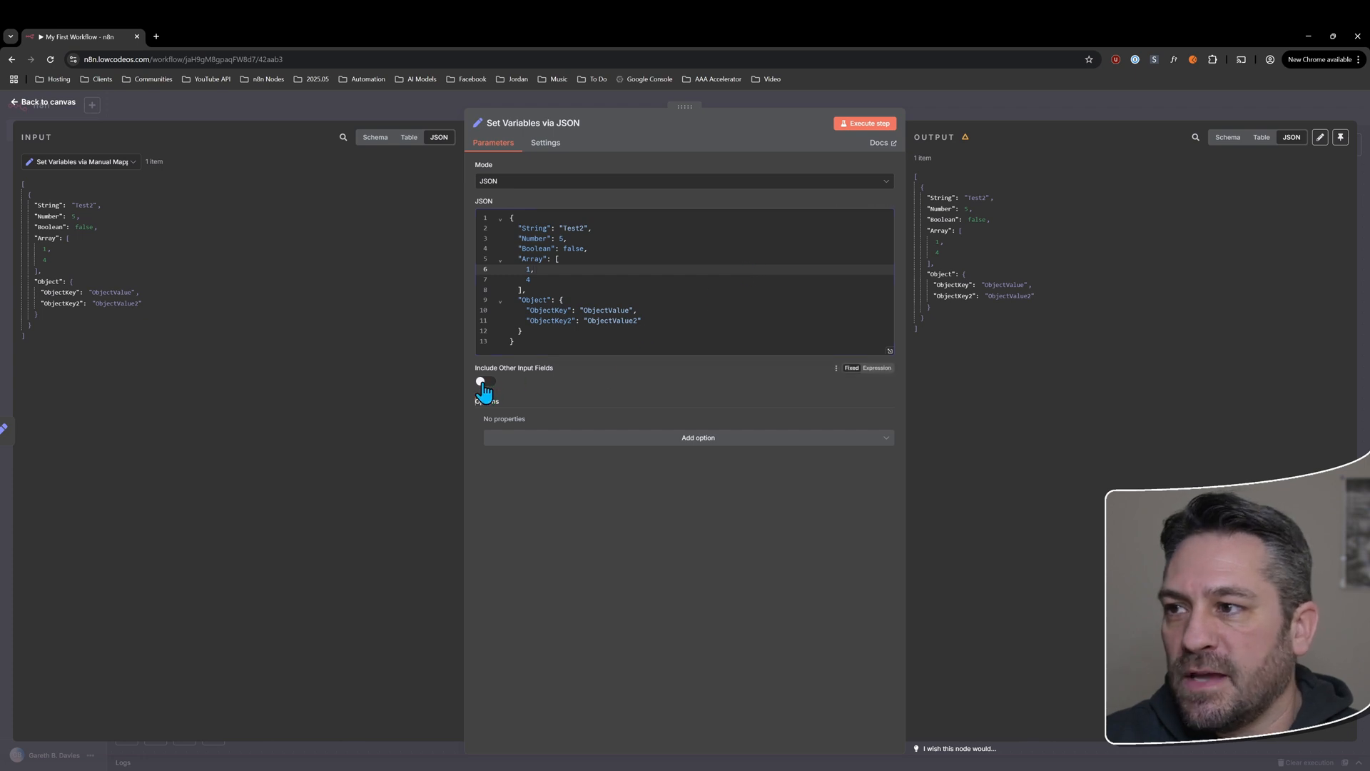
- Turn Include Other Input Fields back on, change String to Test3, and run the node
left_click(483, 382)
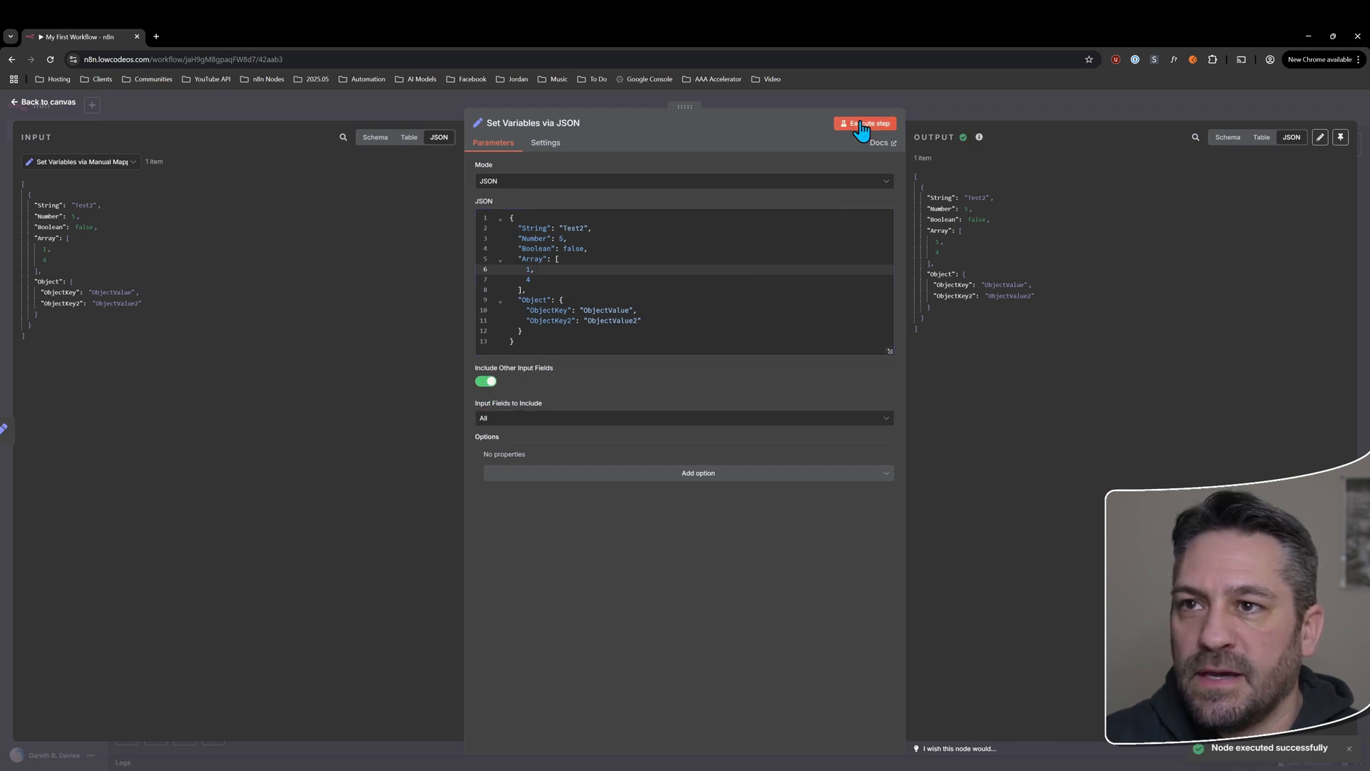
mouse_move(936, 173)
type("3")
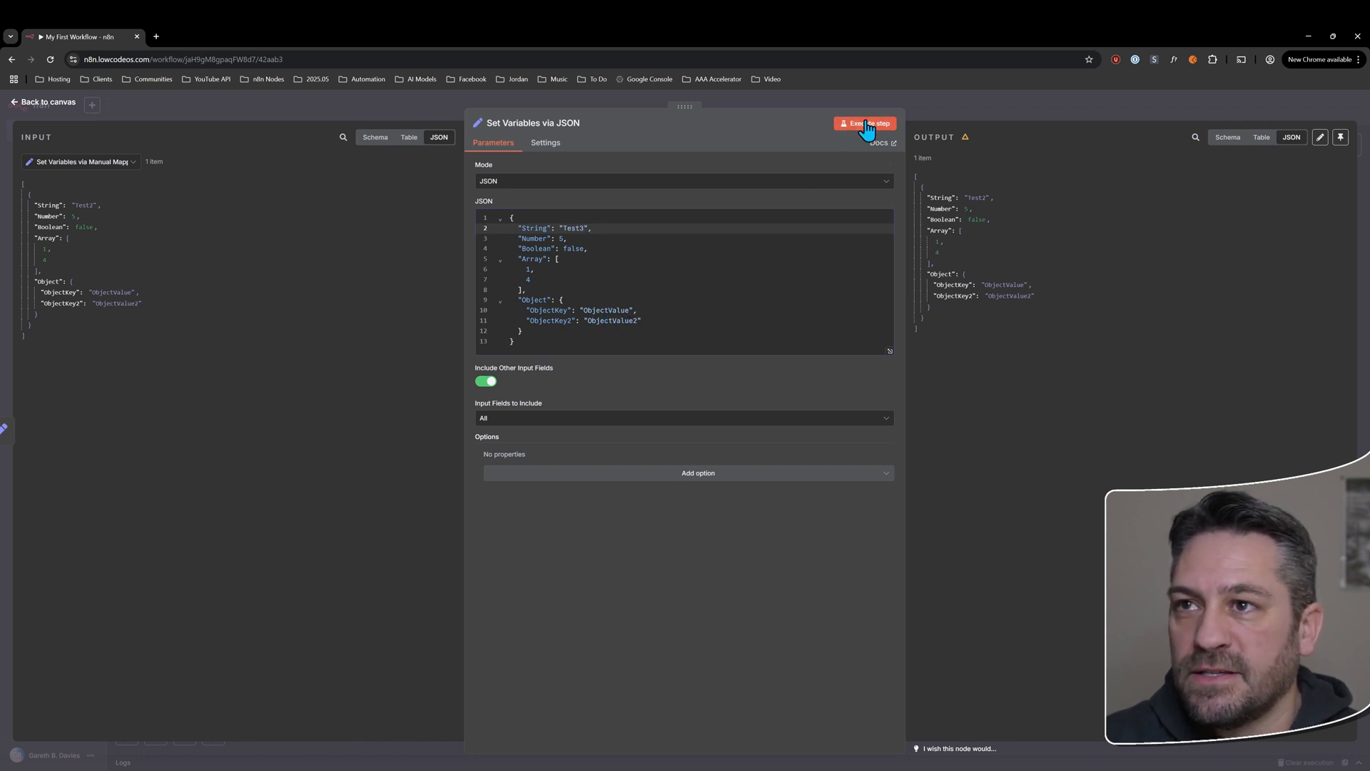
left_click(866, 123)
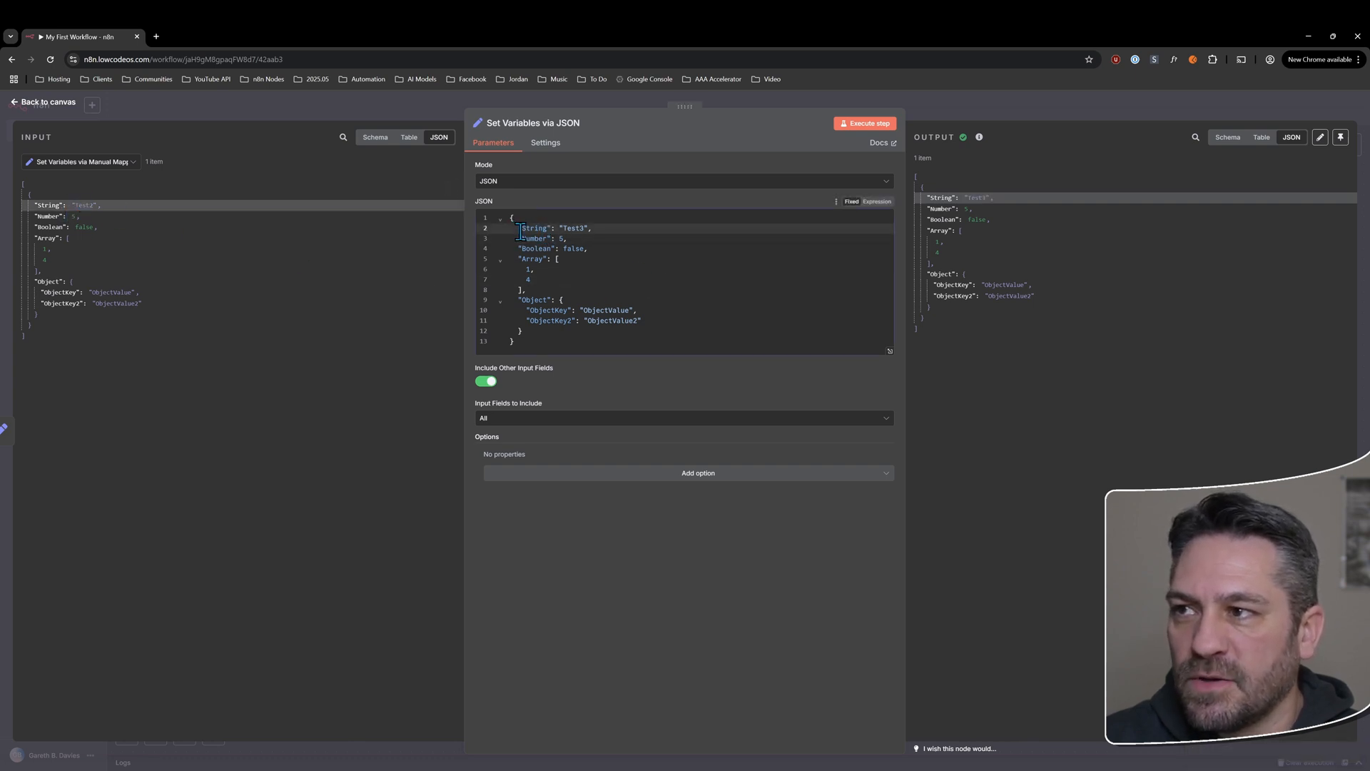
double_click(533, 229)
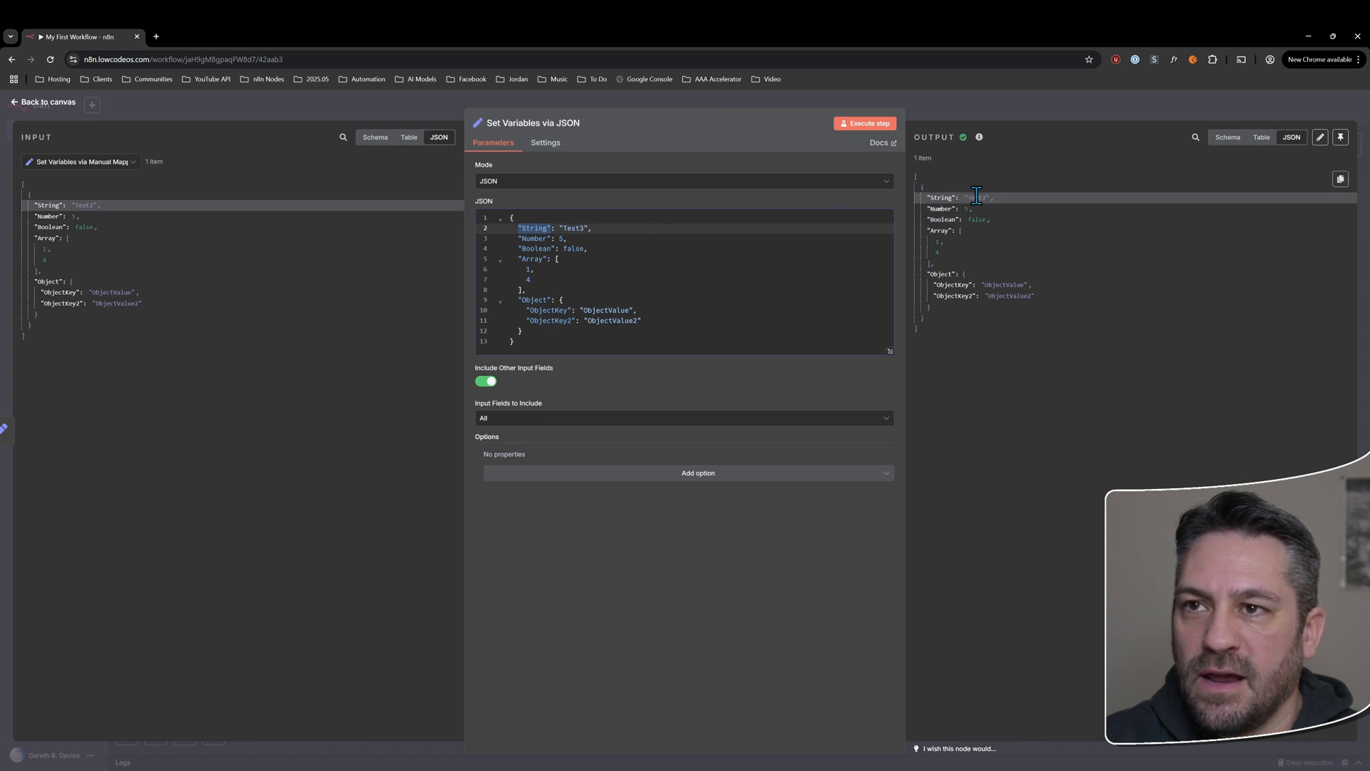
left_click(864, 123)
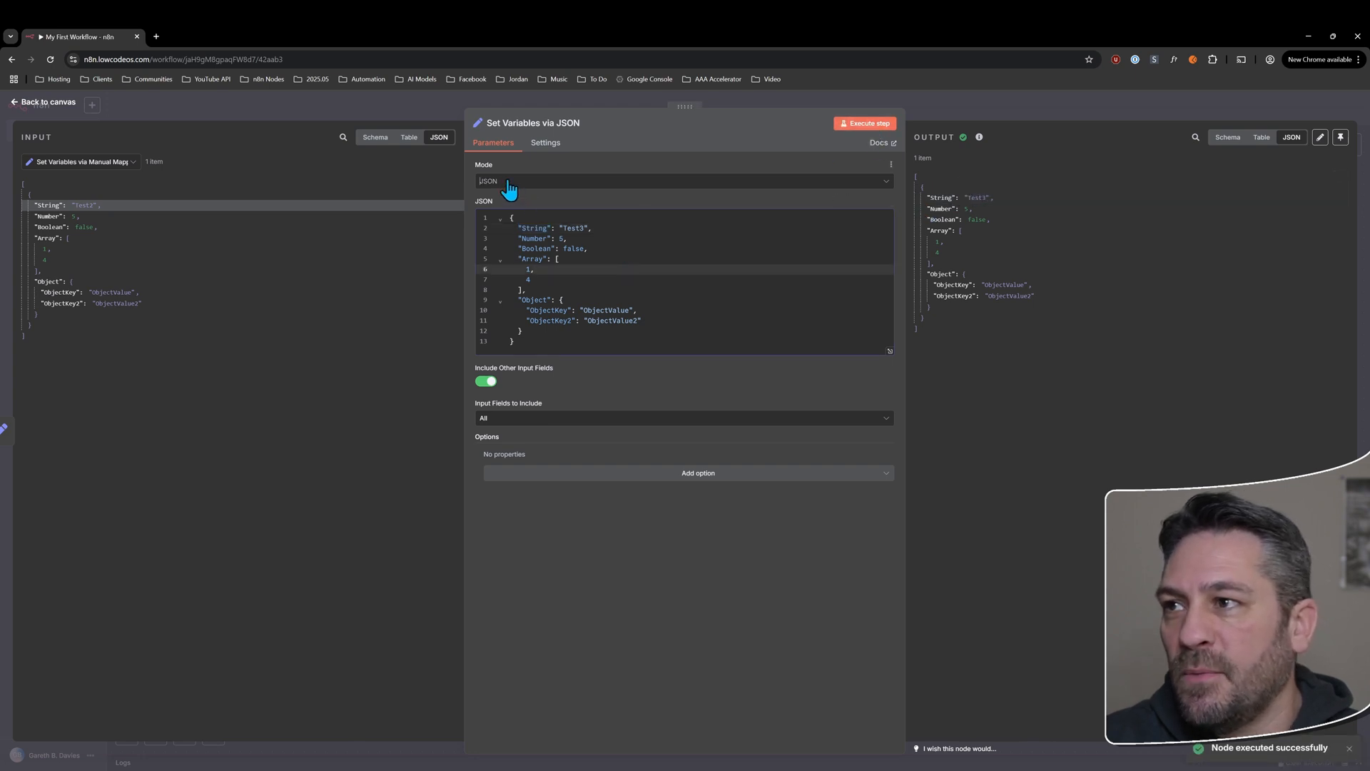
- Switch to Manual Mapping with a String field set to Test3 and run the node
left_click(684, 180)
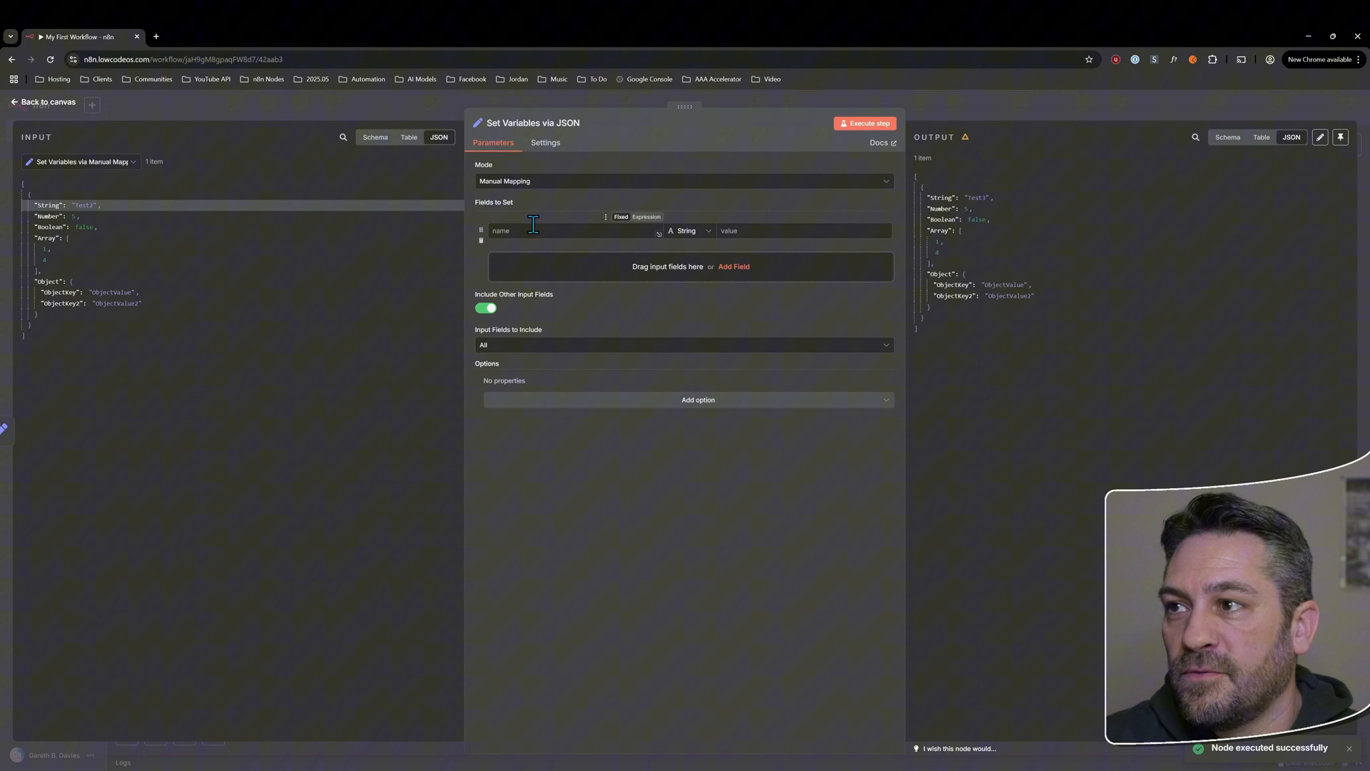
type("String")
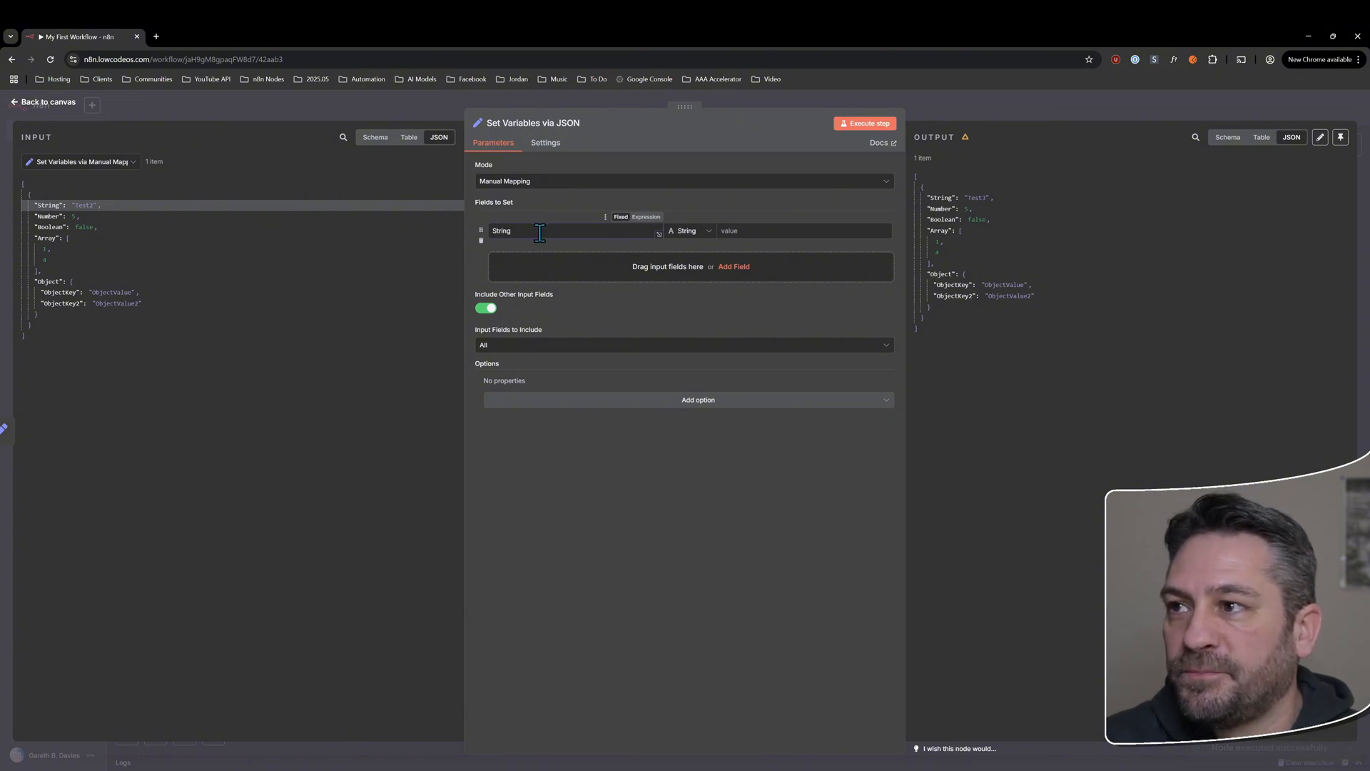
type("Test3")
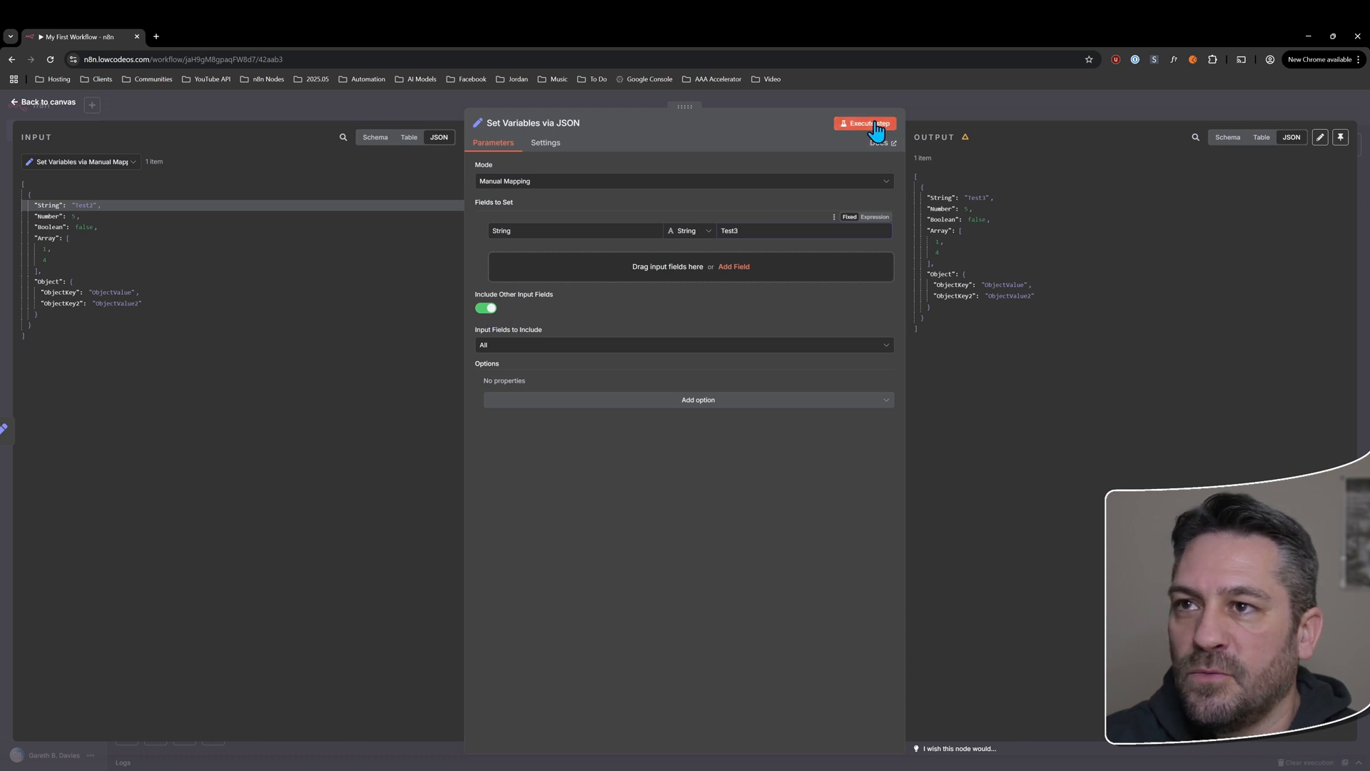
left_click(865, 122)
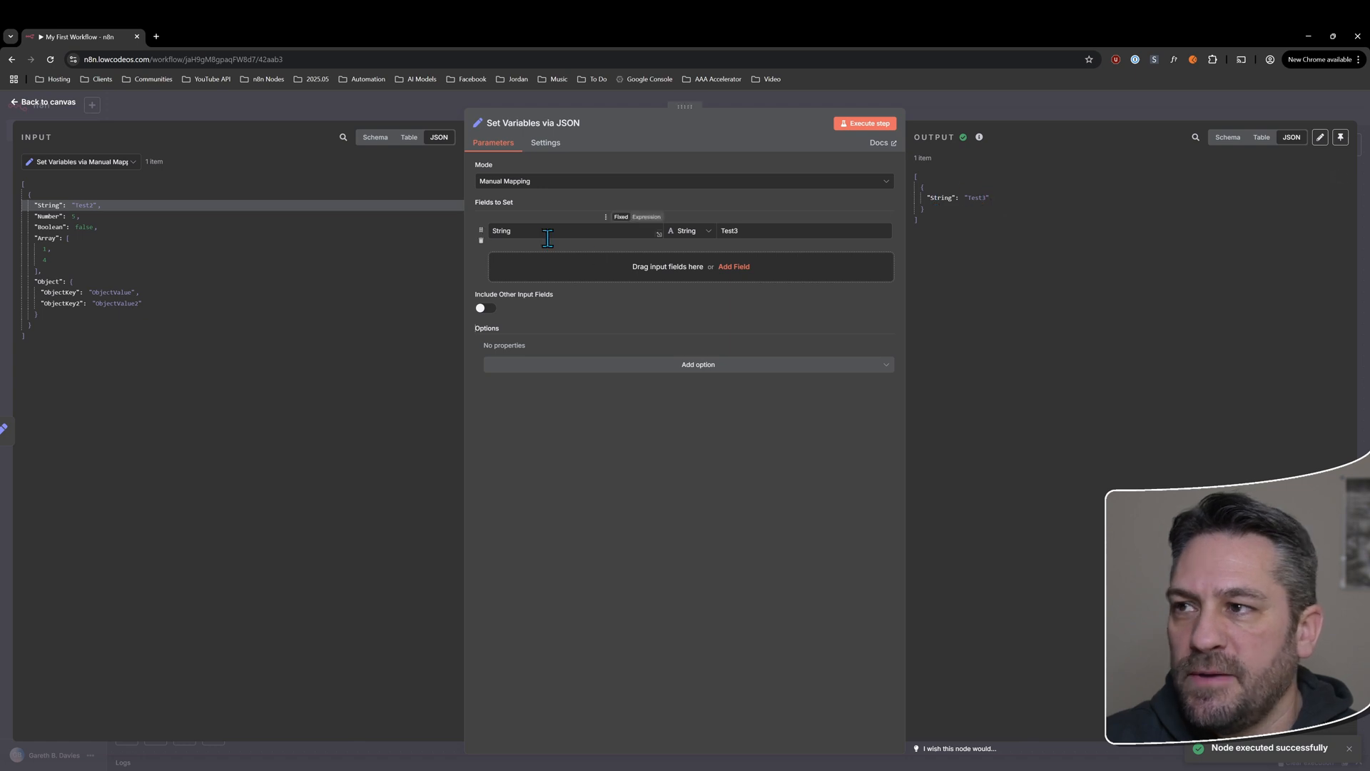
- Toggle Include Other Input Fields off and on, then return to the workflow canvas
left_click(484, 307)
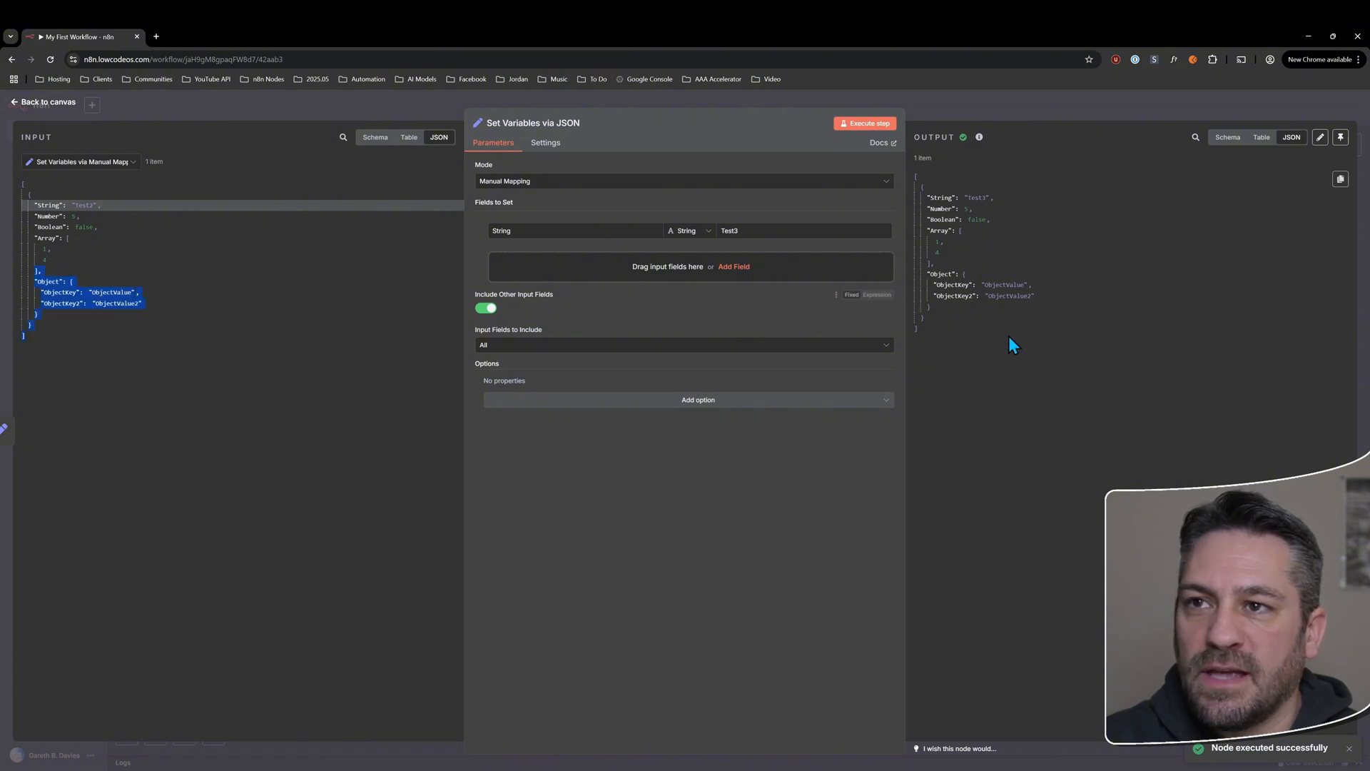
left_click(528, 231)
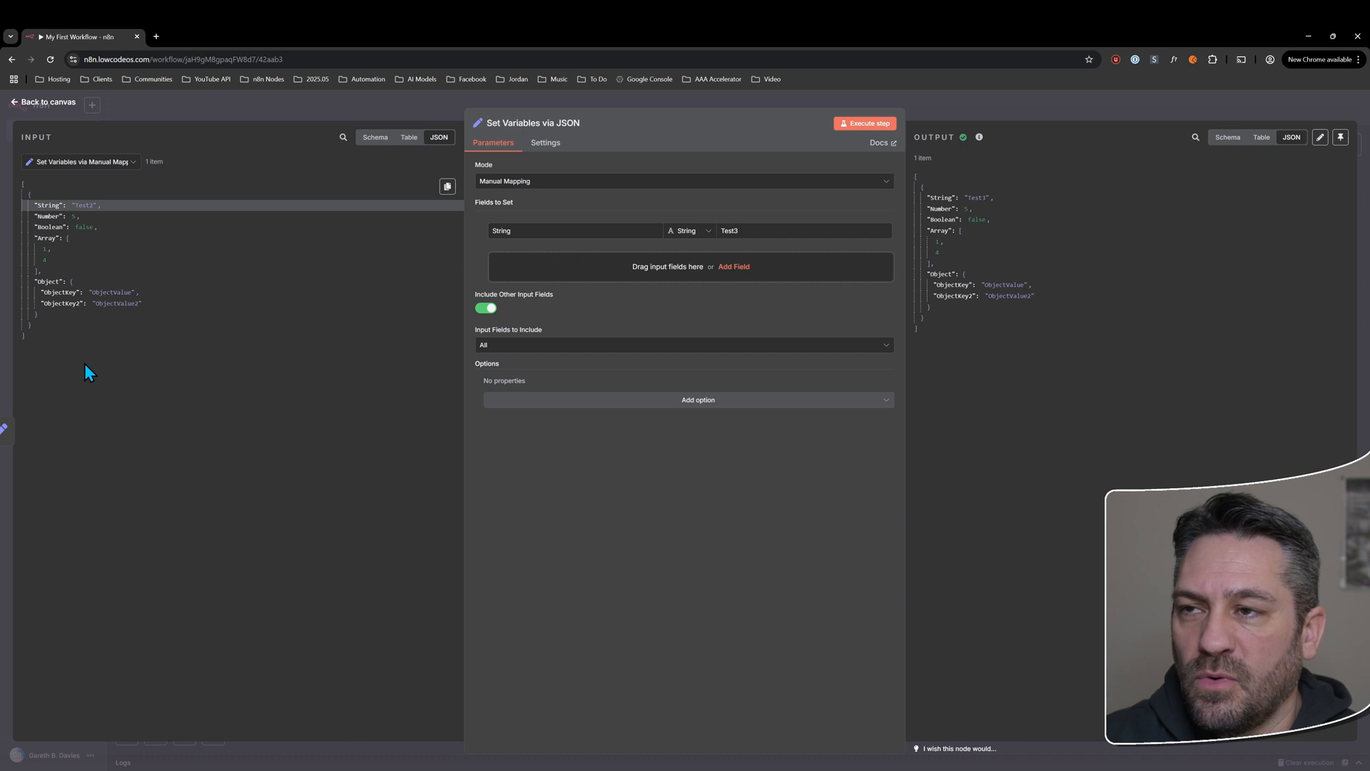
mouse_move(579, 341)
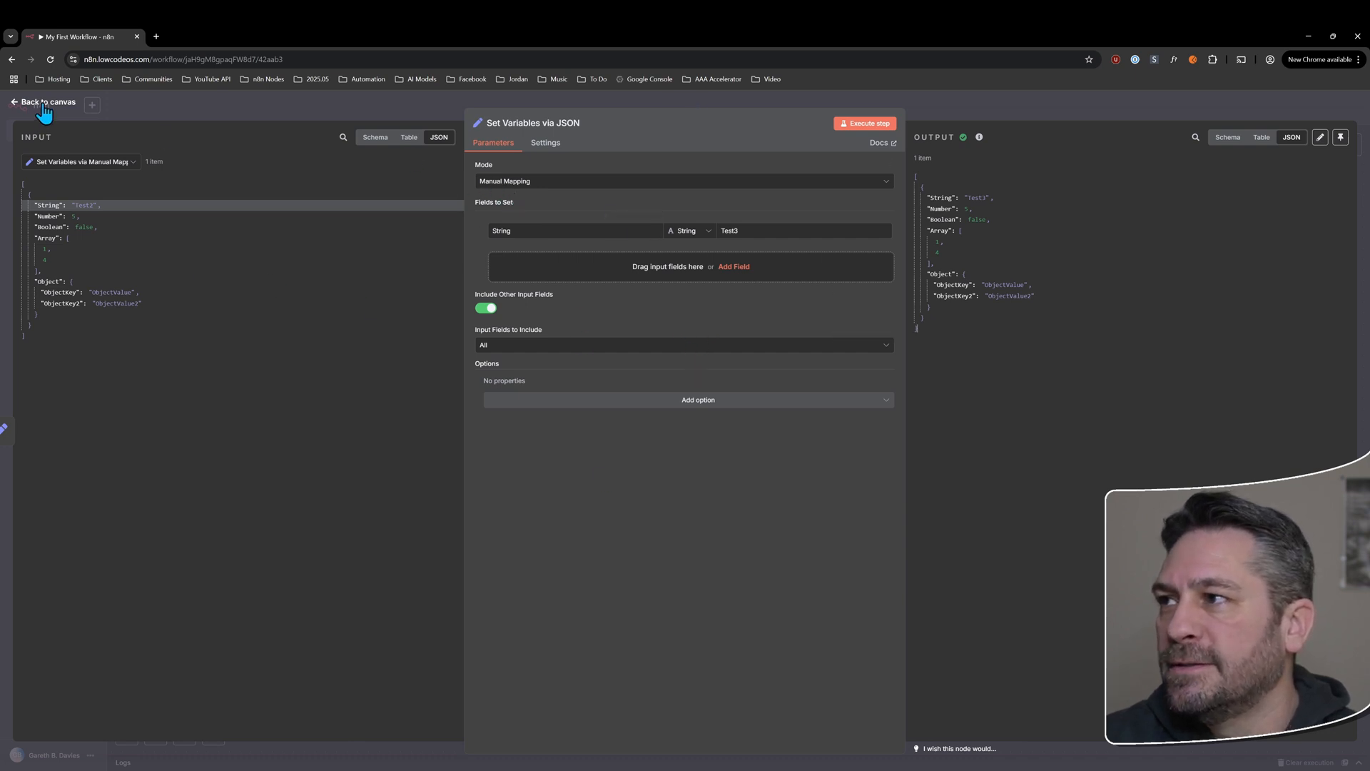
left_click(50, 101)
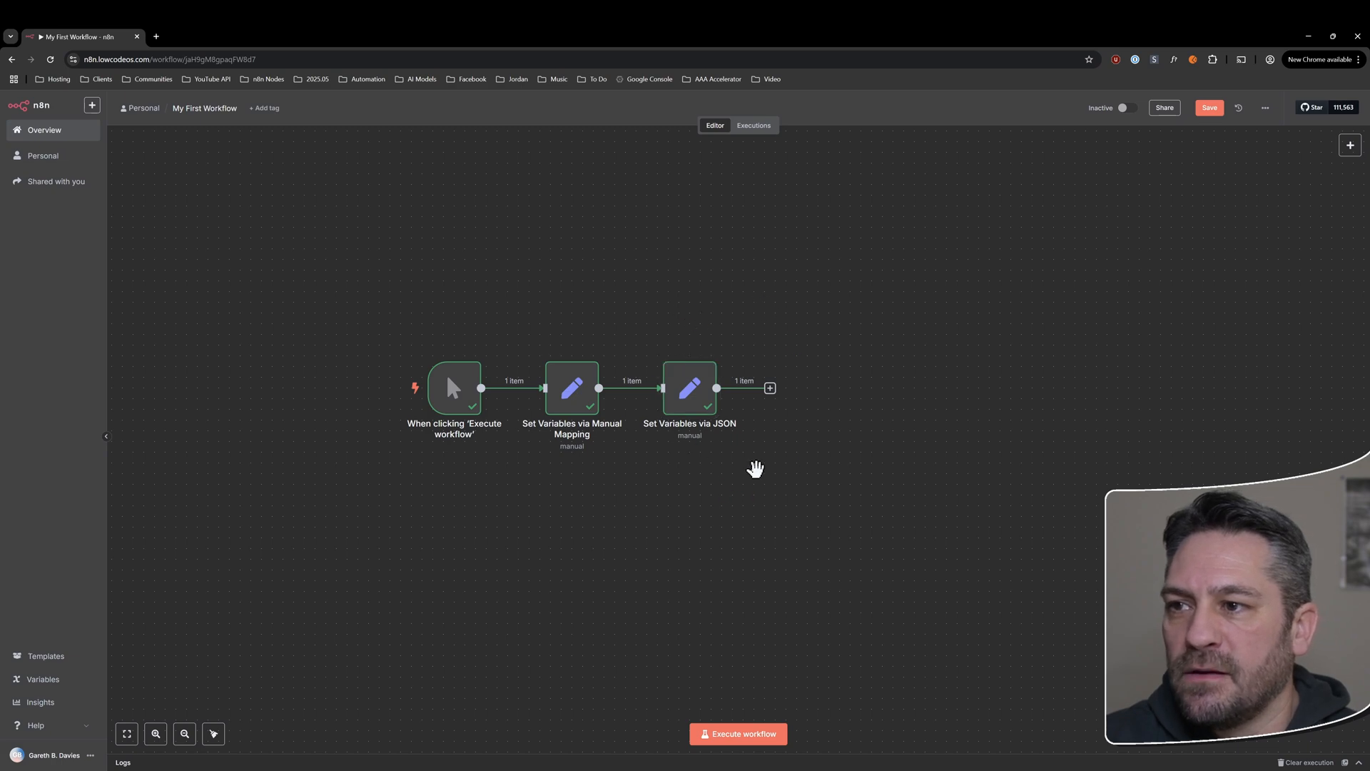
left_click_drag(756, 470, 732, 490)
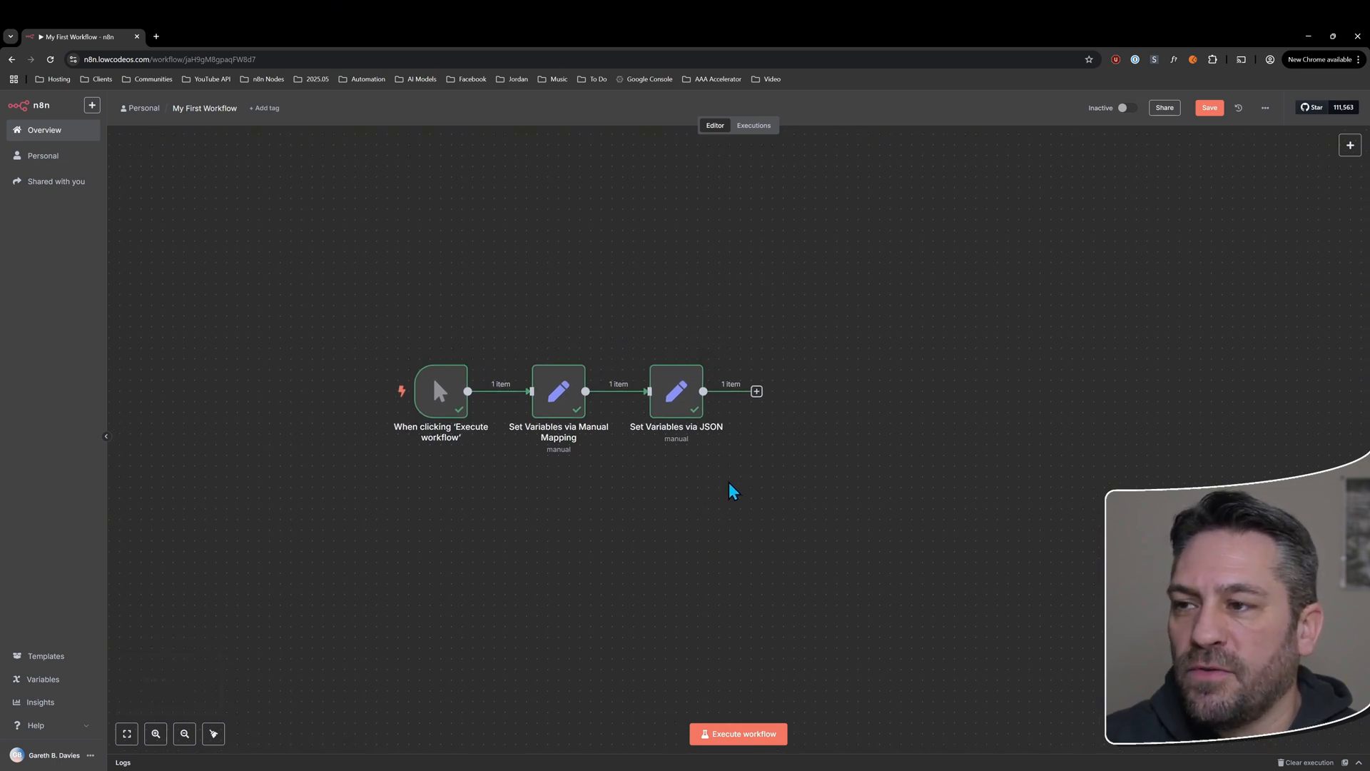